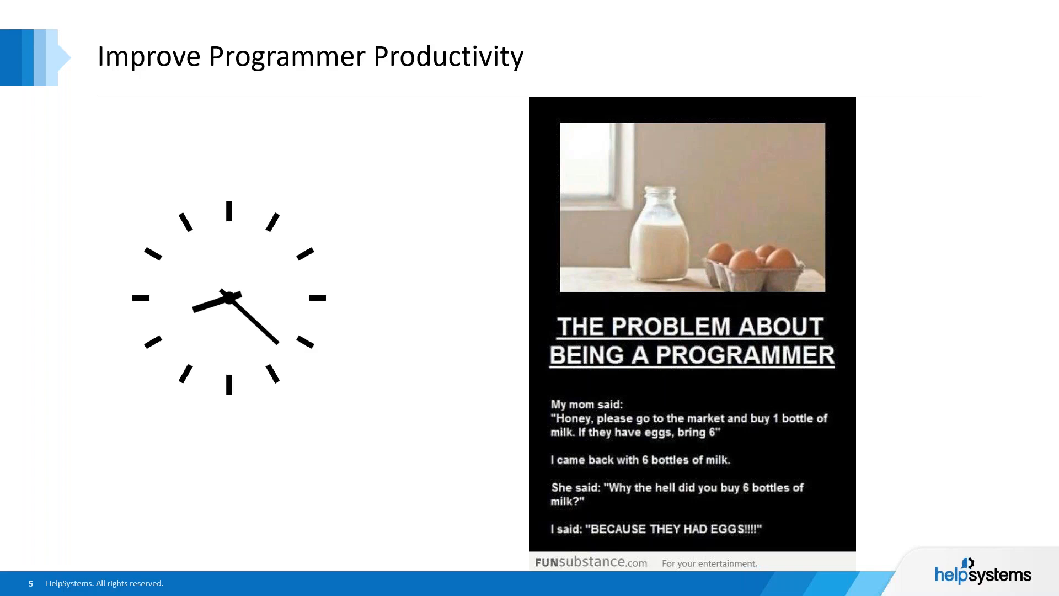
{"action": "mouse_move", "coordinate": [901, 49]}
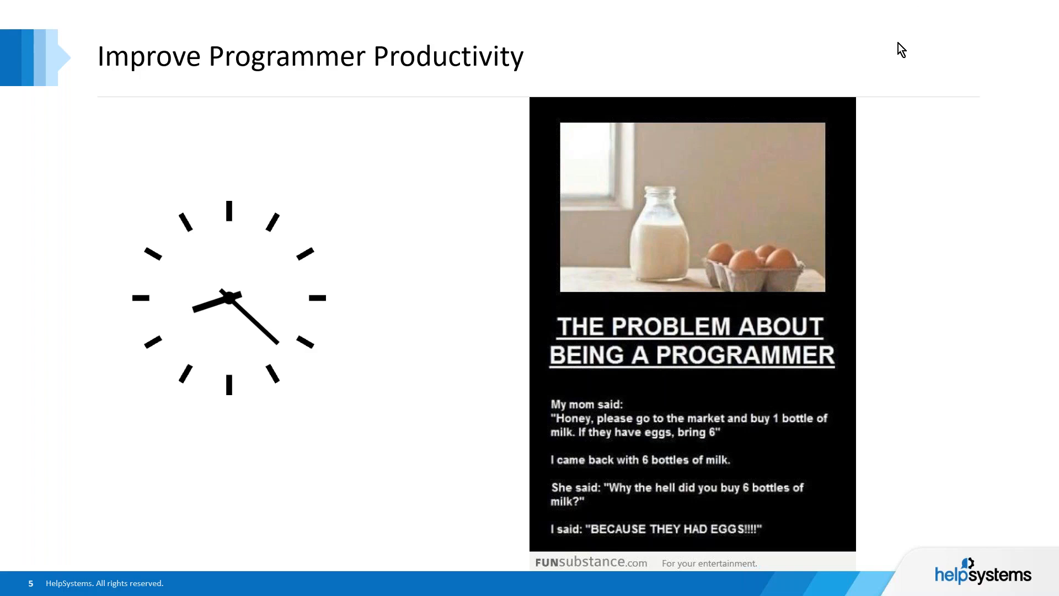
{"action": "mouse_move", "coordinate": [513, 213]}
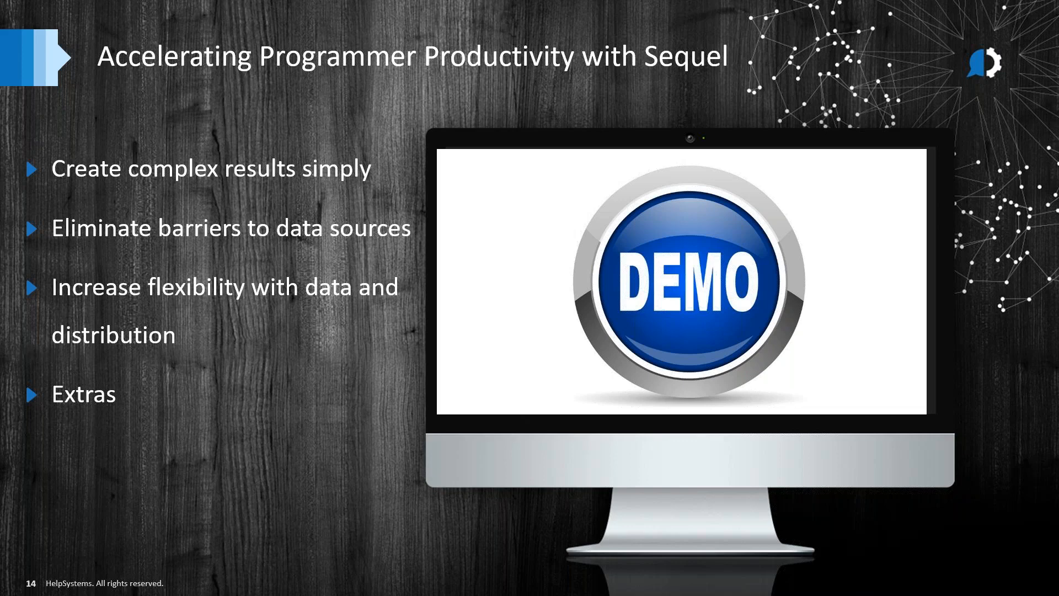
{"action": "mouse_move", "coordinate": [993, 242]}
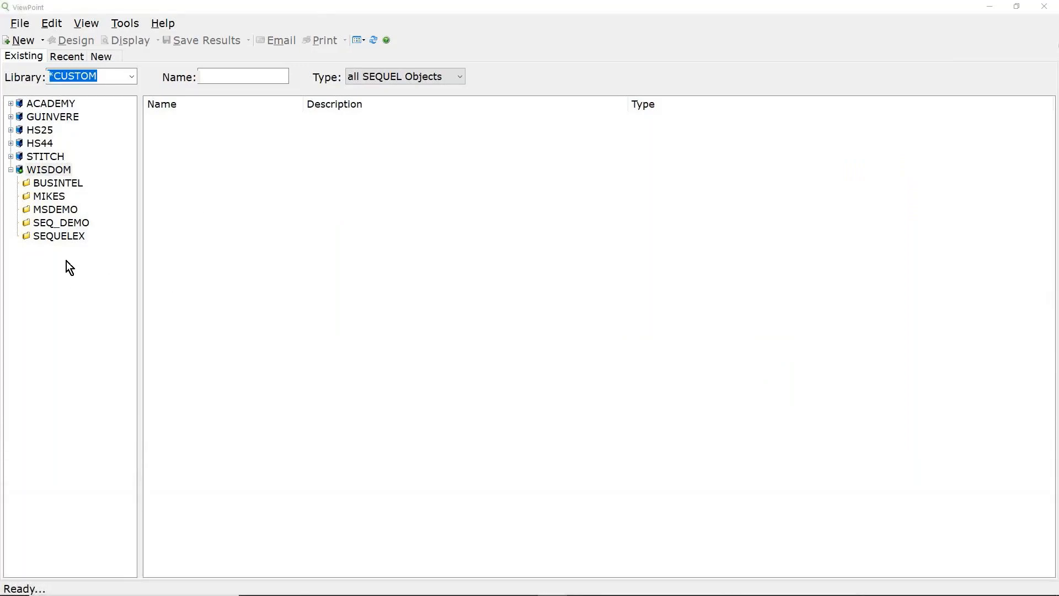
{"action": "mouse_move", "coordinate": [77, 240]}
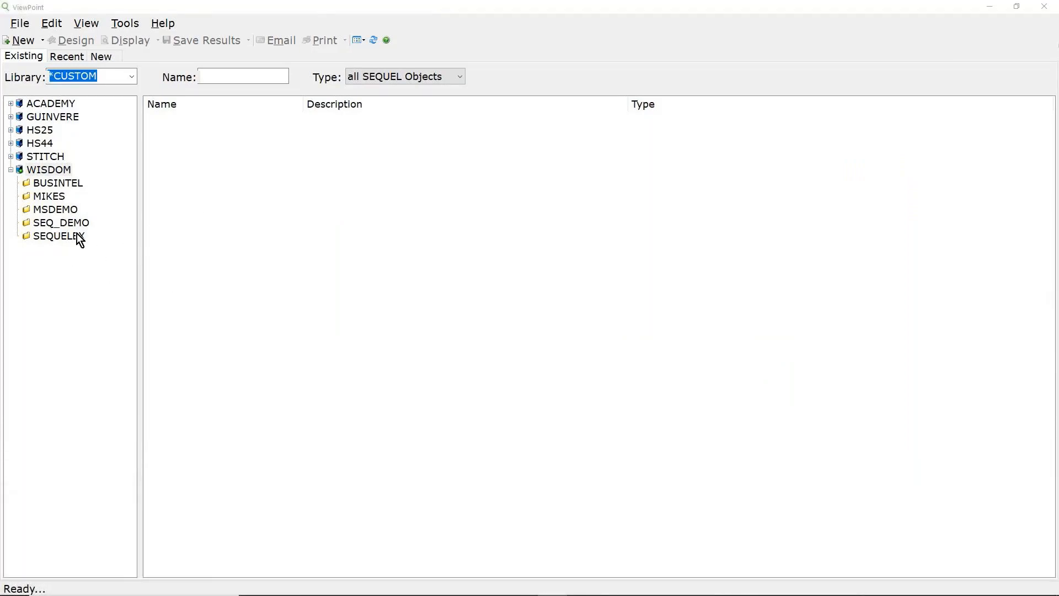
{"action": "mouse_move", "coordinate": [54, 188]}
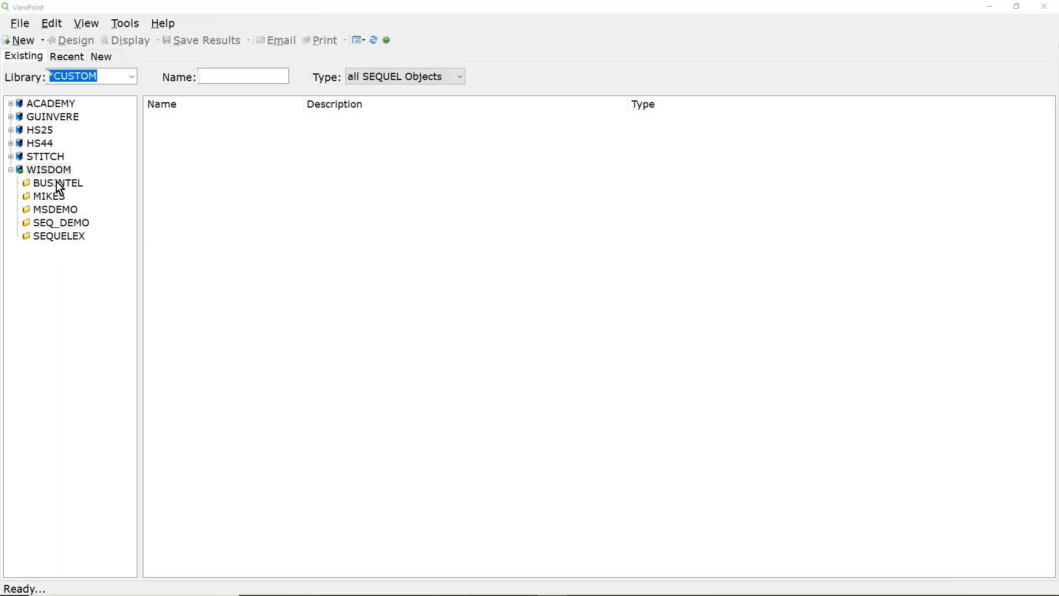
Start importing Query Management queries into BUSINTEL with *SEQUEL syntax selected
{"action": "left_click", "coordinate": [57, 182]}
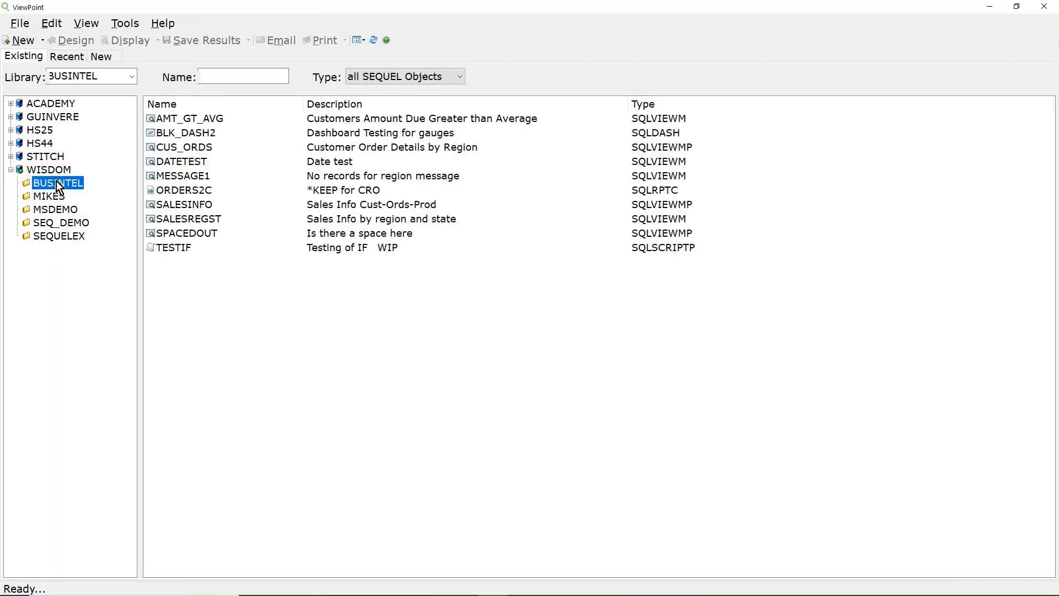
{"action": "left_click", "coordinate": [20, 22]}
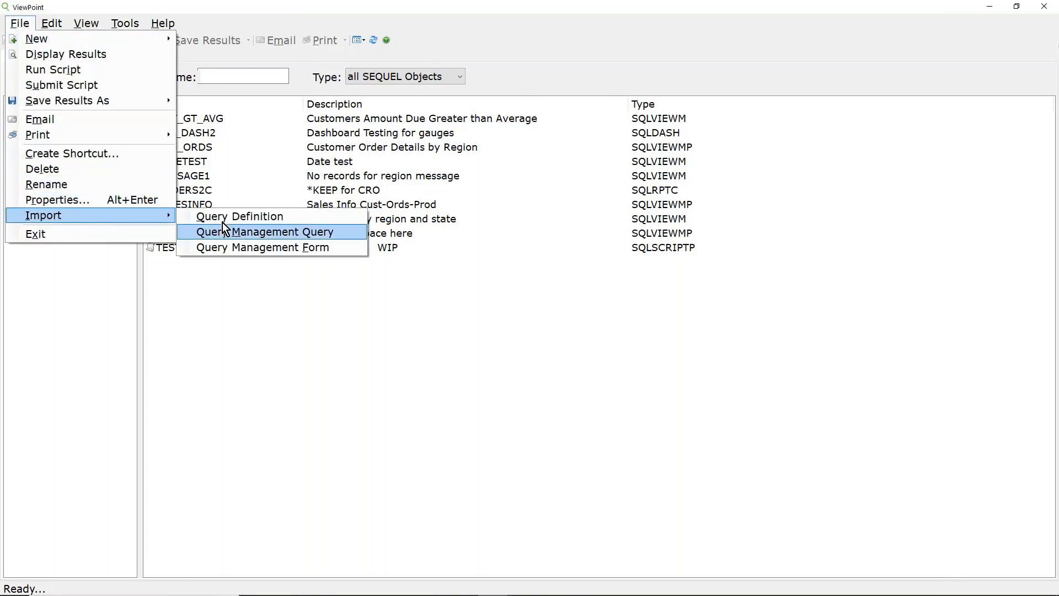
{"action": "left_click", "coordinate": [263, 231]}
{"action": "type", "text": "QRYLIB"}
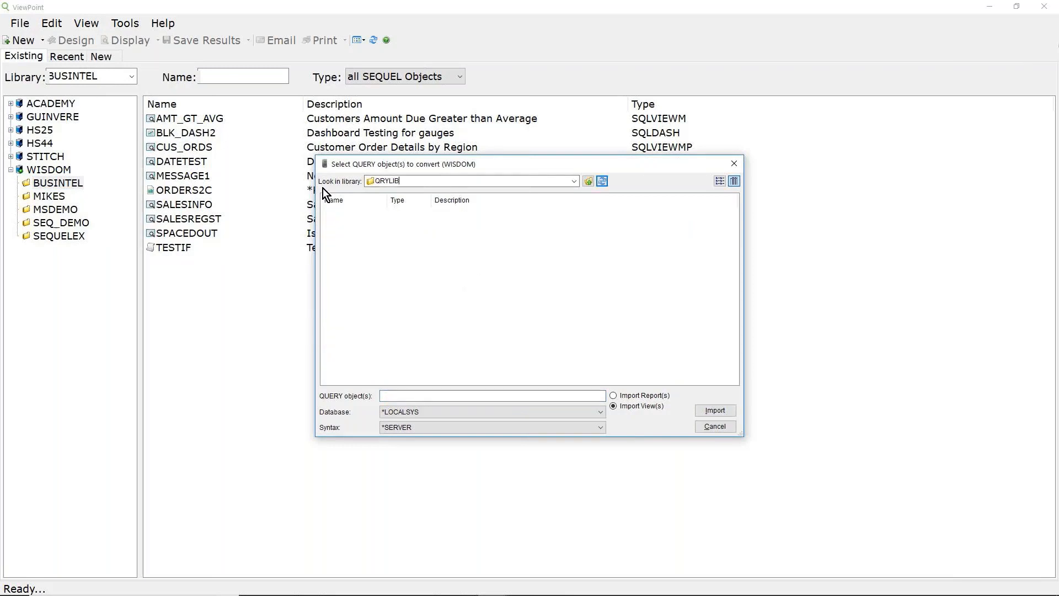
{"action": "left_click", "coordinate": [598, 427]}
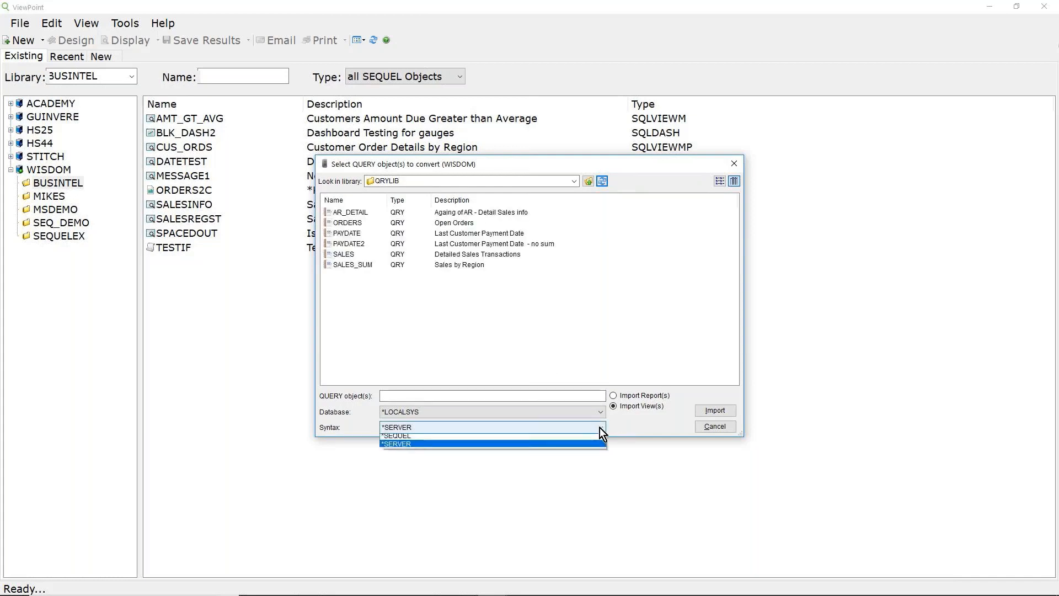
{"action": "left_click", "coordinate": [397, 436]}
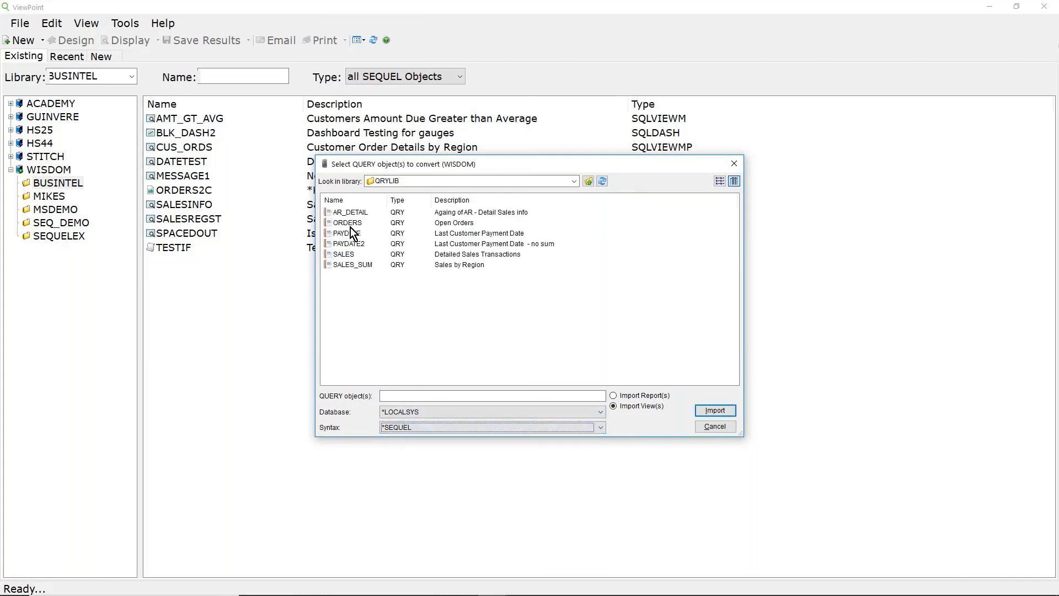
Import the ORDERS, PAYDATE and SALES queries into BUSINTEL as views
{"action": "left_click", "coordinate": [347, 222]}
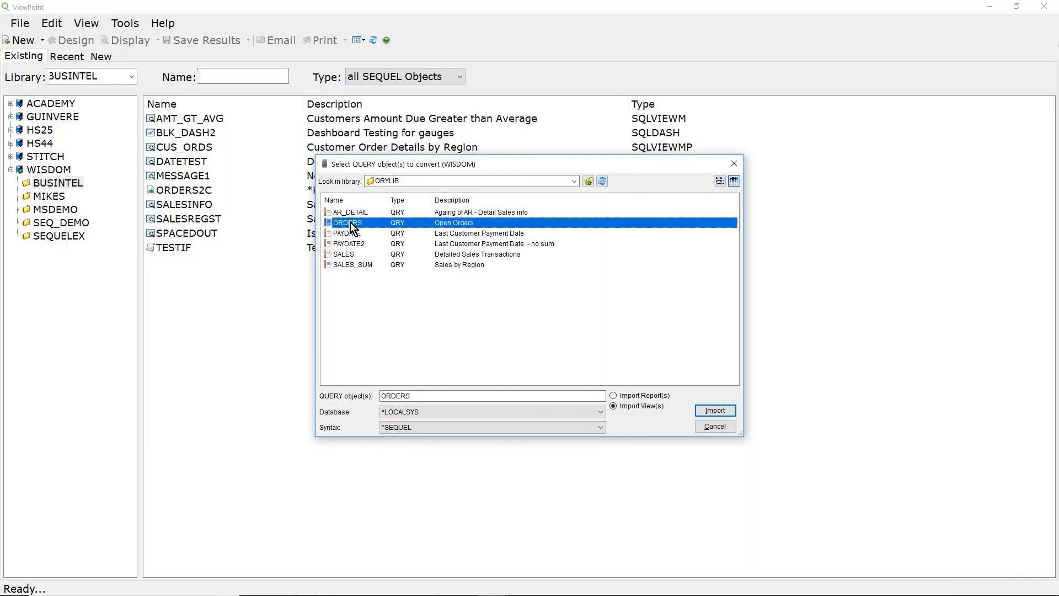
{"action": "left_click", "coordinate": [346, 233]}
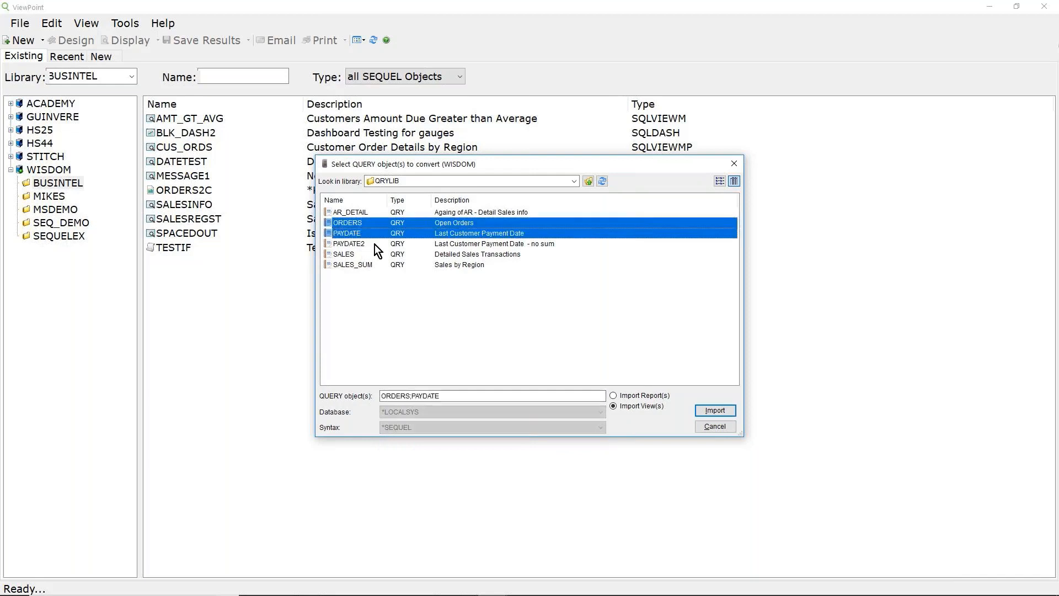
{"action": "left_click", "coordinate": [343, 254]}
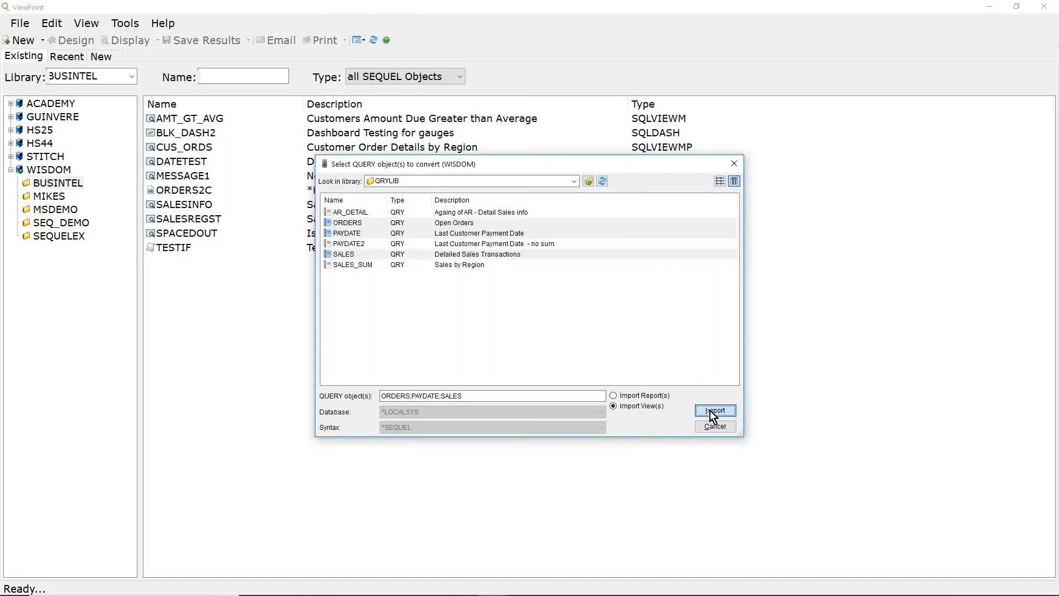
{"action": "left_click", "coordinate": [714, 410]}
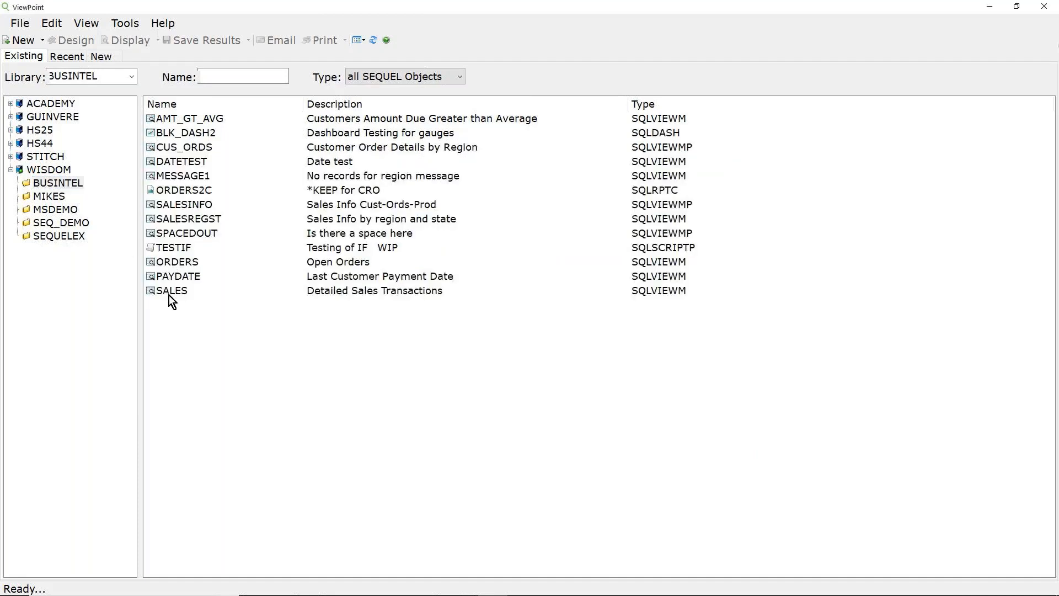
{"action": "mouse_move", "coordinate": [169, 283]}
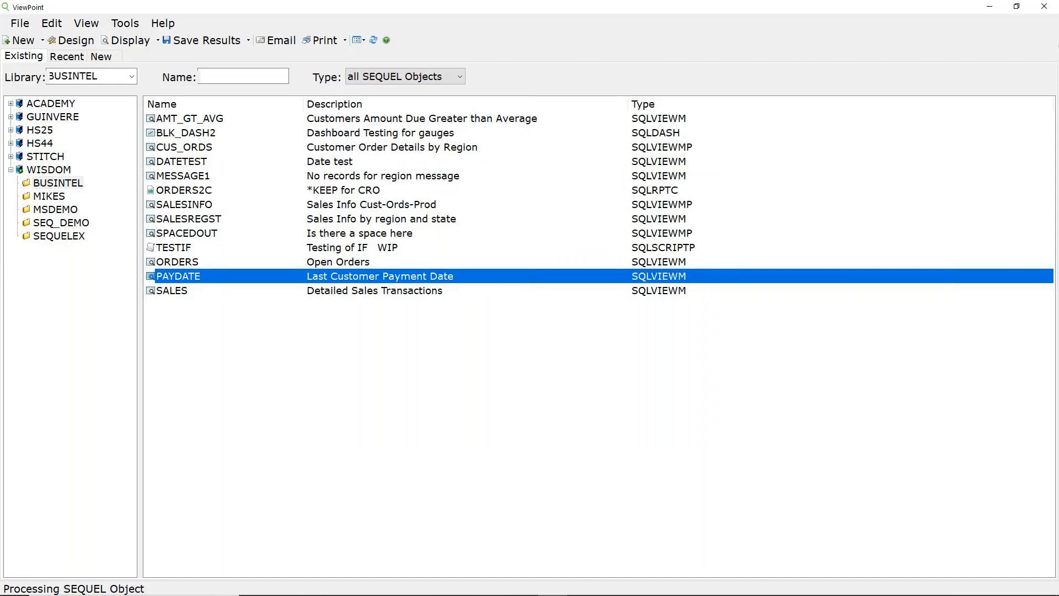
{"action": "double_click", "coordinate": [180, 276]}
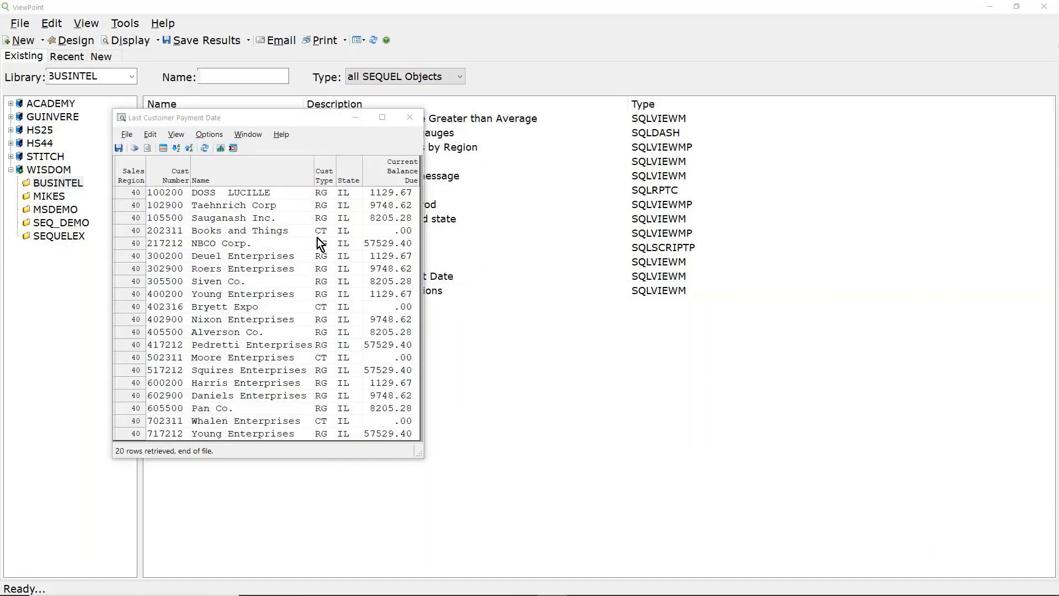
{"action": "mouse_move", "coordinate": [291, 270]}
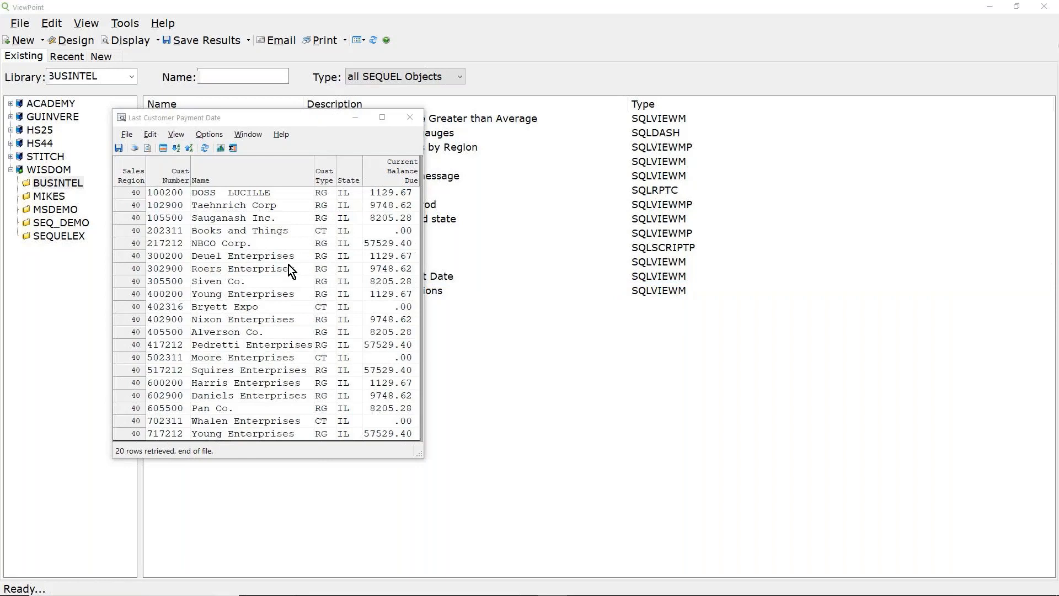
{"action": "mouse_move", "coordinate": [209, 134]}
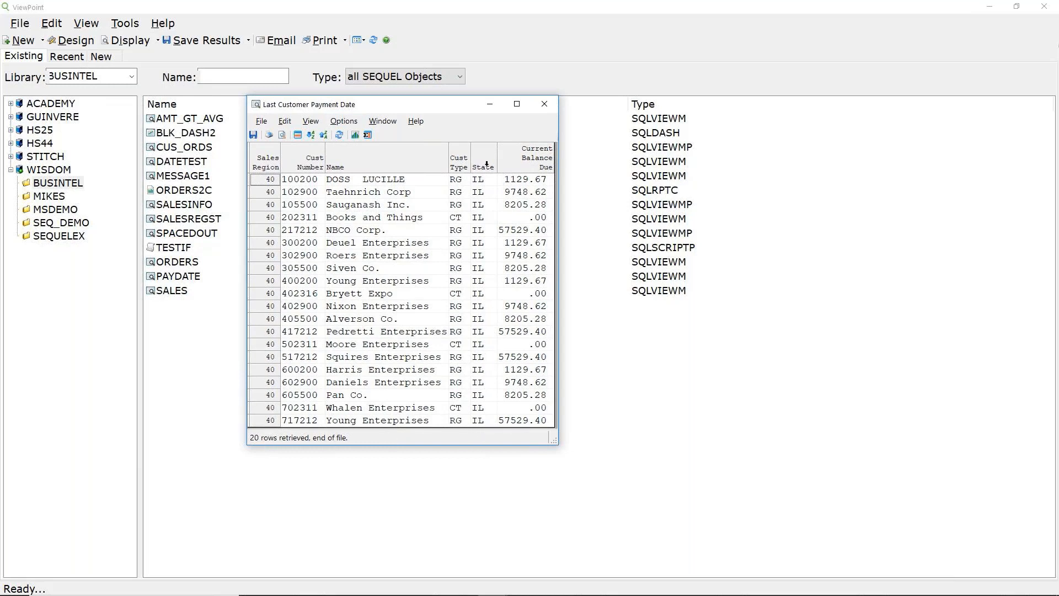
{"action": "mouse_move", "coordinate": [459, 358]}
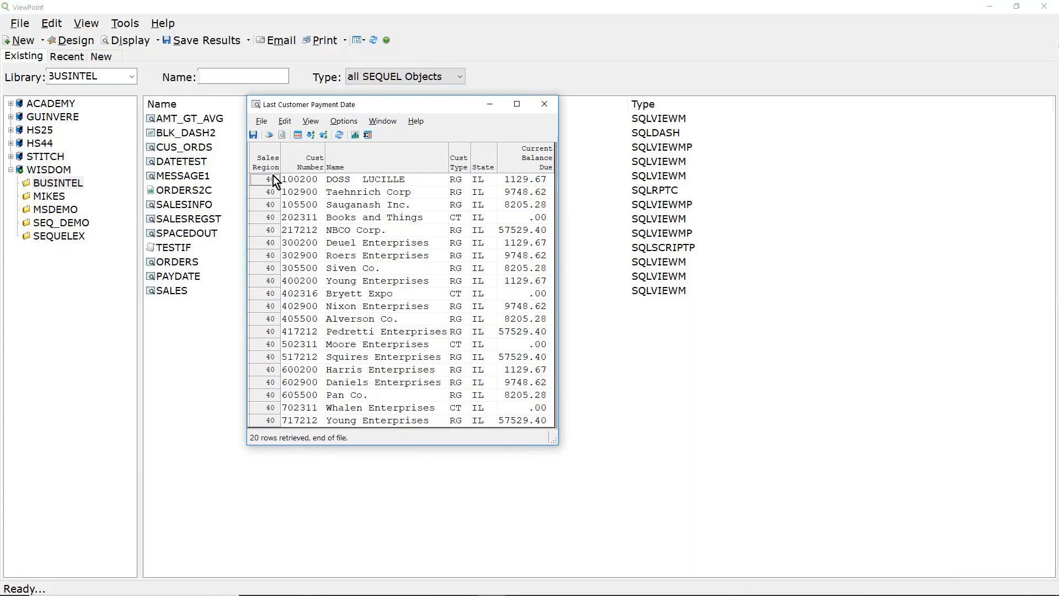
{"action": "mouse_move", "coordinate": [503, 201]}
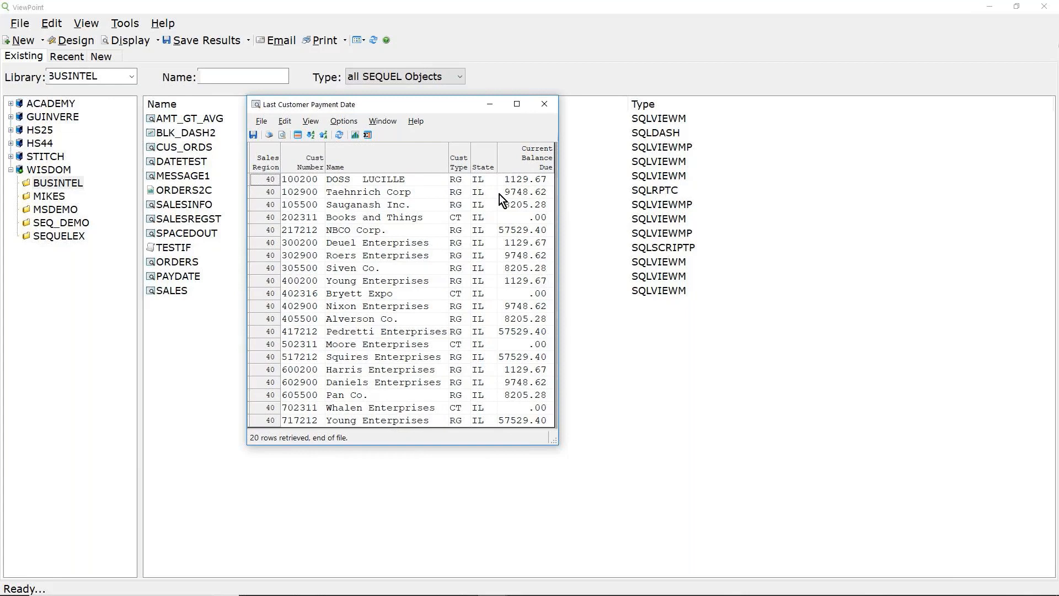
{"action": "mouse_move", "coordinate": [473, 192]}
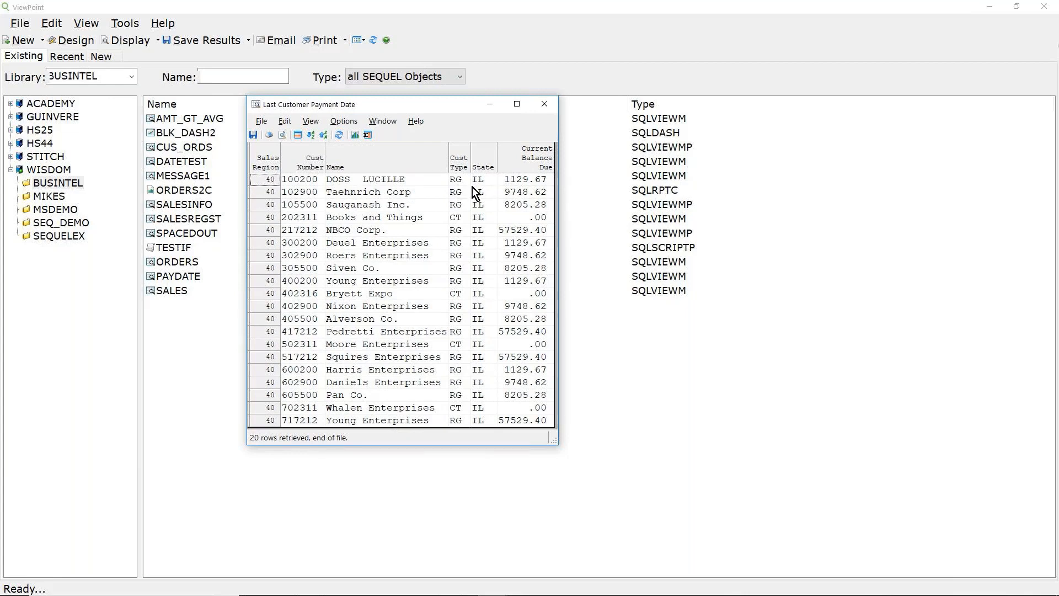
{"action": "mouse_move", "coordinate": [378, 359]}
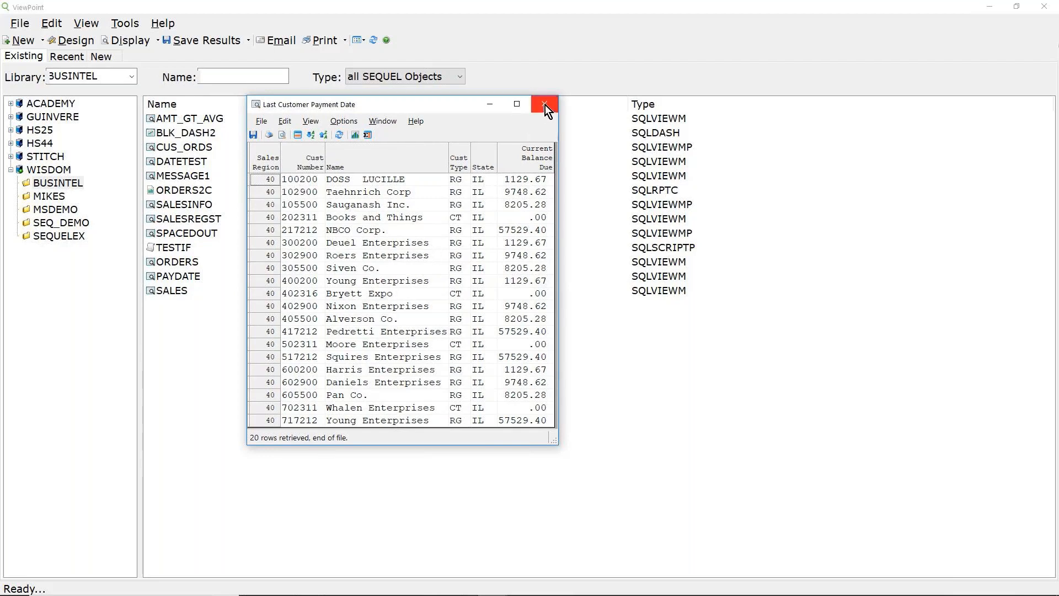
{"action": "mouse_move", "coordinate": [544, 104]}
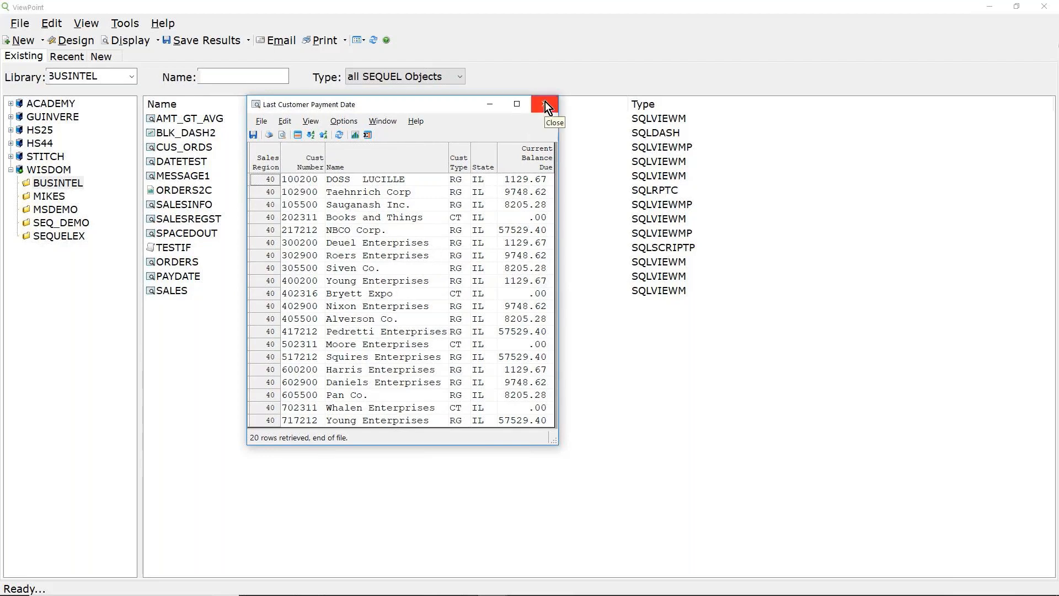
{"action": "left_click", "coordinate": [546, 104]}
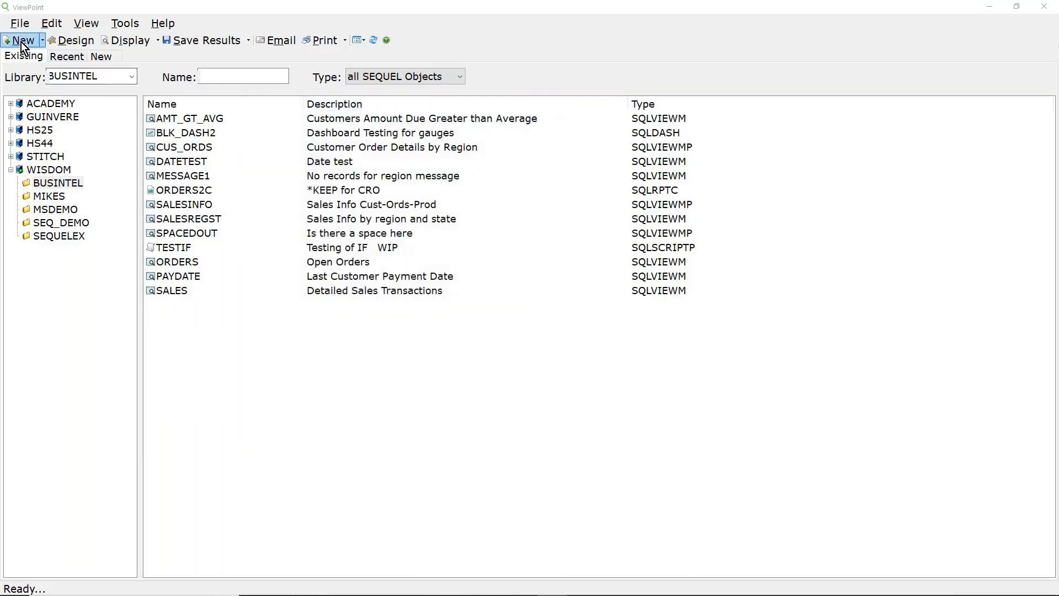
Begin a new view design, glance at its SQL, and browse the SEQ_DEMO library for files
{"action": "left_click", "coordinate": [180, 276]}
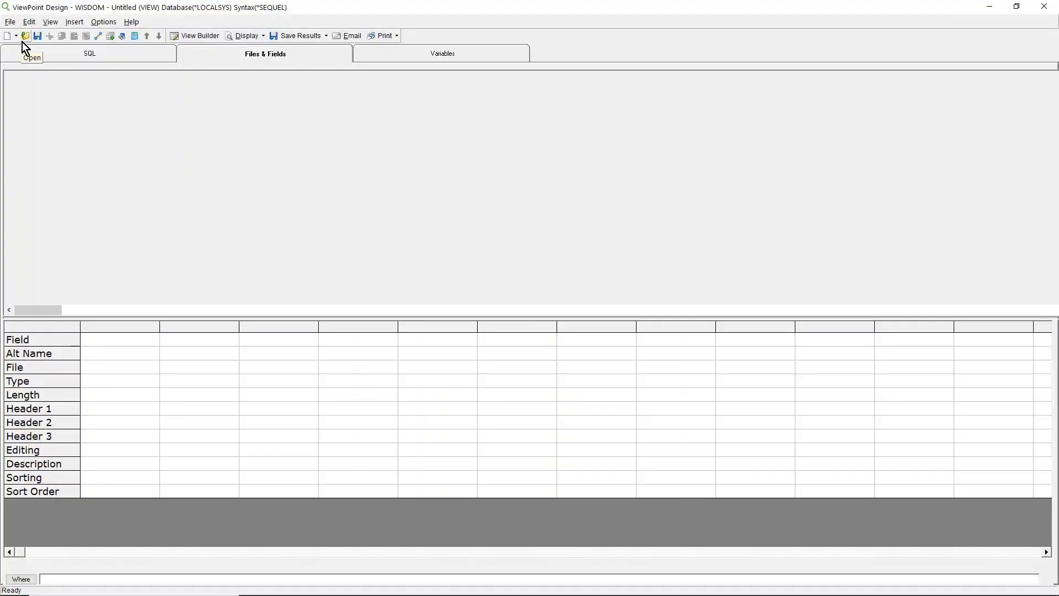
{"action": "left_click", "coordinate": [89, 53]}
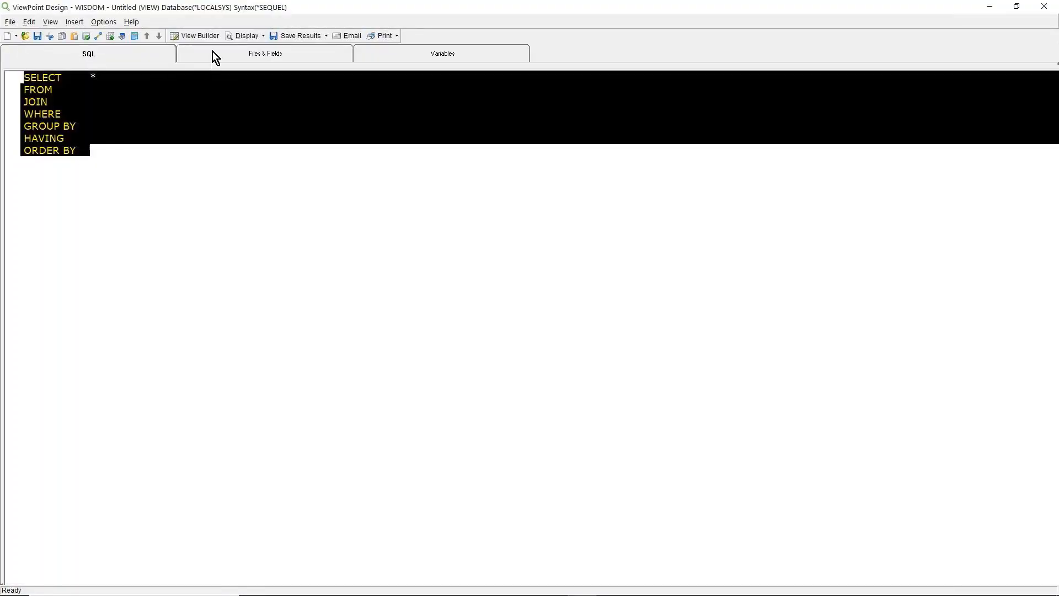
{"action": "left_click", "coordinate": [264, 53]}
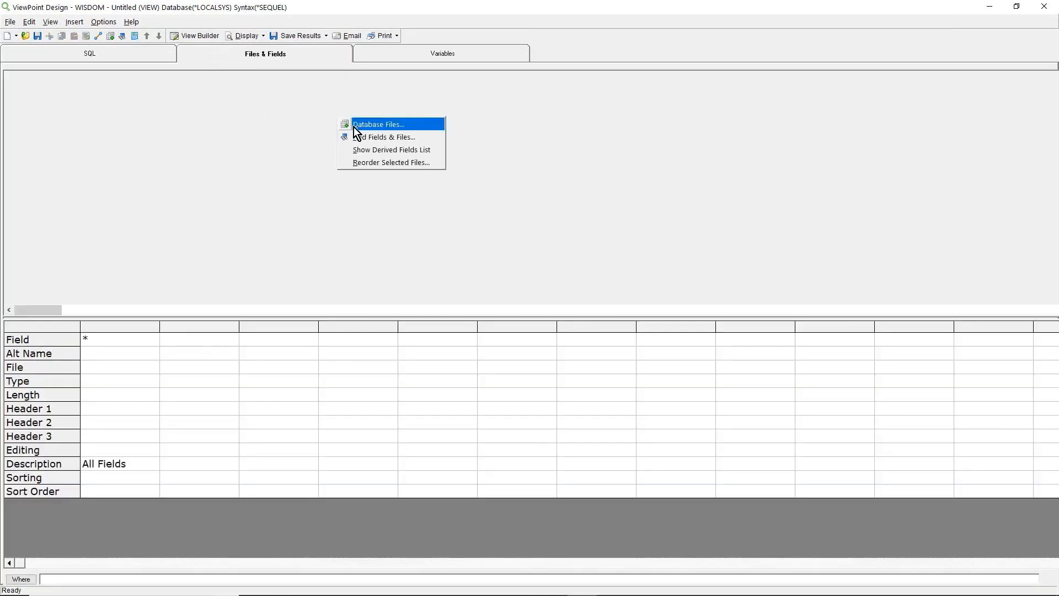
{"action": "left_click", "coordinate": [379, 124]}
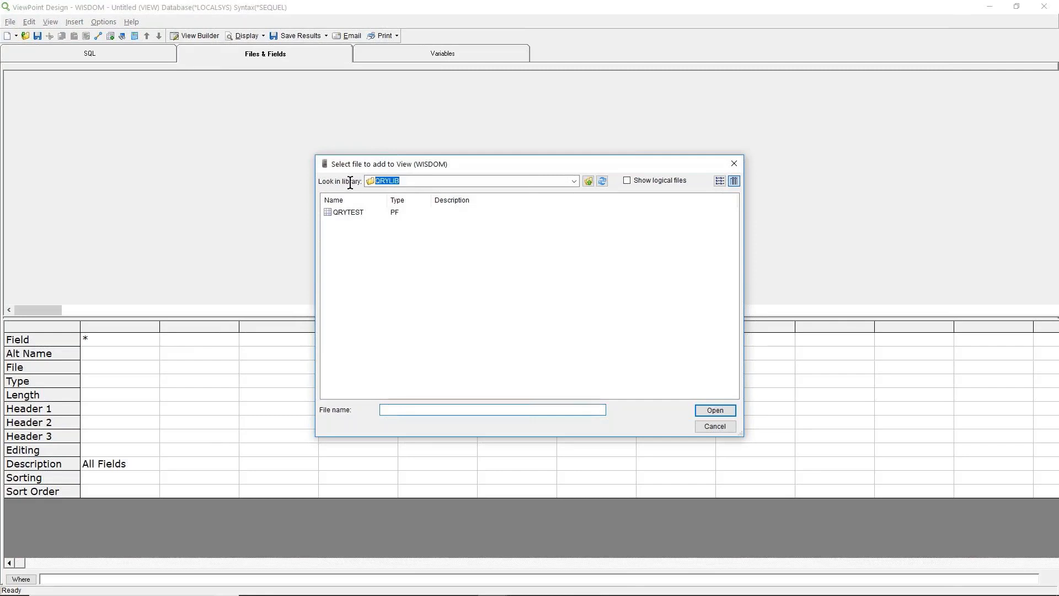
{"action": "type", "text": "SEQ_DEMO"}
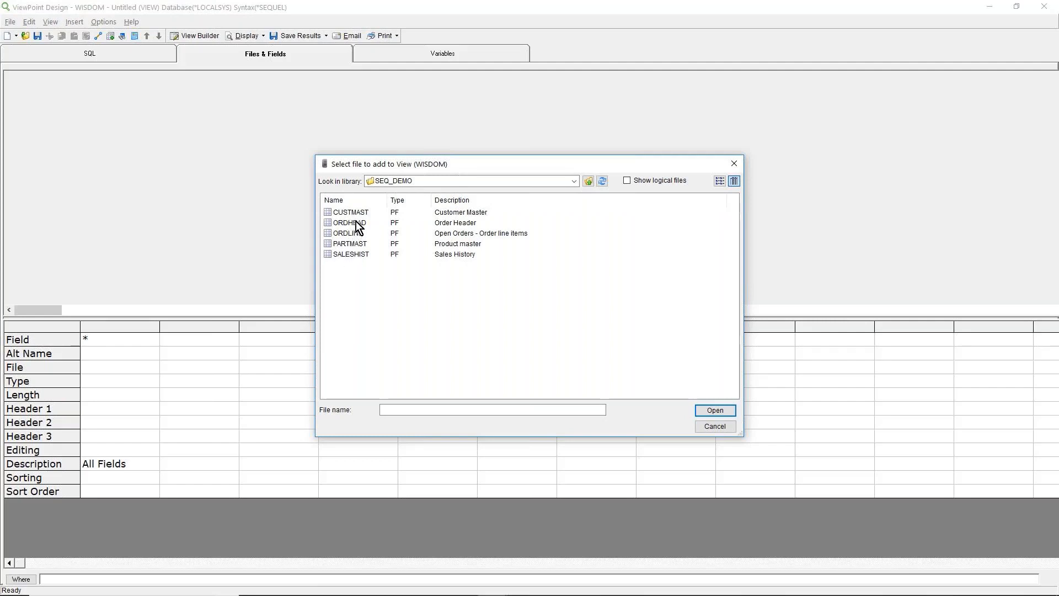
Add CUSTMAST, ORDHEAD, ORDLINE and PARTMAST from SEQ_DEMO to the view, linked together
{"action": "left_click", "coordinate": [350, 212]}
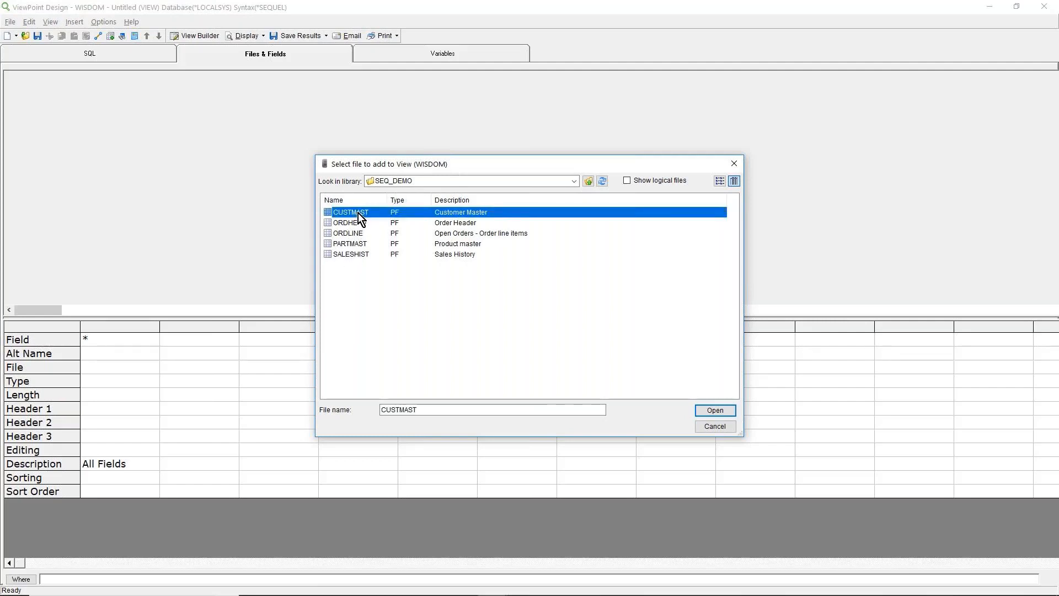
{"action": "mouse_move", "coordinate": [366, 226]}
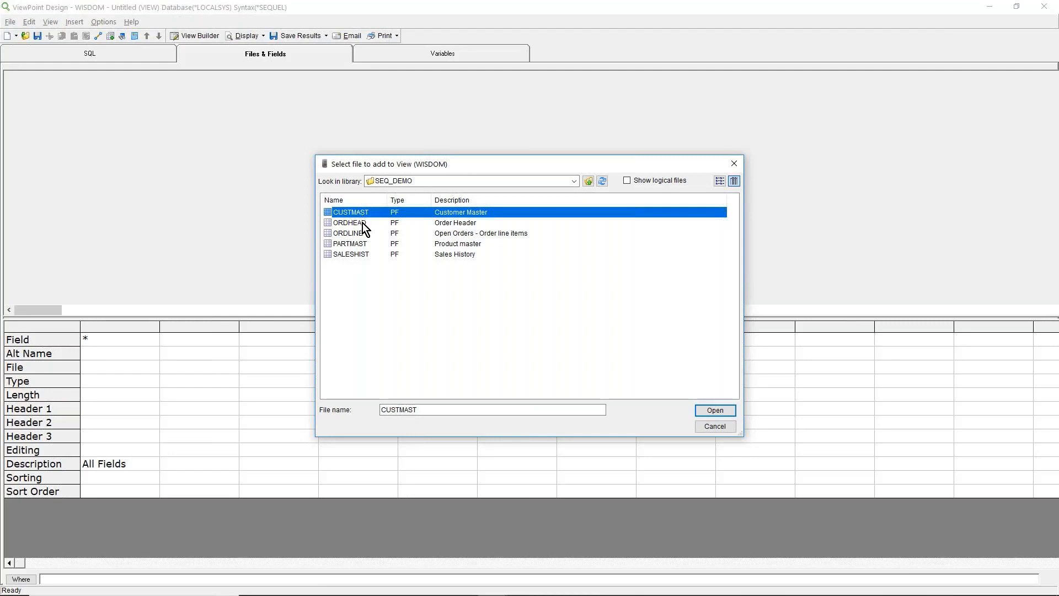
{"action": "left_click", "coordinate": [350, 223]}
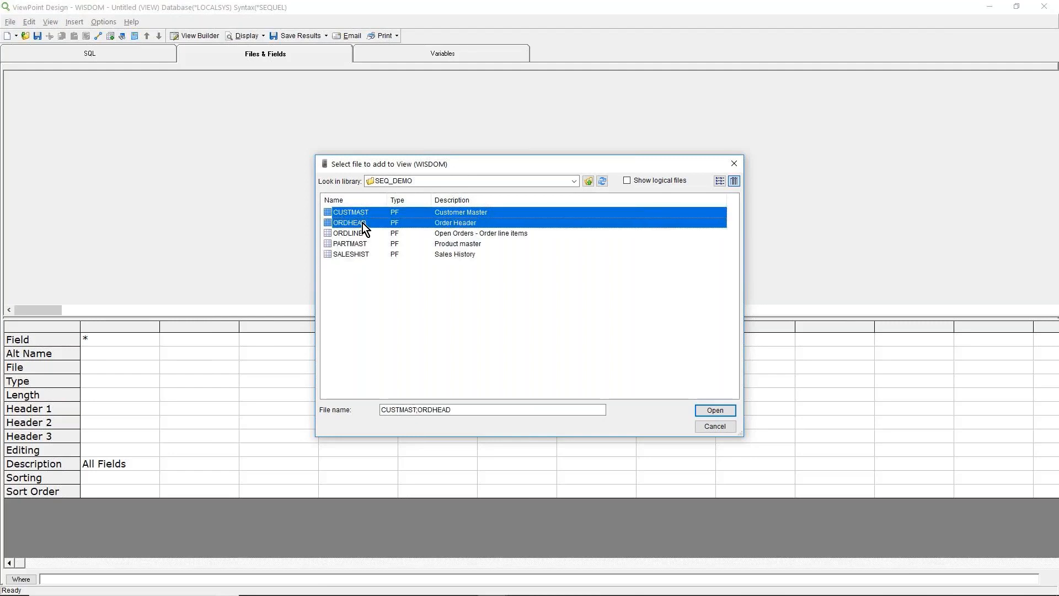
{"action": "mouse_move", "coordinate": [365, 239]}
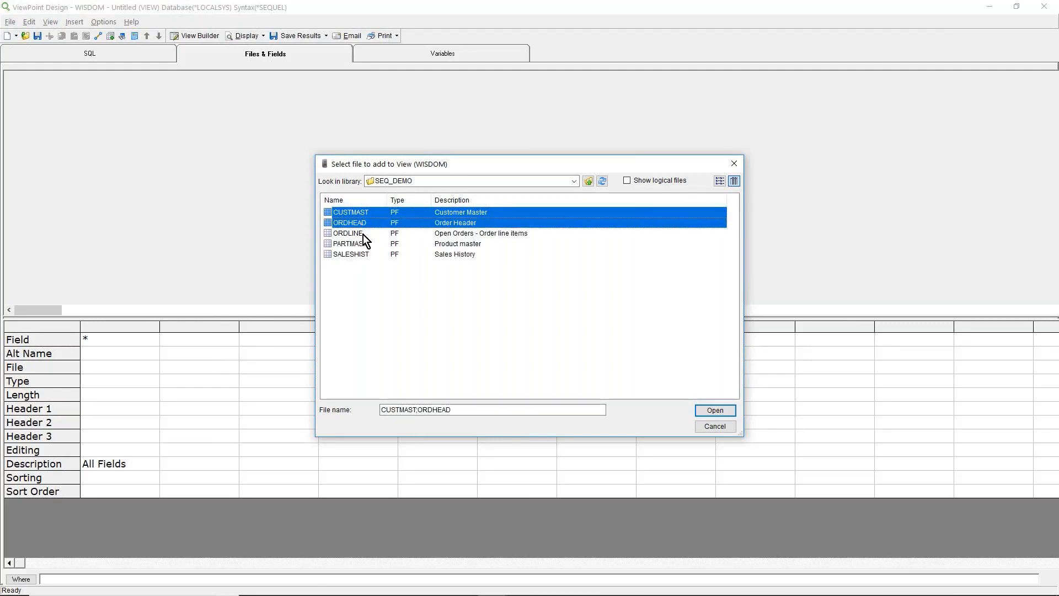
{"action": "left_click", "coordinate": [348, 243]}
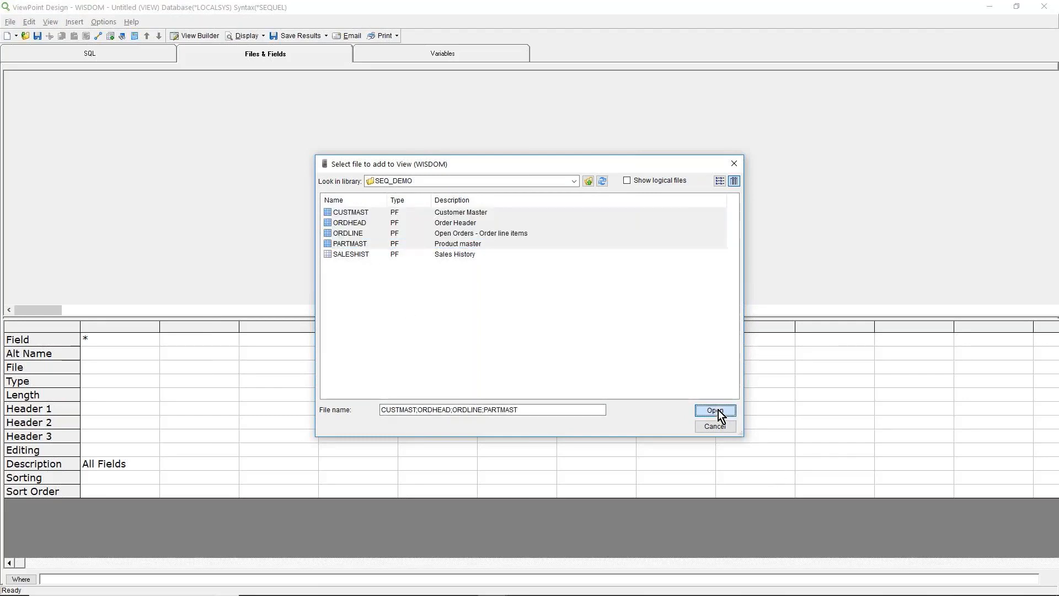
{"action": "left_click", "coordinate": [715, 410]}
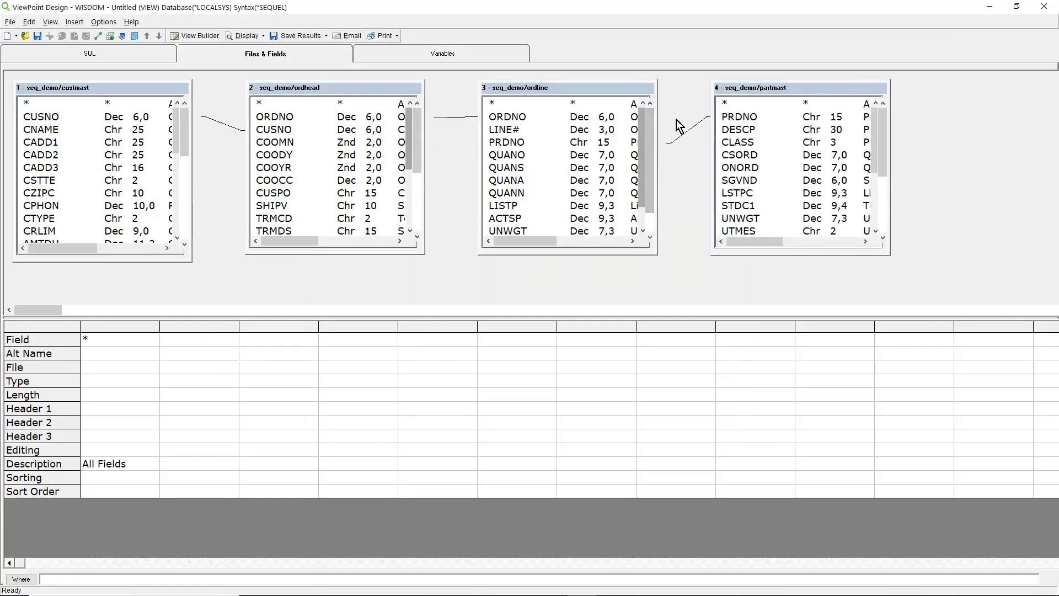
{"action": "mouse_move", "coordinate": [365, 125]}
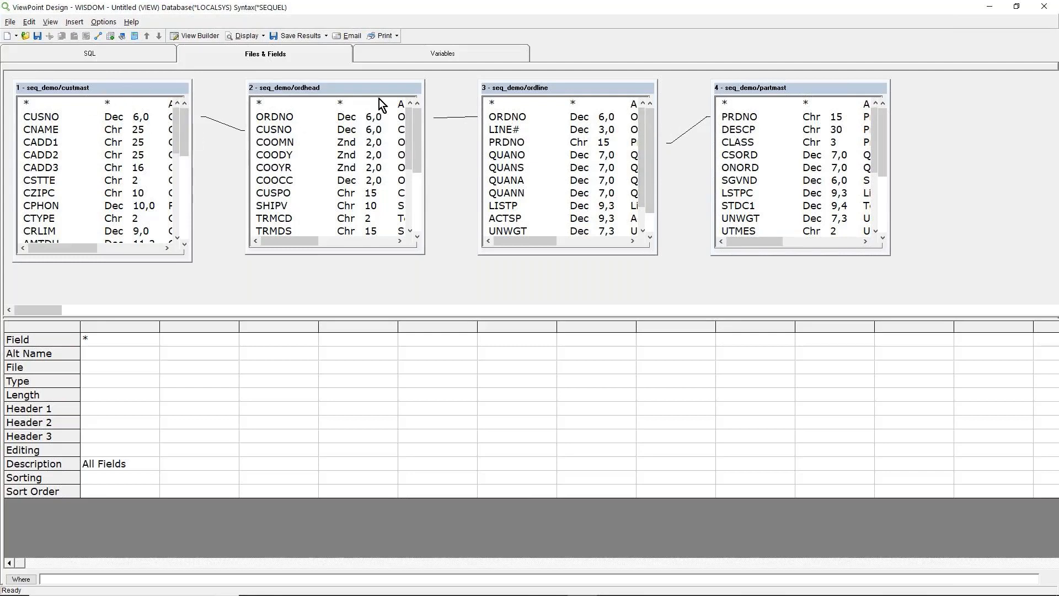
{"action": "mouse_move", "coordinate": [725, 111]}
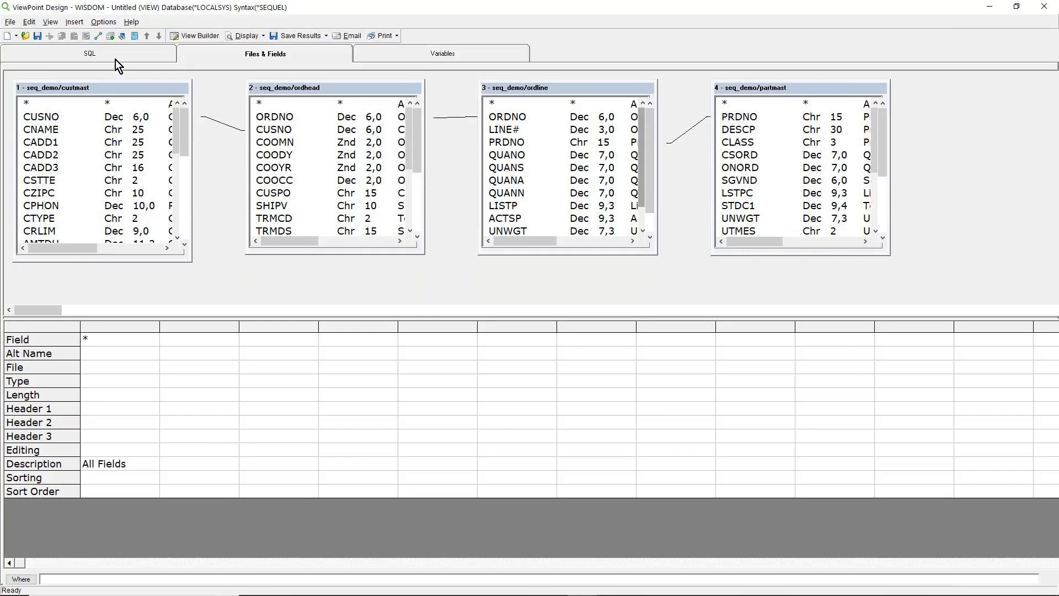
{"action": "left_click", "coordinate": [88, 53]}
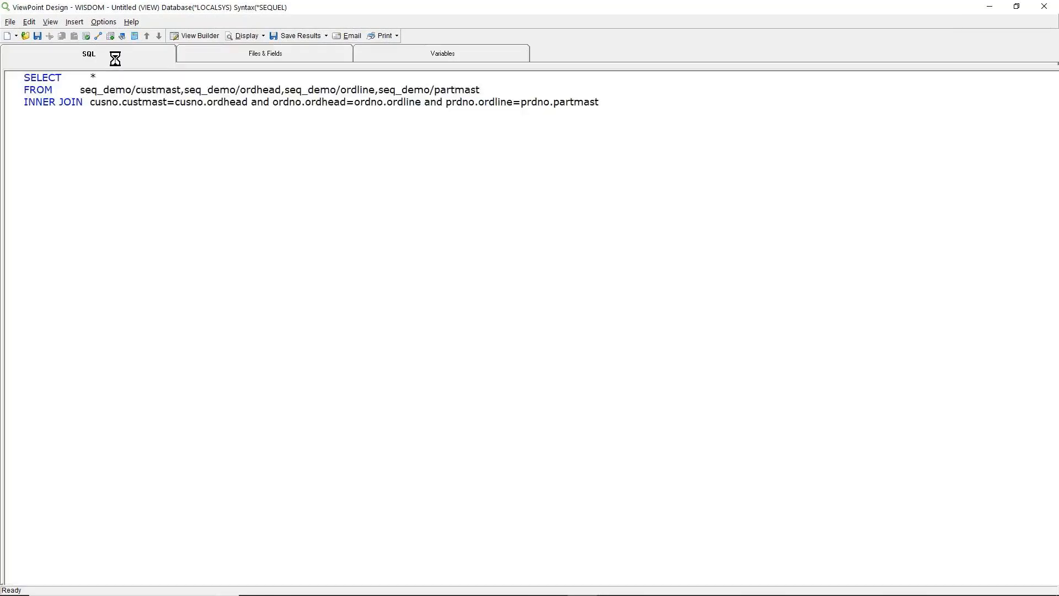
{"action": "left_click", "coordinate": [264, 53]}
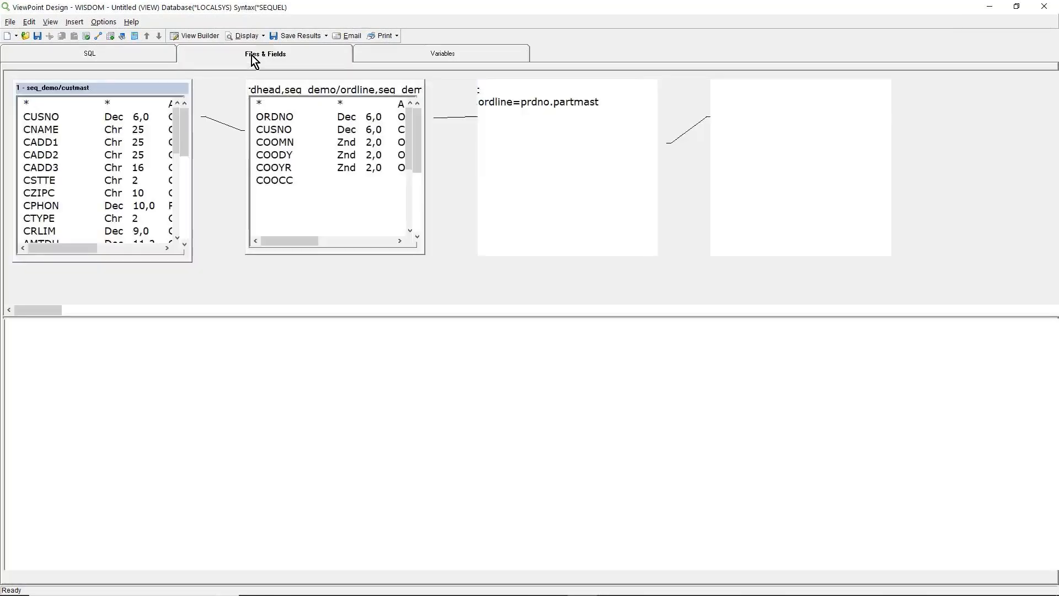
{"action": "left_click", "coordinate": [265, 53]}
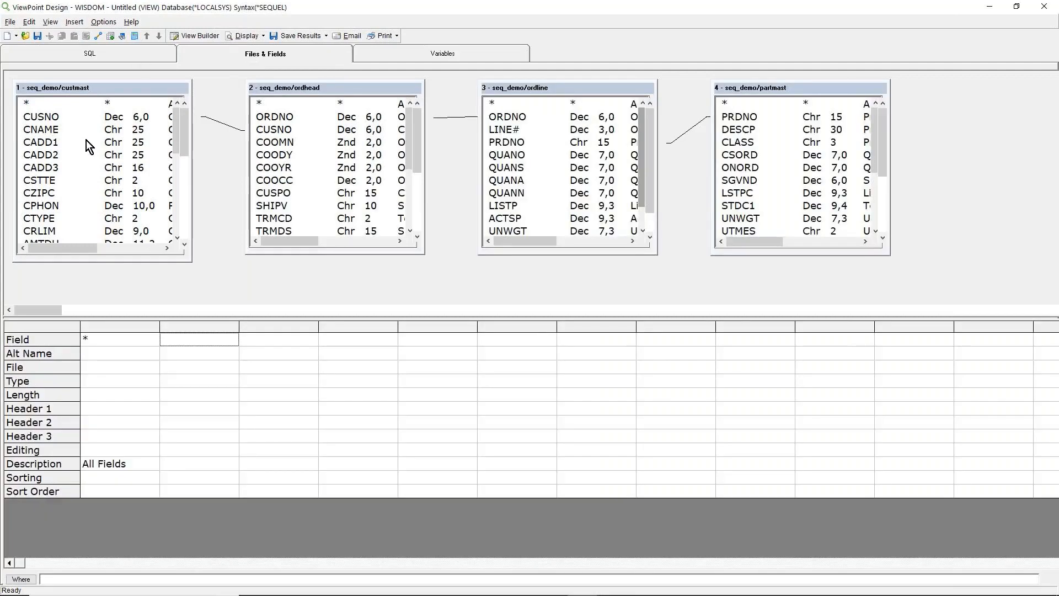
Add cstte, cusno, cadd3, ordno, descp and actsp to the field grid alongside regon, cname, prdno, listp
{"action": "scroll", "scroll_direction": "down", "scroll_amount": 3}
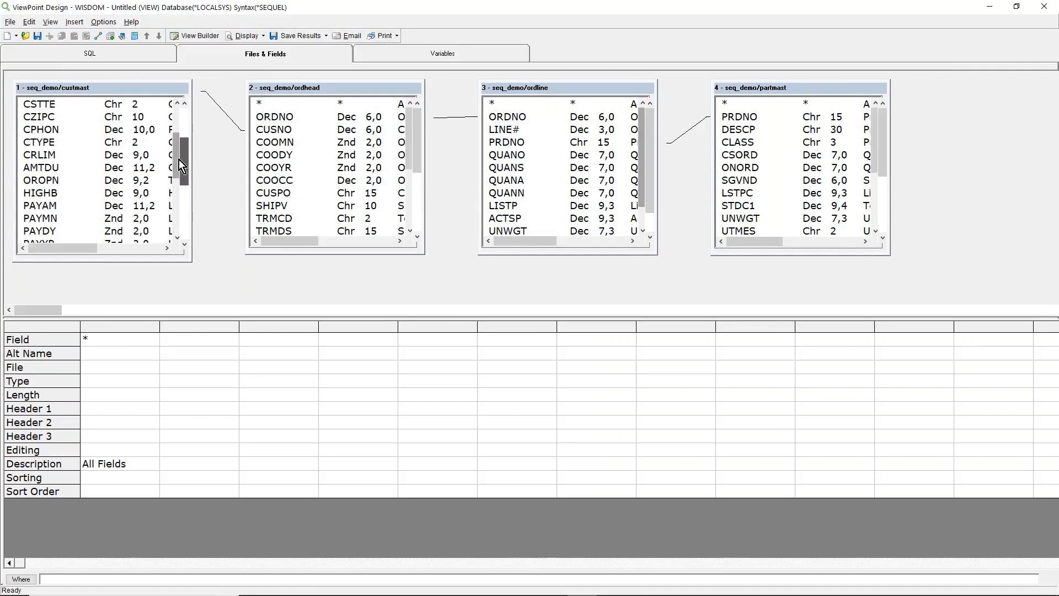
{"action": "scroll", "scroll_direction": "down", "scroll_amount": 3}
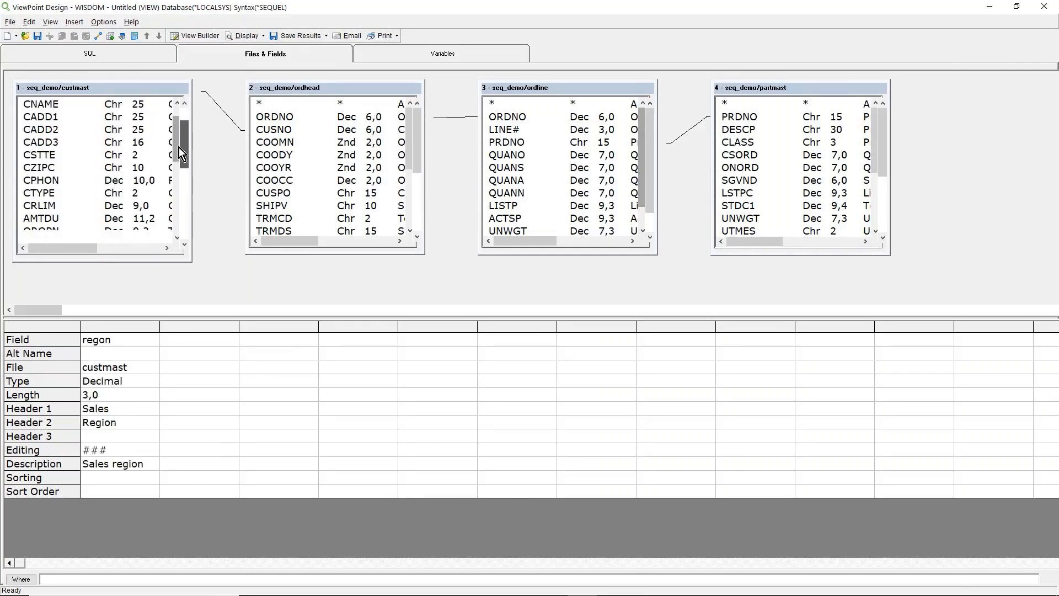
{"action": "scroll", "scroll_direction": "up", "scroll_amount": 3}
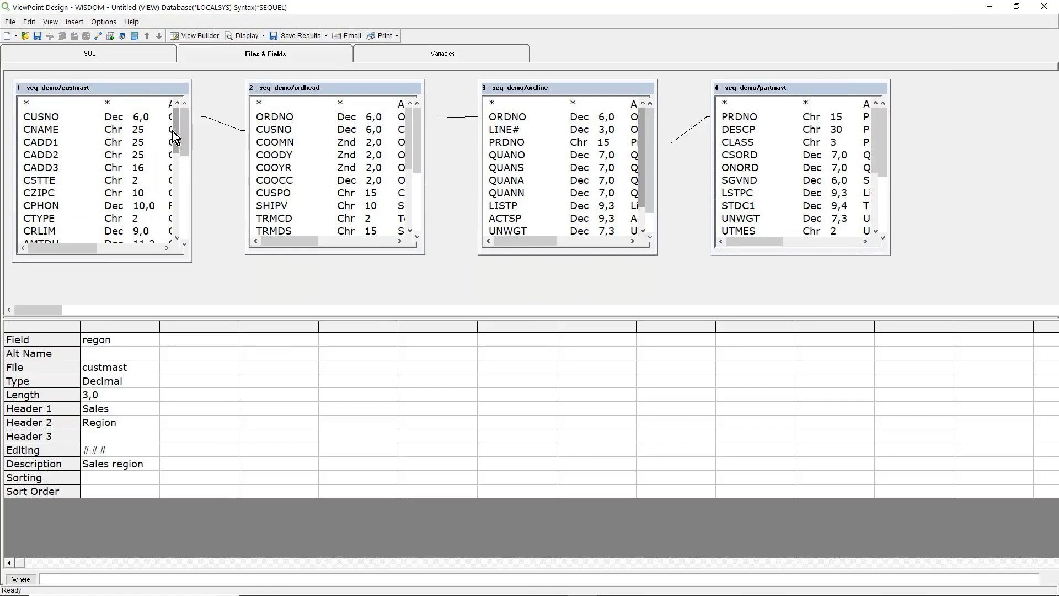
{"action": "left_click", "coordinate": [39, 180]}
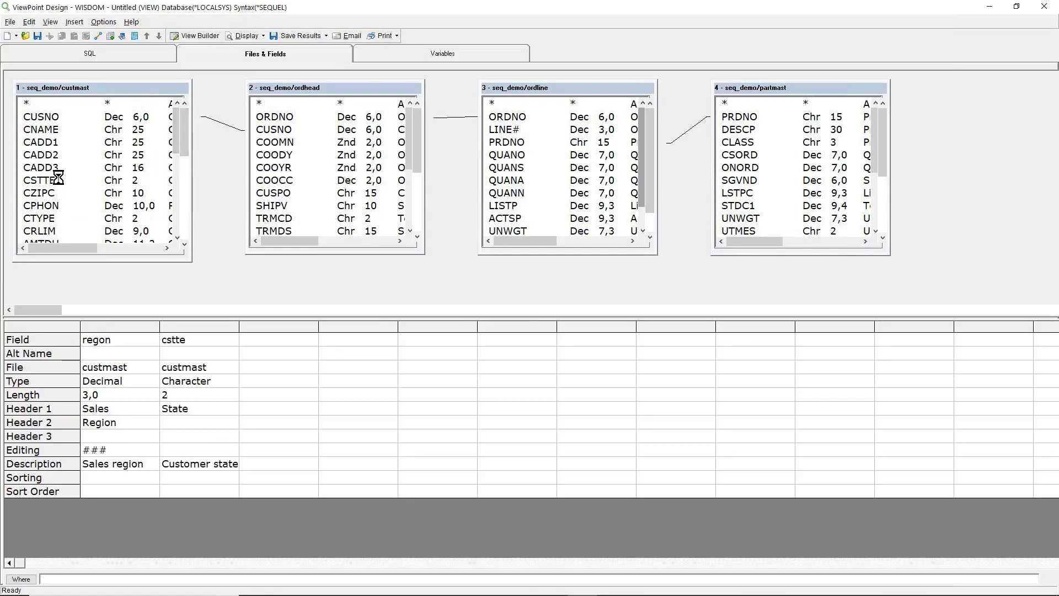
{"action": "left_click", "coordinate": [41, 116]}
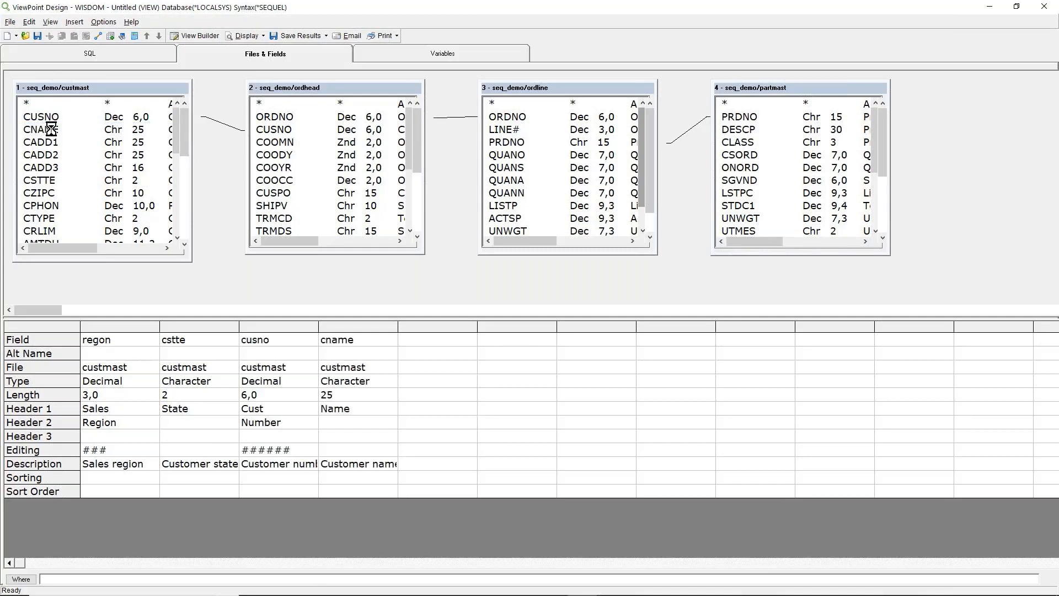
{"action": "left_click", "coordinate": [41, 168]}
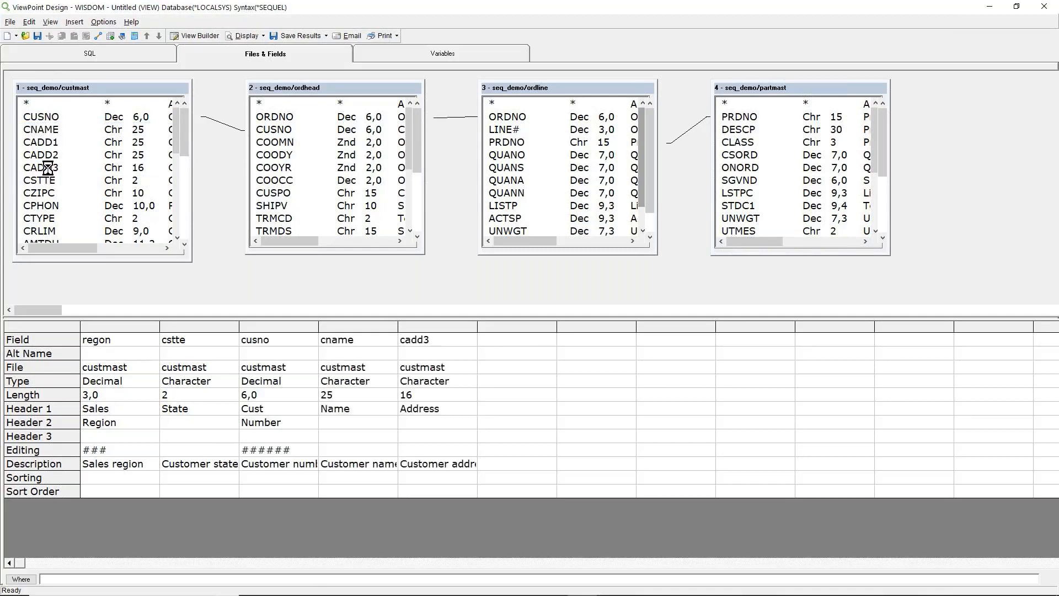
{"action": "mouse_move", "coordinate": [267, 128]}
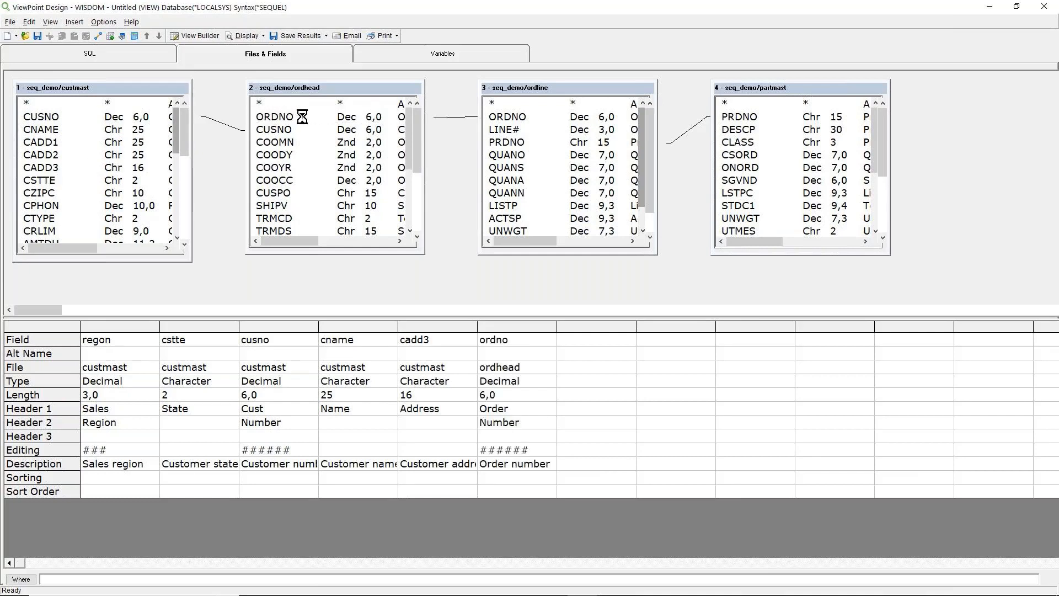
{"action": "left_click", "coordinate": [506, 142]}
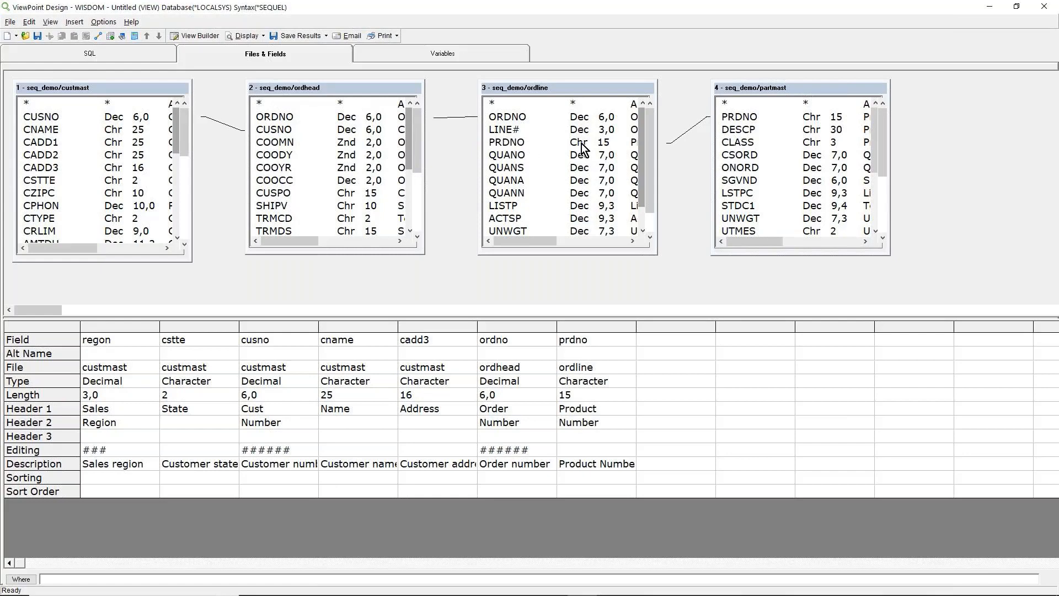
{"action": "double_click", "coordinate": [739, 129]}
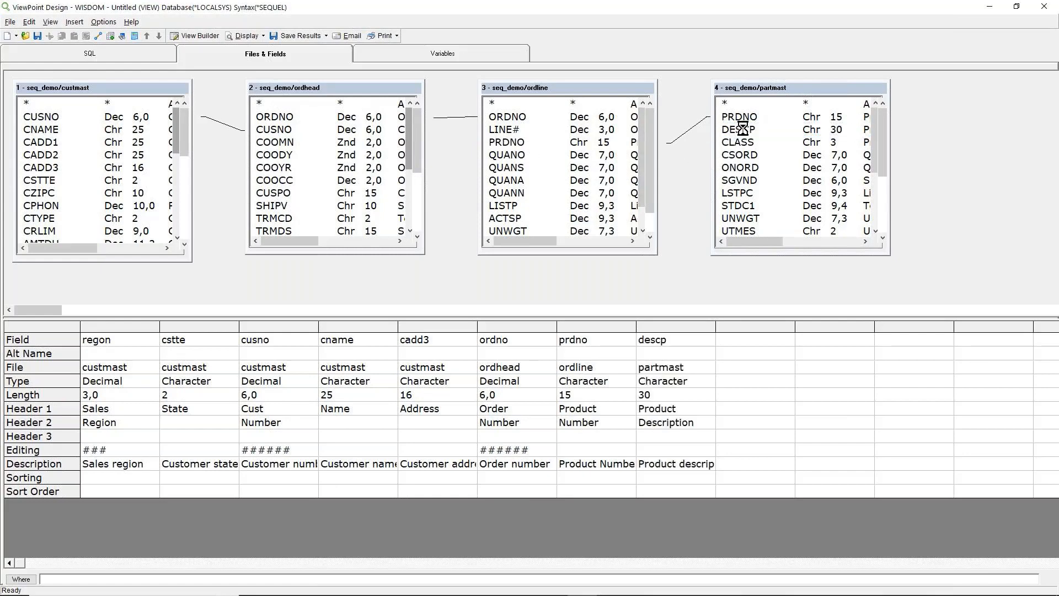
{"action": "mouse_move", "coordinate": [725, 200]}
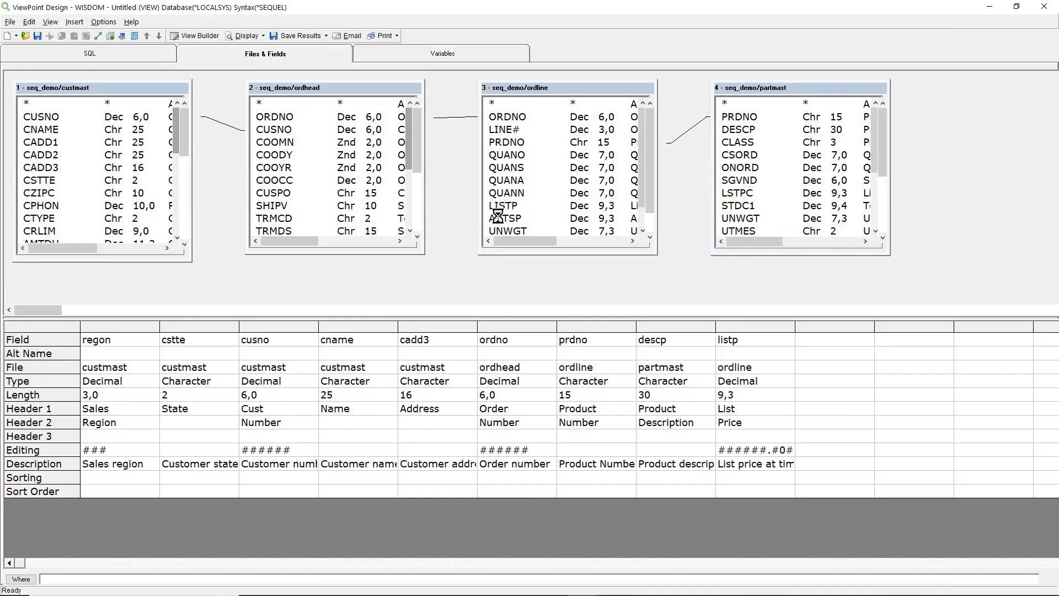
{"action": "left_click", "coordinate": [507, 218]}
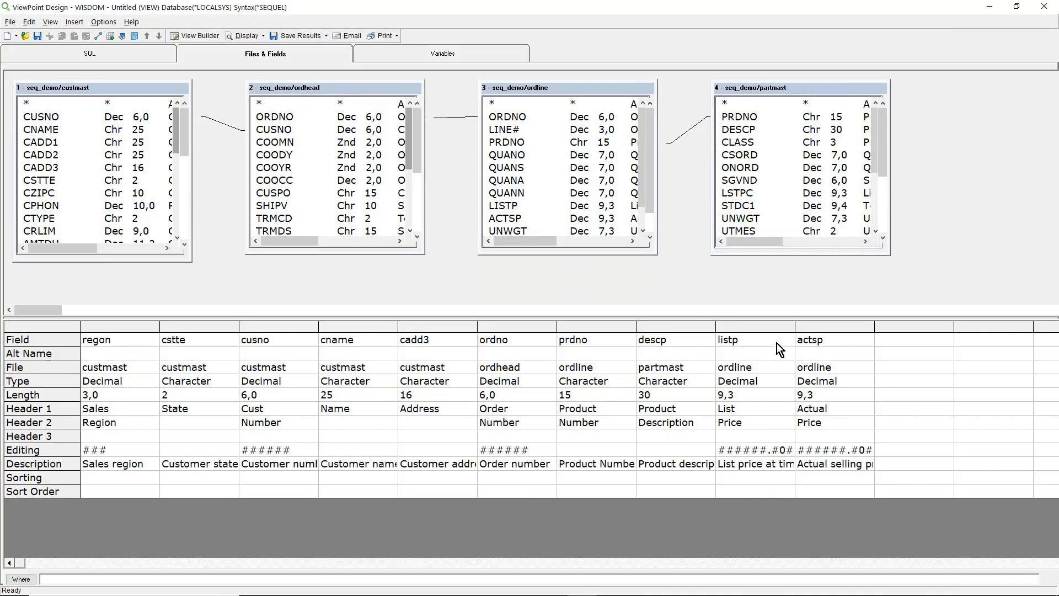
{"action": "mouse_move", "coordinate": [443, 336]}
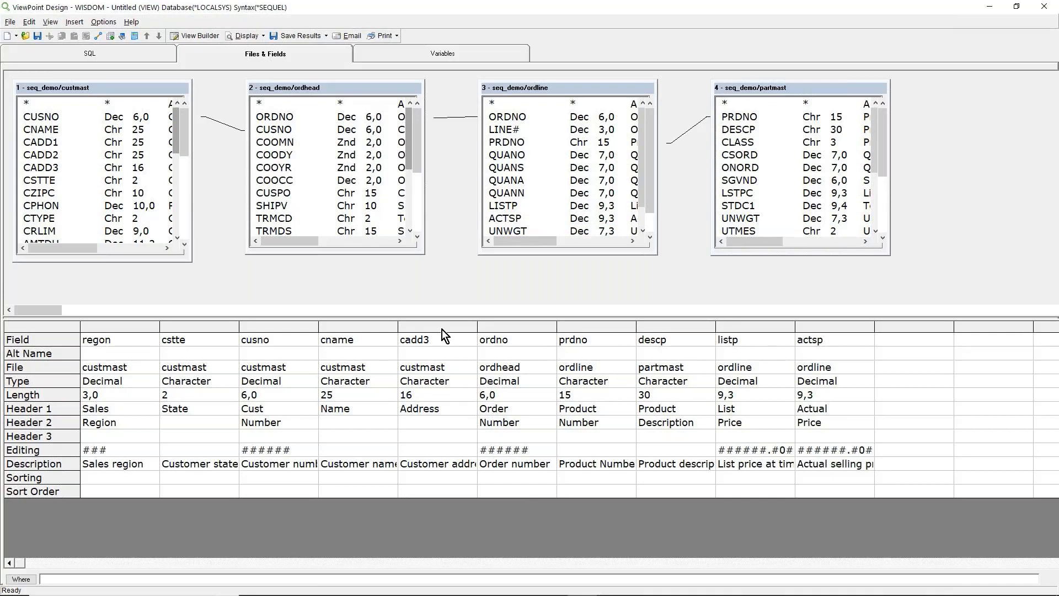
Move cadd3 to third position after state and rename its Header 1 to City
{"action": "left_click", "coordinate": [437, 339]}
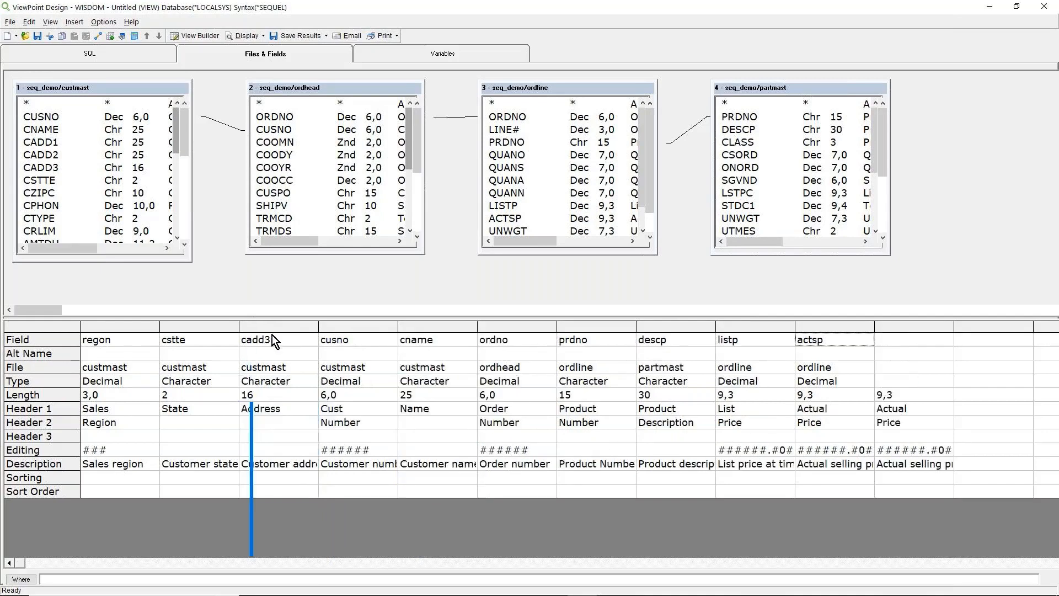
{"action": "double_click", "coordinate": [269, 409]}
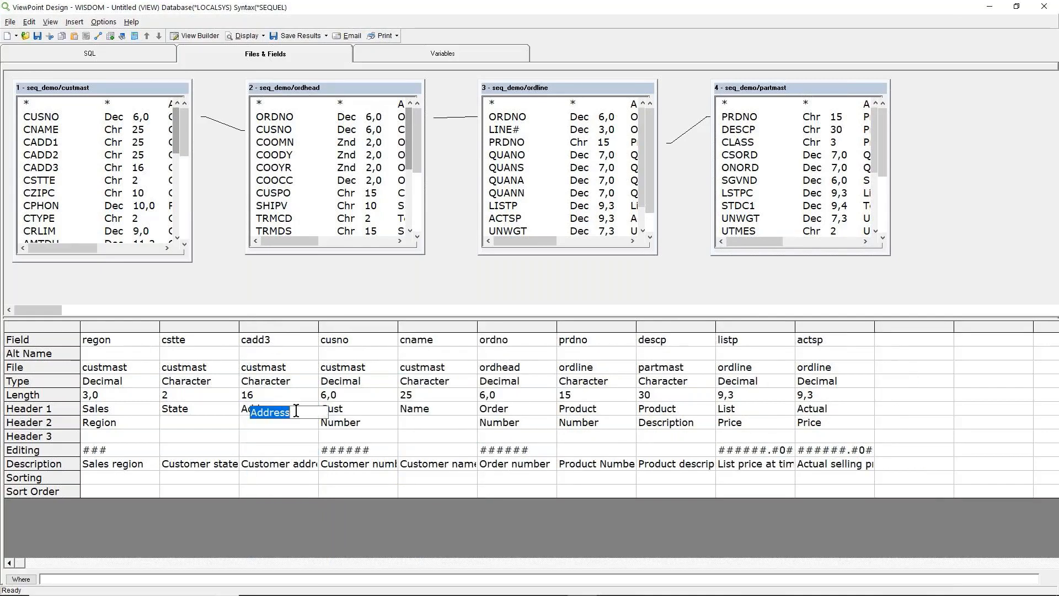
{"action": "type", "text": "City"}
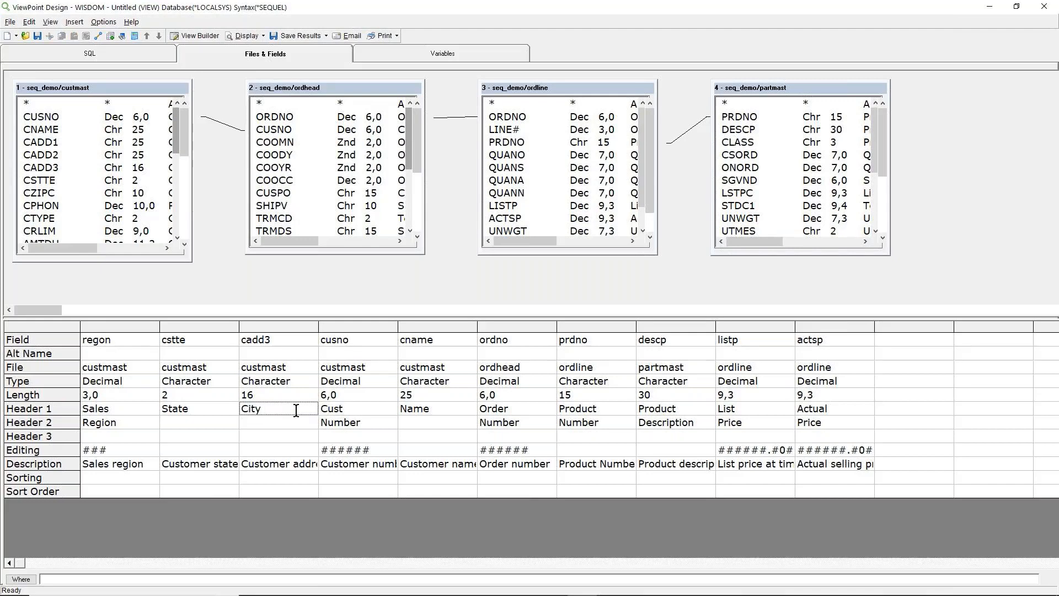
{"action": "mouse_move", "coordinate": [346, 419]}
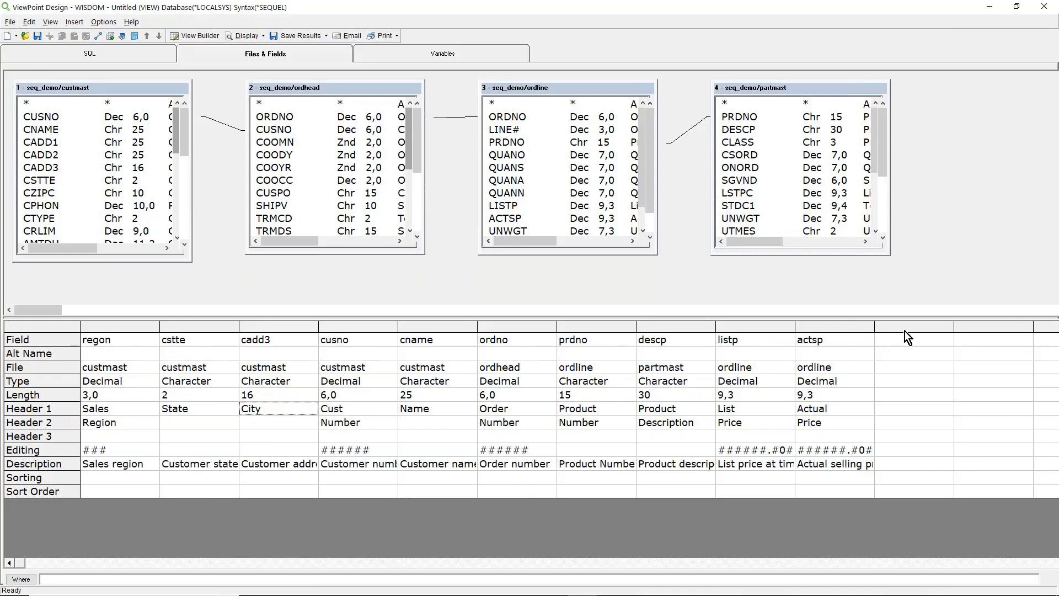
{"action": "mouse_move", "coordinate": [917, 335]}
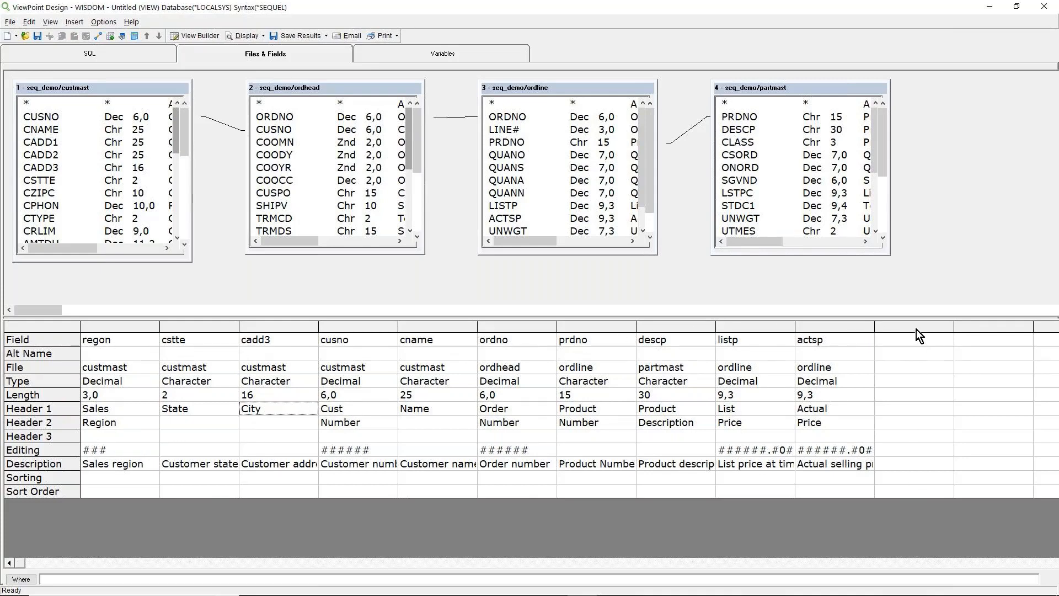
Start a Derived Field expression editor on the empty column after actsp and peek at the field lists
{"action": "right_click", "coordinate": [919, 334]}
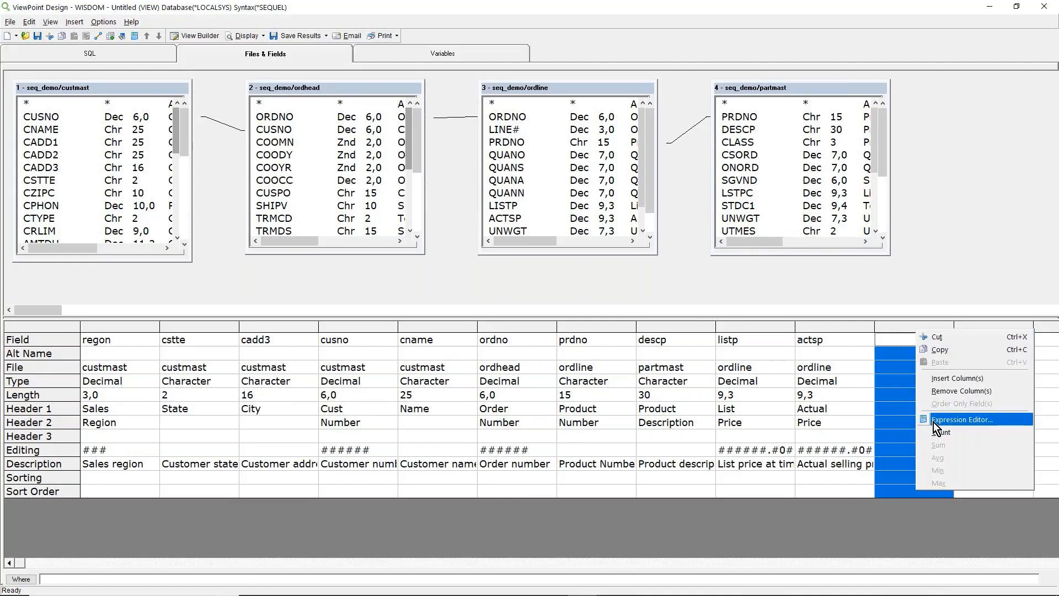
{"action": "mouse_move", "coordinate": [1011, 425]}
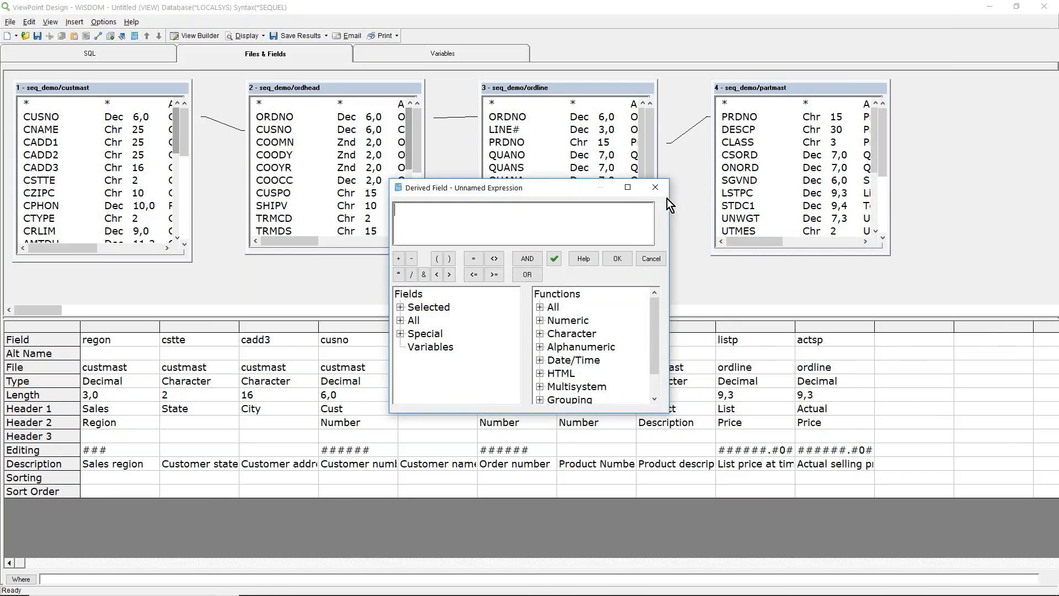
{"action": "mouse_move", "coordinate": [388, 179]}
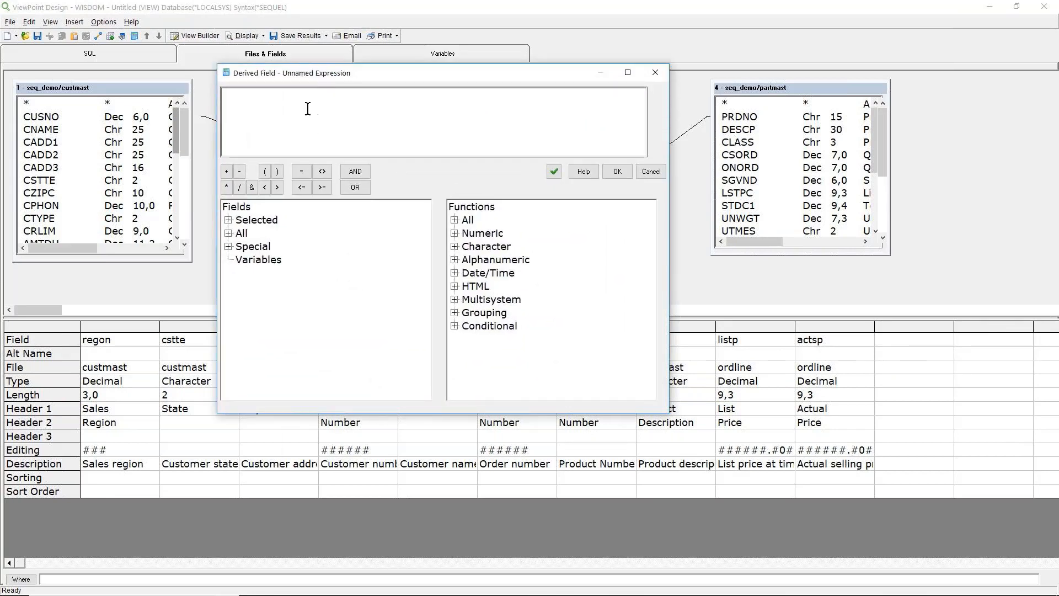
{"action": "left_click", "coordinate": [229, 220]}
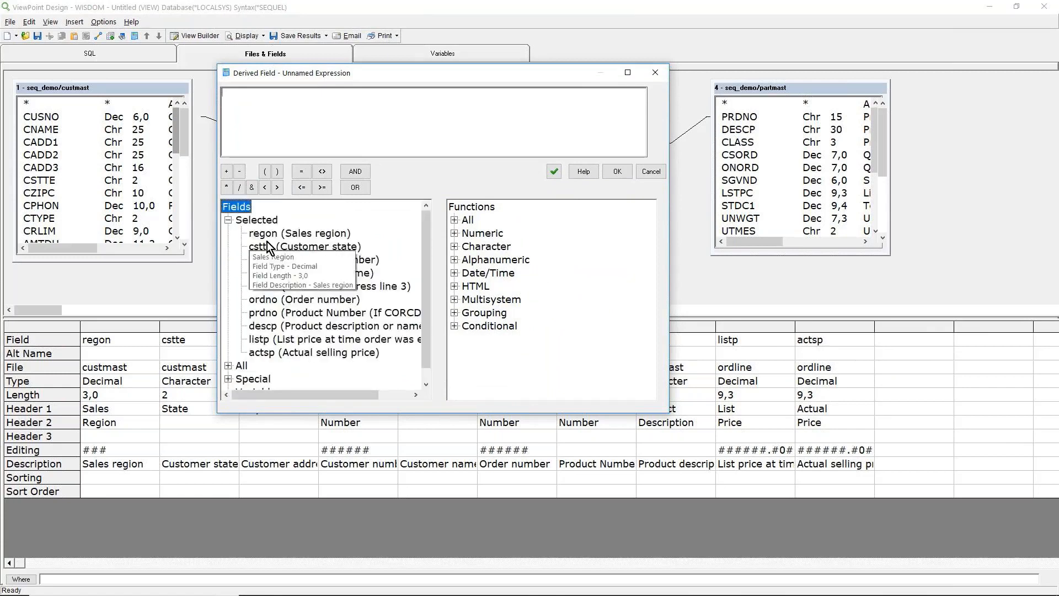
{"action": "left_click", "coordinate": [228, 219]}
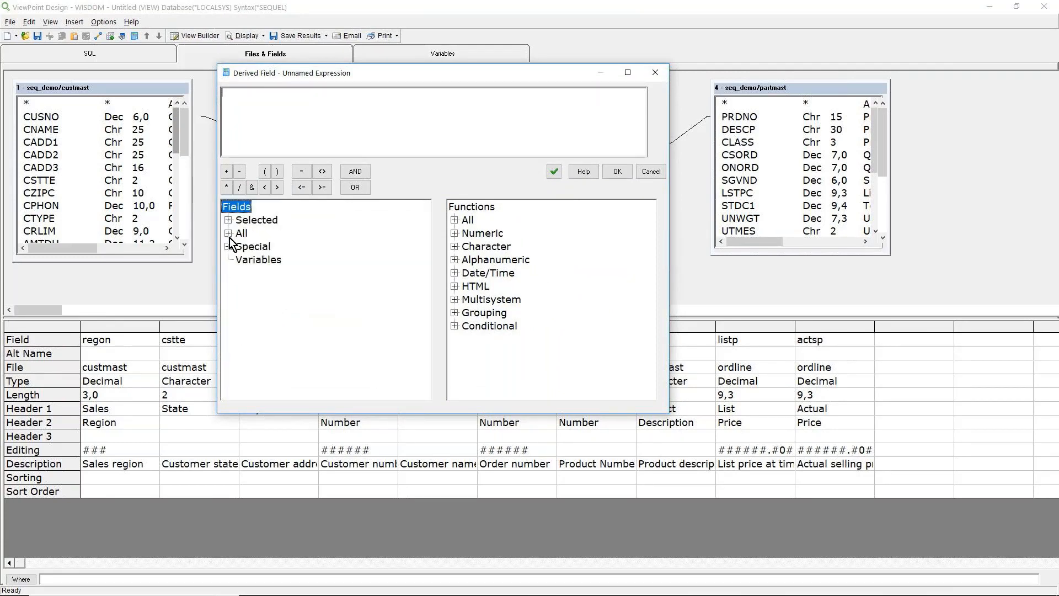
{"action": "left_click", "coordinate": [229, 233]}
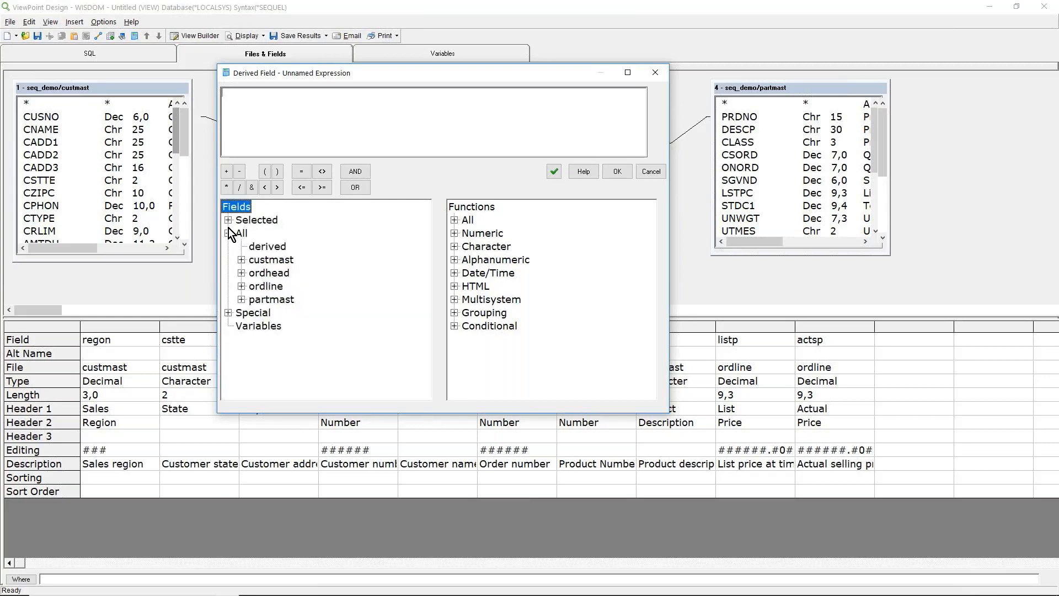
Browse the special values and full function list, then expand all files' fields
{"action": "left_click", "coordinate": [228, 313]}
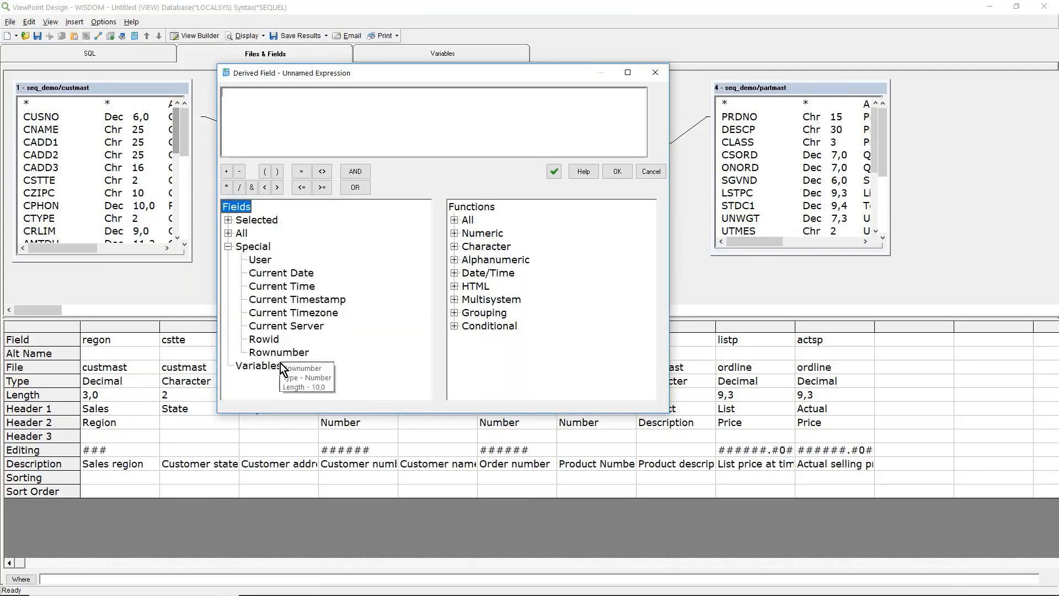
{"action": "mouse_move", "coordinate": [459, 230]}
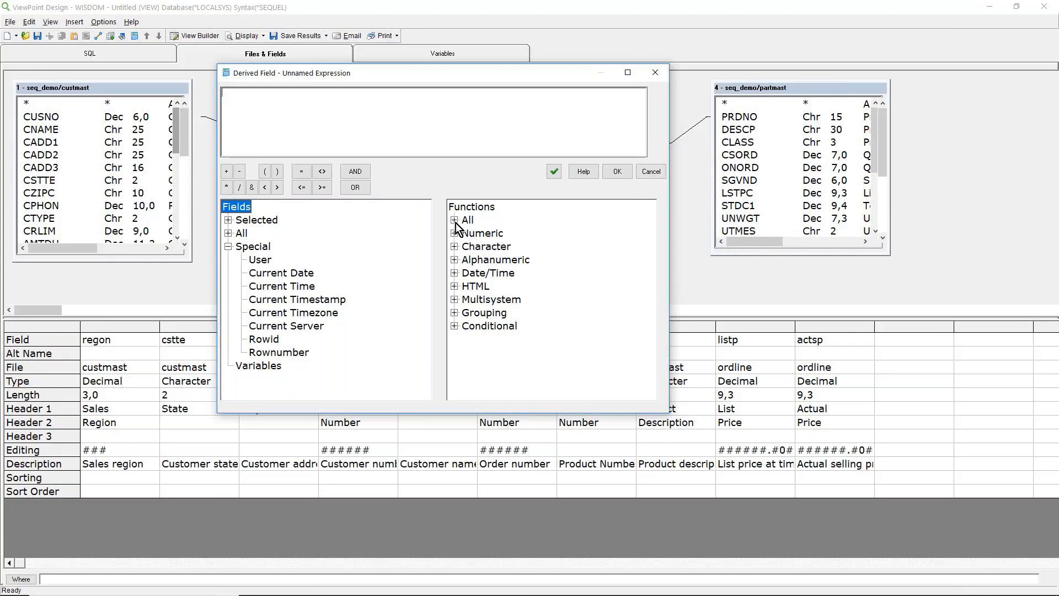
{"action": "left_click", "coordinate": [454, 220]}
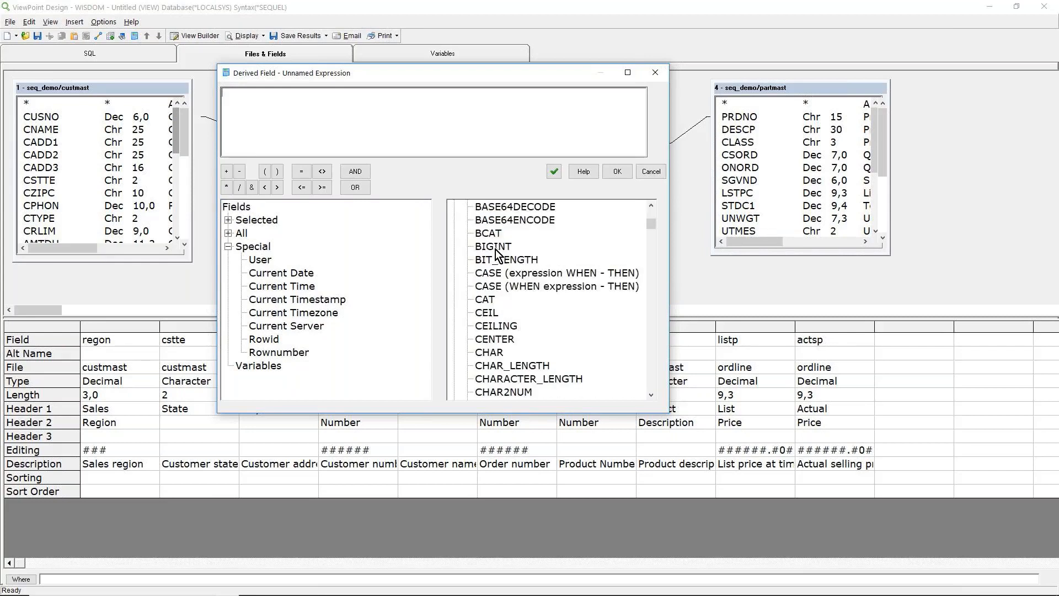
{"action": "mouse_move", "coordinate": [498, 239]}
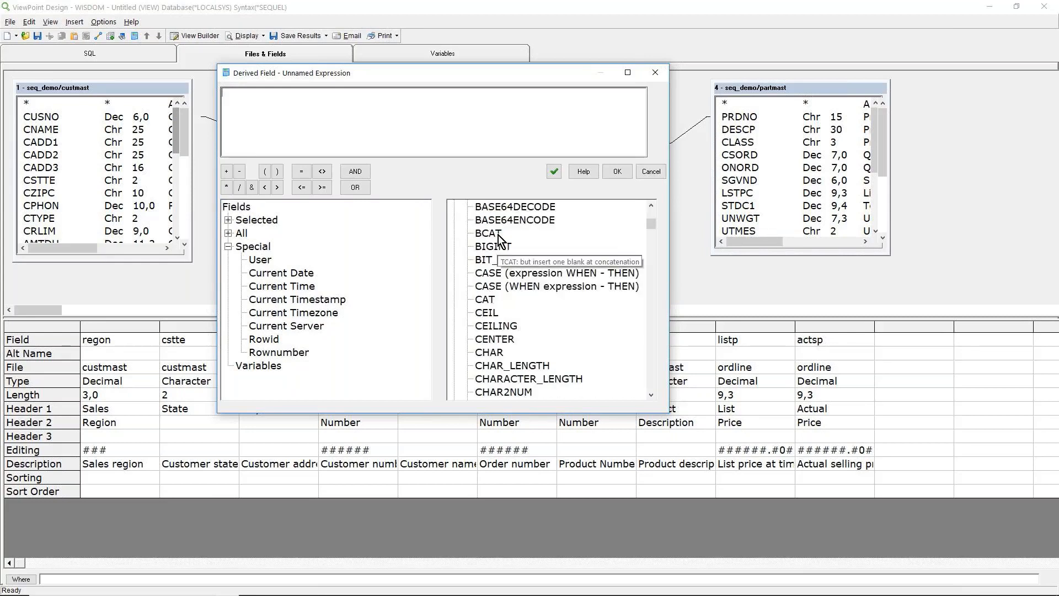
{"action": "mouse_move", "coordinate": [507, 324]}
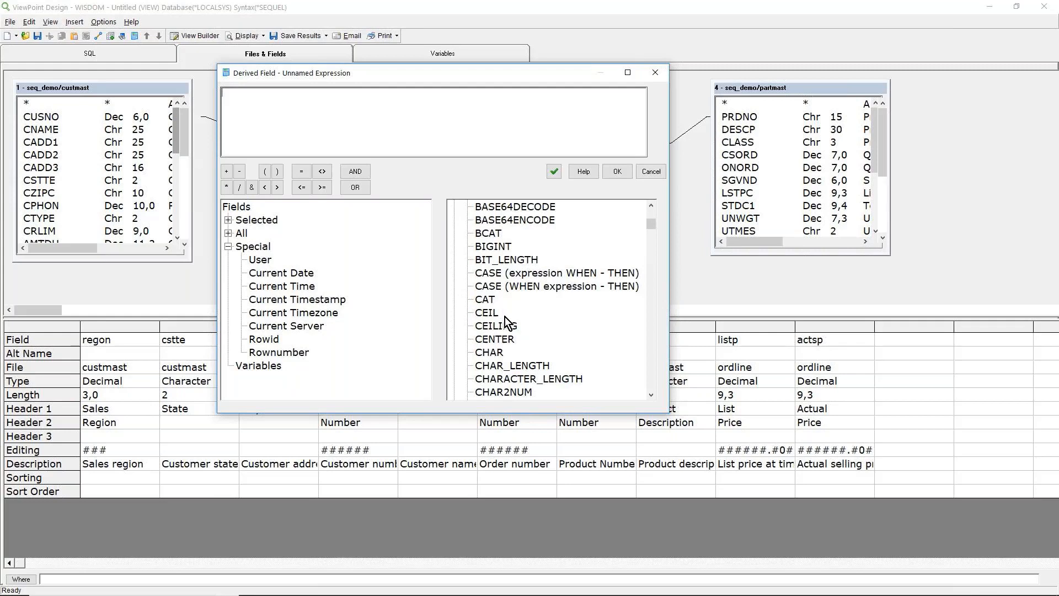
{"action": "scroll", "scroll_direction": "down", "scroll_amount": 3}
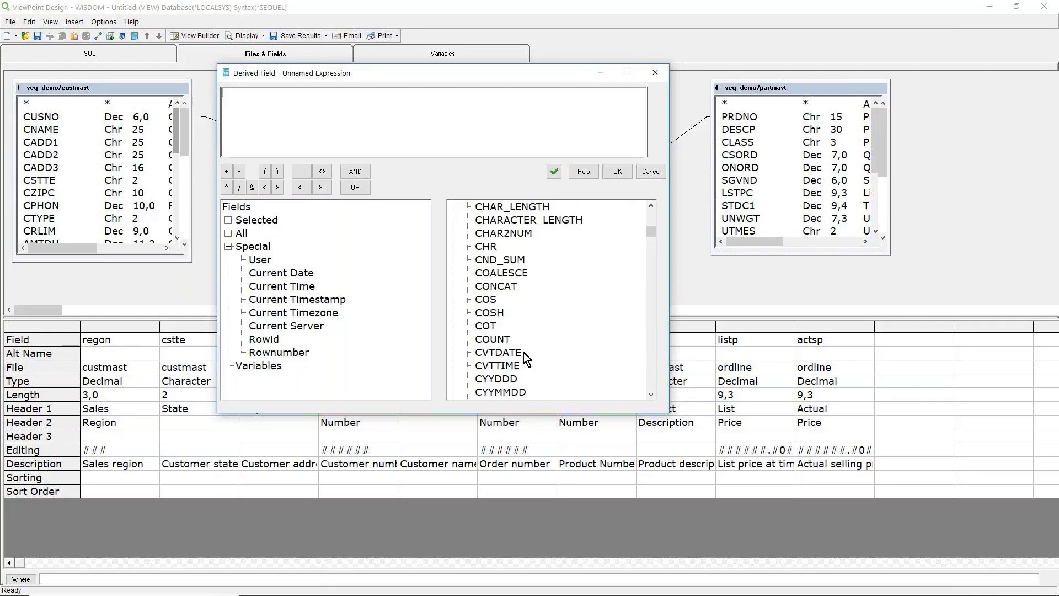
{"action": "mouse_move", "coordinate": [532, 371]}
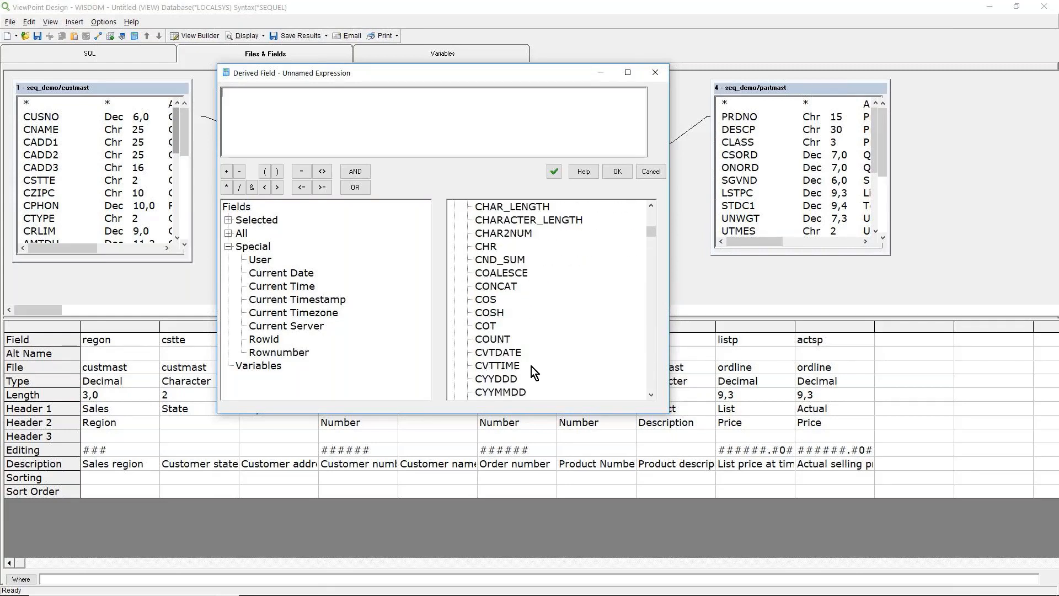
{"action": "scroll", "scroll_direction": "down", "scroll_amount": 3}
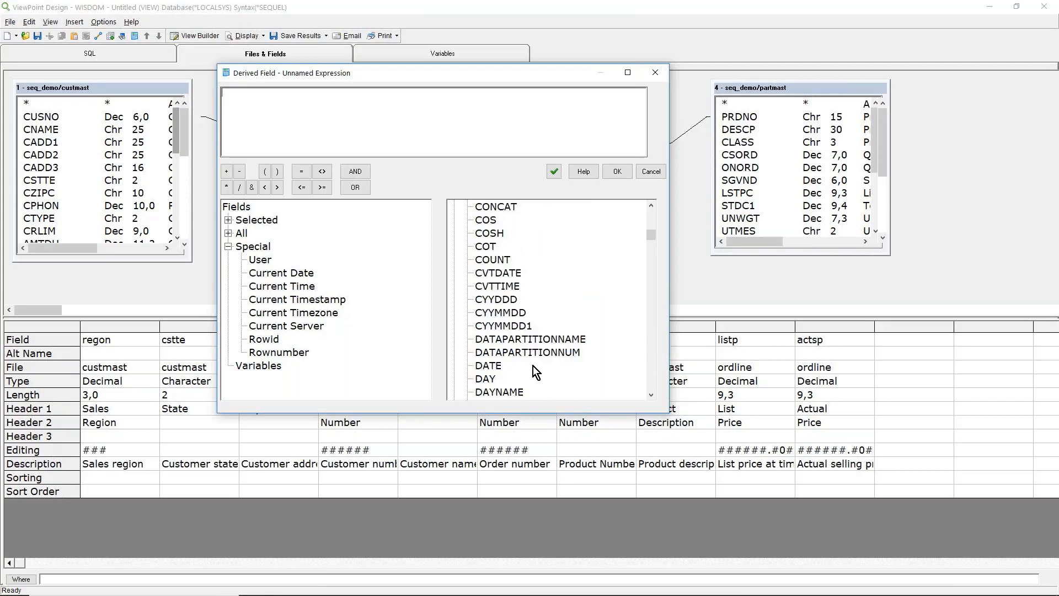
{"action": "scroll", "scroll_direction": "down", "scroll_amount": 3}
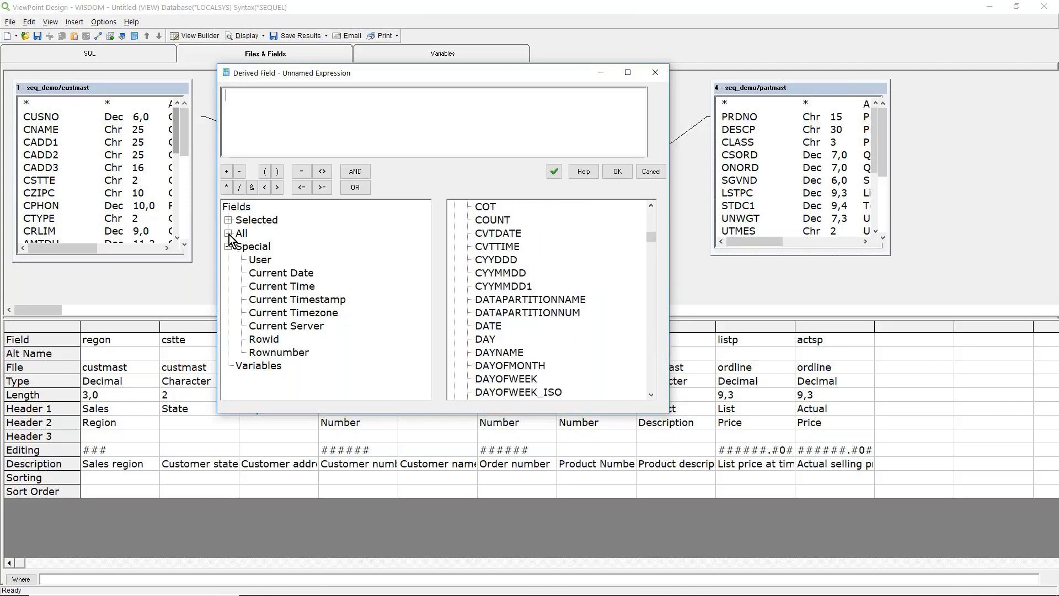
{"action": "left_click", "coordinate": [229, 233]}
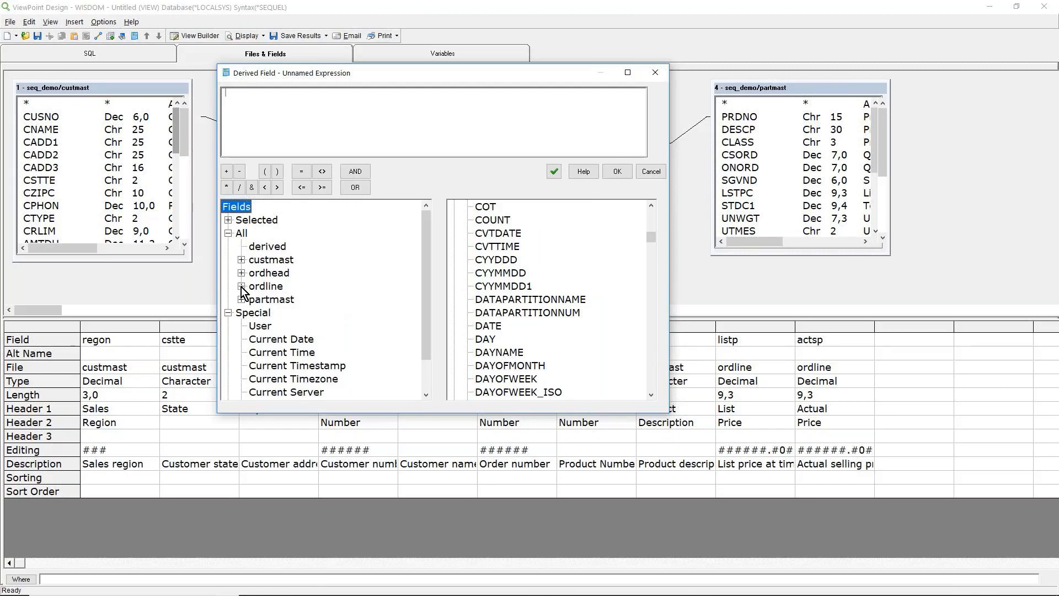
Build and validate the expression QUANO.ordline * actsp.ordline from the ordline fields
{"action": "left_click", "coordinate": [242, 272]}
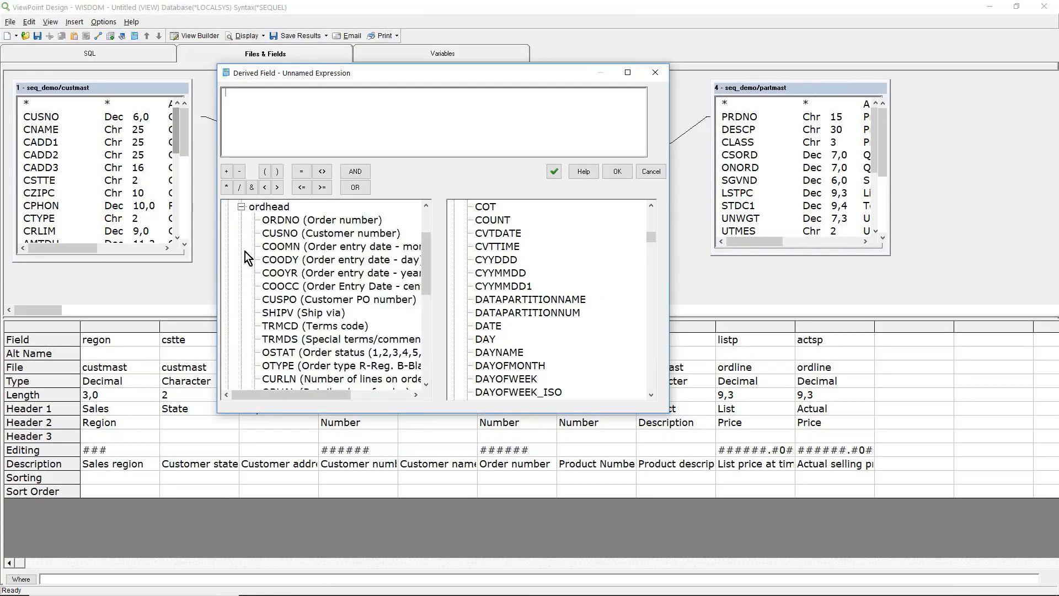
{"action": "left_click", "coordinate": [238, 207]}
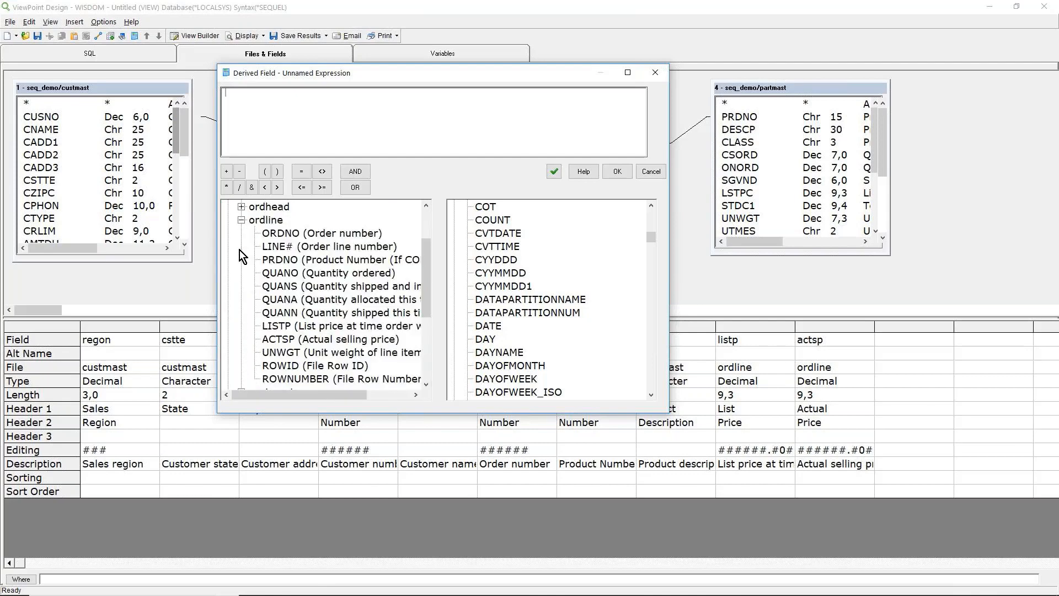
{"action": "scroll", "scroll_direction": "down", "scroll_amount": 3}
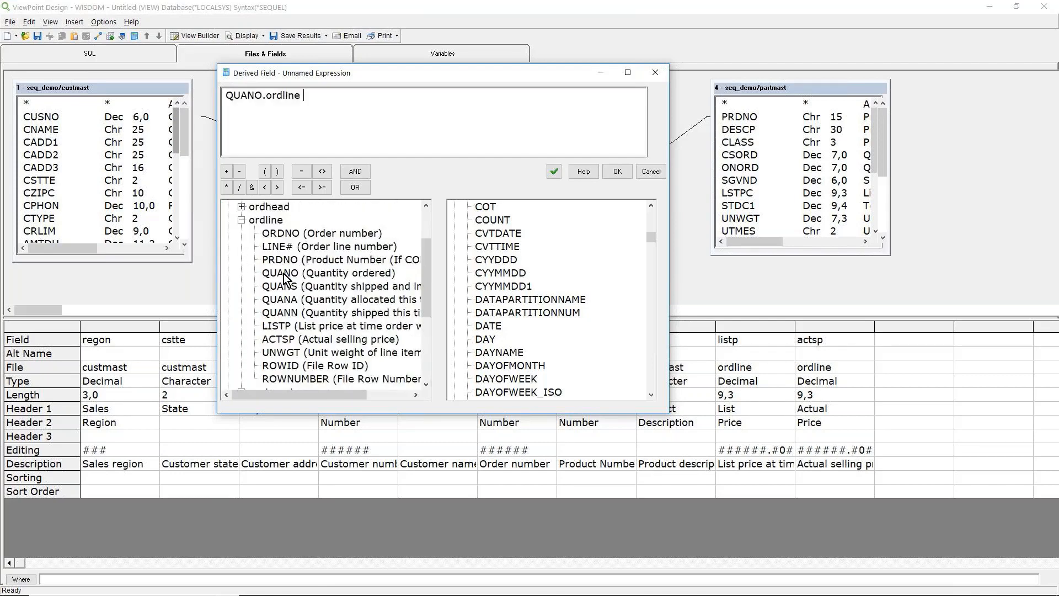
{"action": "left_click", "coordinate": [227, 188]}
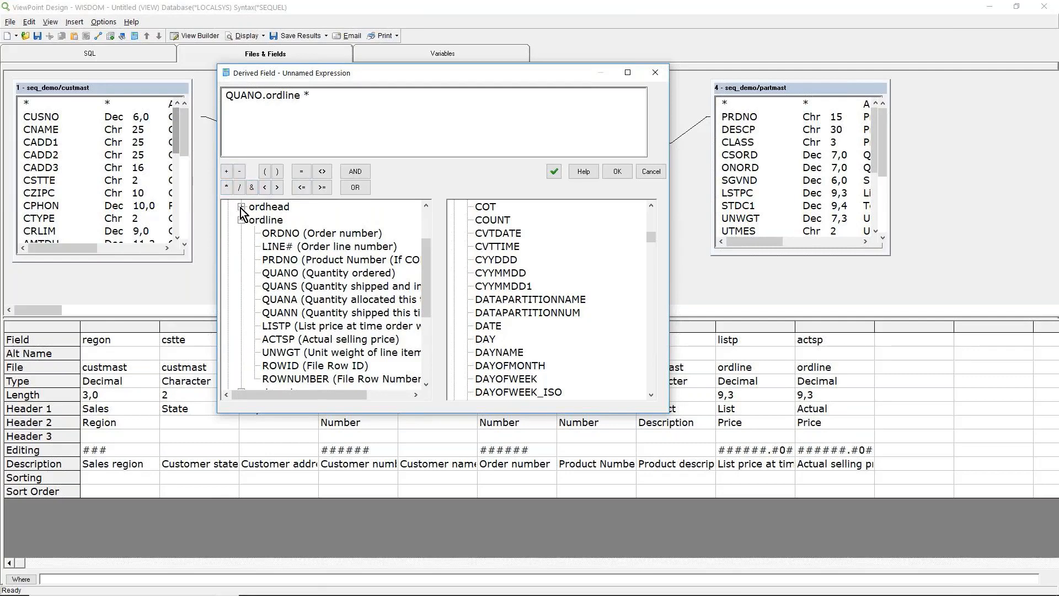
{"action": "left_click", "coordinate": [242, 206]}
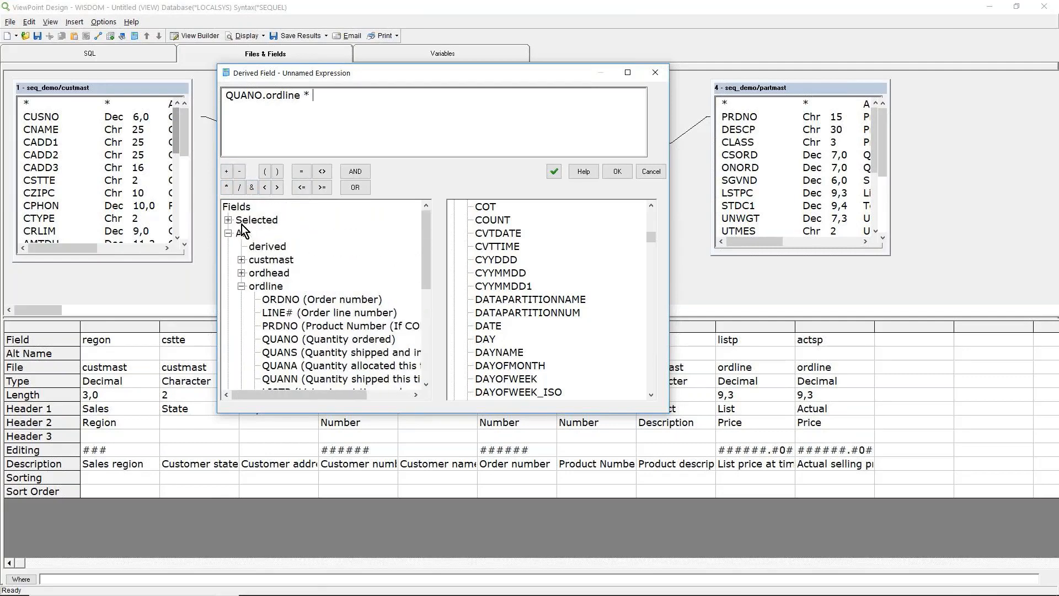
{"action": "left_click", "coordinate": [228, 220]}
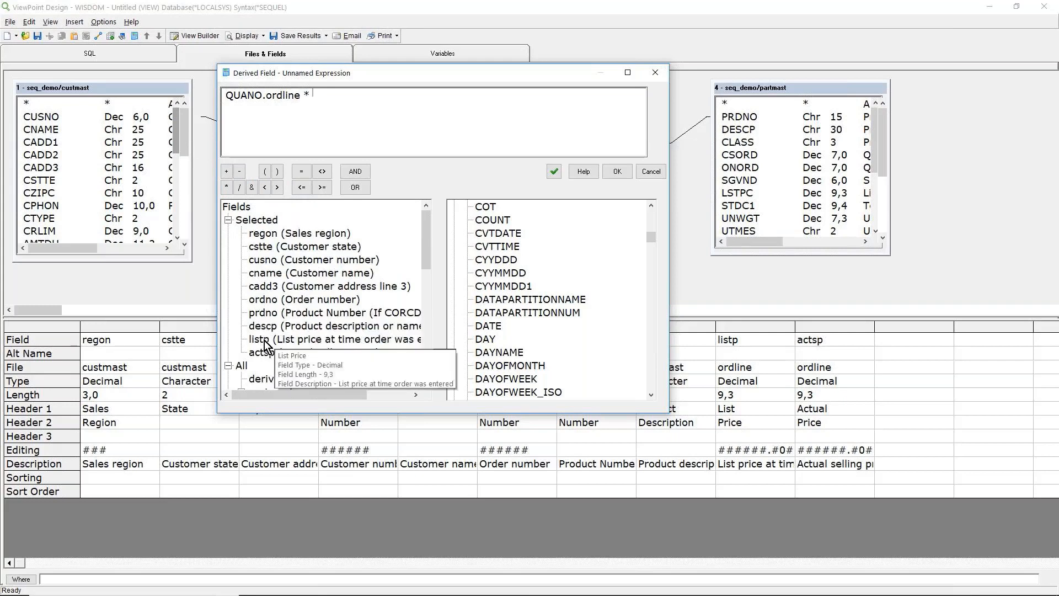
{"action": "mouse_move", "coordinate": [262, 353]}
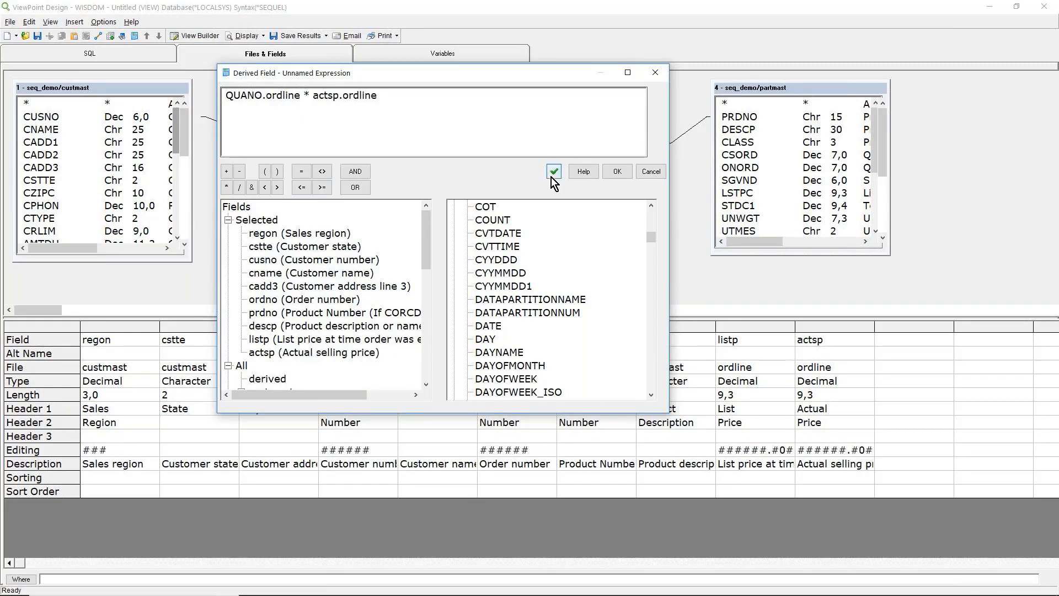
{"action": "left_click", "coordinate": [553, 171]}
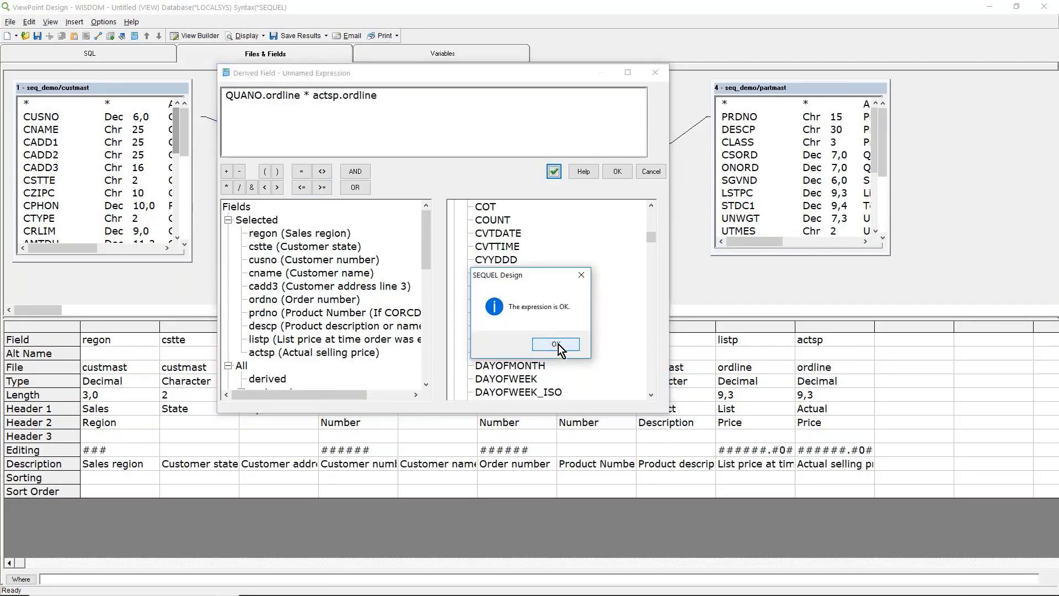
{"action": "left_click", "coordinate": [555, 345]}
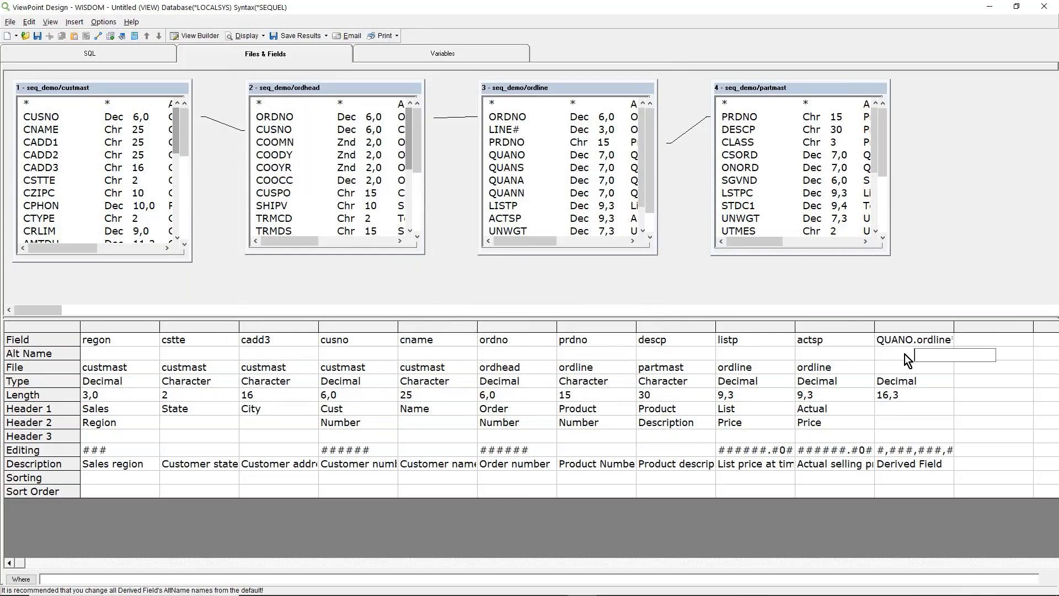
Name the derived field extpr with the two-line heading Extended Price
{"action": "type", "text": "e"}
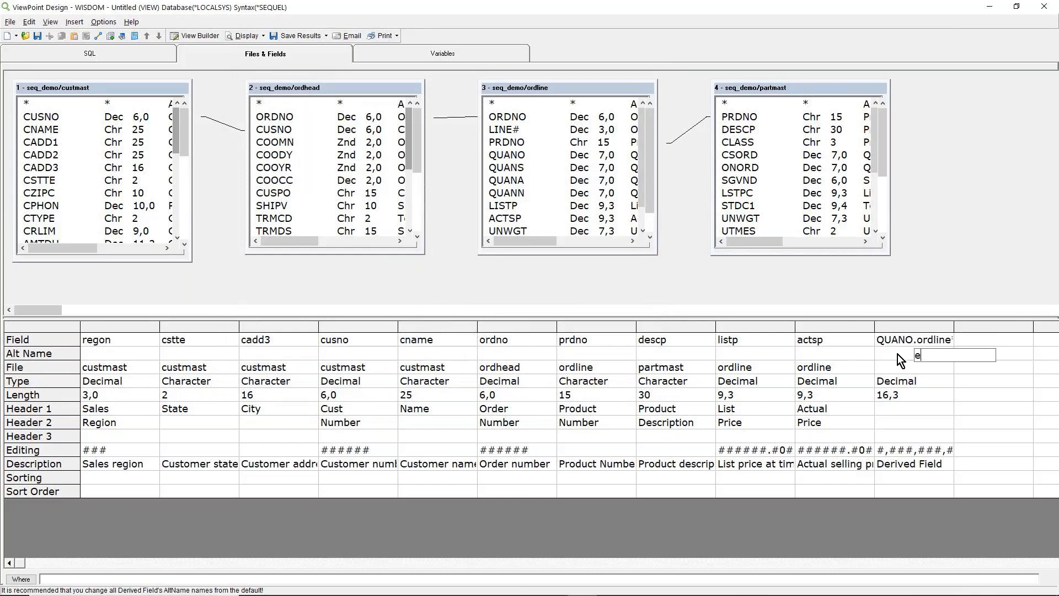
{"action": "type", "text": "xtpr"}
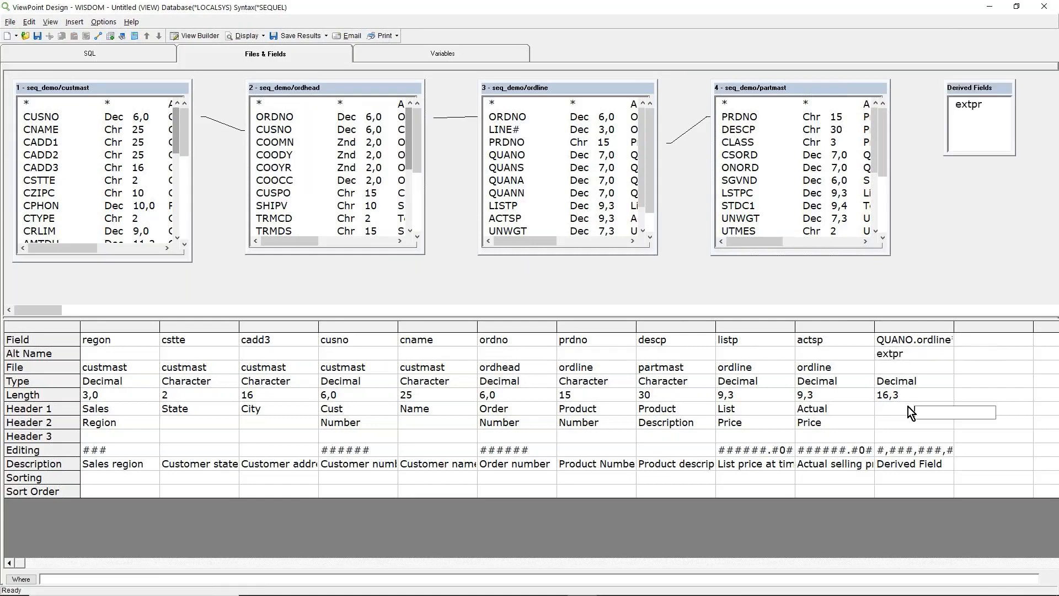
{"action": "type", "text": "Extended"}
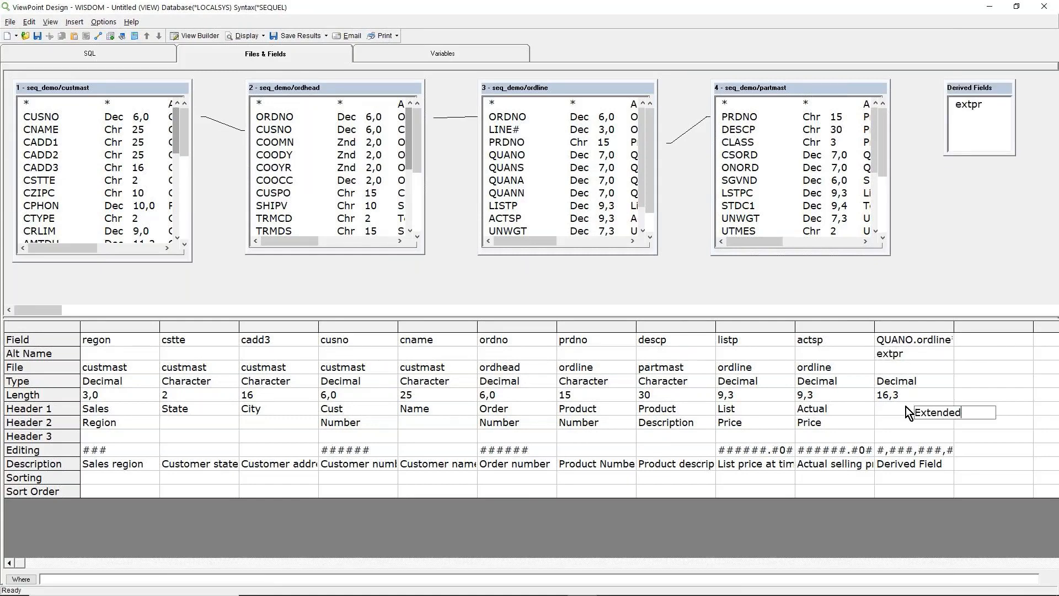
{"action": "left_click", "coordinate": [914, 409]}
{"action": "type", "text": "Price"}
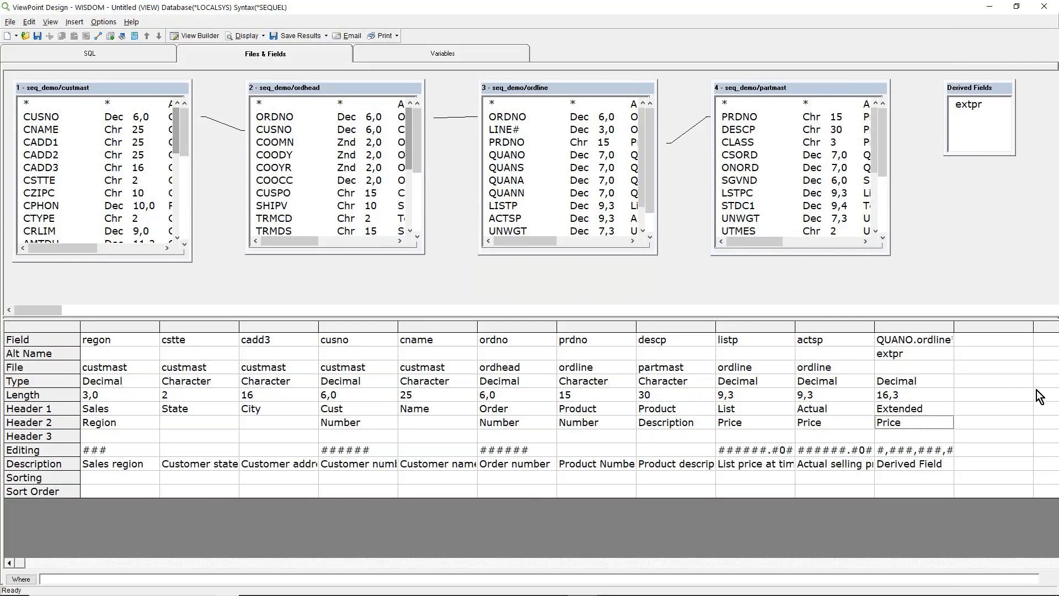
{"action": "mouse_move", "coordinate": [980, 350]}
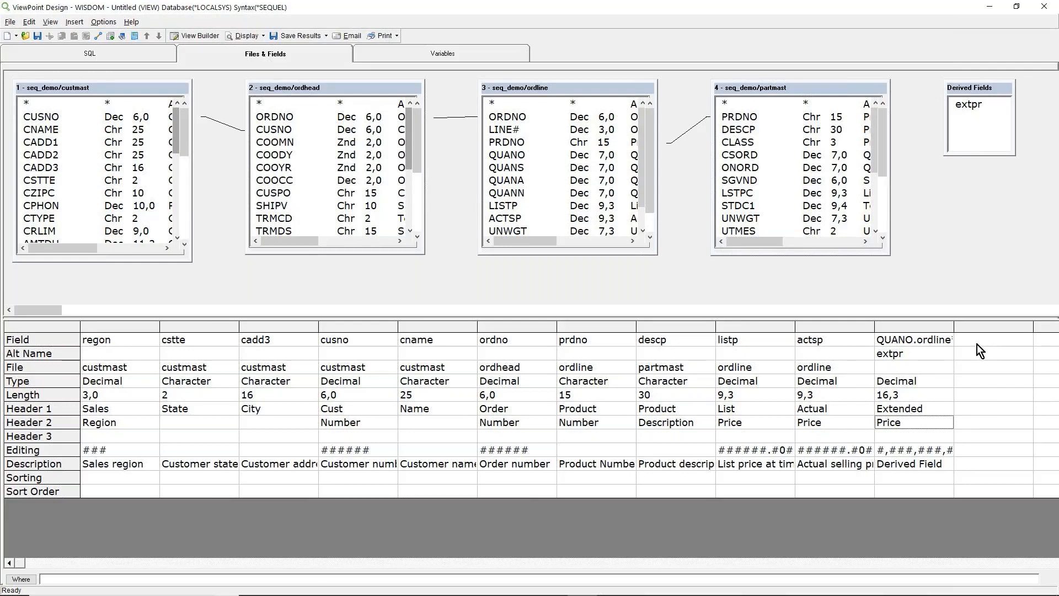
{"action": "mouse_move", "coordinate": [134, 485]}
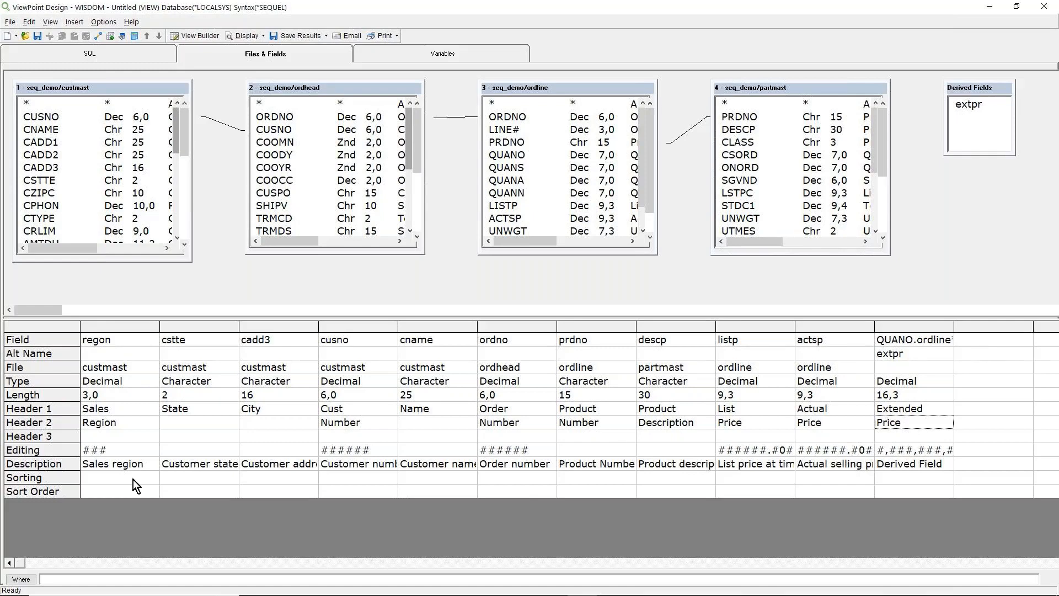
Sort ascending by regon, cstte and cname with sort orders 1, 2 and 3
{"action": "left_click", "coordinate": [114, 478]}
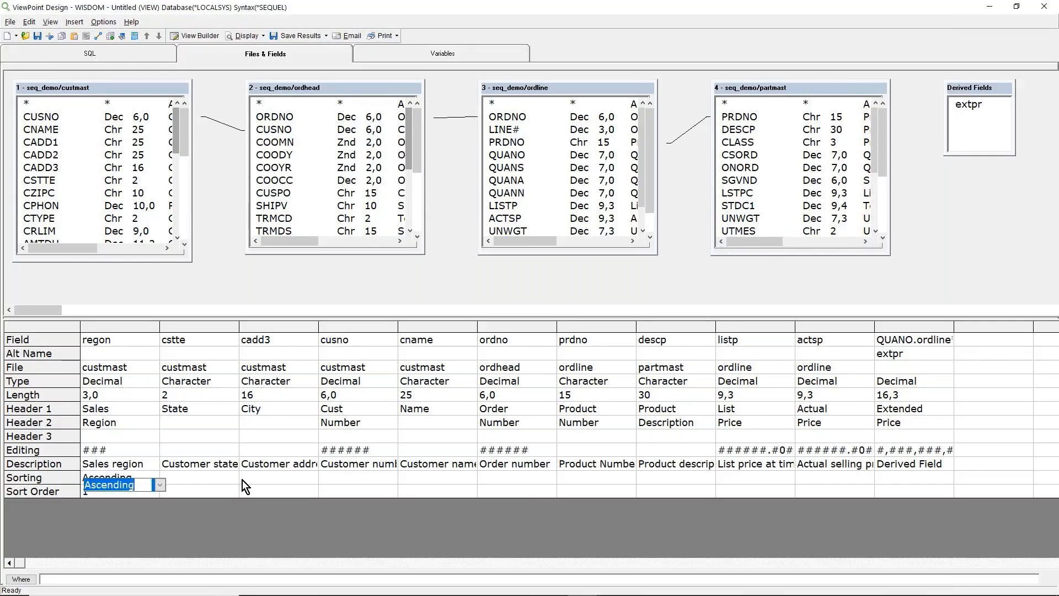
{"action": "left_click", "coordinate": [199, 484]}
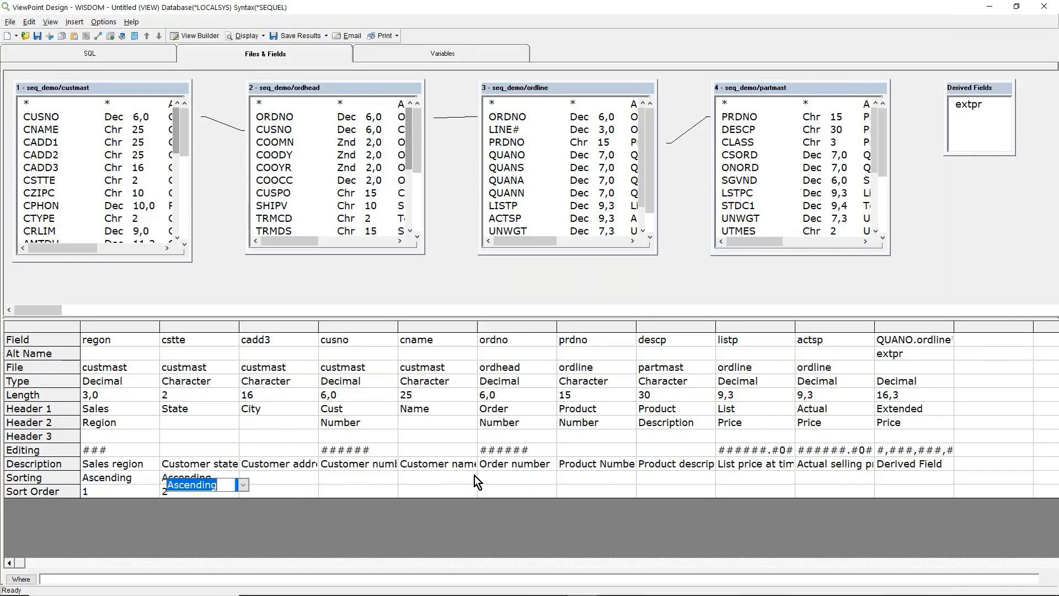
{"action": "left_click", "coordinate": [436, 477]}
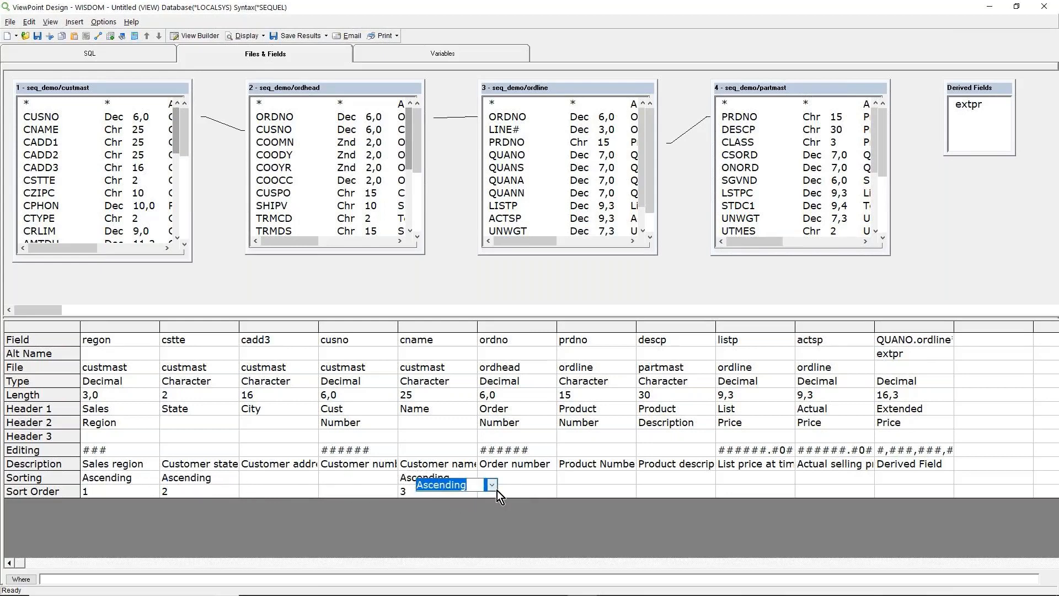
{"action": "left_click", "coordinate": [491, 485]}
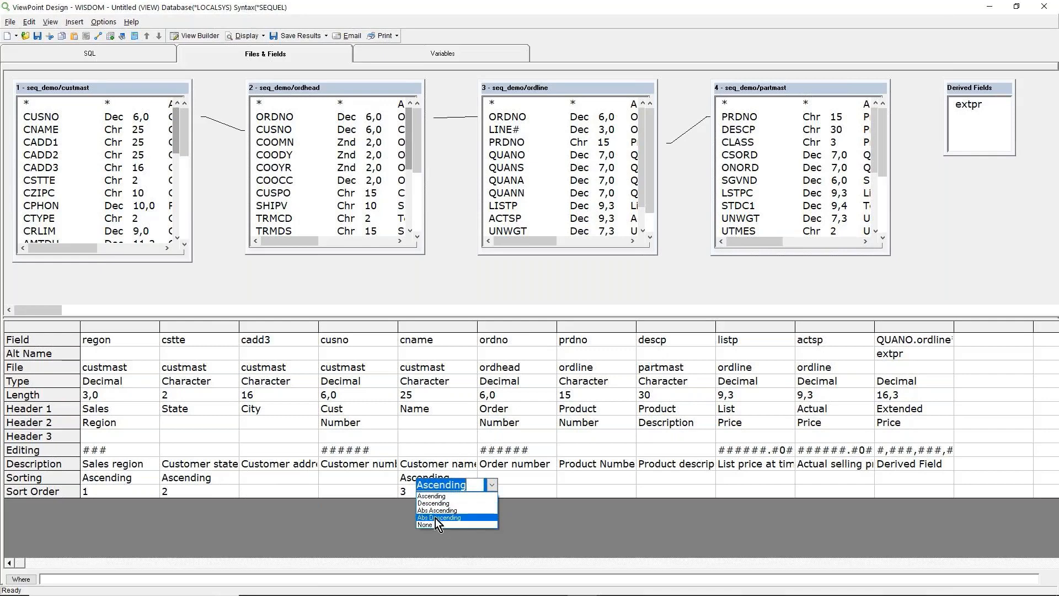
{"action": "mouse_move", "coordinate": [439, 503]}
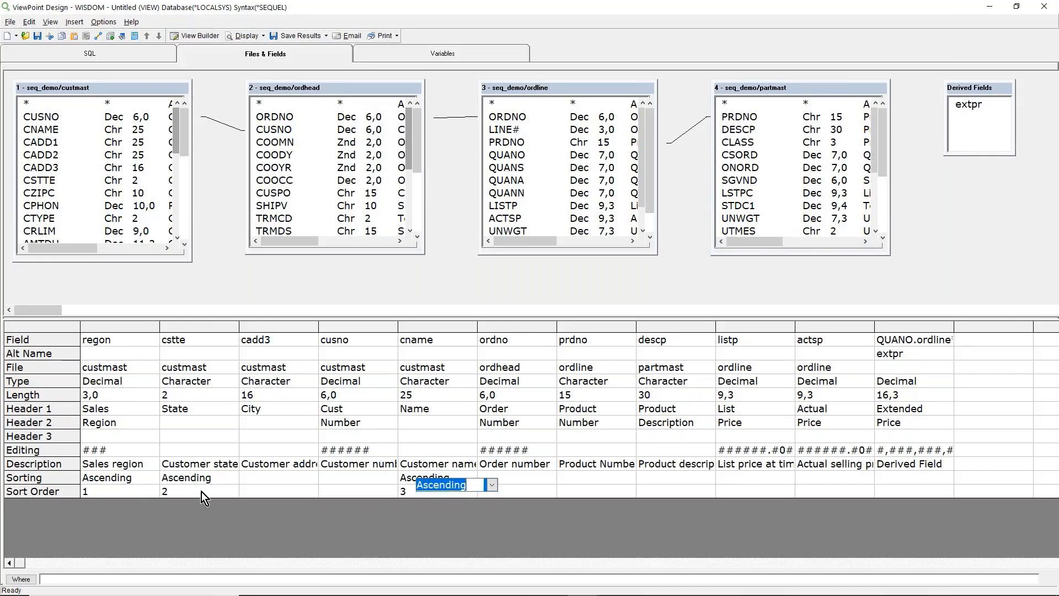
{"action": "left_click", "coordinate": [241, 498]}
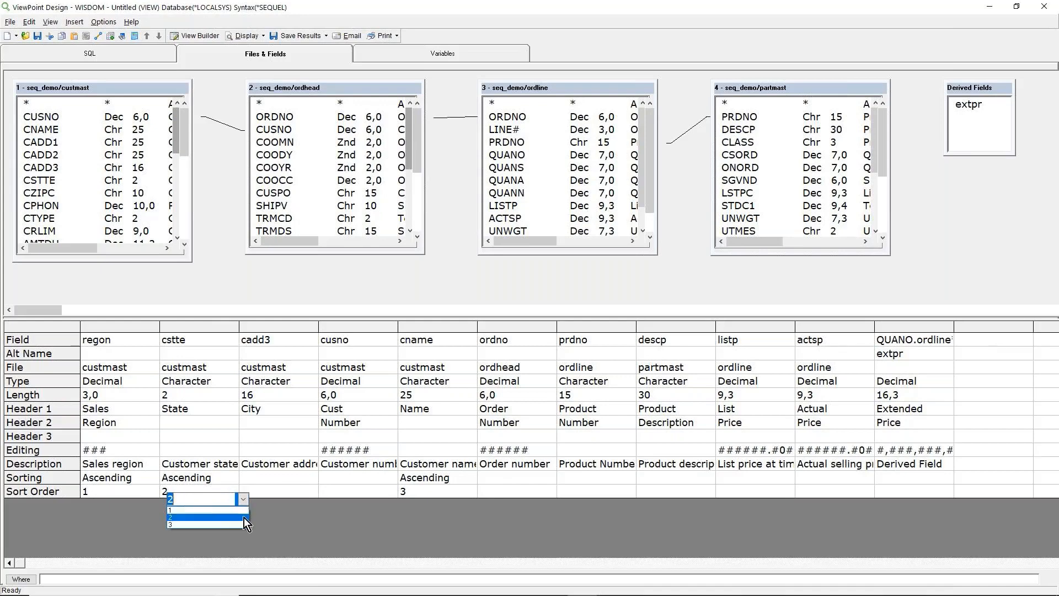
{"action": "left_click", "coordinate": [196, 510]}
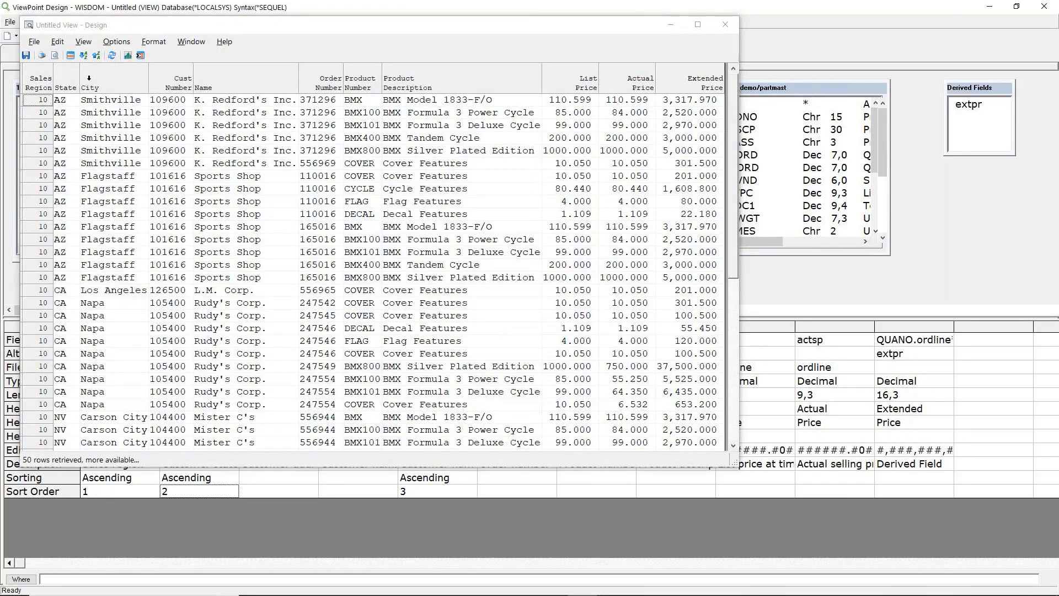
{"action": "mouse_move", "coordinate": [44, 257]}
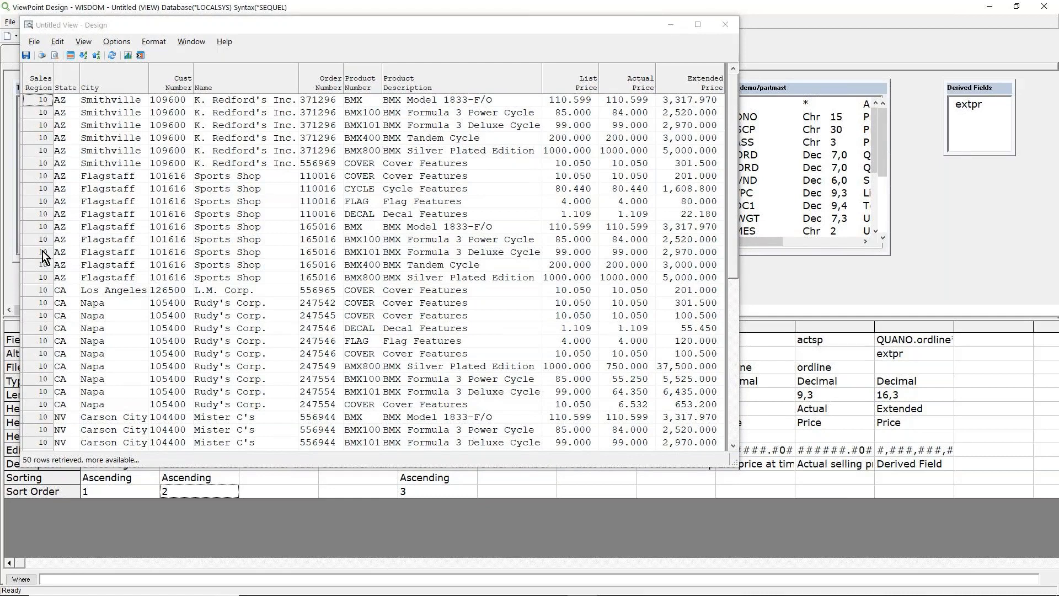
{"action": "mouse_move", "coordinate": [97, 296]}
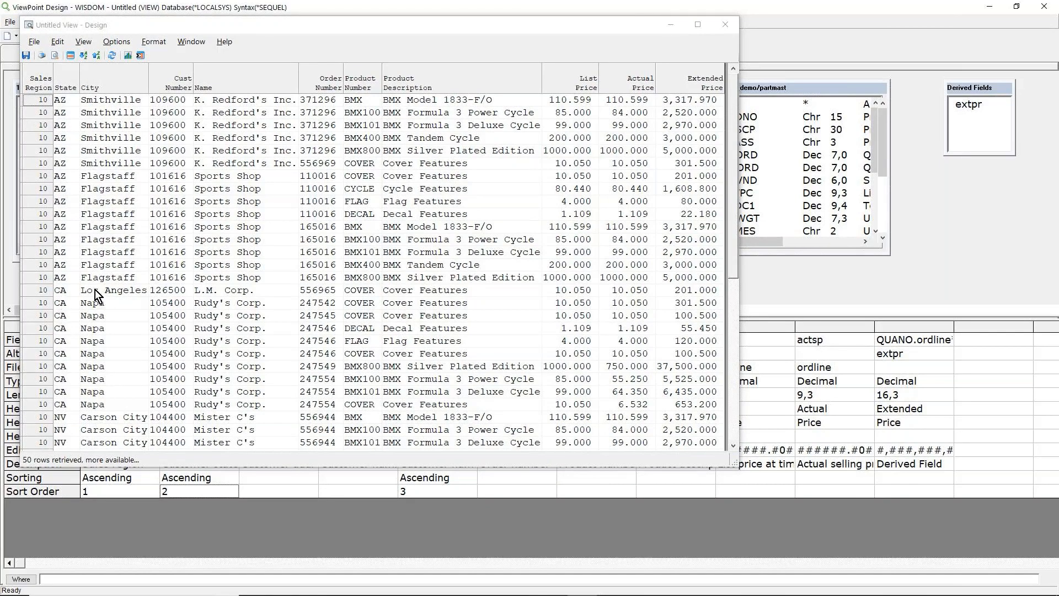
{"action": "mouse_move", "coordinate": [215, 140]}
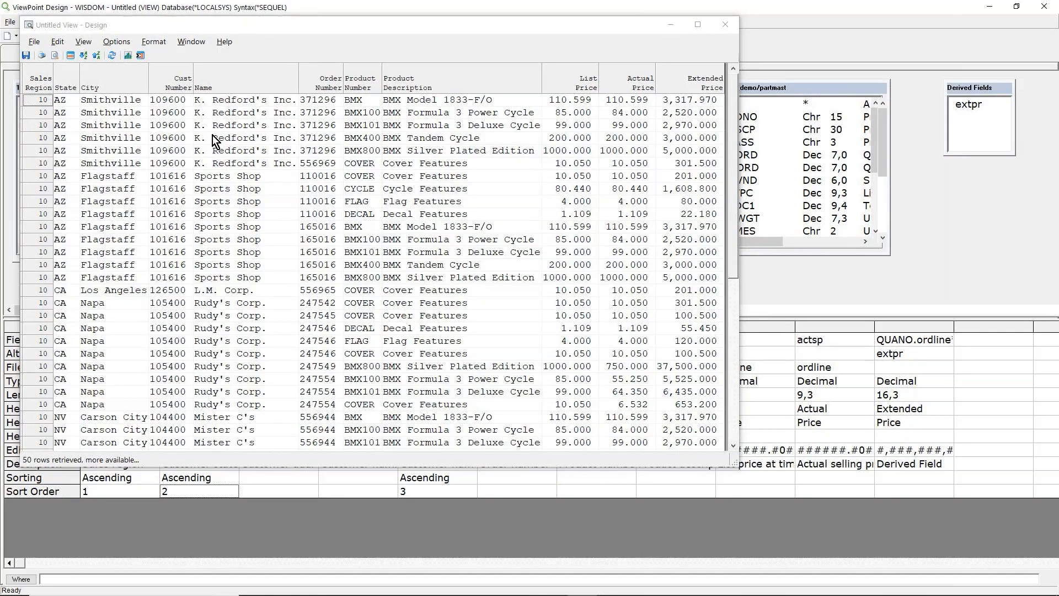
{"action": "scroll", "scroll_direction": "down", "scroll_amount": 3}
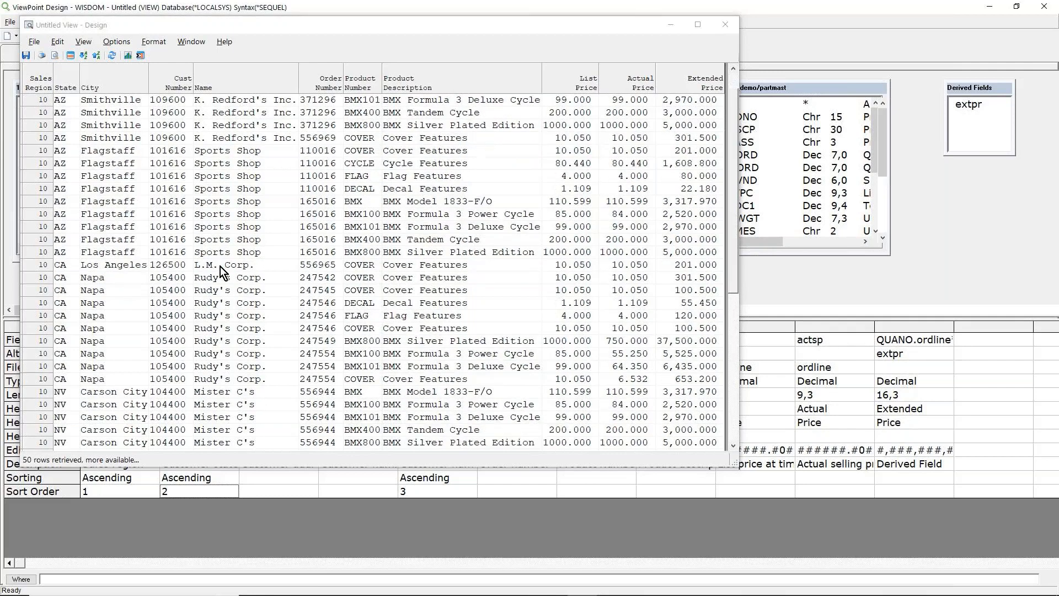
{"action": "scroll", "scroll_direction": "up", "scroll_amount": 3}
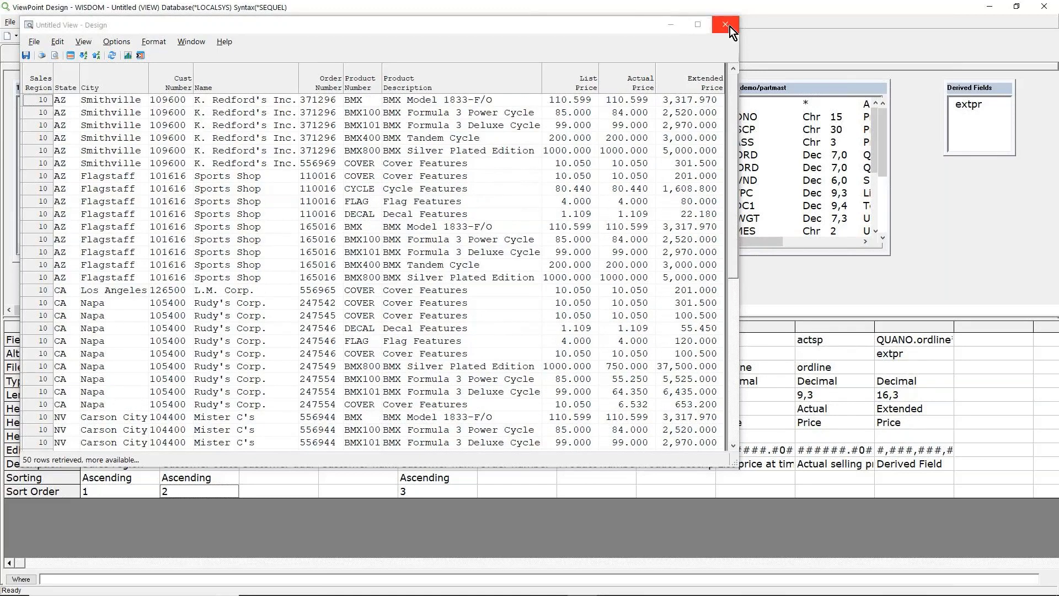
{"action": "mouse_move", "coordinate": [262, 37]}
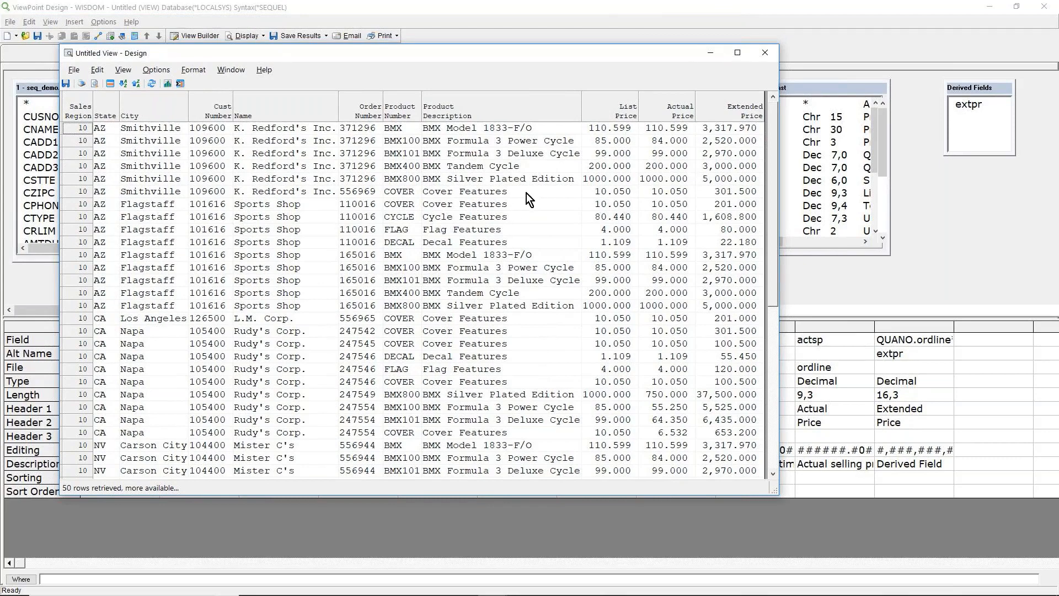
{"action": "mouse_move", "coordinate": [172, 215]}
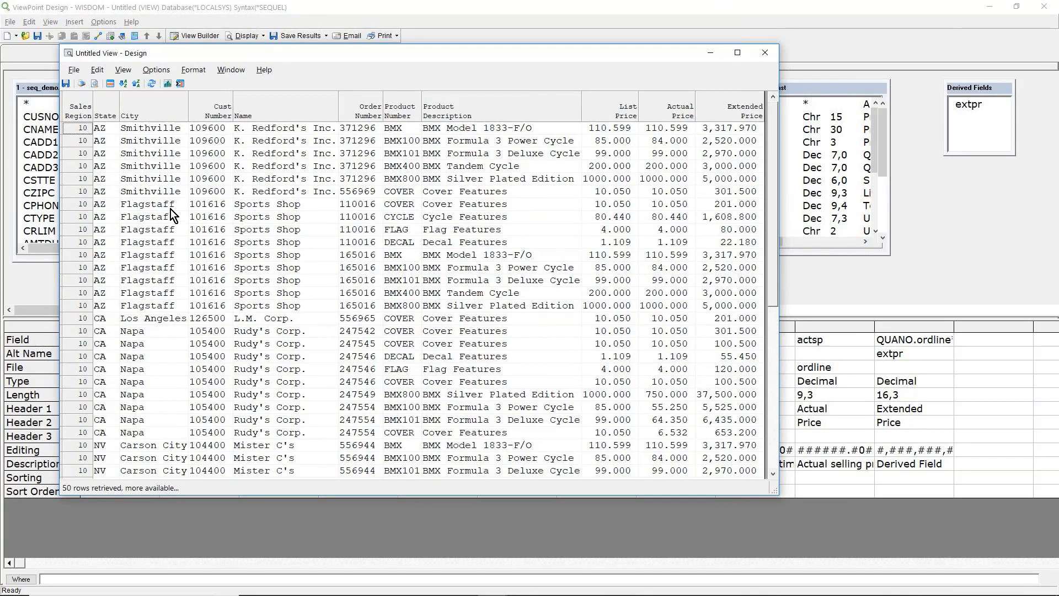
{"action": "mouse_move", "coordinate": [80, 306]}
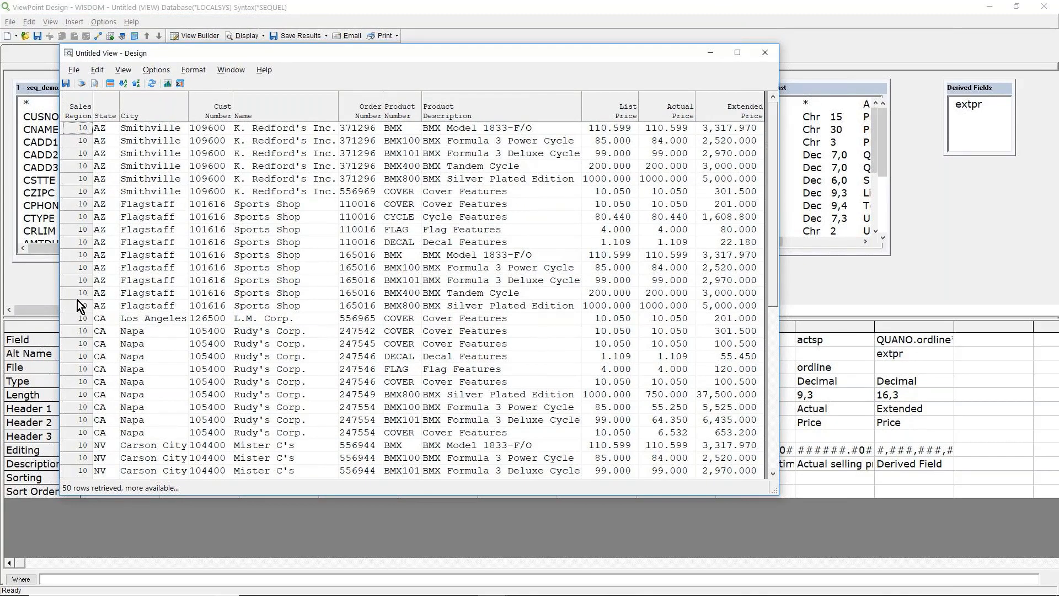
{"action": "mouse_move", "coordinate": [91, 306]}
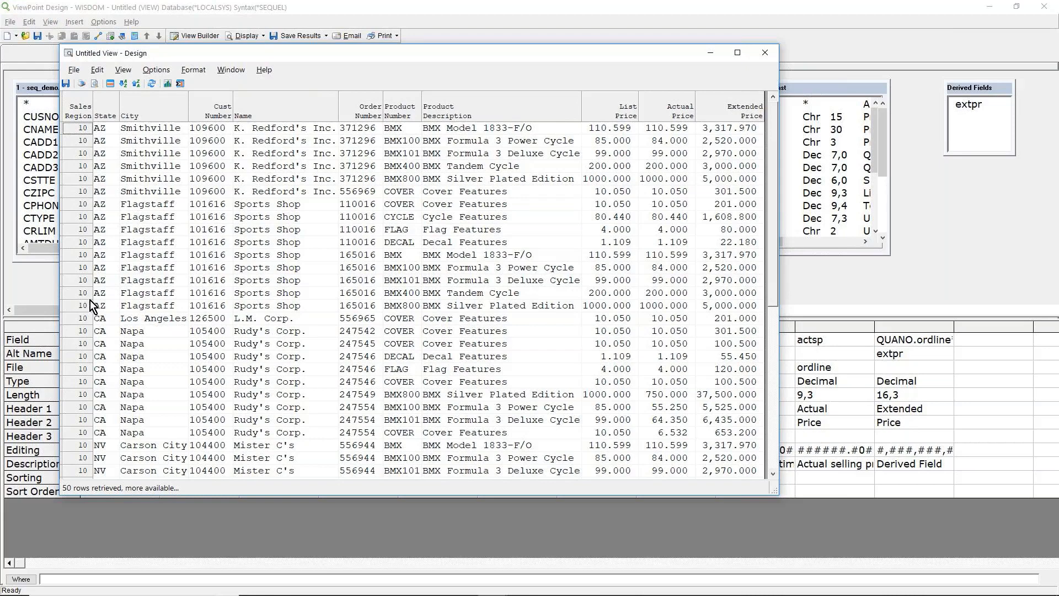
{"action": "mouse_move", "coordinate": [165, 277]}
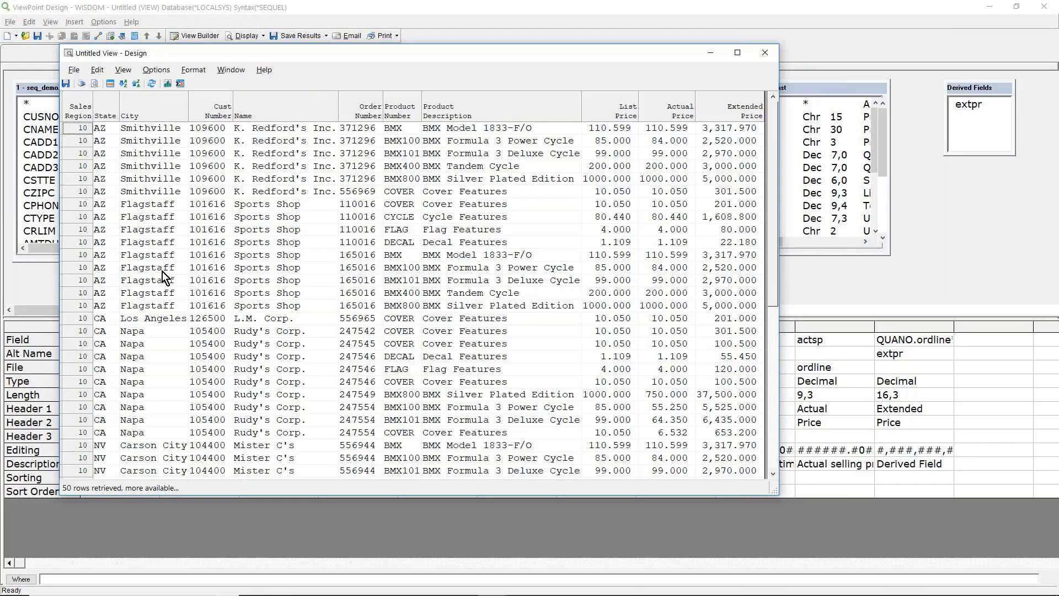
{"action": "left_click", "coordinate": [763, 53]}
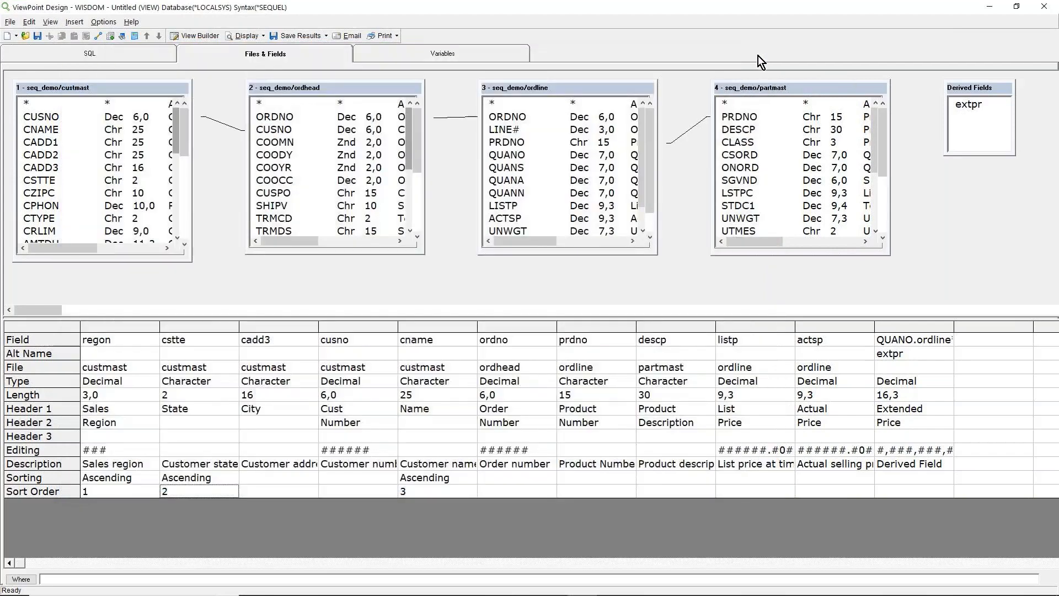
{"action": "mouse_move", "coordinate": [439, 184]}
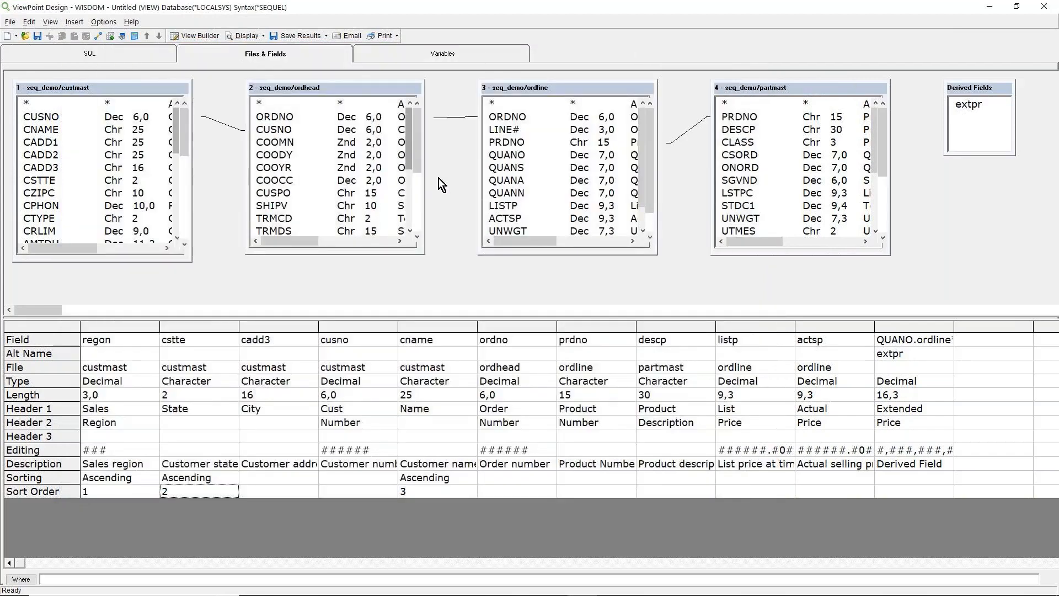
{"action": "mouse_move", "coordinate": [685, 258]}
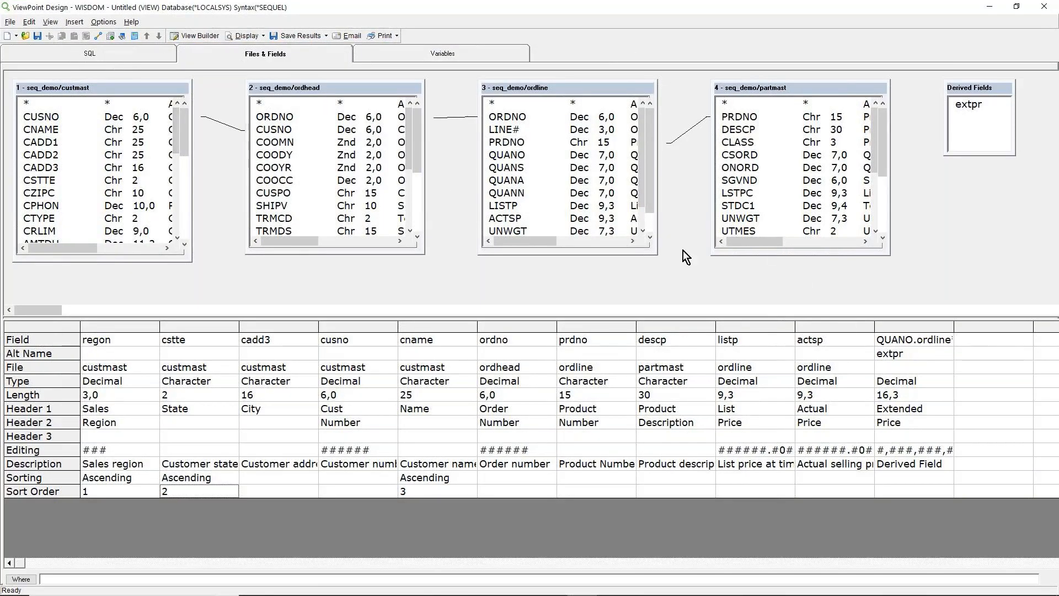
{"action": "mouse_move", "coordinate": [122, 475]}
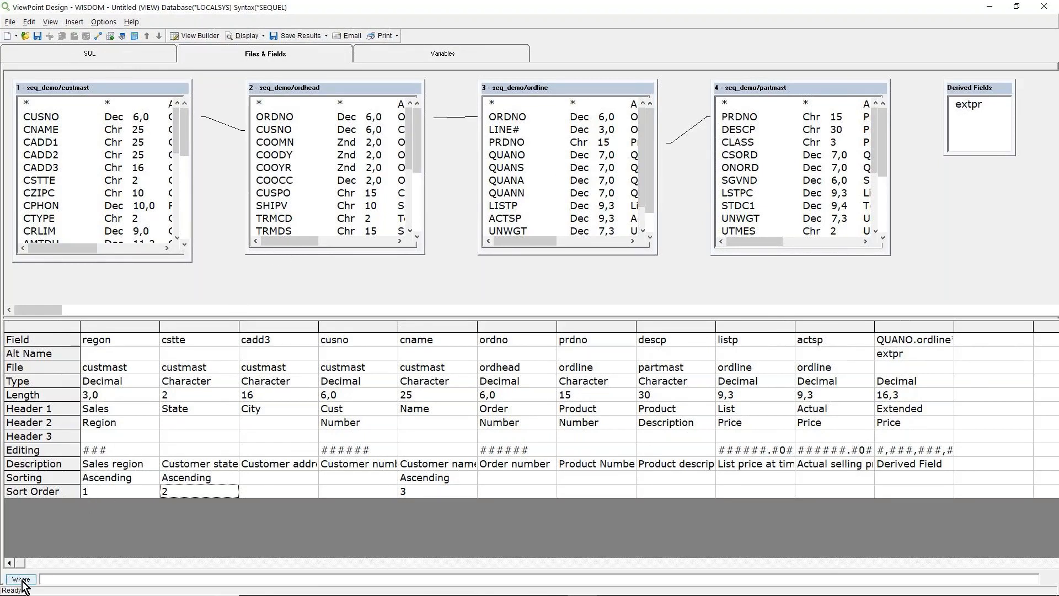
{"action": "left_click", "coordinate": [20, 580]}
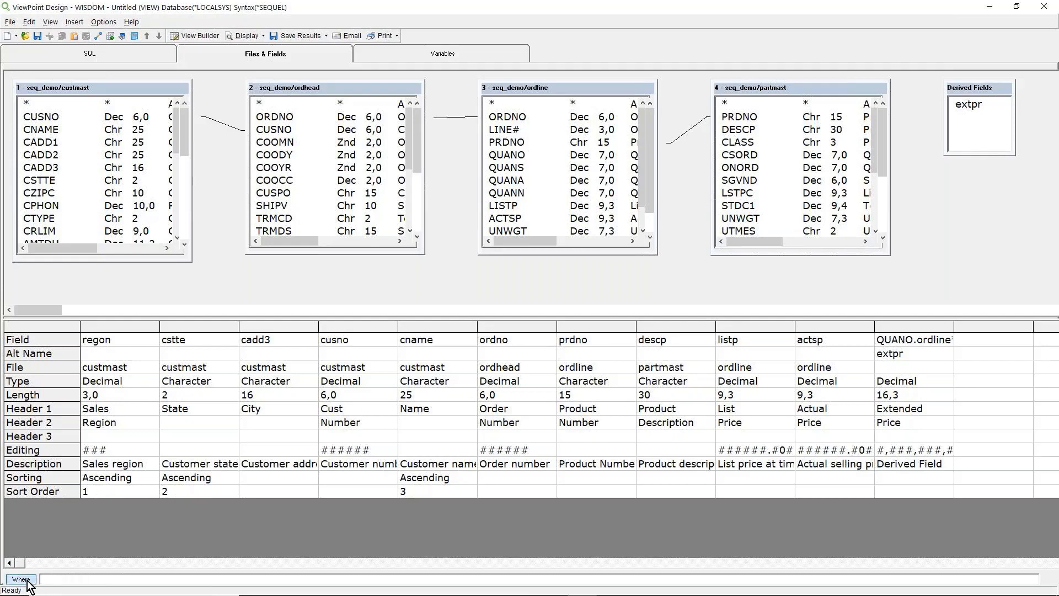
Set and validate the WHERE condition cstte.custmast = &cstte, then accept it
{"action": "left_click", "coordinate": [20, 580]}
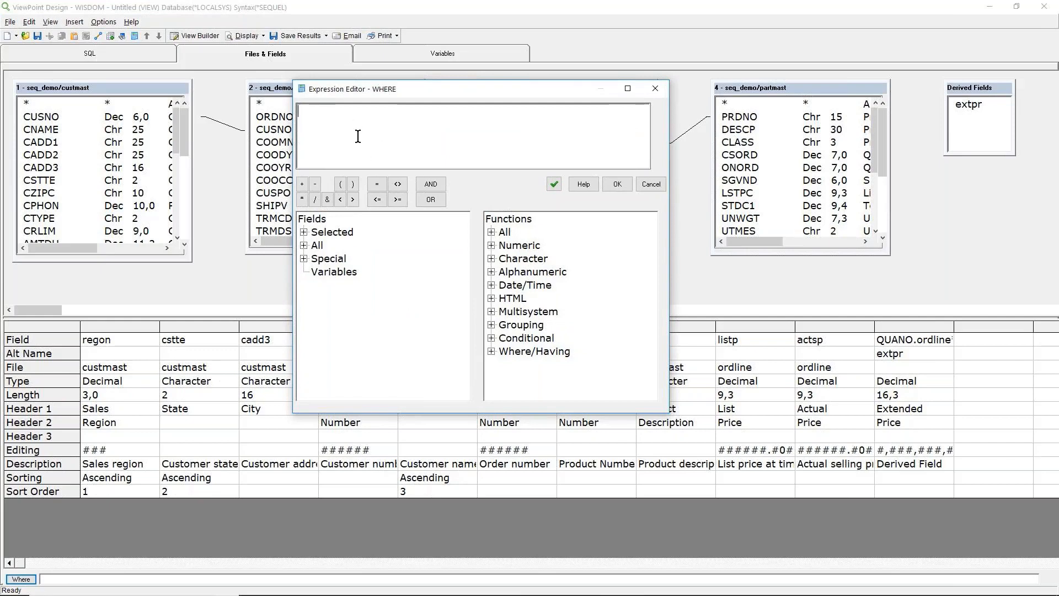
{"action": "mouse_move", "coordinate": [344, 202]}
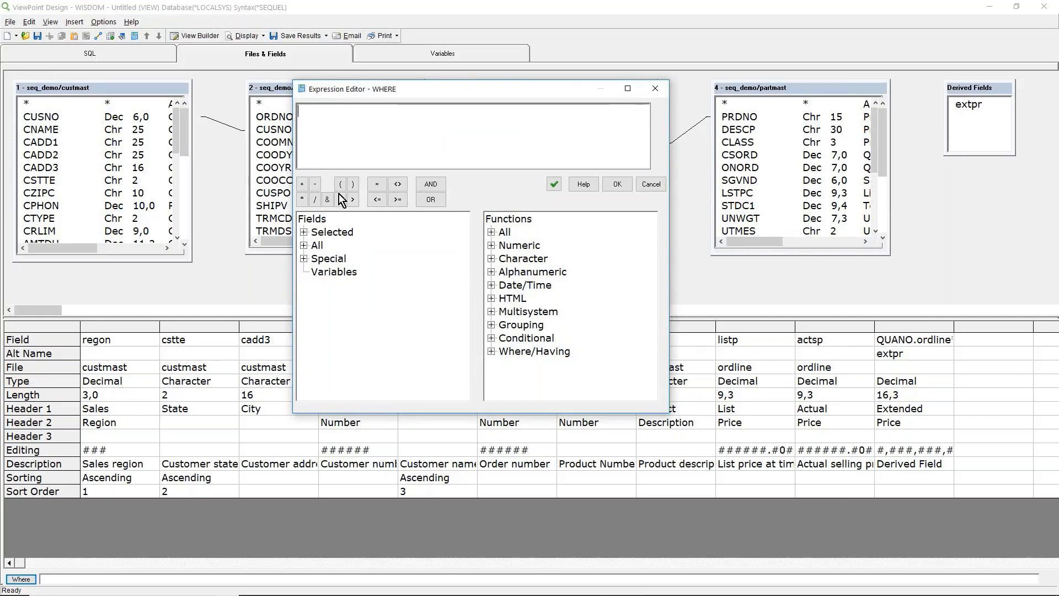
{"action": "left_click", "coordinate": [305, 231]}
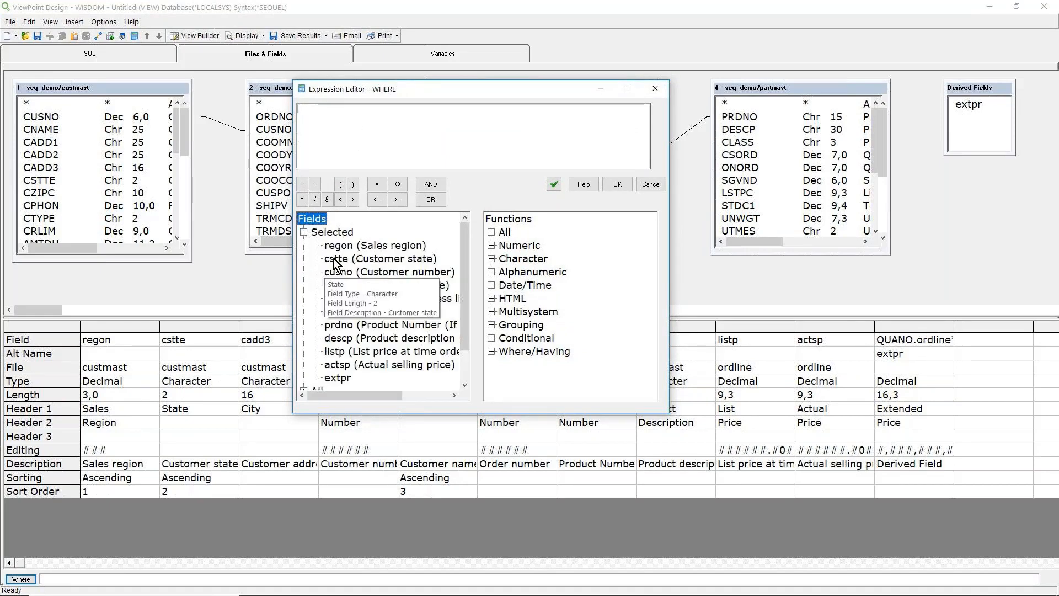
{"action": "double_click", "coordinate": [380, 259]}
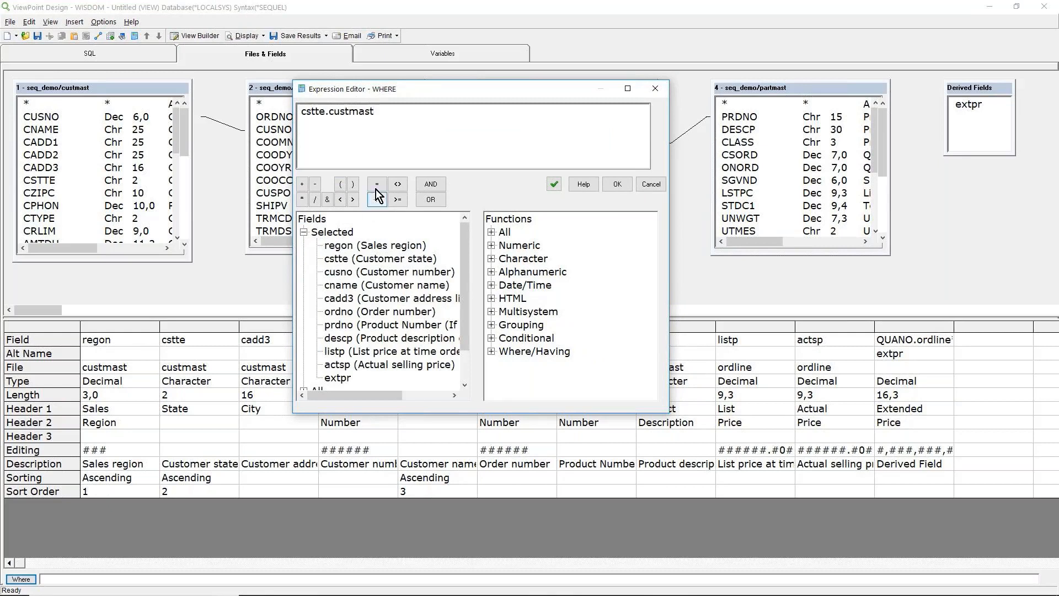
{"action": "left_click", "coordinate": [376, 184]}
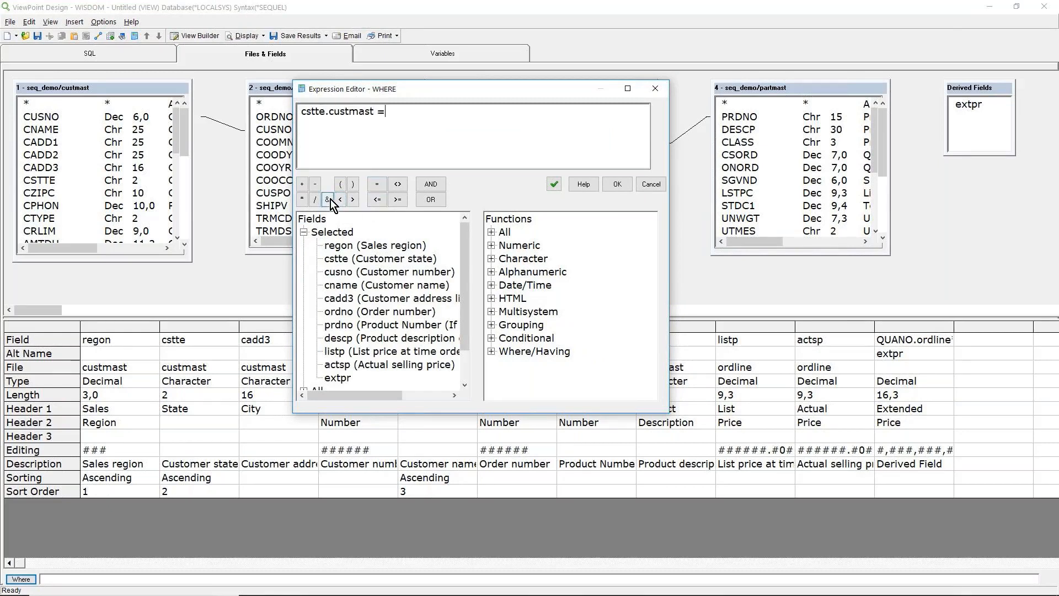
{"action": "left_click", "coordinate": [328, 199]}
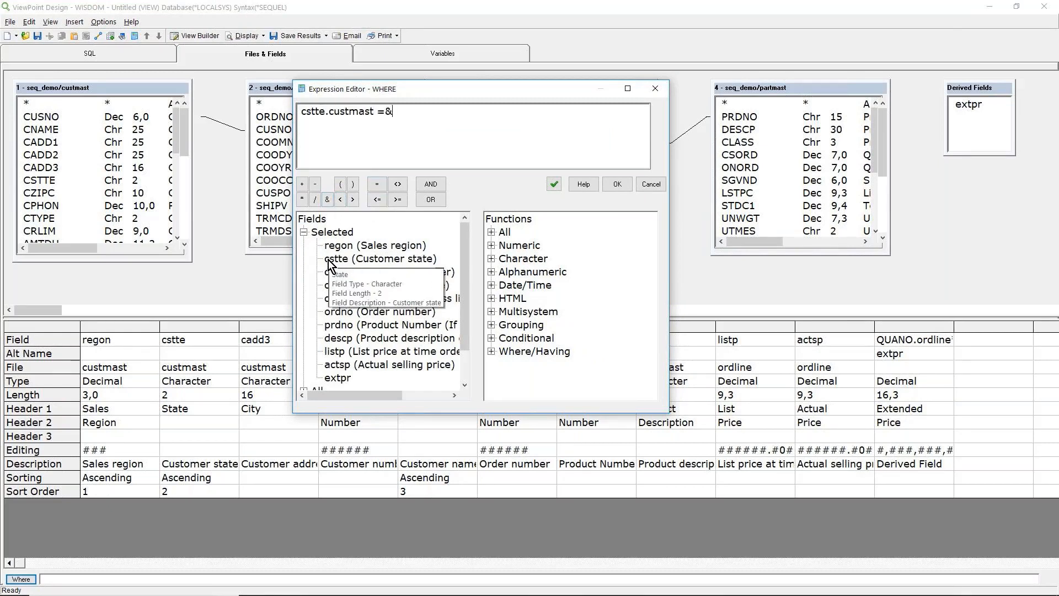
{"action": "type", "text": "cstte"}
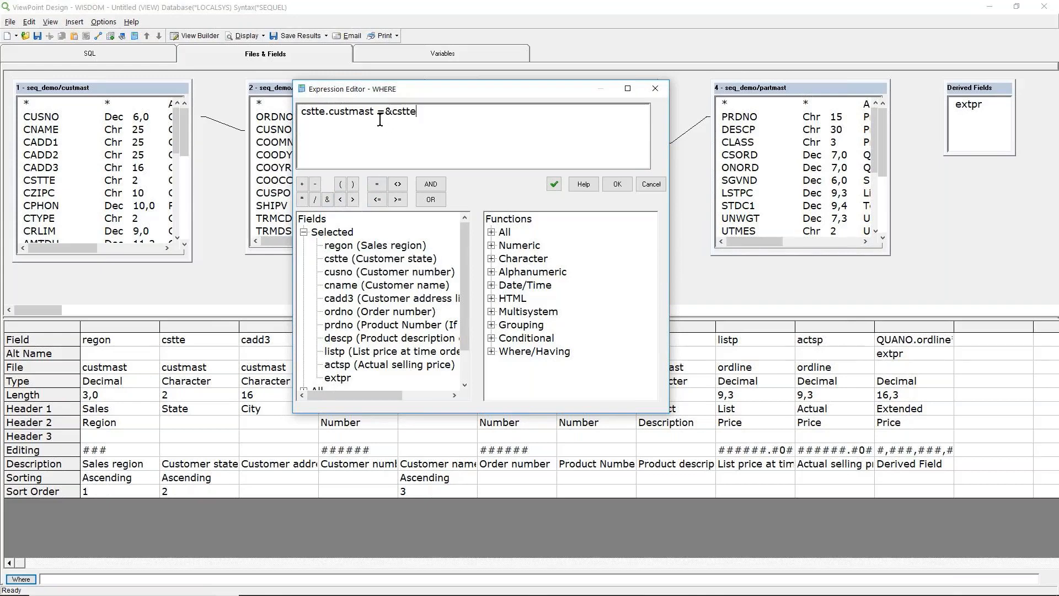
{"action": "mouse_move", "coordinate": [547, 197]}
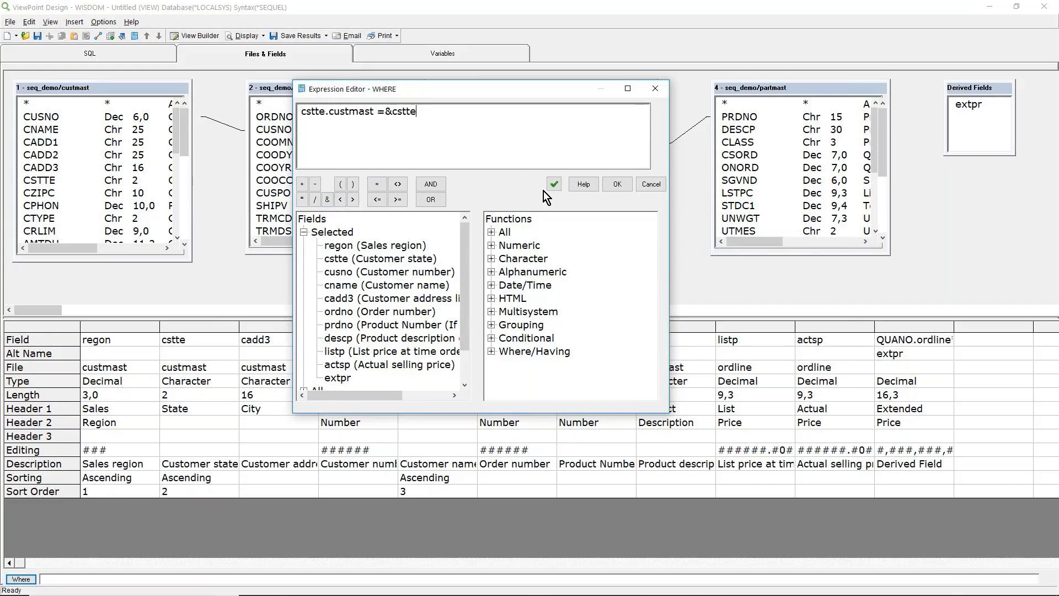
{"action": "left_click", "coordinate": [553, 184]}
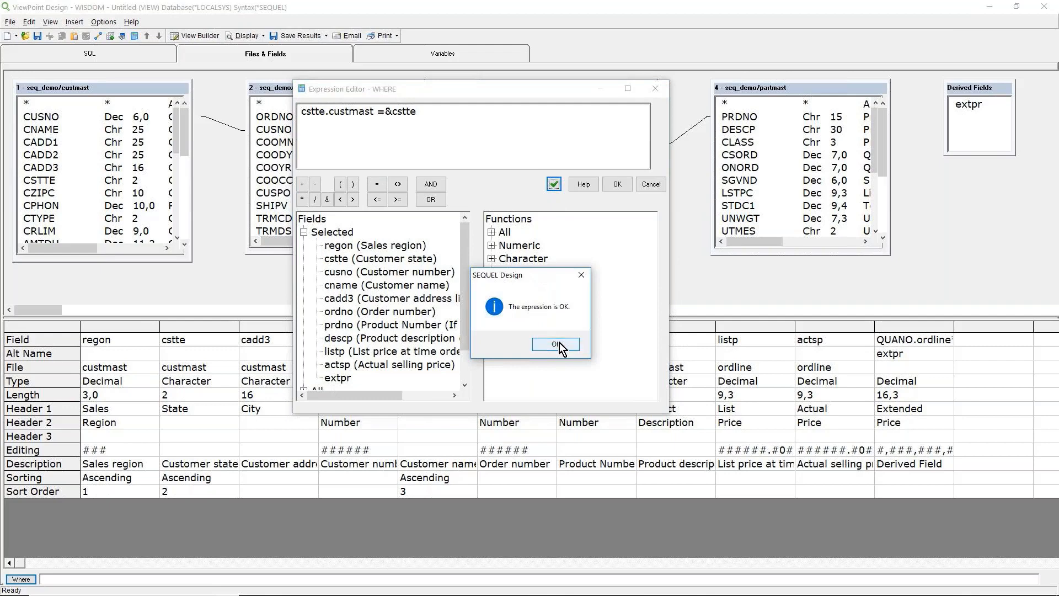
{"action": "left_click", "coordinate": [553, 345]}
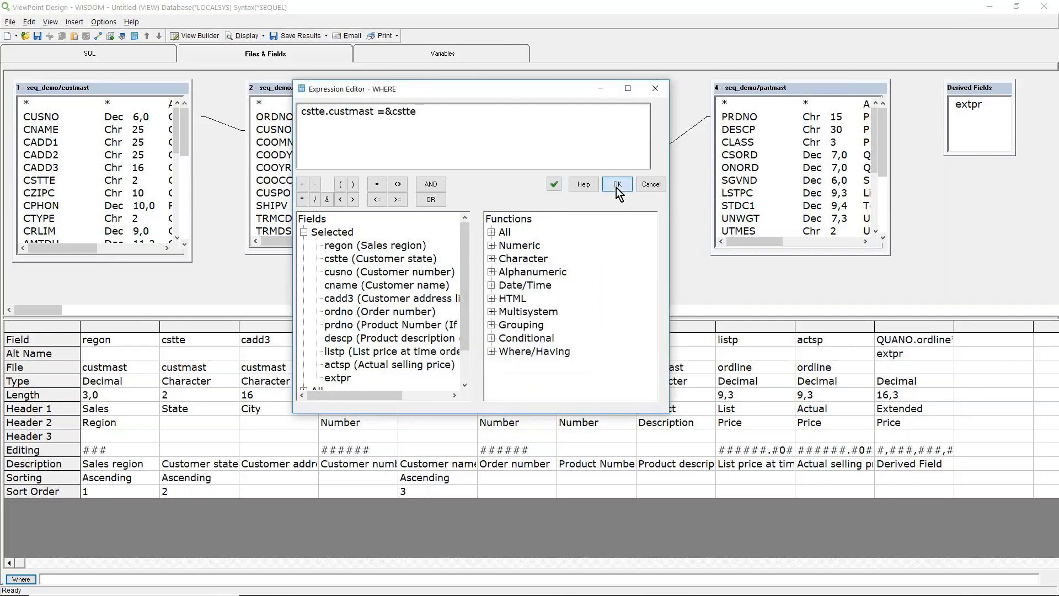
{"action": "left_click", "coordinate": [616, 185]}
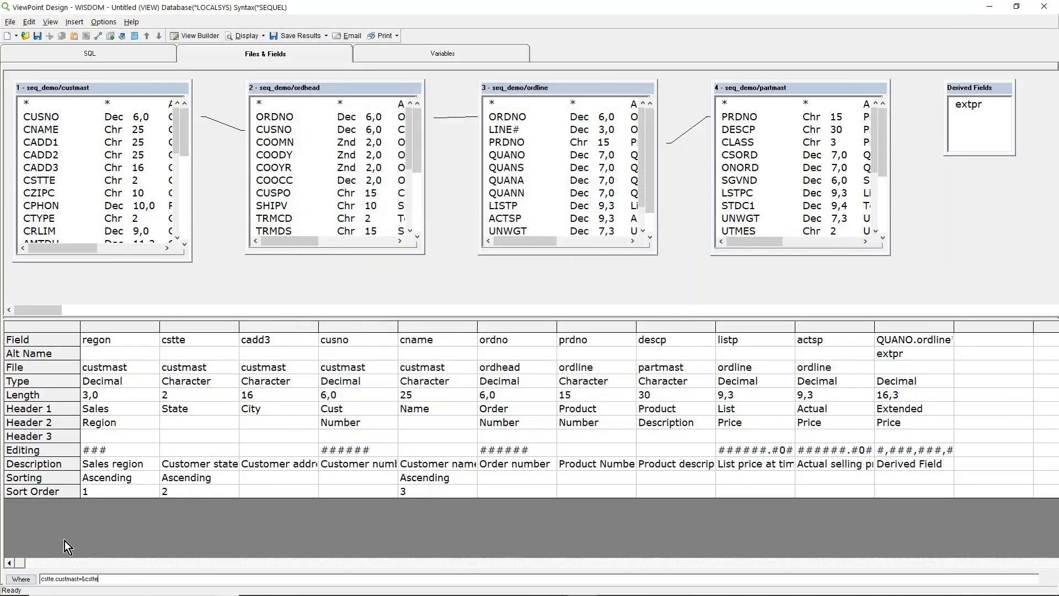
On the Variables tab, prompt &cstte as Customer state and start its integrity test builder
{"action": "left_click", "coordinate": [442, 53]}
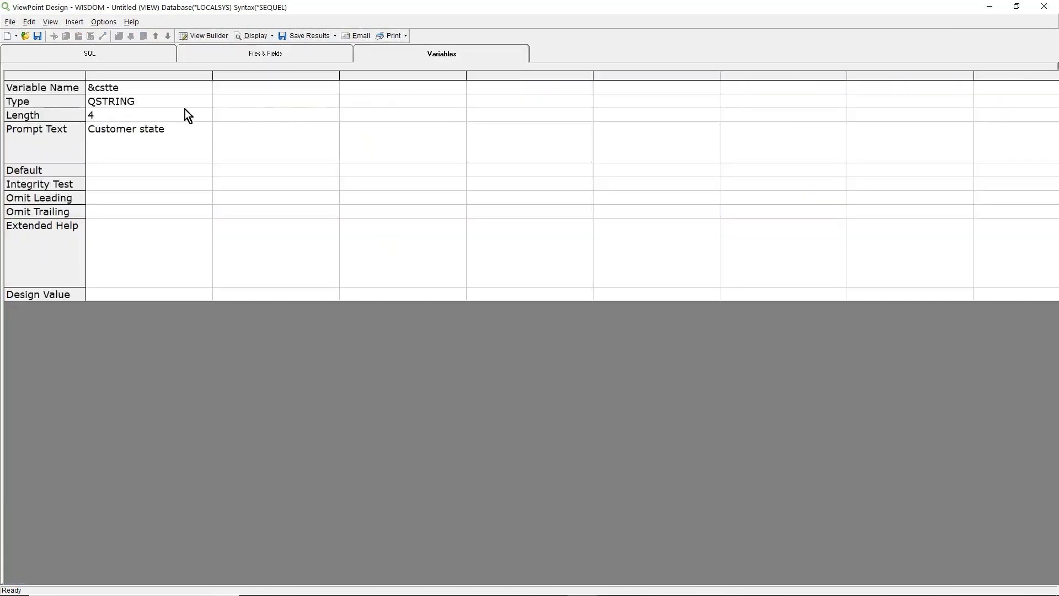
{"action": "mouse_move", "coordinate": [125, 187]}
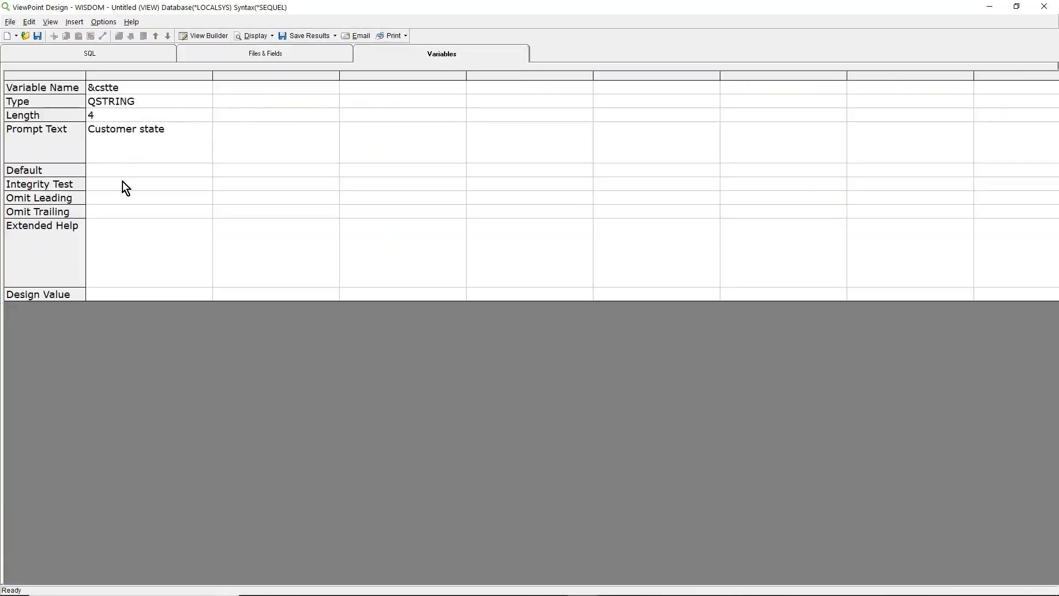
{"action": "double_click", "coordinate": [126, 130]}
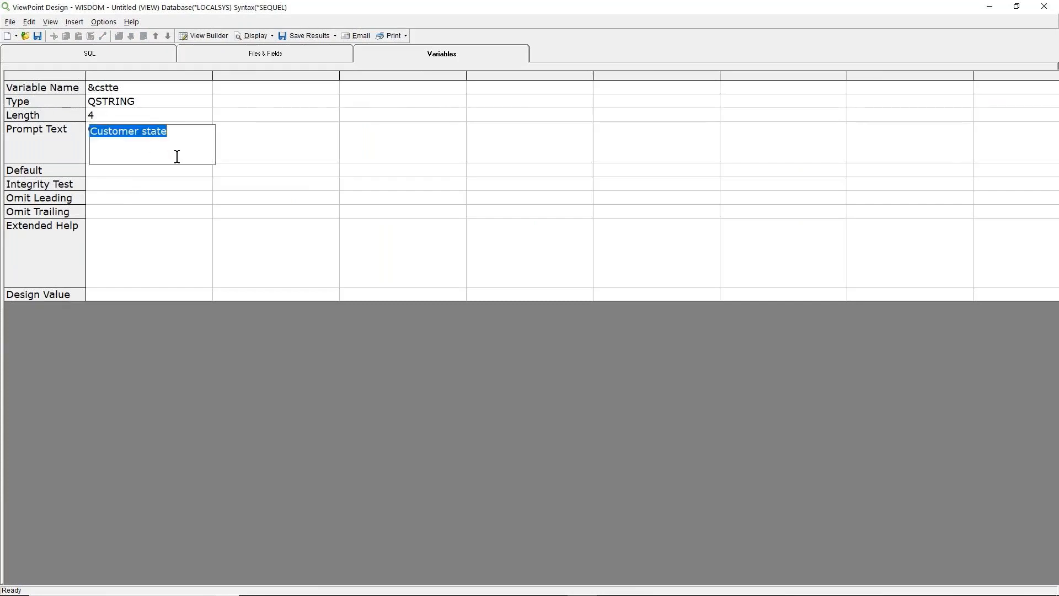
{"action": "mouse_move", "coordinate": [186, 181]}
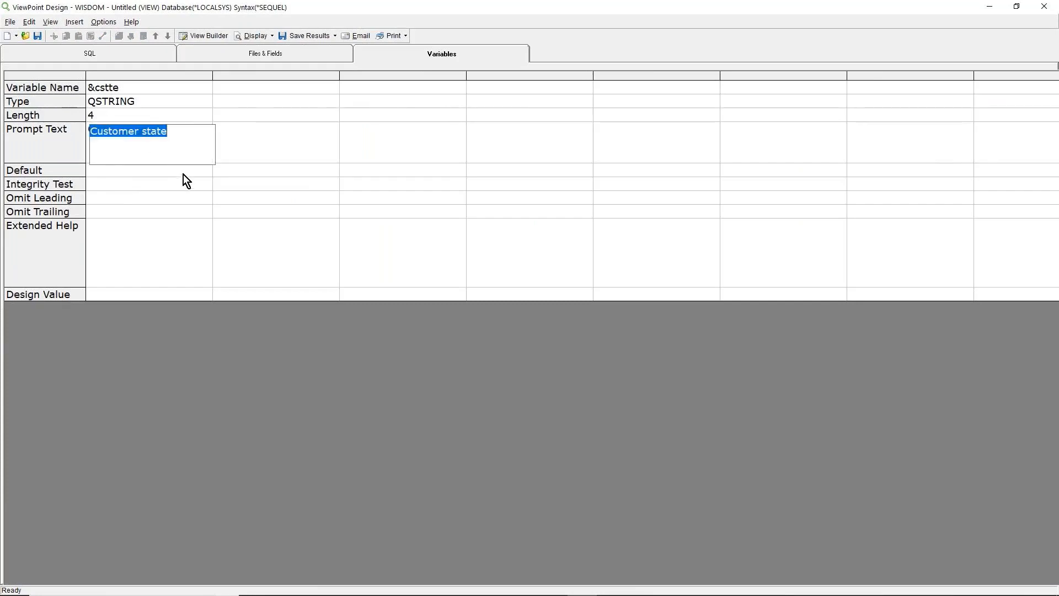
{"action": "left_click", "coordinate": [149, 188]}
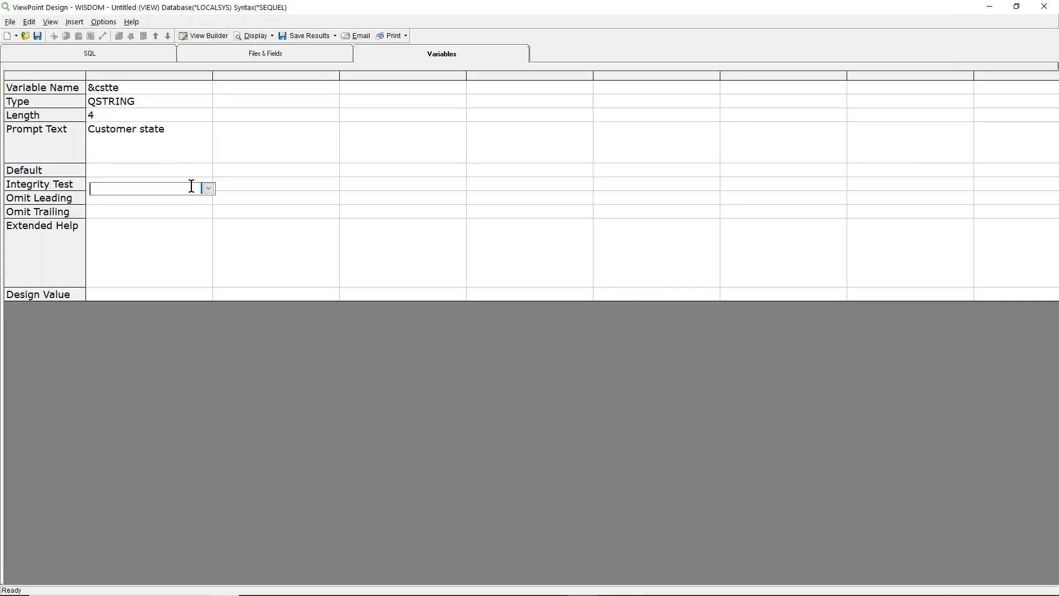
{"action": "left_click", "coordinate": [208, 188]}
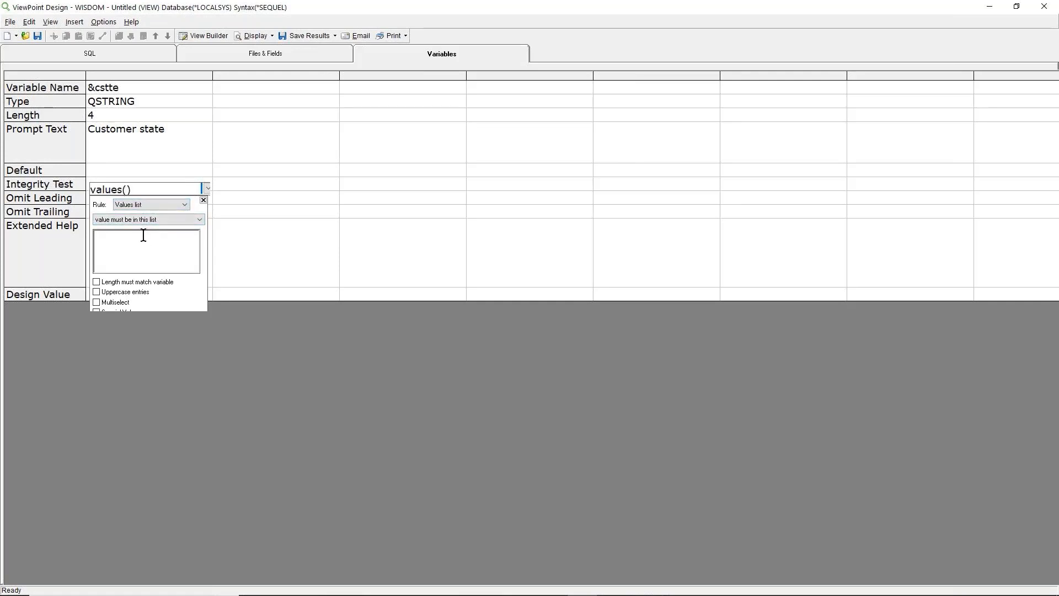
Give &cstte a values-list test of CA, TX, FL, MN, IL, preview the prompt, then view rule types
{"action": "type", "text": "CA"}
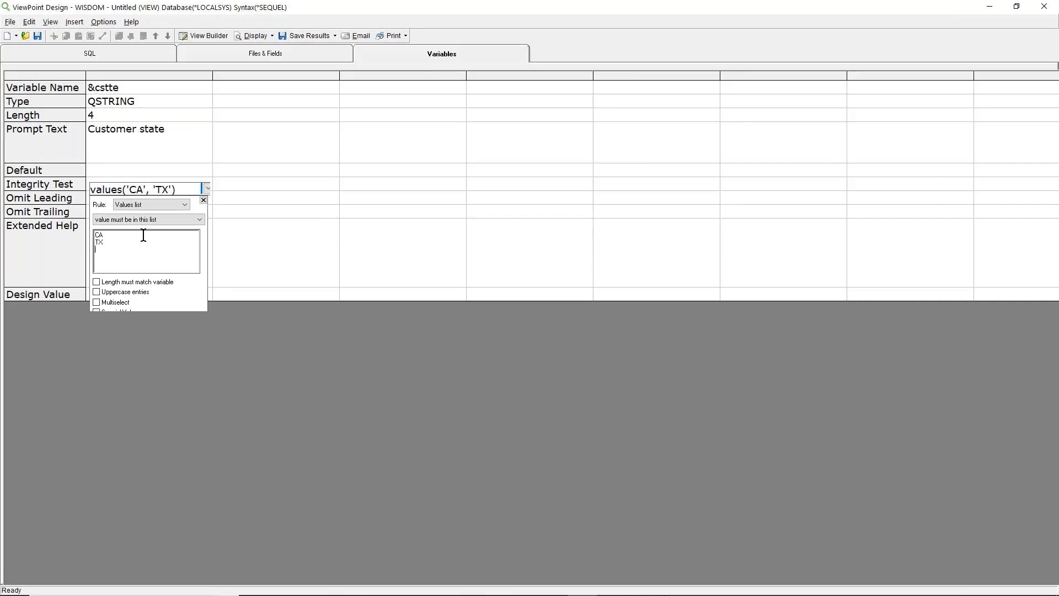
{"action": "type", "text": "FL"}
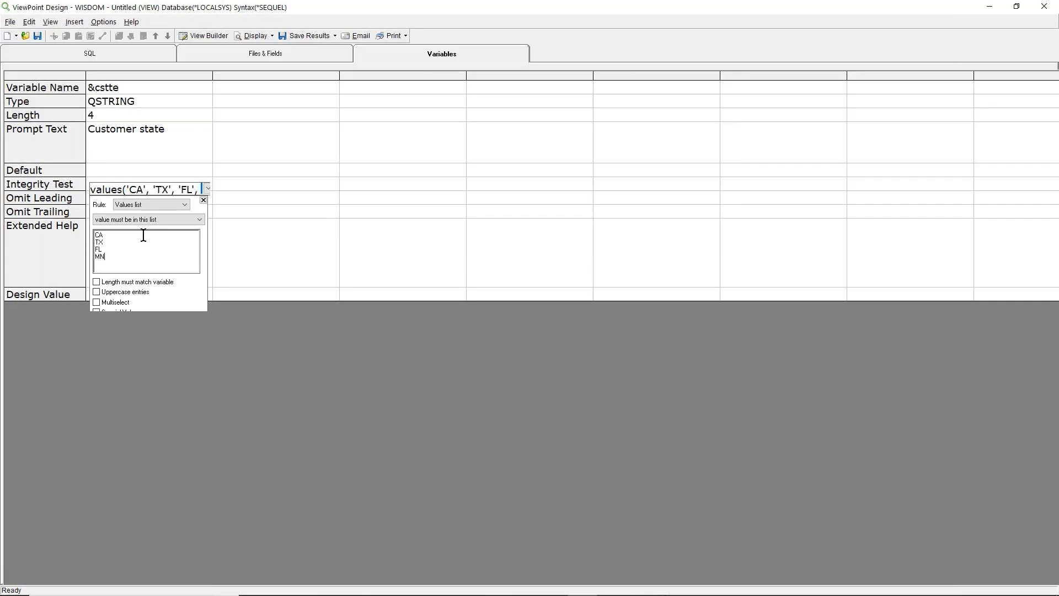
{"action": "type", "text": "IL"}
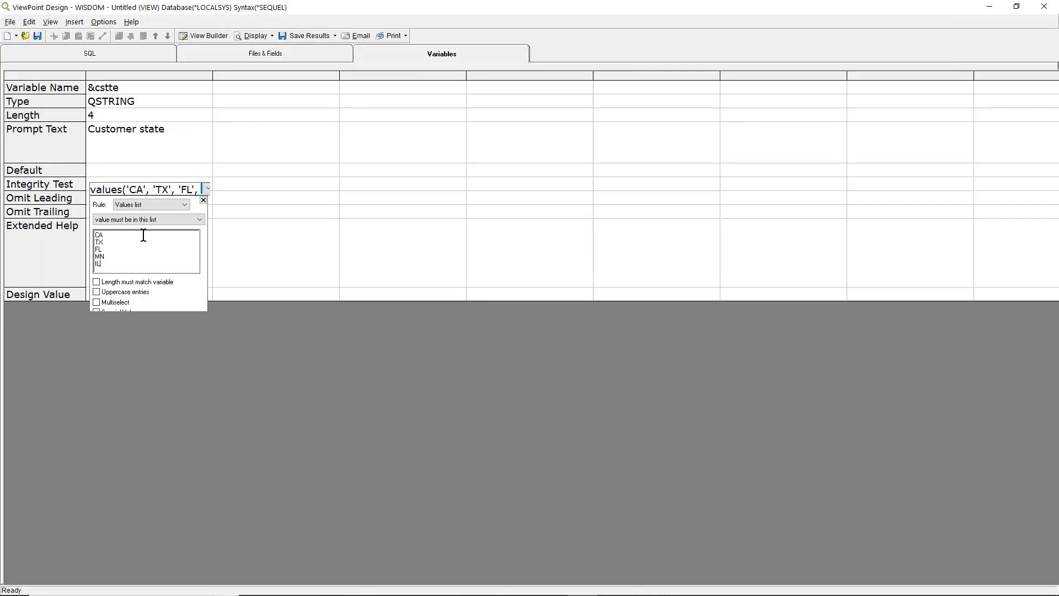
{"action": "mouse_move", "coordinate": [254, 47]}
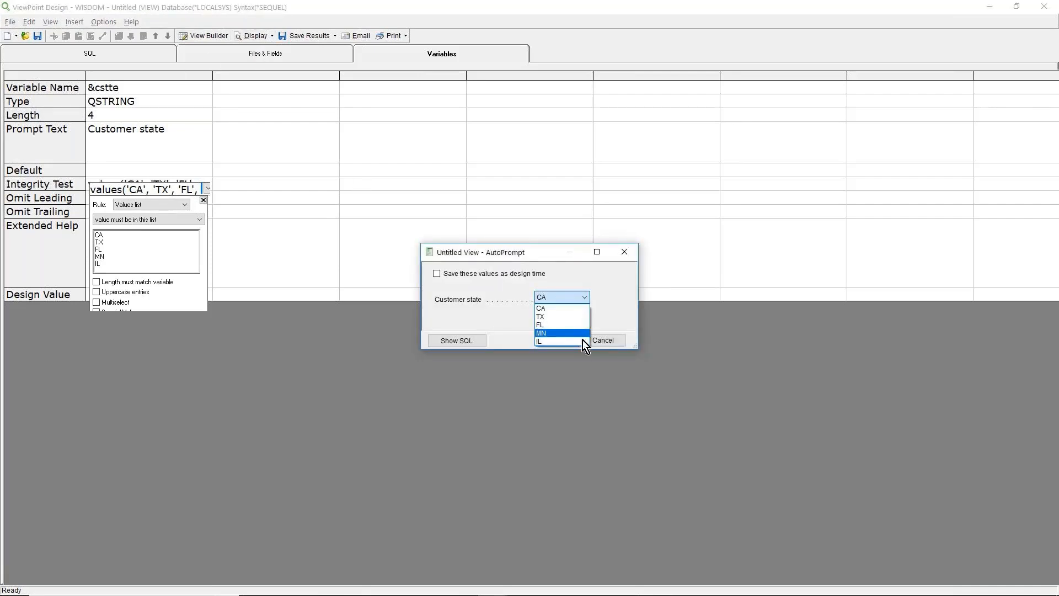
{"action": "left_click", "coordinate": [604, 340]}
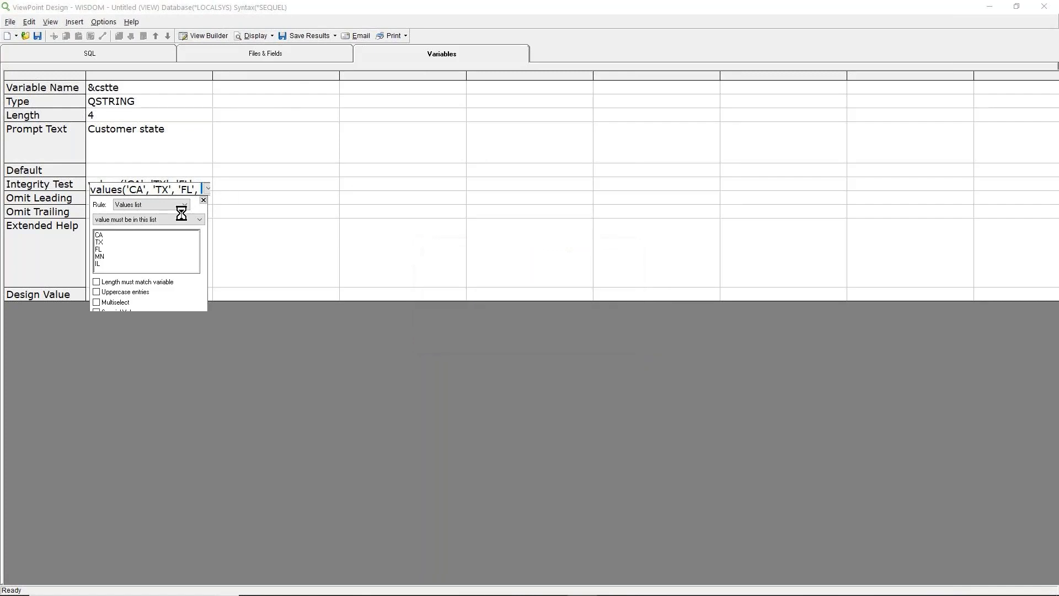
{"action": "left_click", "coordinate": [185, 205]}
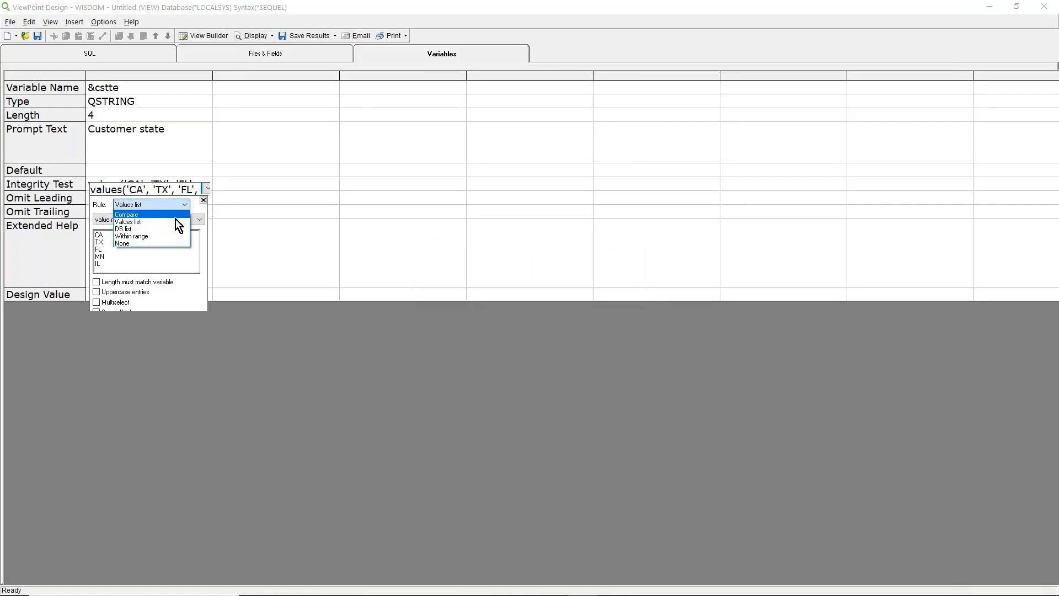
Switch the integrity test to a DB list of field CSTTE from SEQ_DEMO/CUSTMAST and preview it
{"action": "left_click", "coordinate": [123, 229]}
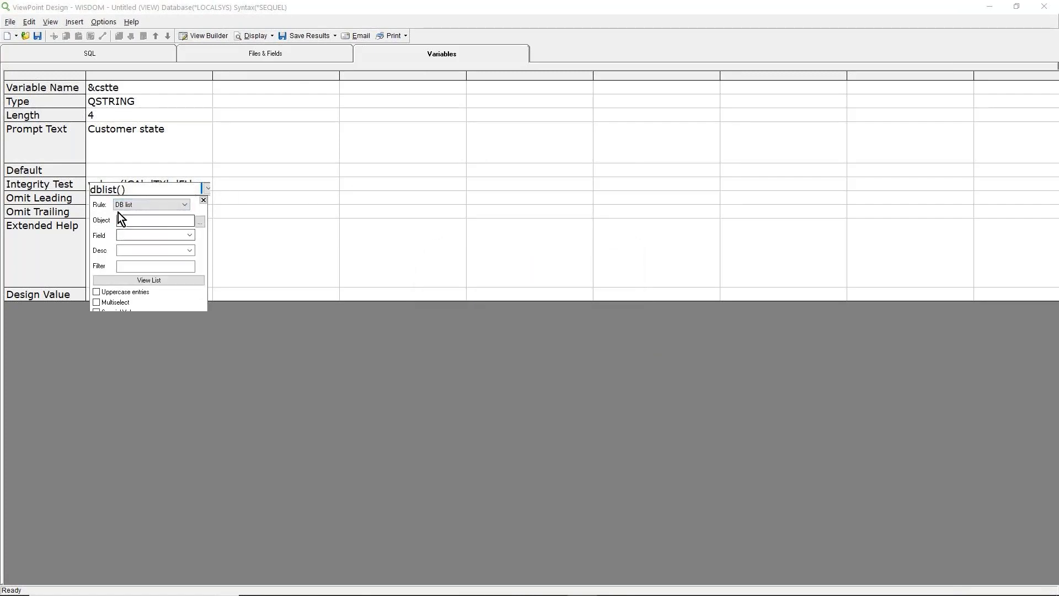
{"action": "left_click", "coordinate": [200, 222]}
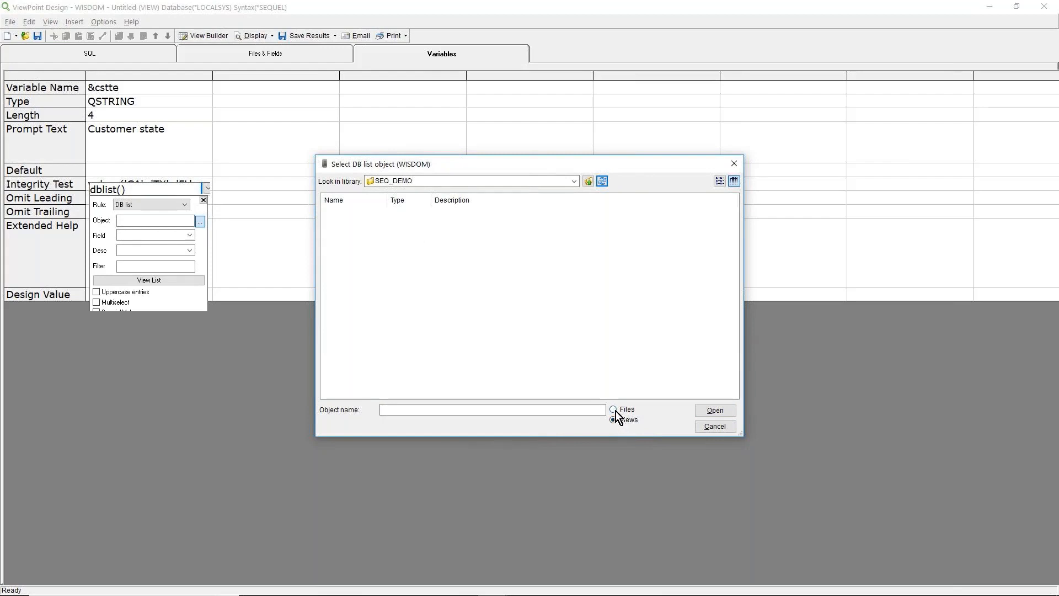
{"action": "left_click", "coordinate": [613, 410]}
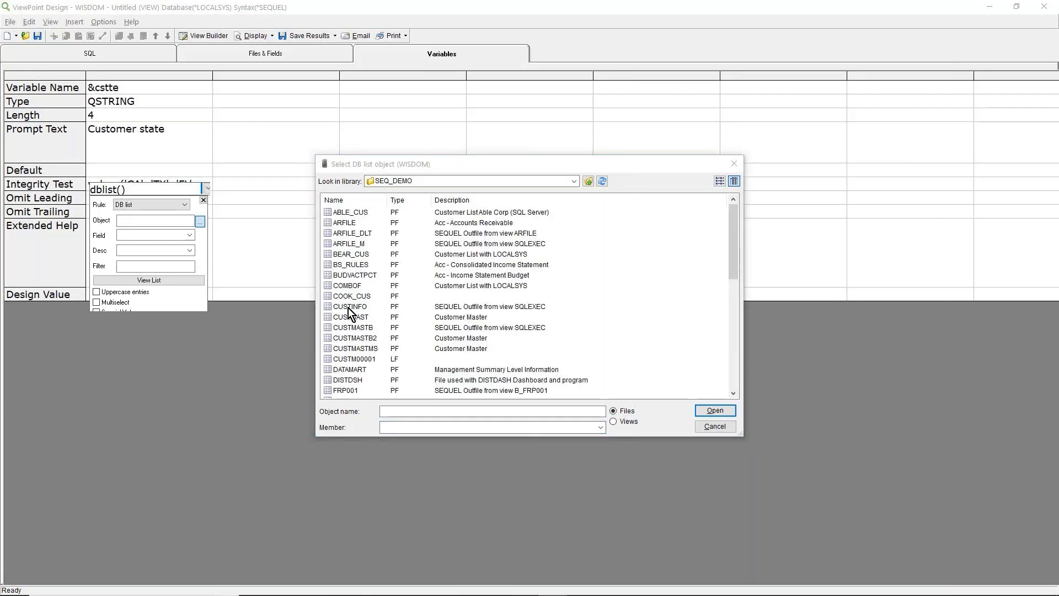
{"action": "left_click", "coordinate": [350, 316]}
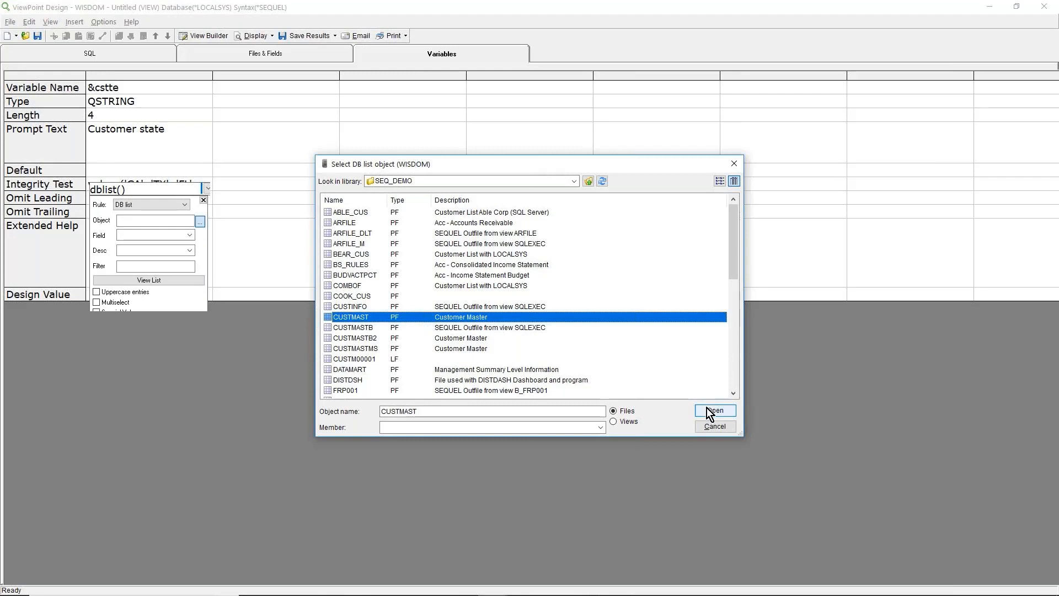
{"action": "left_click", "coordinate": [714, 411]}
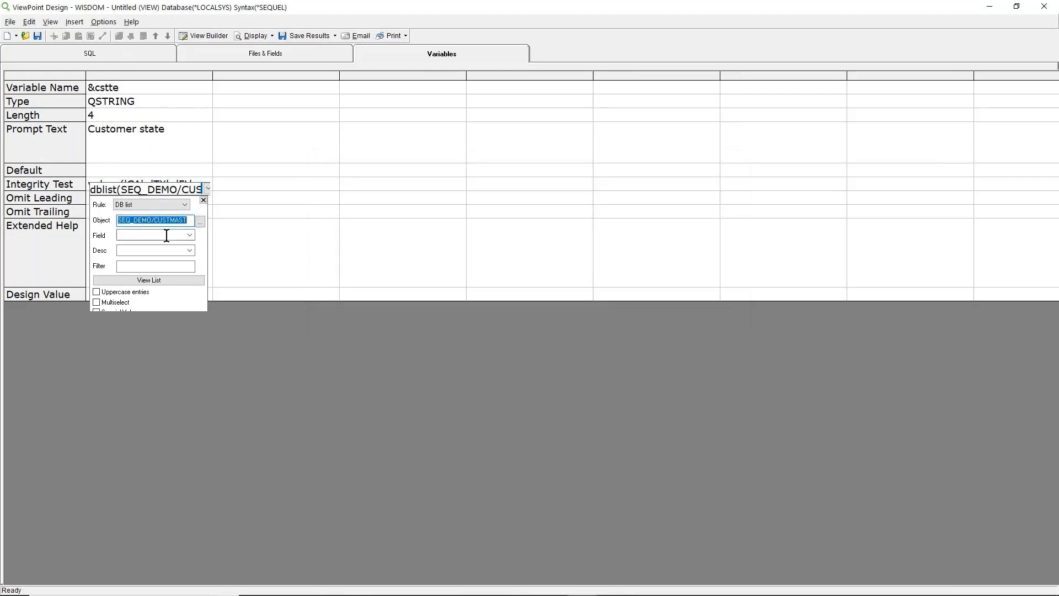
{"action": "left_click", "coordinate": [189, 234]}
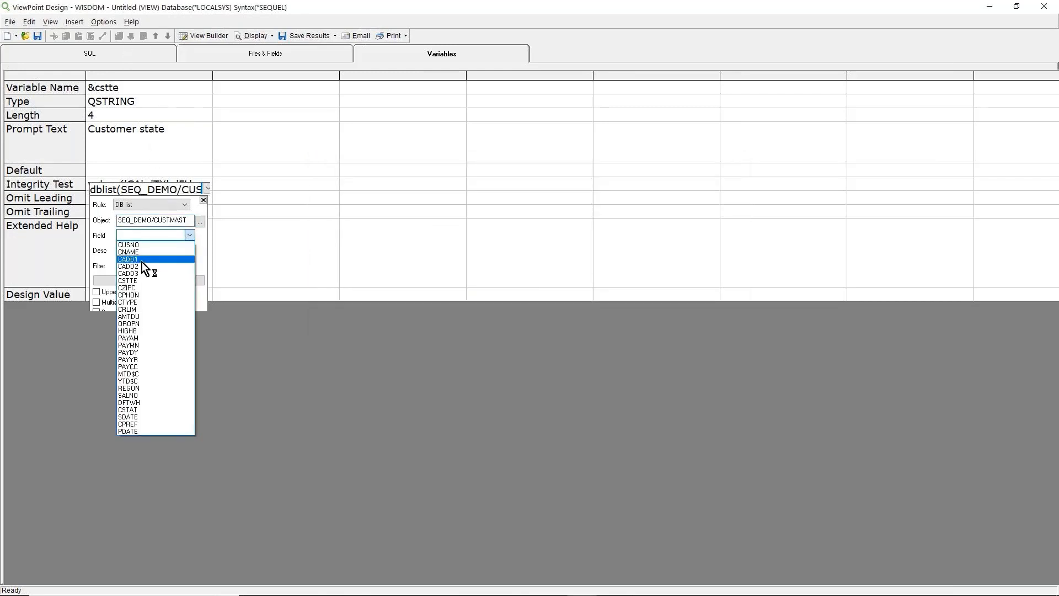
{"action": "left_click", "coordinate": [128, 280]}
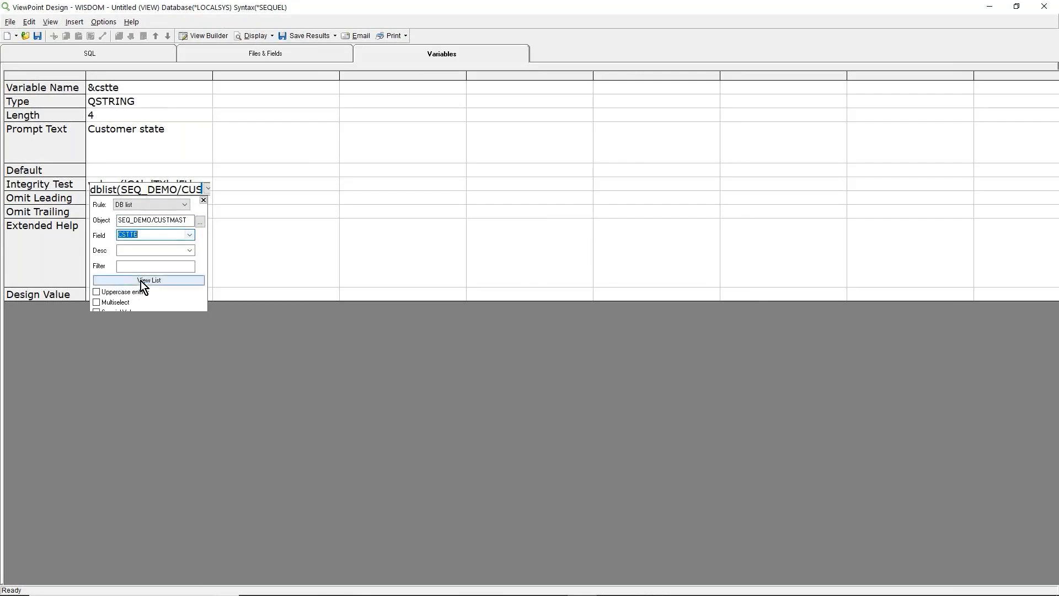
{"action": "mouse_move", "coordinate": [264, 76]}
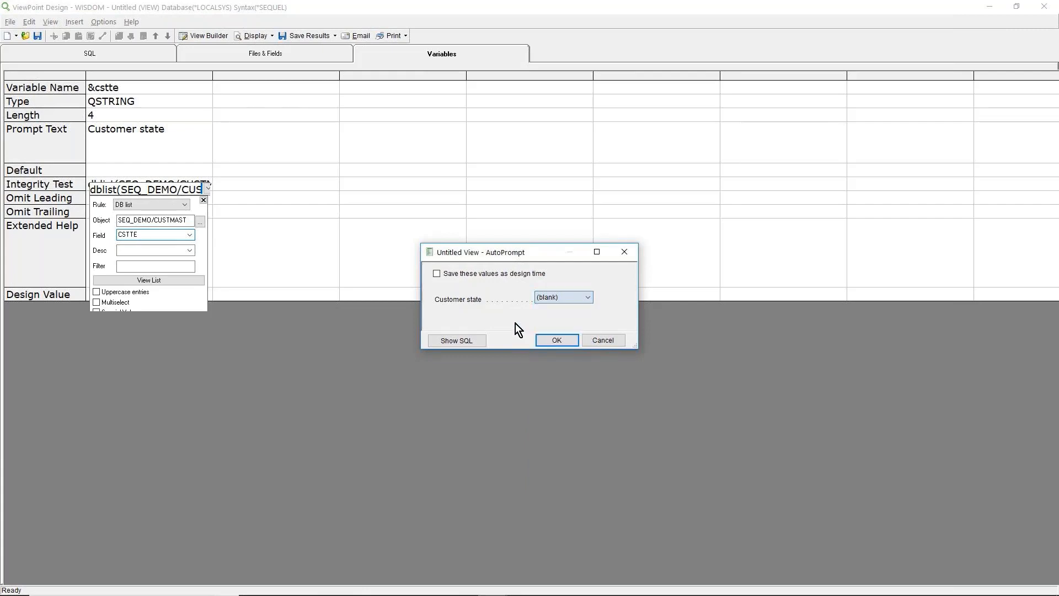
Run the view choosing TX at the prompt, returning 10 Texas order rows
{"action": "left_click", "coordinate": [585, 296]}
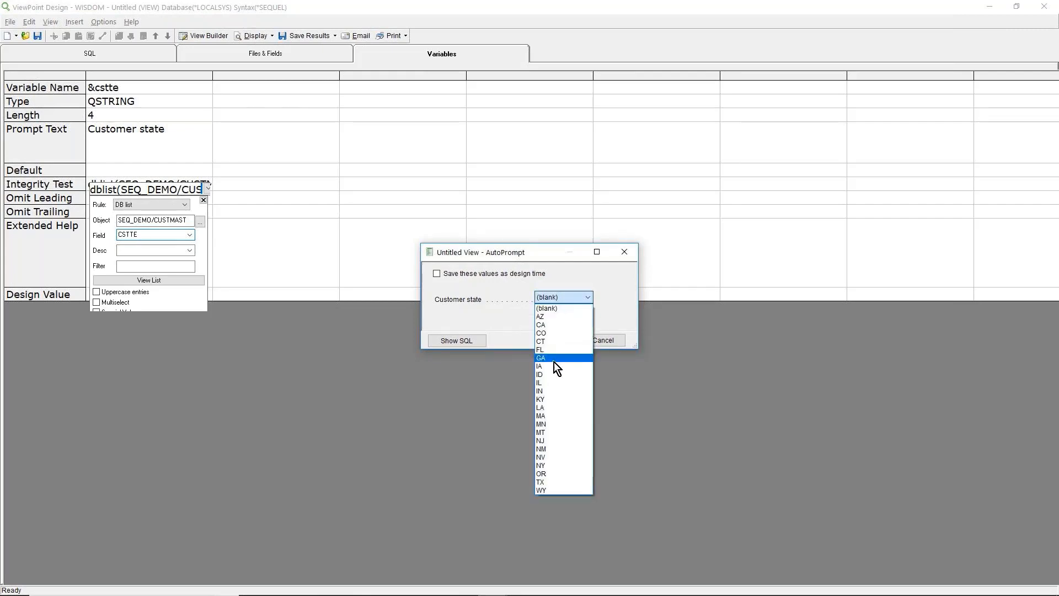
{"action": "left_click", "coordinate": [540, 481]}
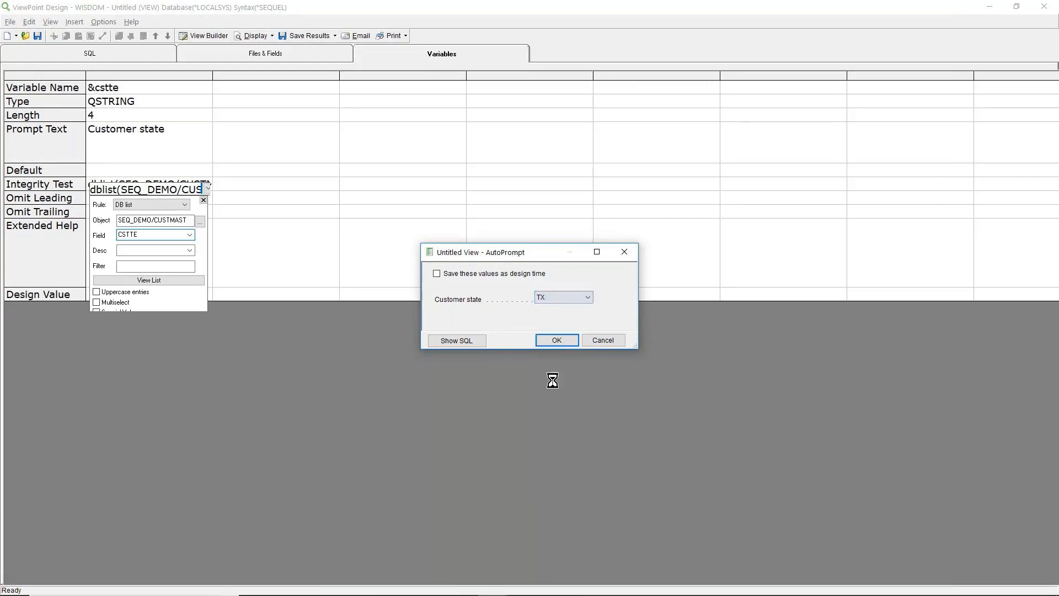
{"action": "left_click", "coordinate": [556, 340]}
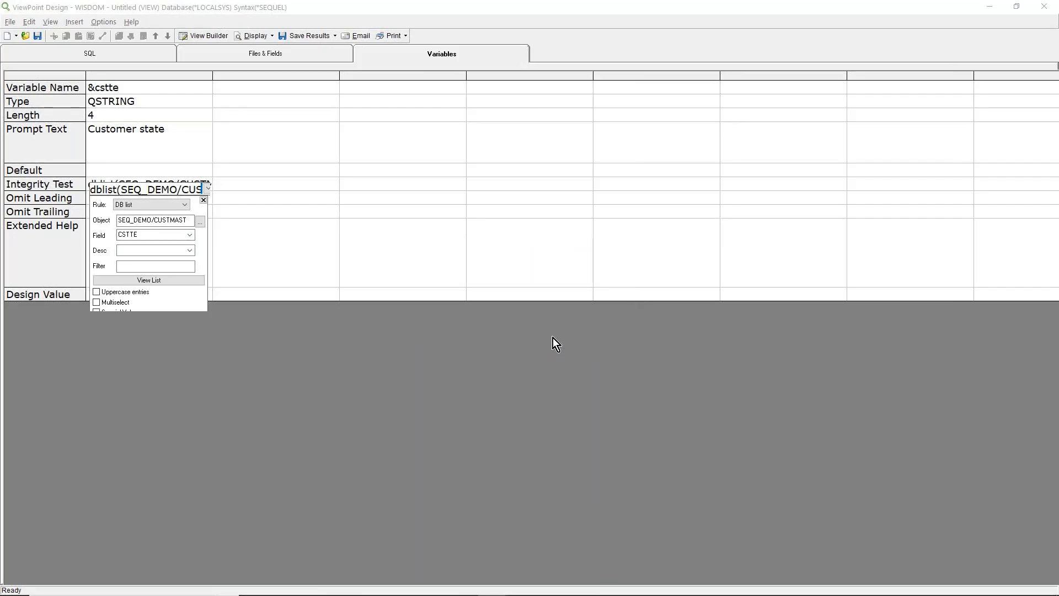
{"action": "left_click", "coordinate": [148, 279]}
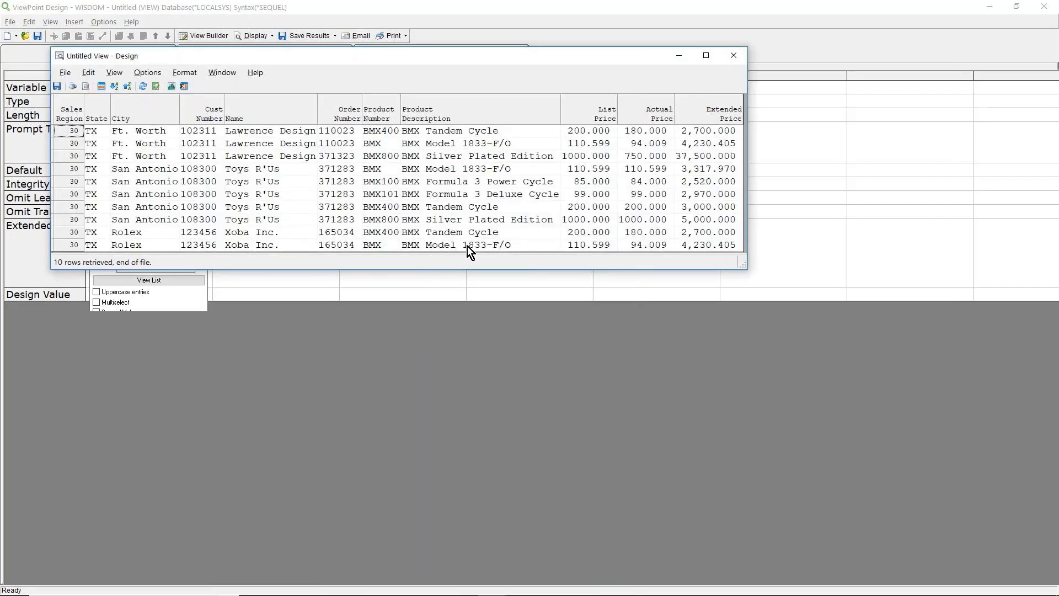
{"action": "mouse_move", "coordinate": [700, 83]}
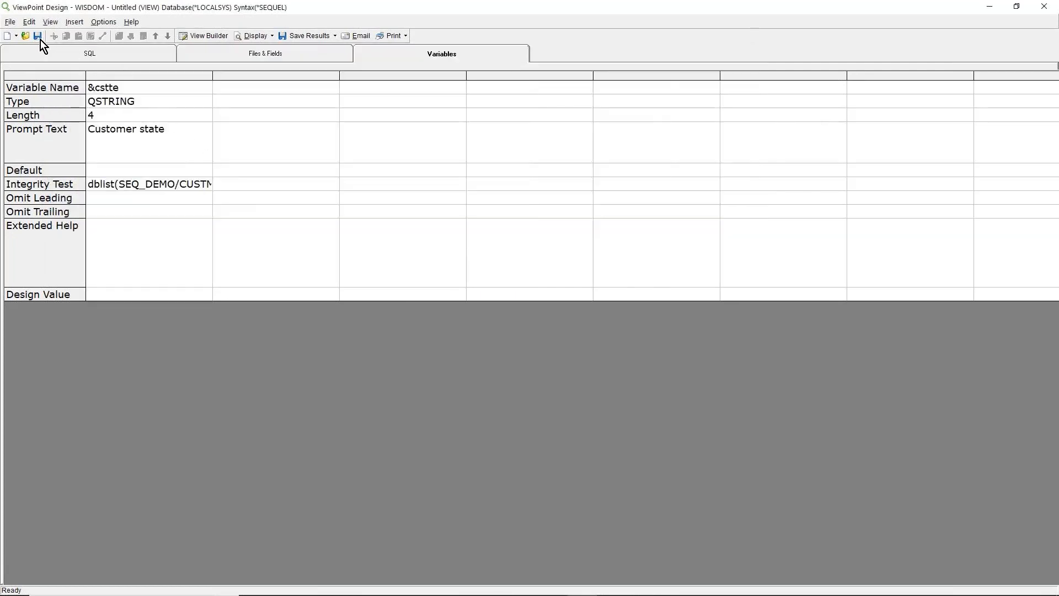
Save the view as ORDERS2 with description Orders By State in library BUSINTEL and confirm
{"action": "left_click", "coordinate": [36, 36]}
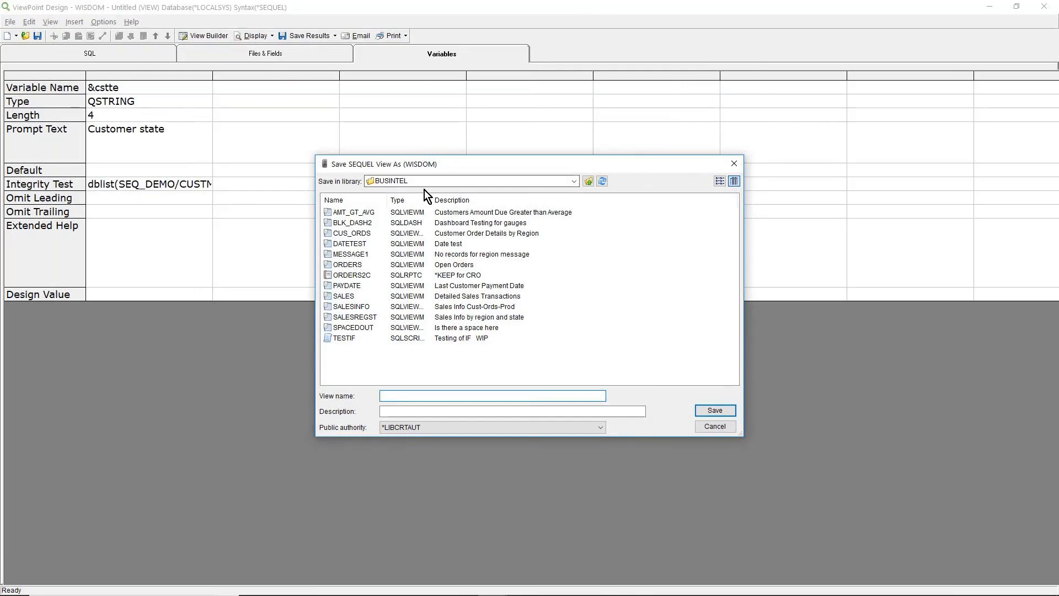
{"action": "left_click", "coordinate": [492, 395]}
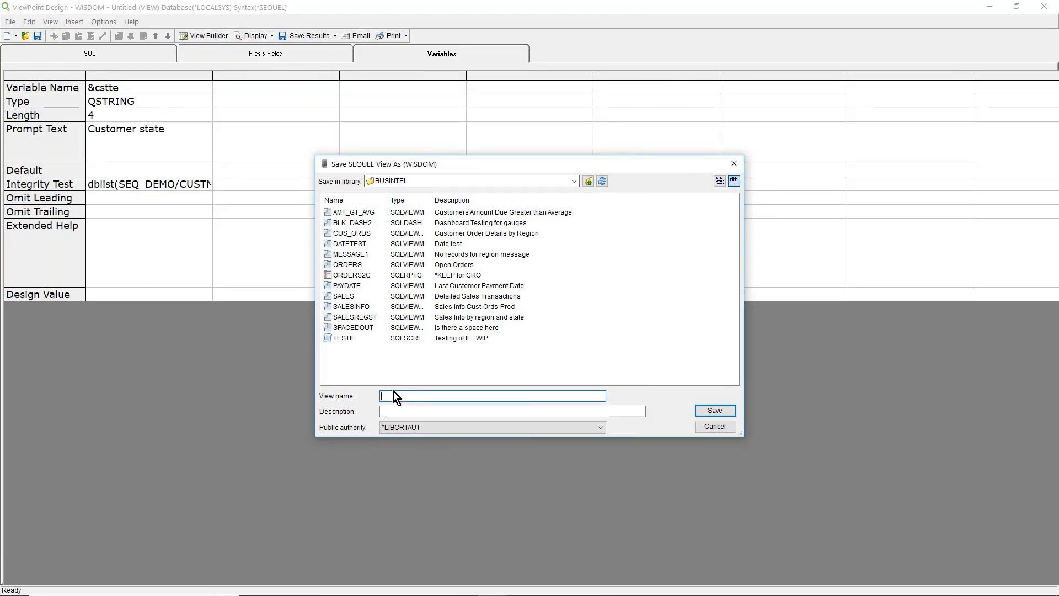
{"action": "type", "text": "ORI"}
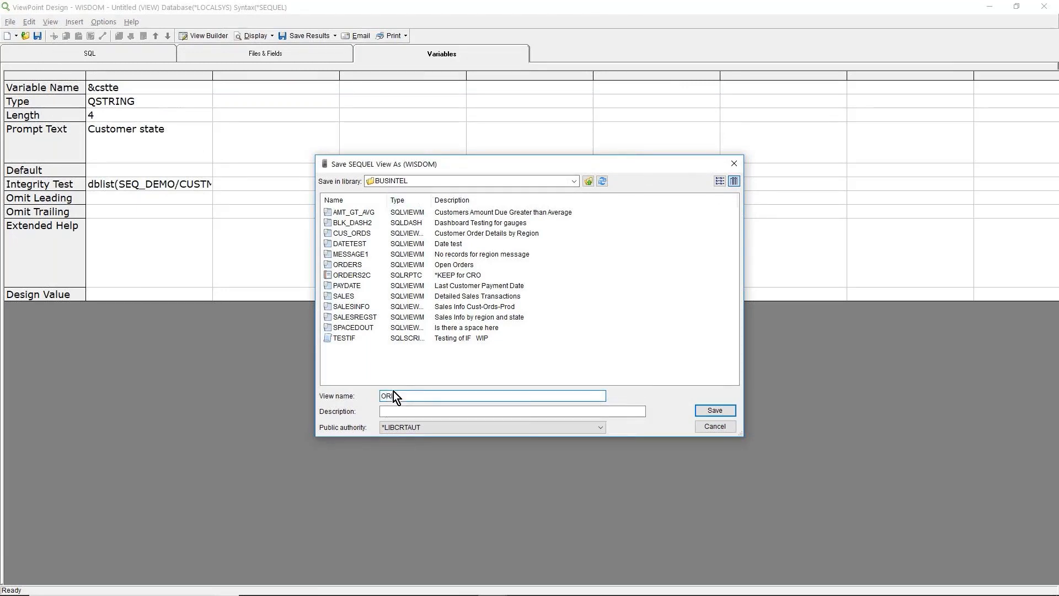
{"action": "type", "text": "DERS"}
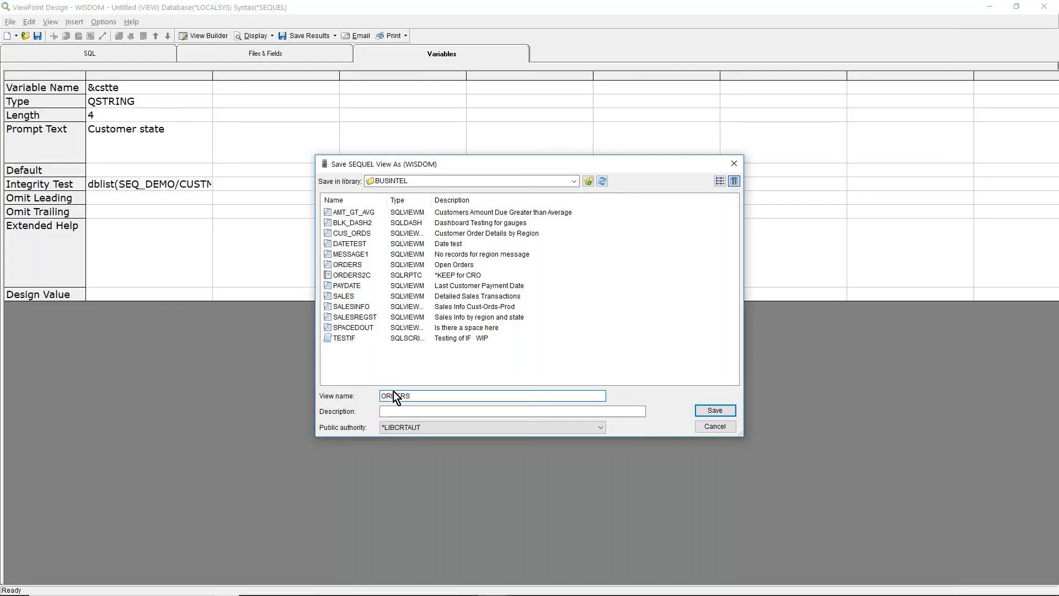
{"action": "type", "text": "2"}
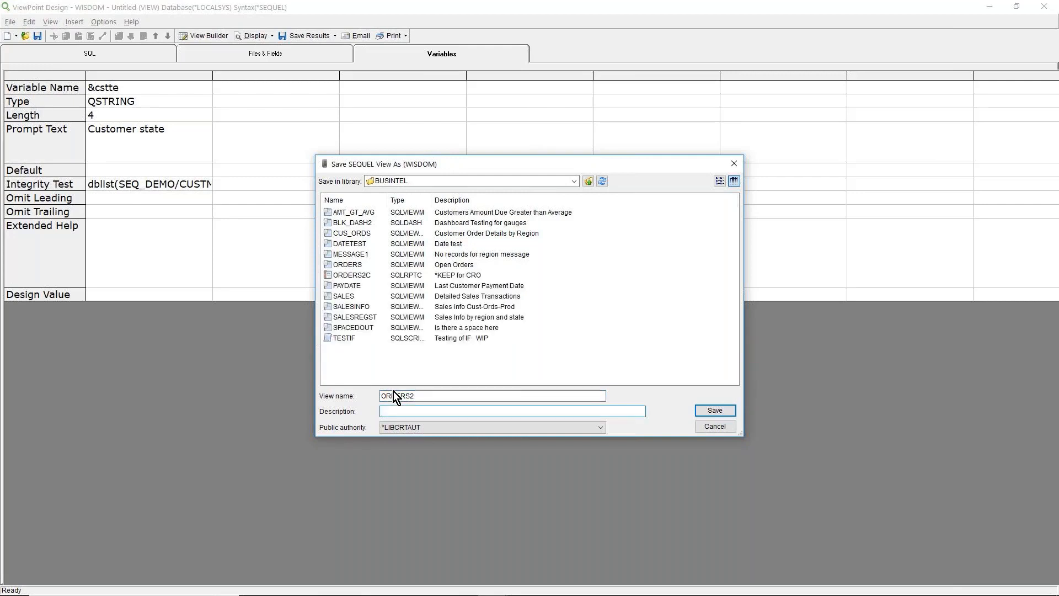
{"action": "type", "text": "Orders By Sta"}
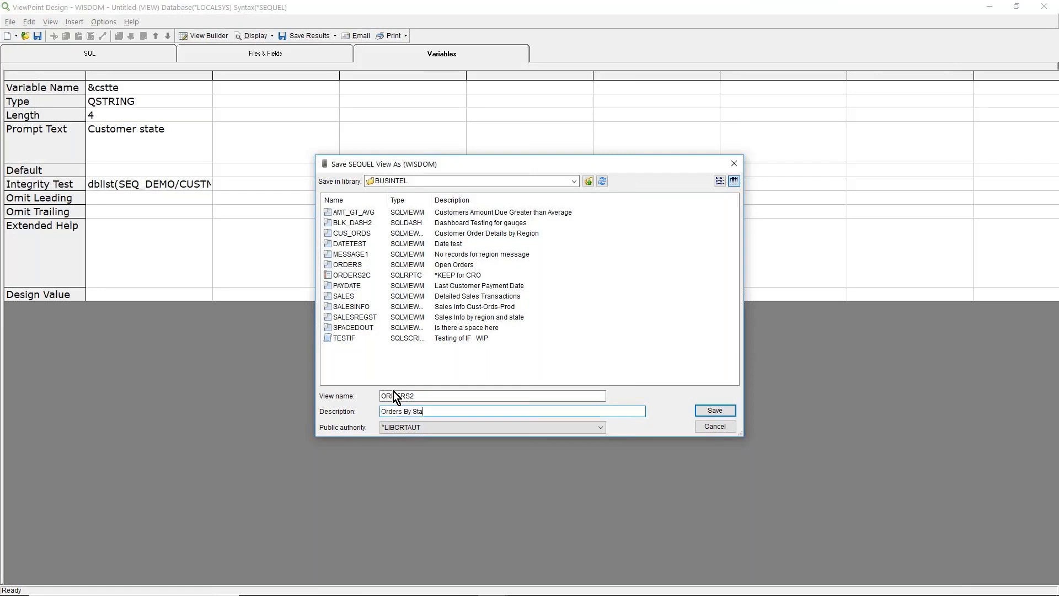
{"action": "type", "text": "te"}
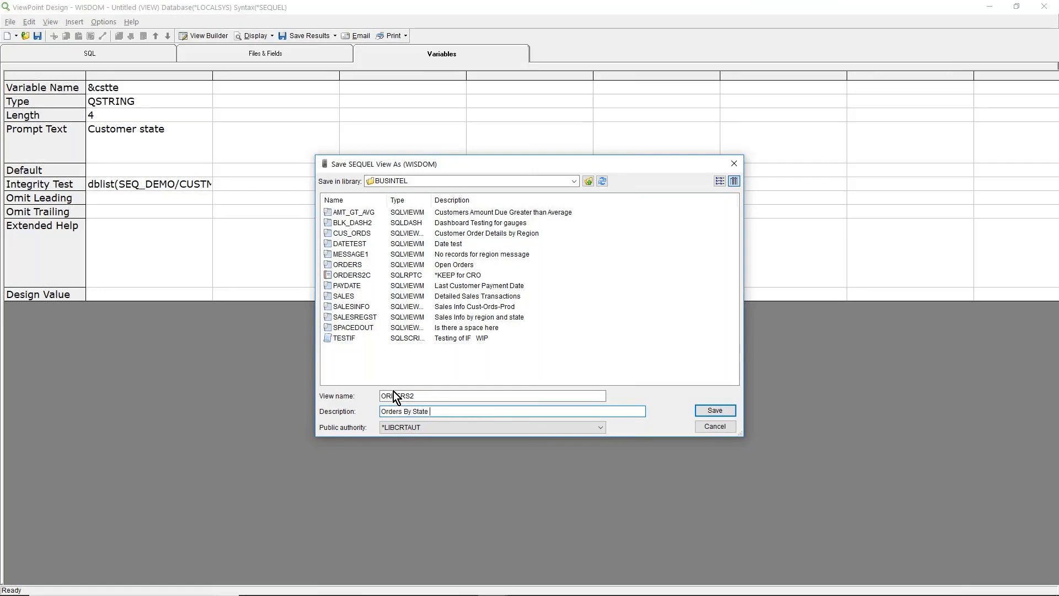
{"action": "left_click", "coordinate": [714, 410]}
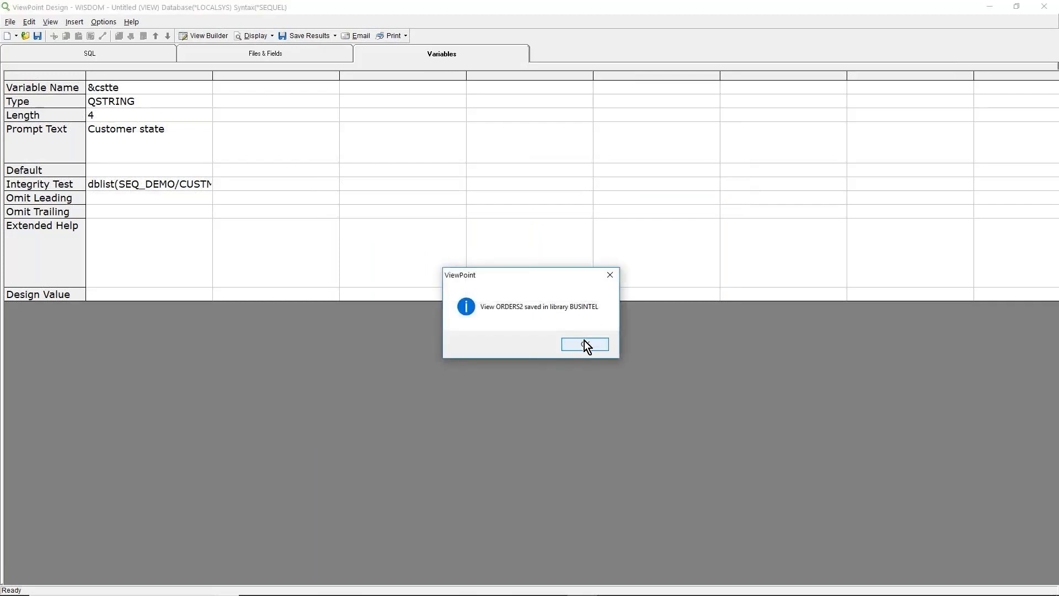
{"action": "left_click", "coordinate": [585, 344]}
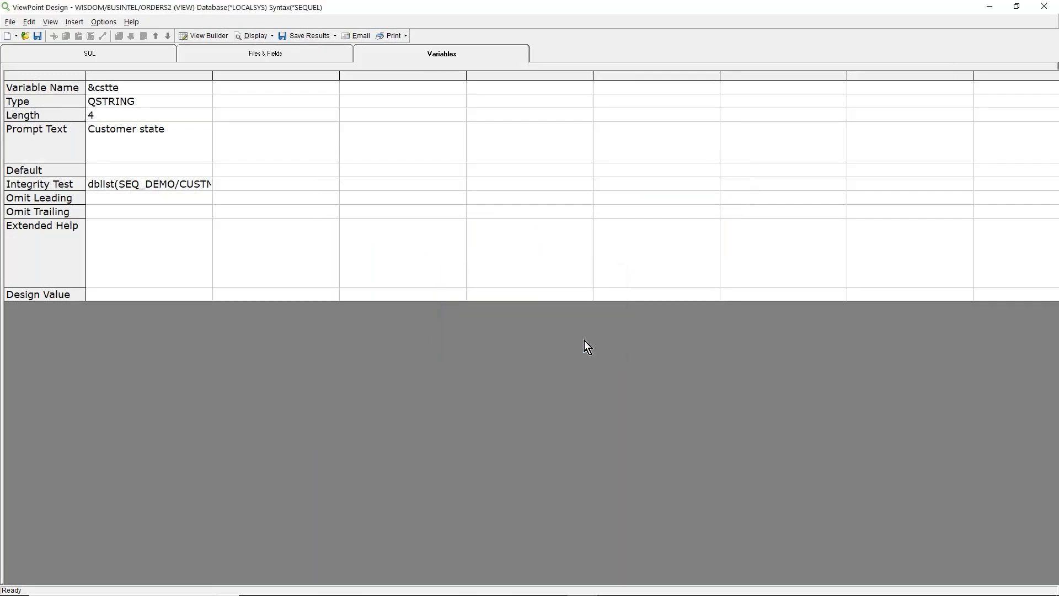
{"action": "mouse_move", "coordinate": [167, 81]}
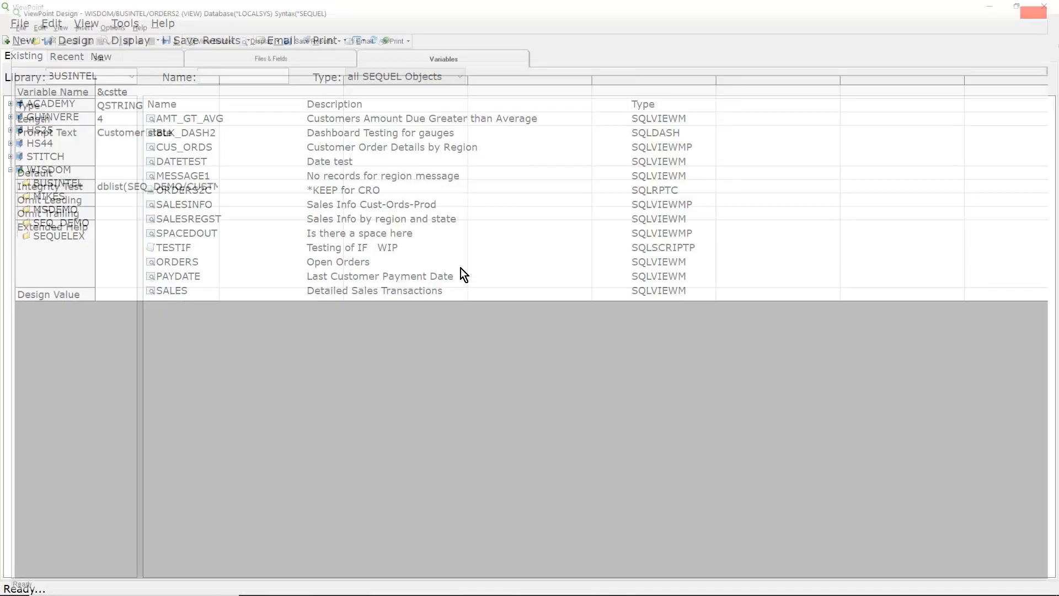
Select ORDERS2, then list SEQ_DEMO objects filtered by CA and select CASHFLOW_V
{"action": "left_click", "coordinate": [179, 204]}
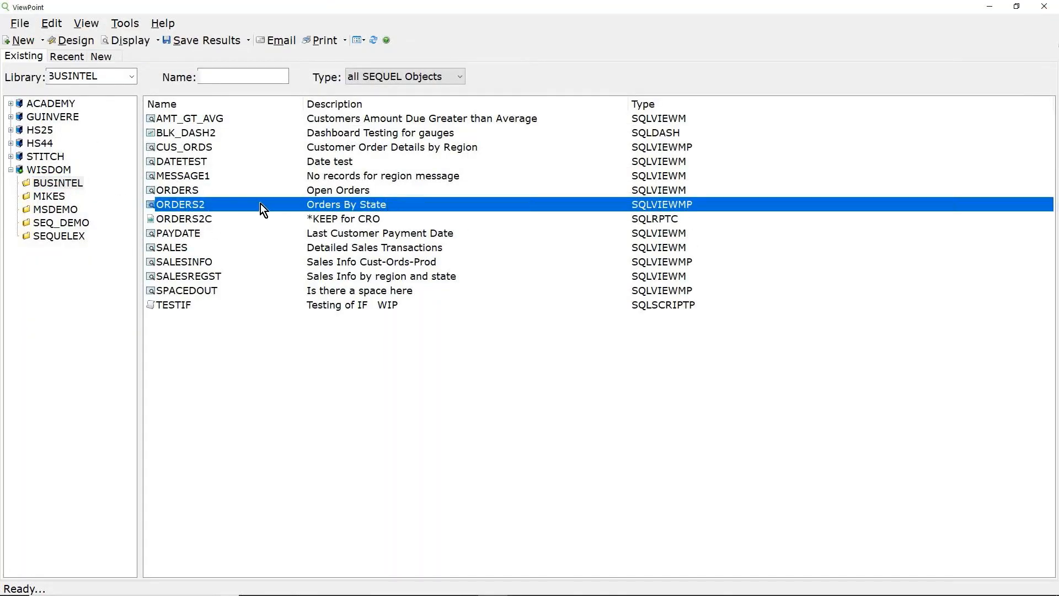
{"action": "mouse_move", "coordinate": [263, 217]}
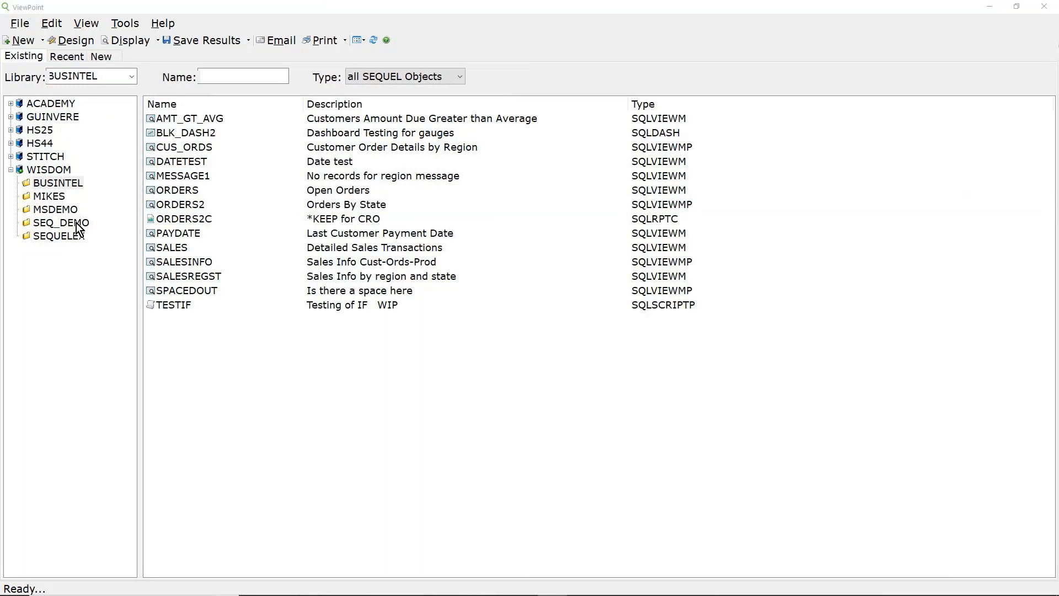
{"action": "left_click", "coordinate": [61, 222]}
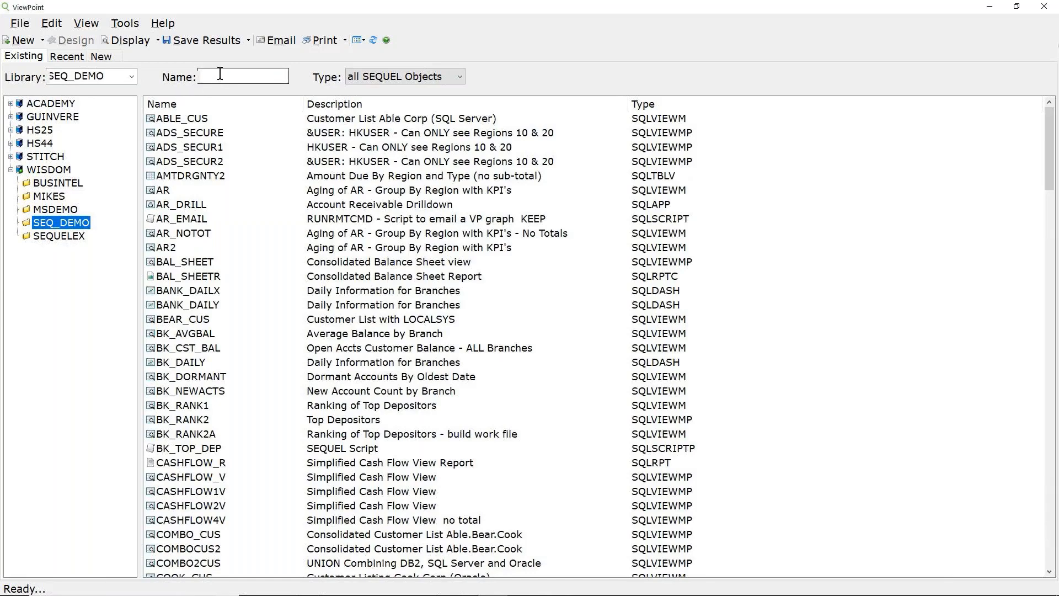
{"action": "type", "text": "CA"}
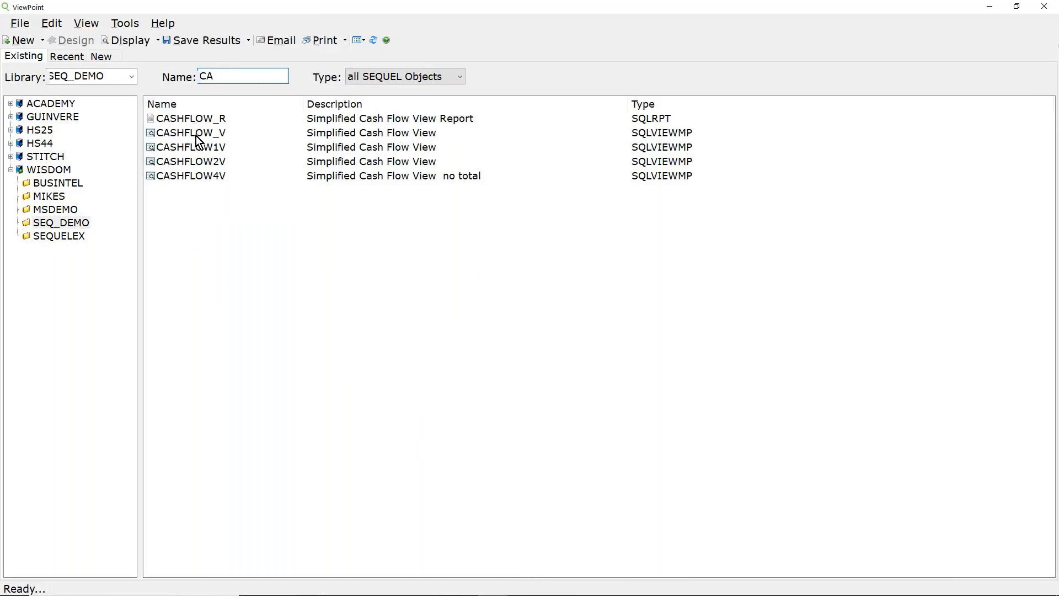
{"action": "left_click", "coordinate": [188, 133]}
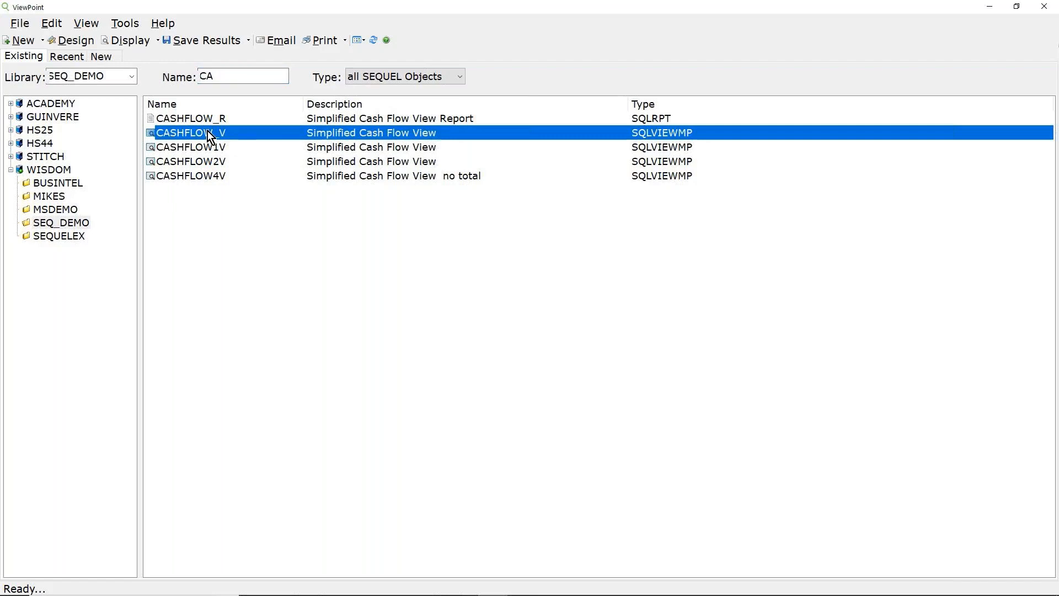
{"action": "mouse_move", "coordinate": [223, 170]}
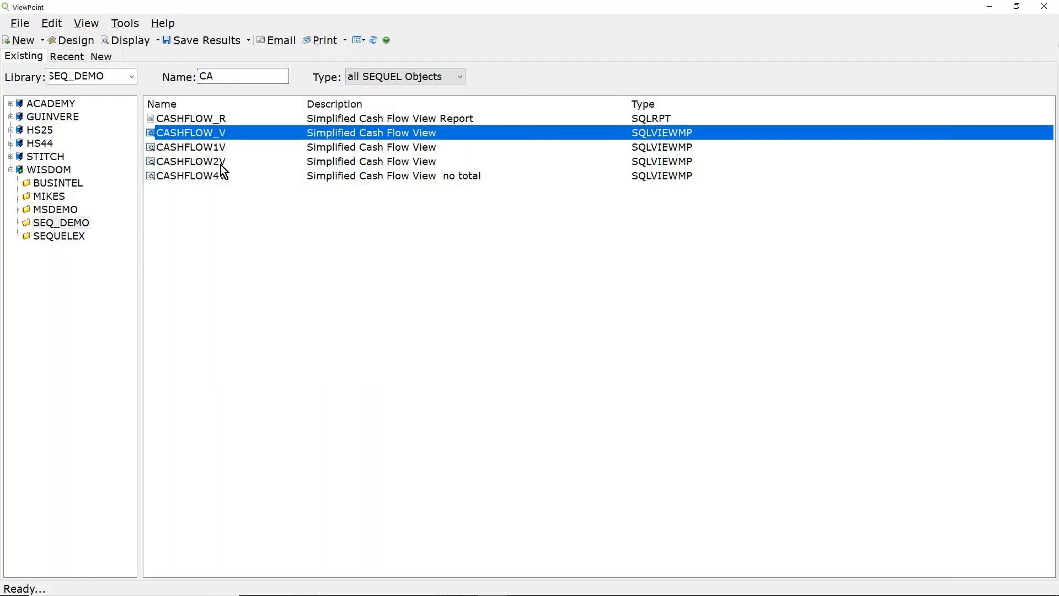
Open CASHFLOW_V in Design and review its UNION ALL cash flow SQL
{"action": "left_click", "coordinate": [255, 212]}
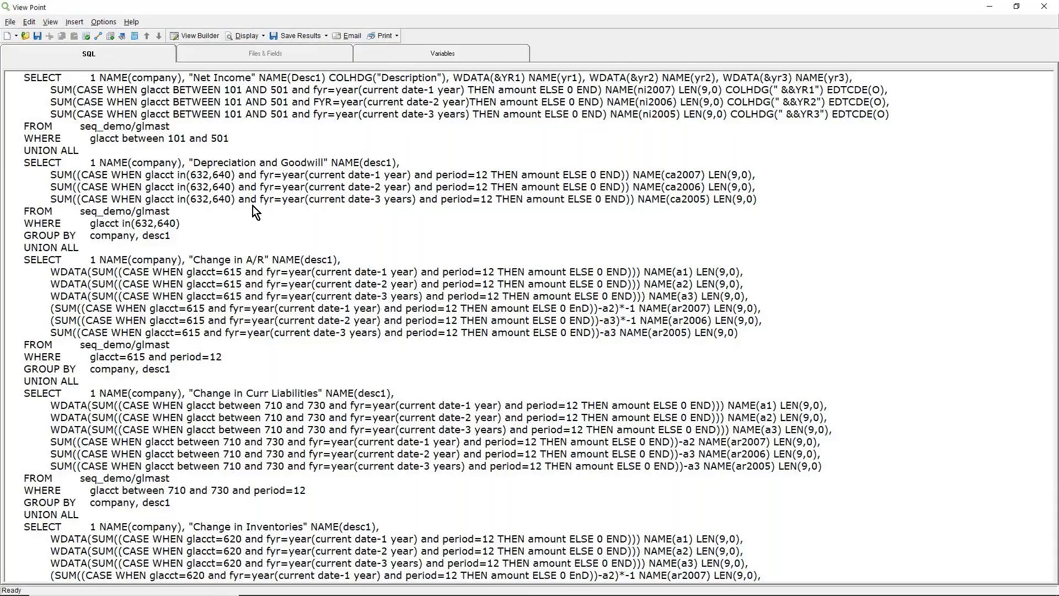
{"action": "scroll", "scroll_direction": "down", "scroll_amount": 3}
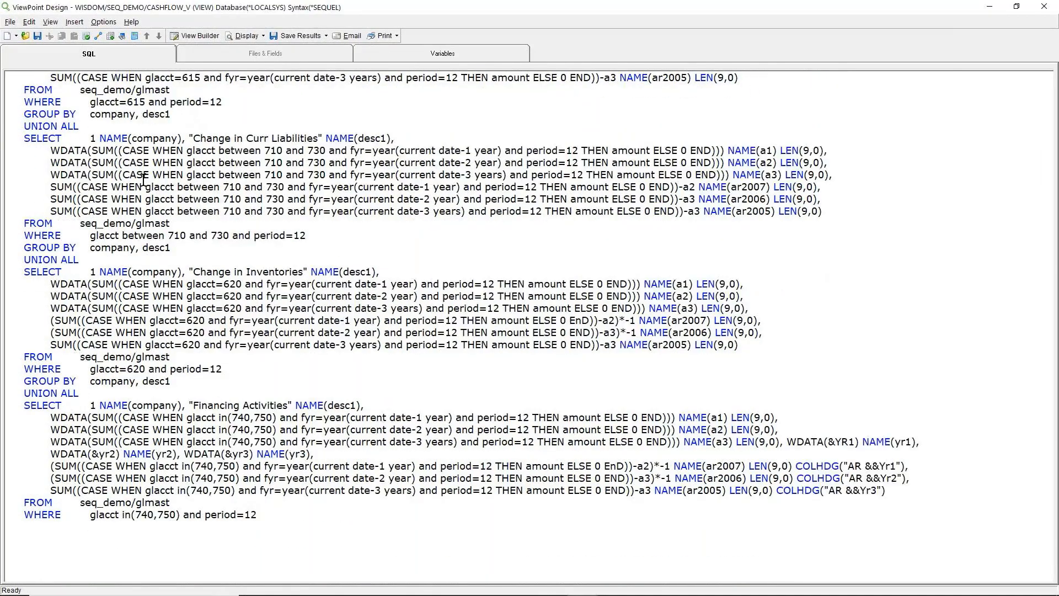
{"action": "scroll", "scroll_direction": "up", "scroll_amount": 3}
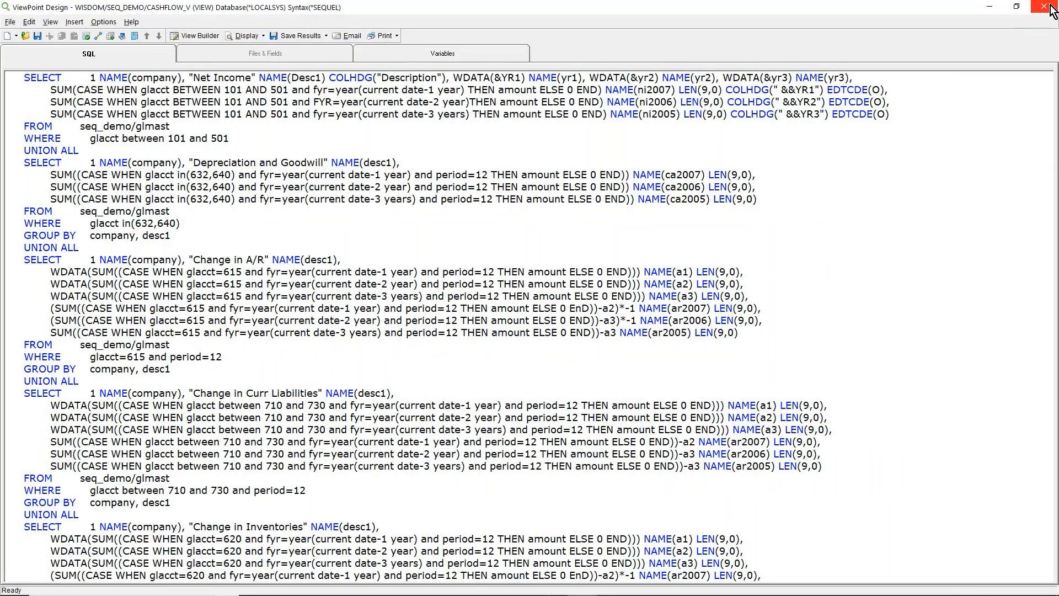
{"action": "mouse_move", "coordinate": [1052, 13]}
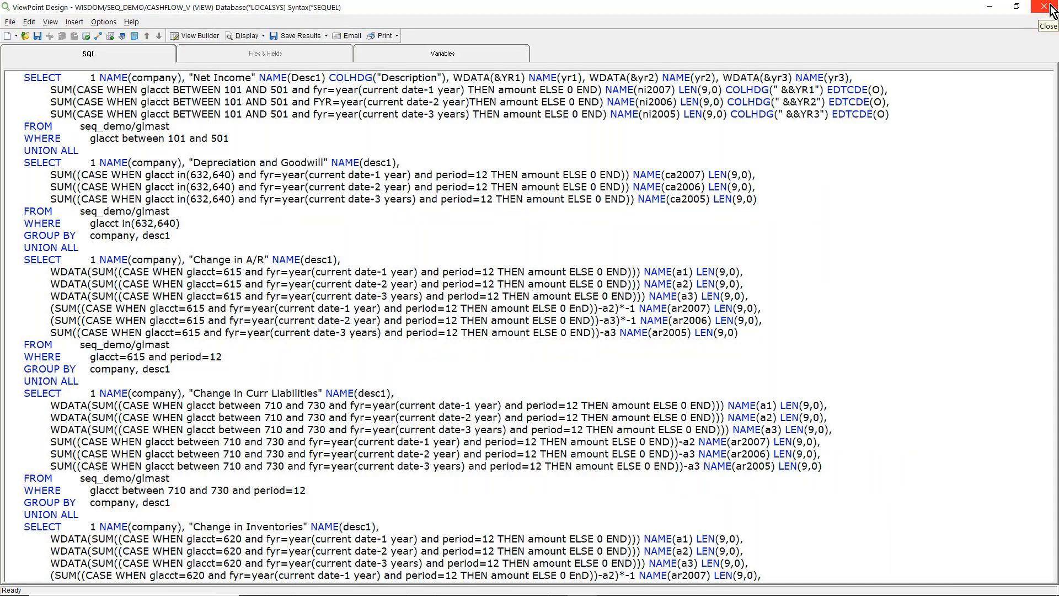
Close CASHFLOW_V, filter to SU, open SUBQRY_AVG, view its customer results and close them
{"action": "left_click", "coordinate": [1052, 8]}
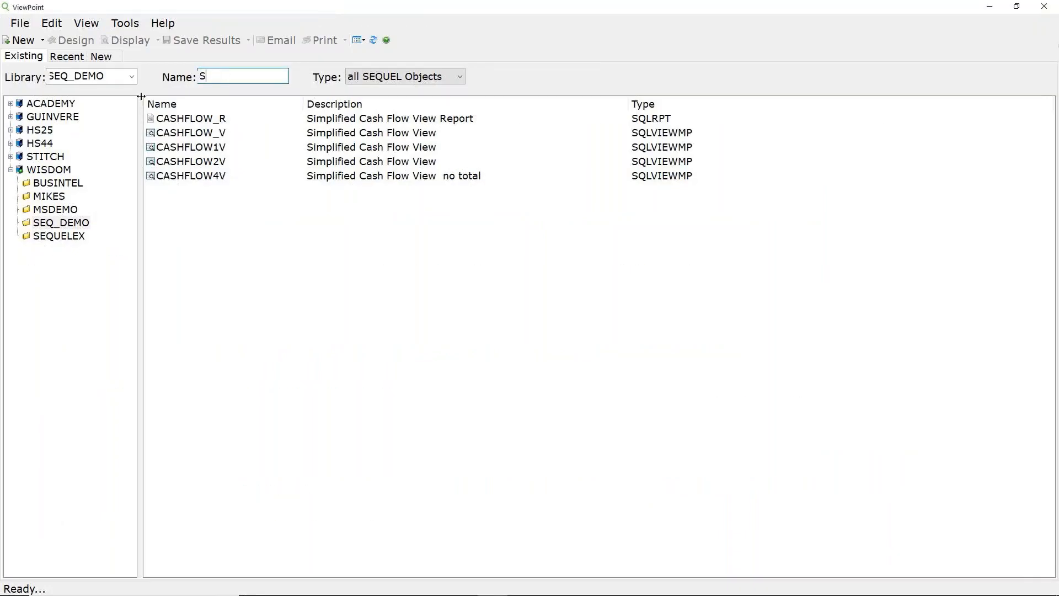
{"action": "type", "text": "U"}
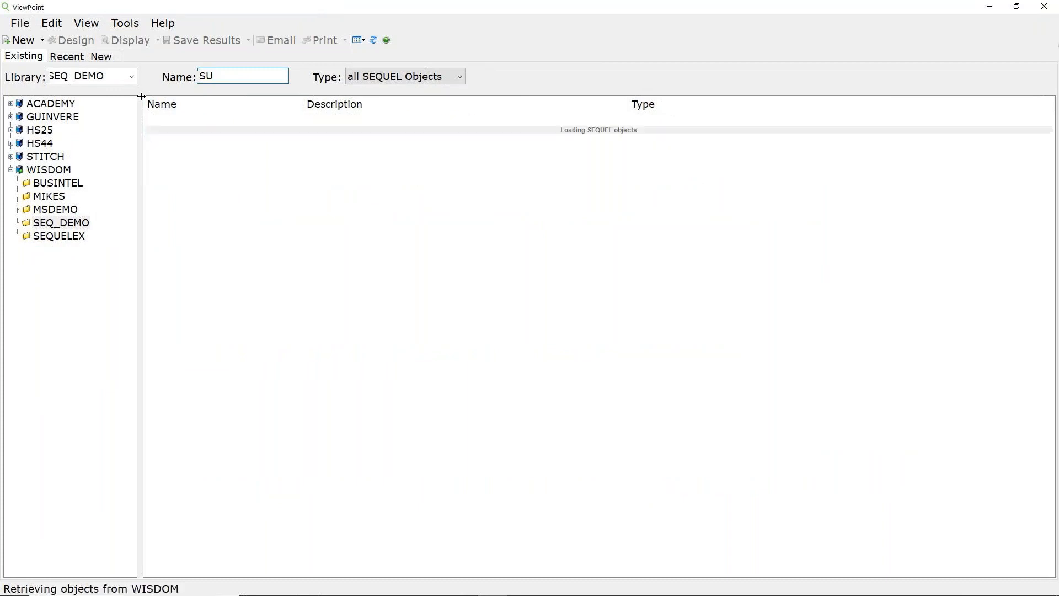
{"action": "right_click", "coordinate": [203, 118]}
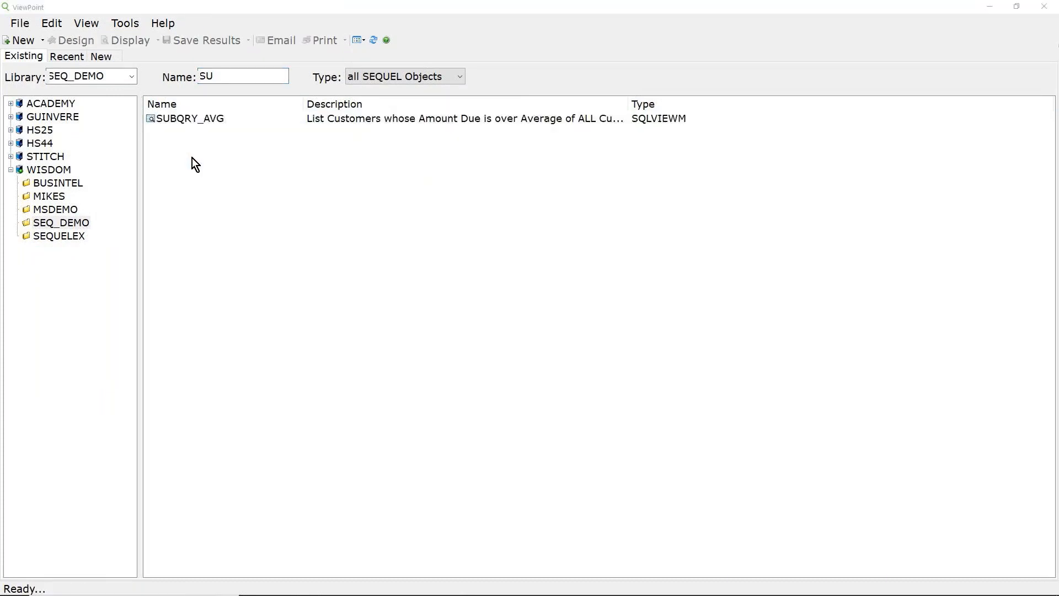
{"action": "double_click", "coordinate": [191, 118]}
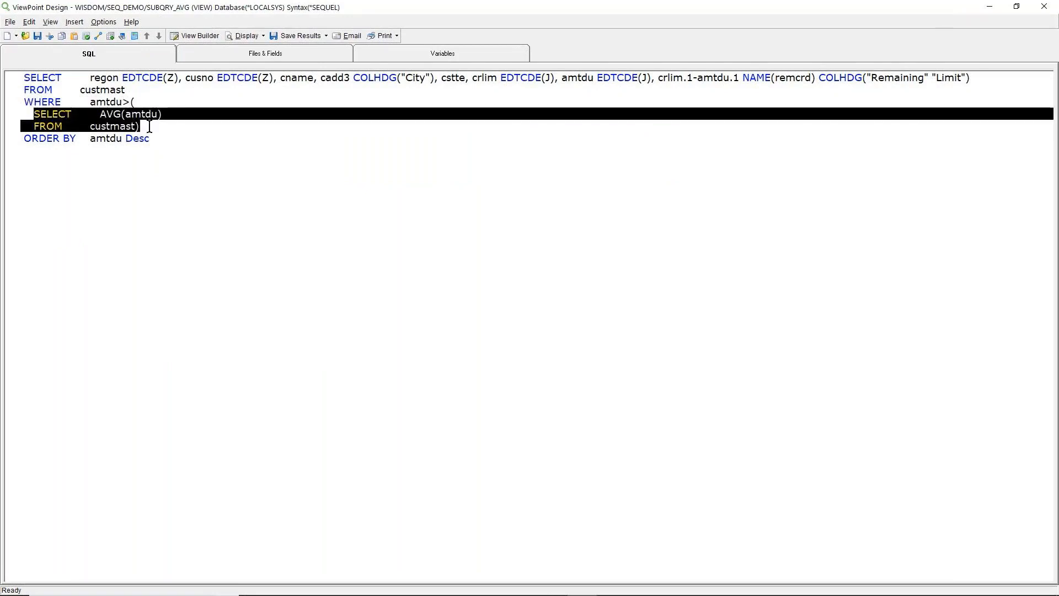
{"action": "mouse_move", "coordinate": [242, 60]}
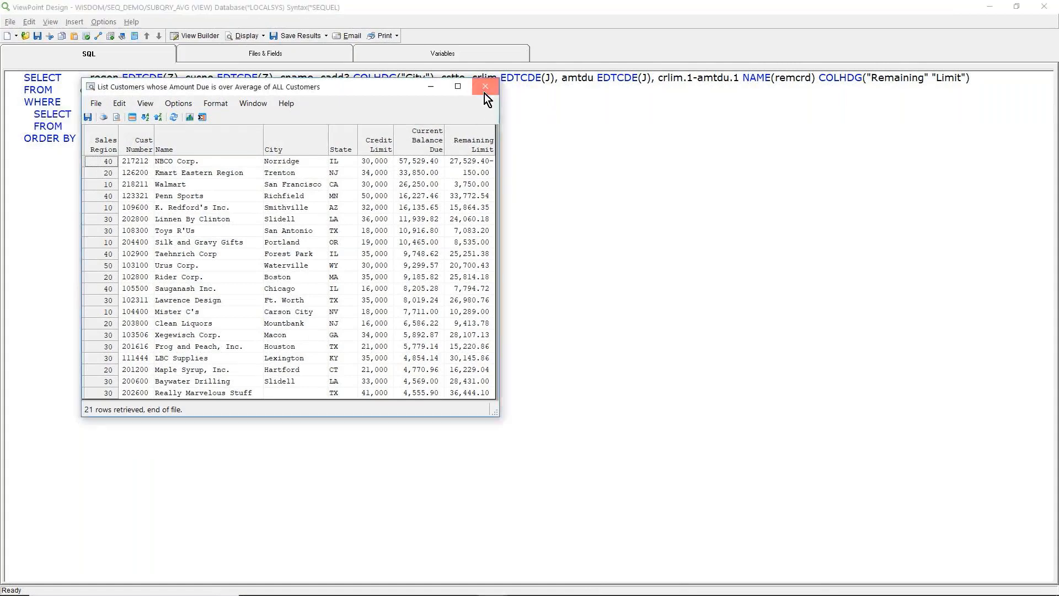
{"action": "left_click", "coordinate": [485, 86]}
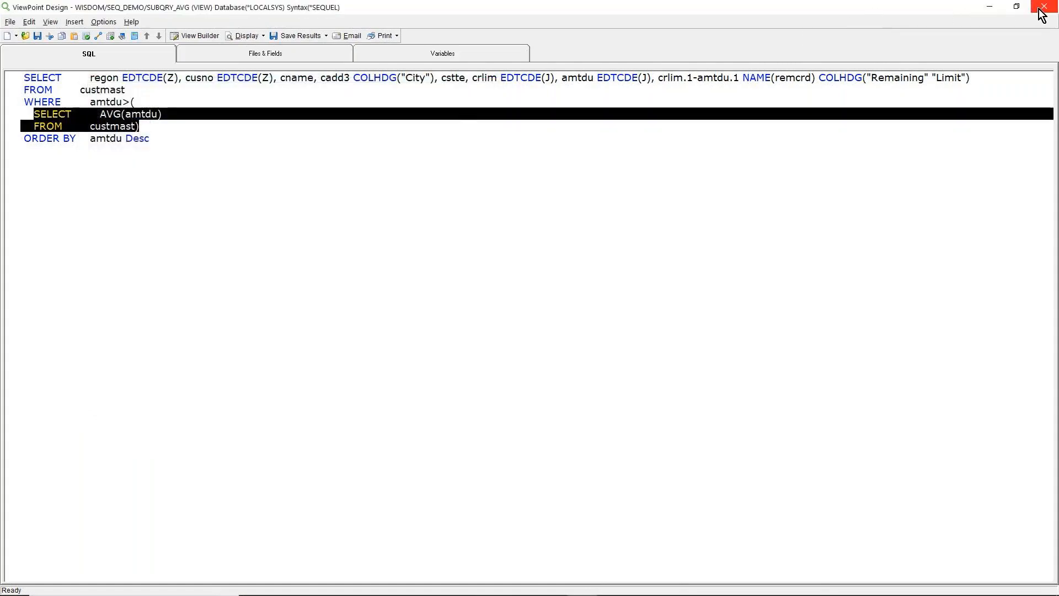
Close SUBQRY_AVG, filter by SI, review SIX_MNTH_V's rolling six-month SQL and close it
{"action": "left_click", "coordinate": [1049, 7]}
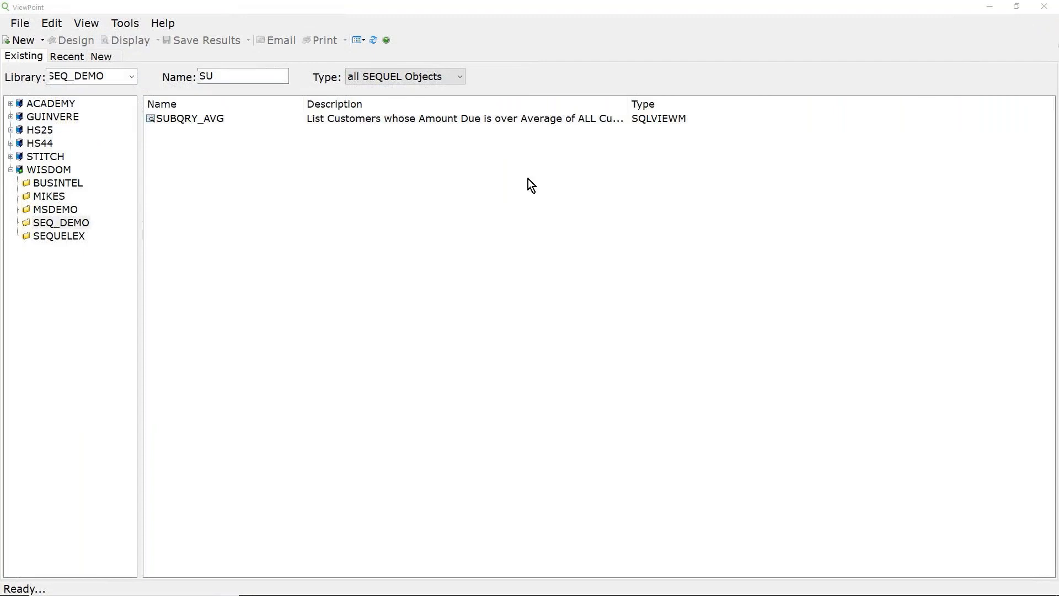
{"action": "key", "text": "Backspace"}
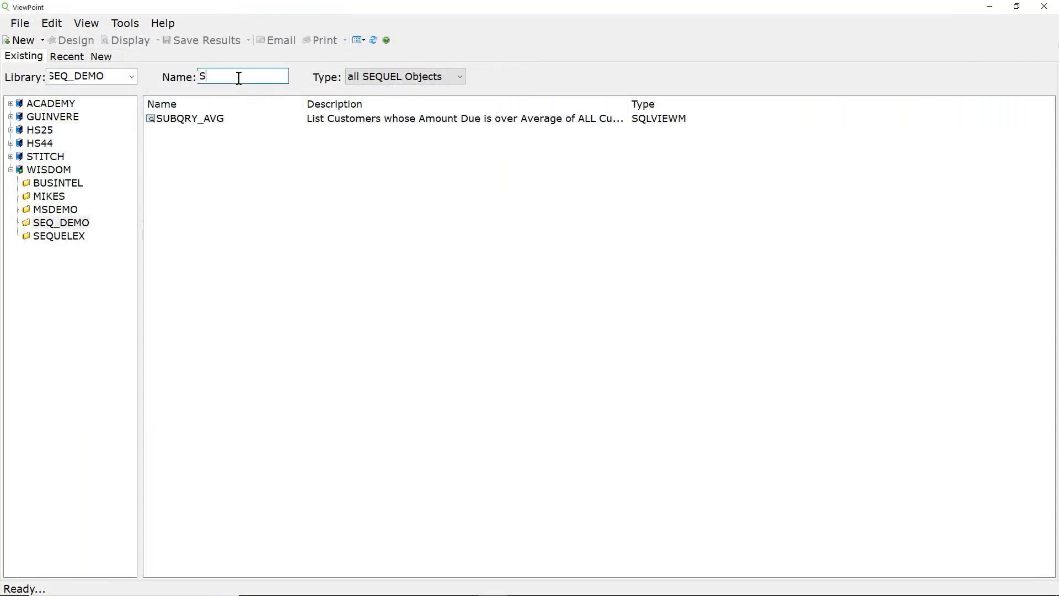
{"action": "type", "text": "I"}
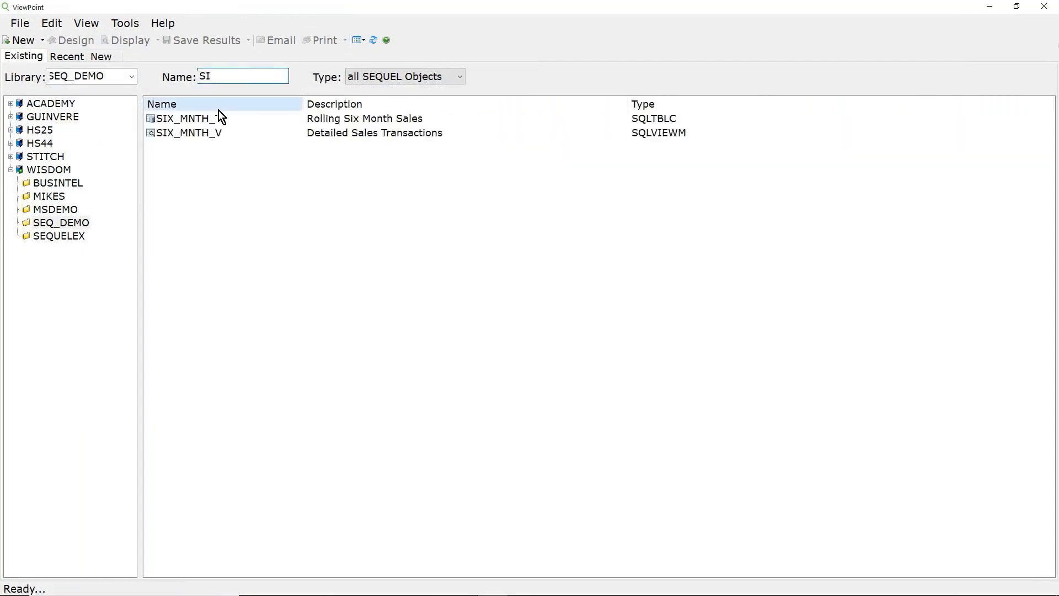
{"action": "left_click", "coordinate": [189, 133]}
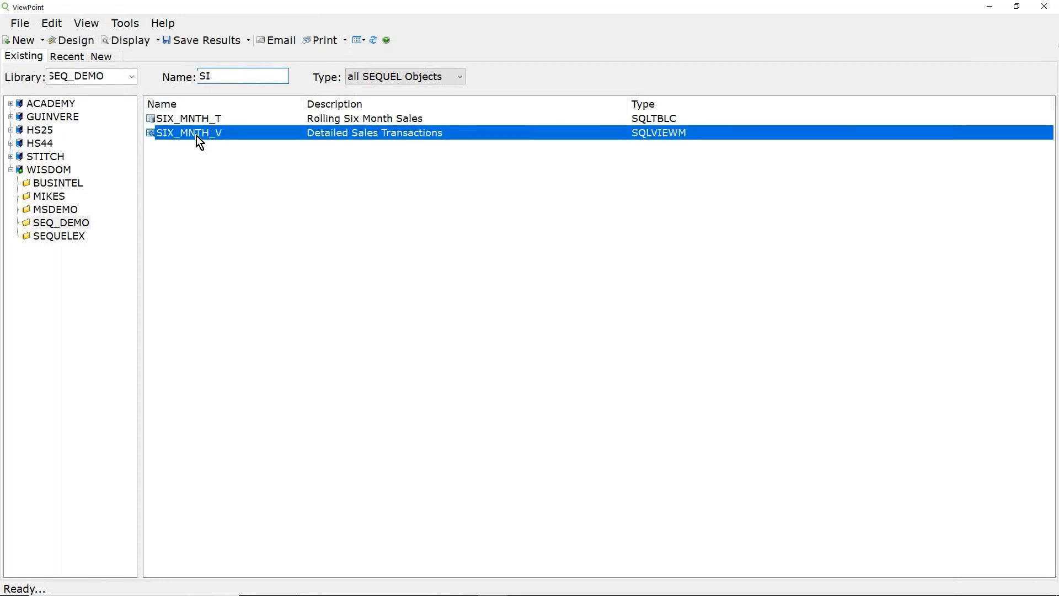
{"action": "mouse_move", "coordinate": [226, 184]}
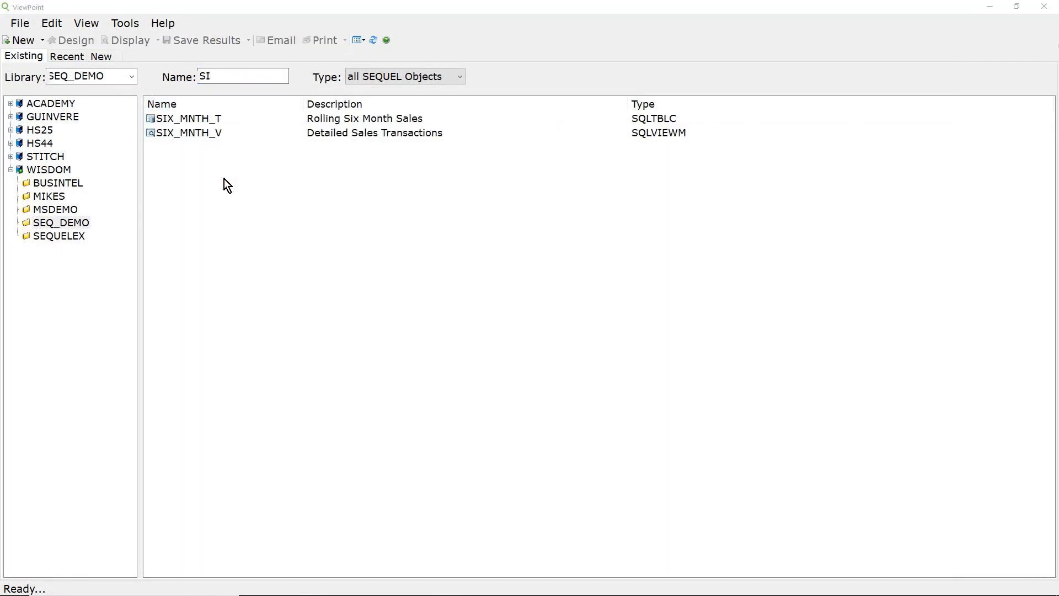
{"action": "double_click", "coordinate": [189, 132]}
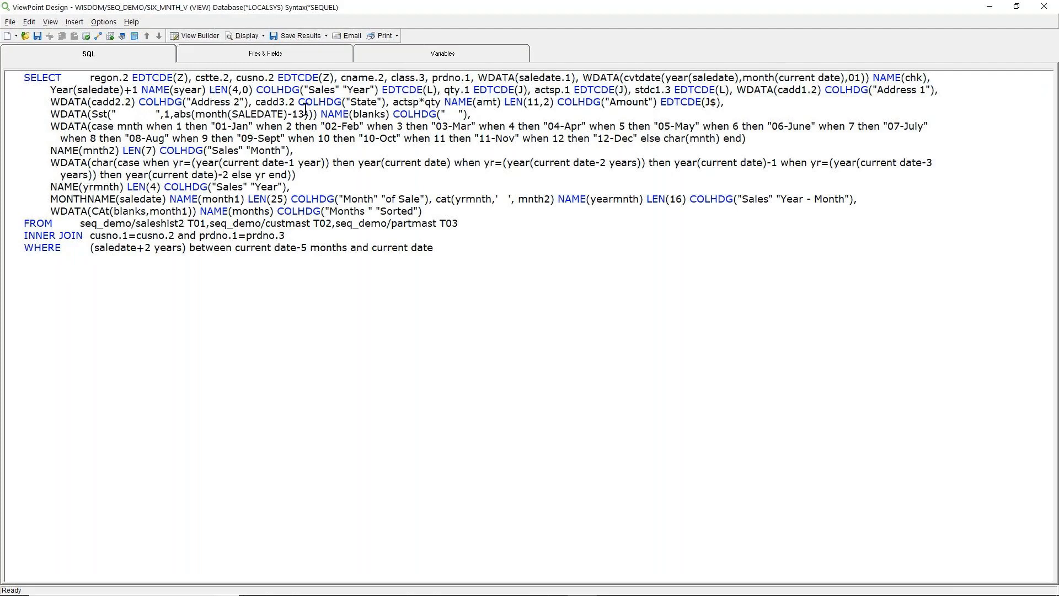
{"action": "mouse_move", "coordinate": [1049, 10]}
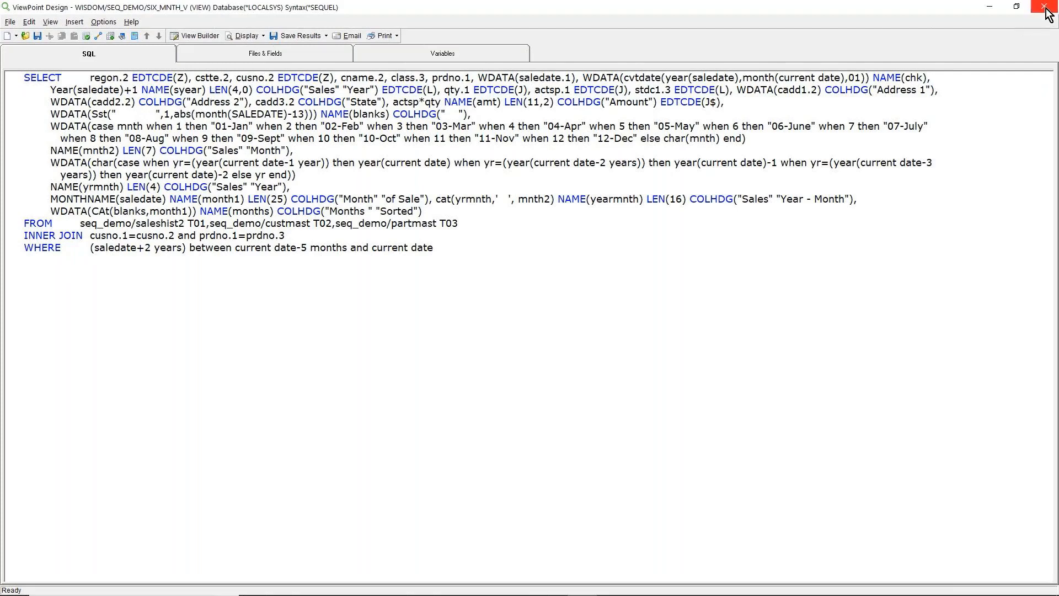
{"action": "left_click", "coordinate": [1046, 6]}
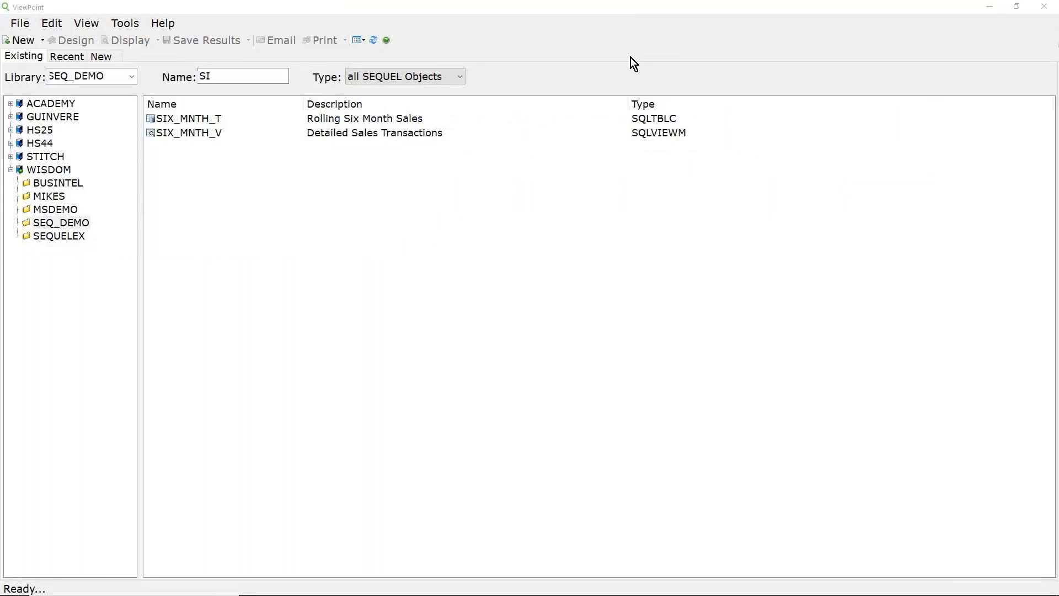
{"action": "mouse_move", "coordinate": [945, 11]}
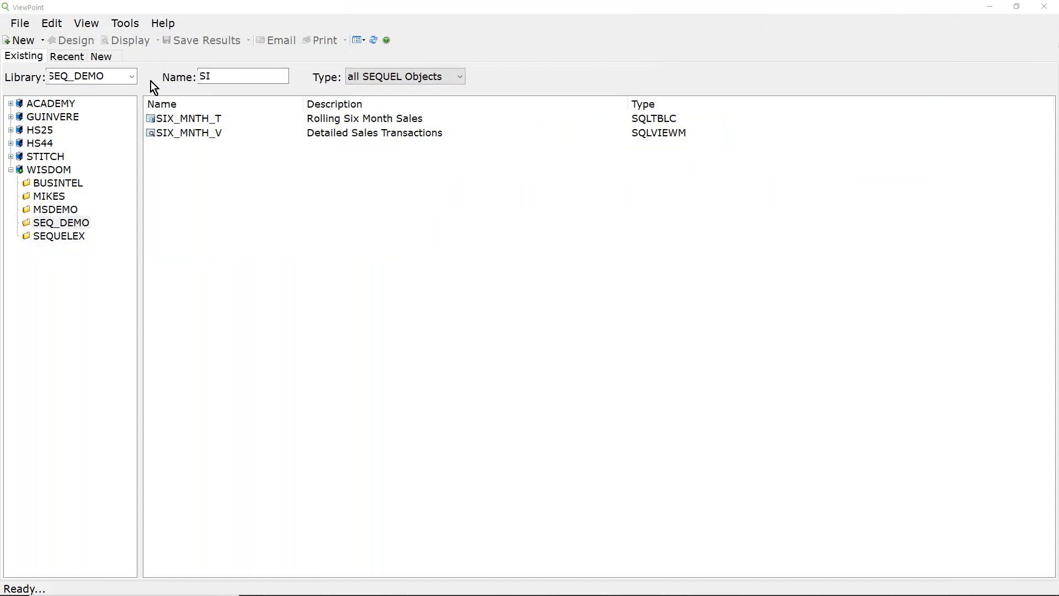
{"action": "mouse_move", "coordinate": [146, 62]}
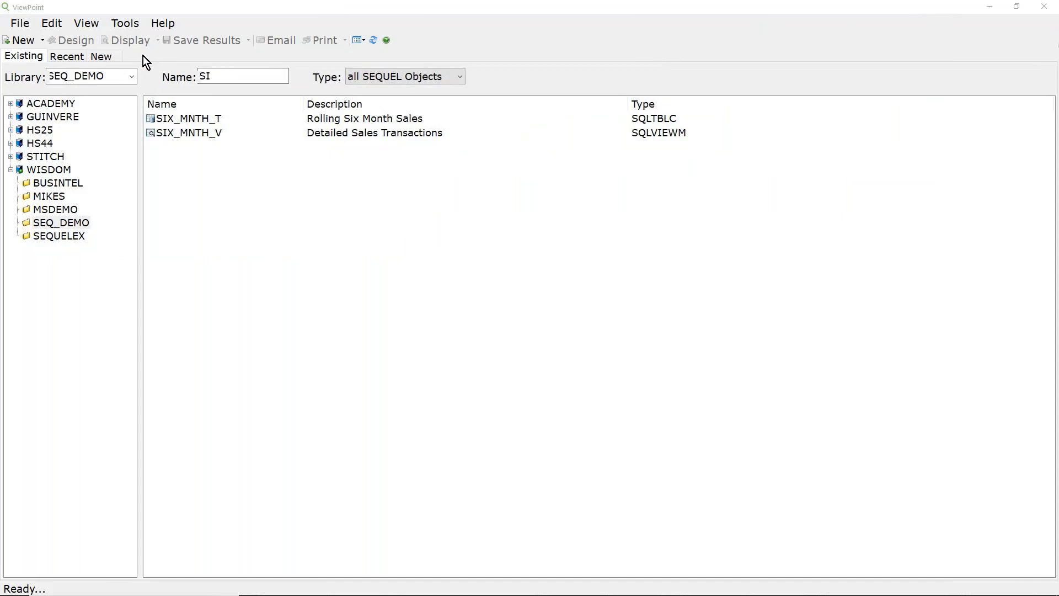
In ViewPoint Administrator, review the ABLECORP2005 host server entry and cancel without saving
{"action": "left_click", "coordinate": [125, 23]}
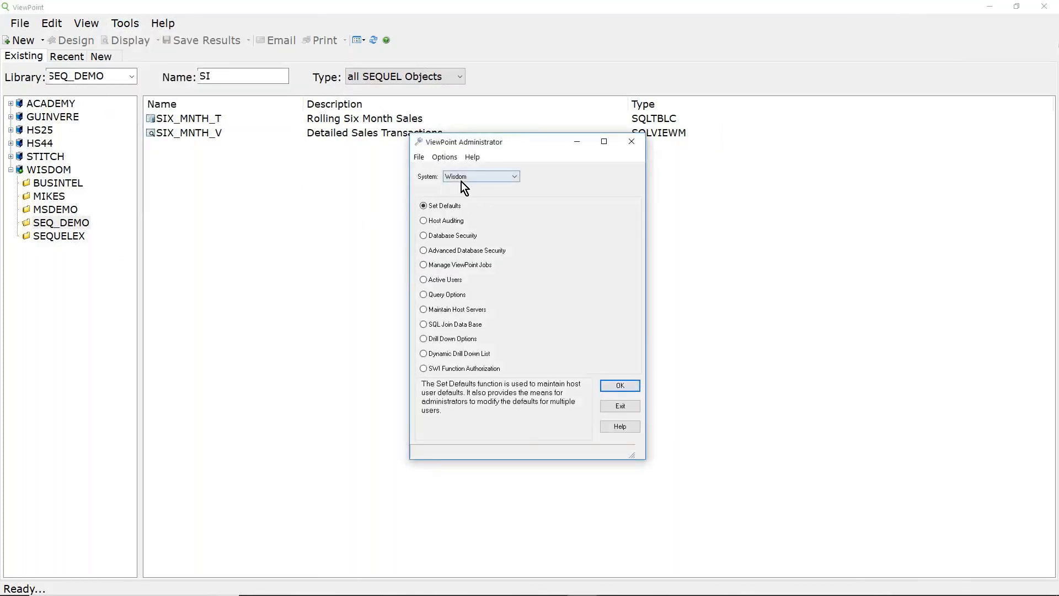
{"action": "mouse_move", "coordinate": [468, 262]}
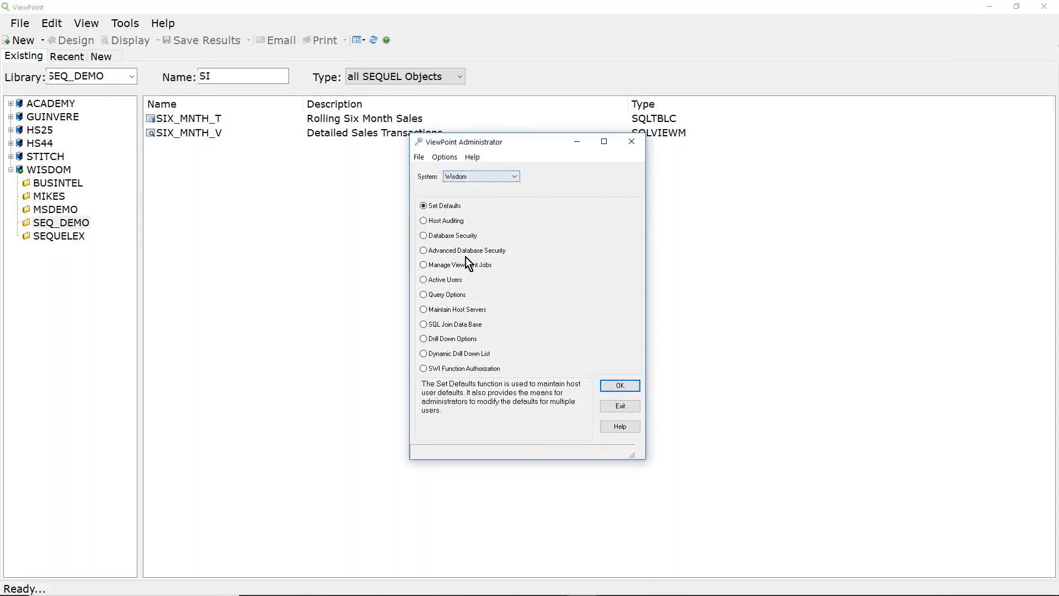
{"action": "left_click", "coordinate": [424, 309]}
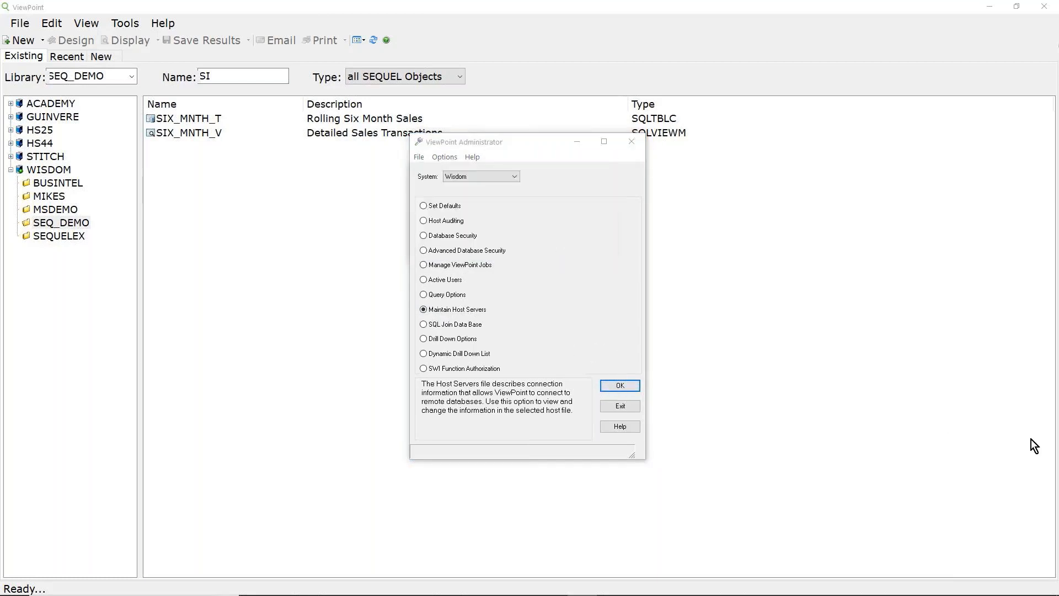
{"action": "left_click", "coordinate": [618, 385]}
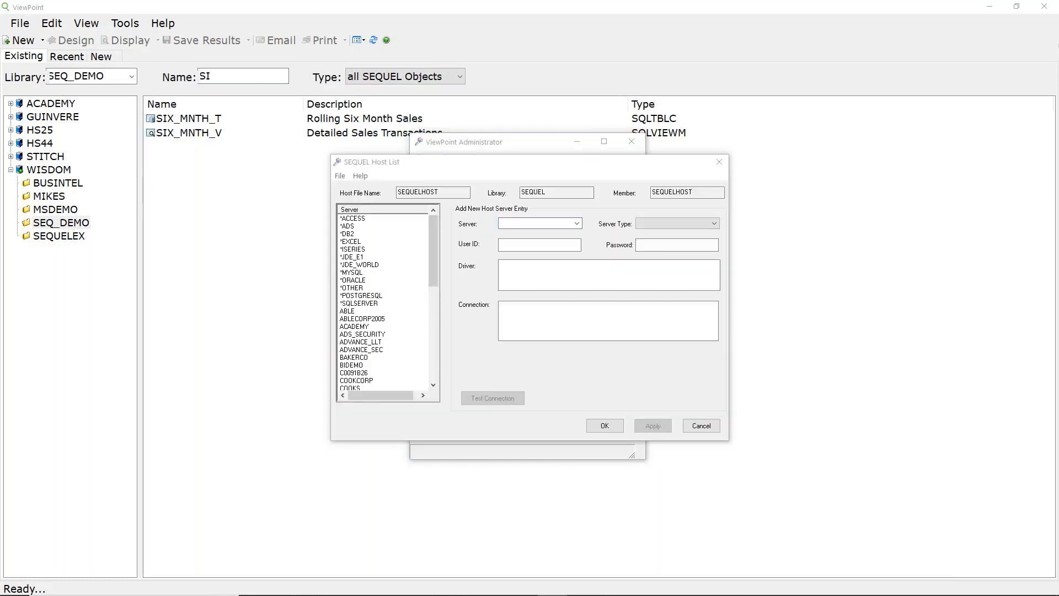
{"action": "mouse_move", "coordinate": [405, 227]}
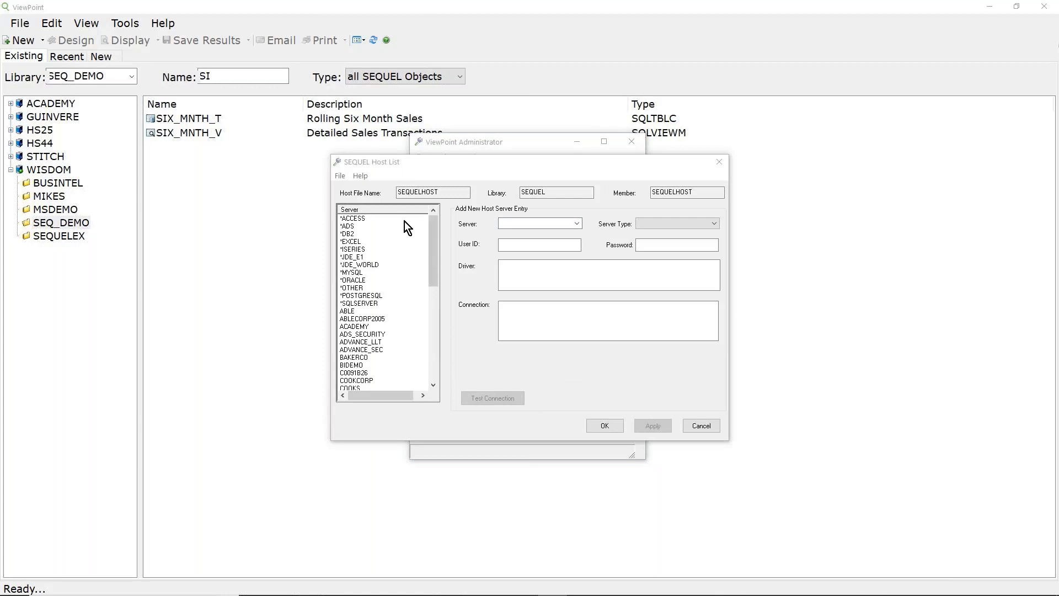
{"action": "mouse_move", "coordinate": [344, 262]}
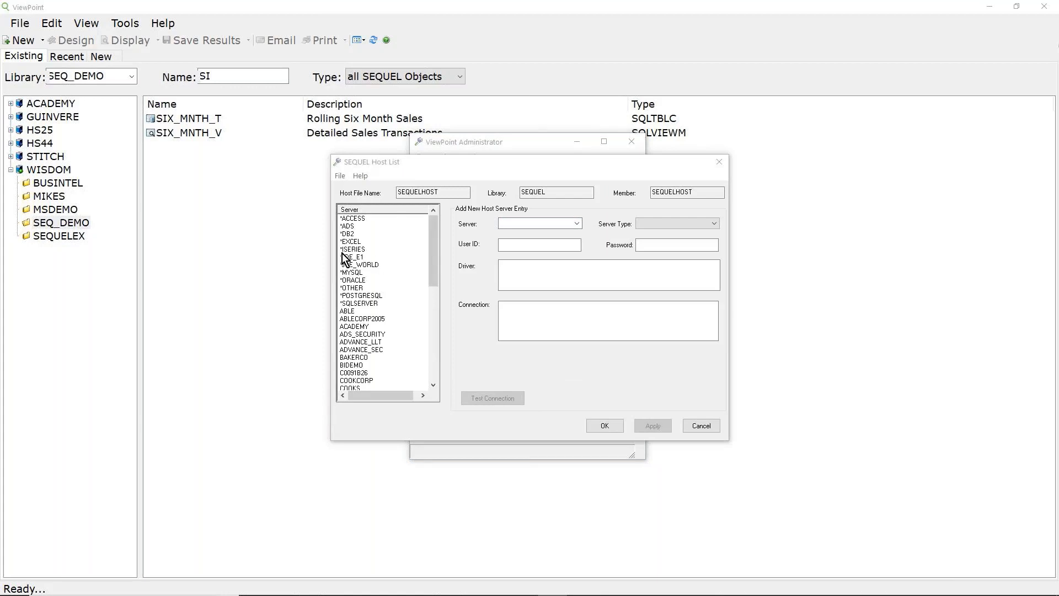
{"action": "mouse_move", "coordinate": [344, 312]}
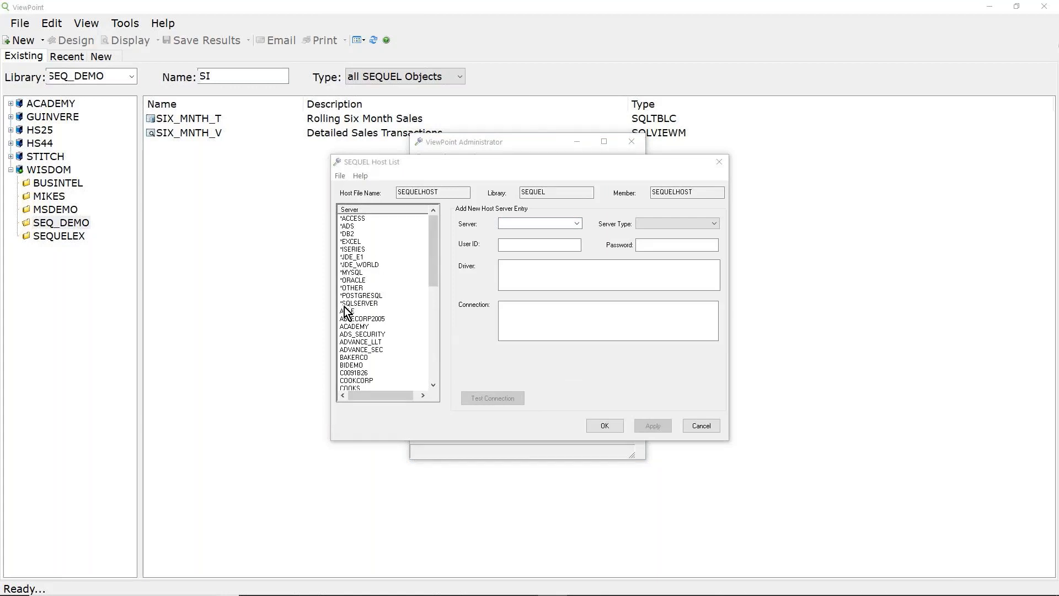
{"action": "mouse_move", "coordinate": [365, 258]}
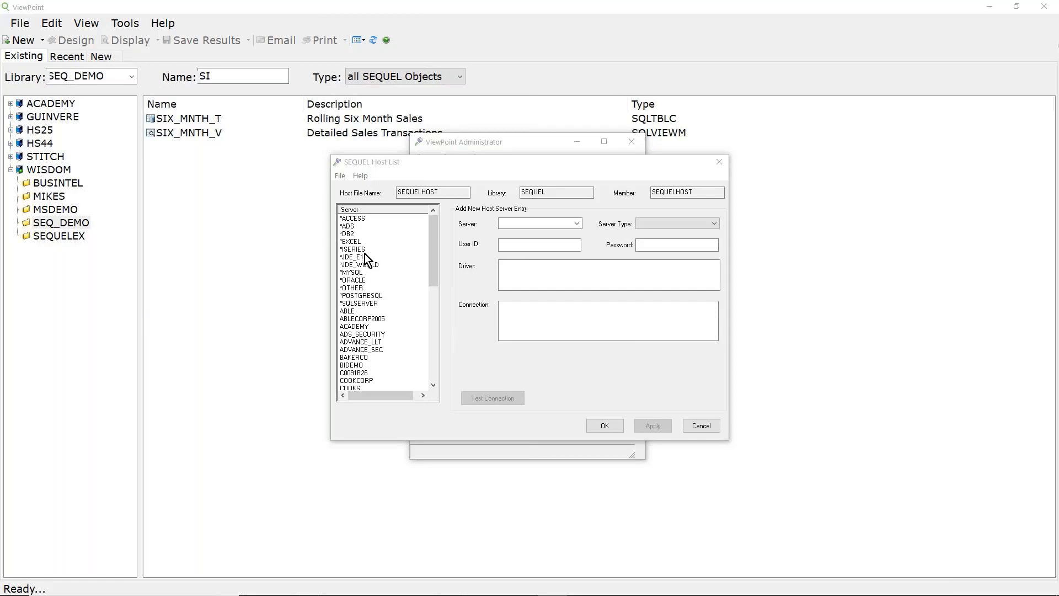
{"action": "mouse_move", "coordinate": [354, 252]}
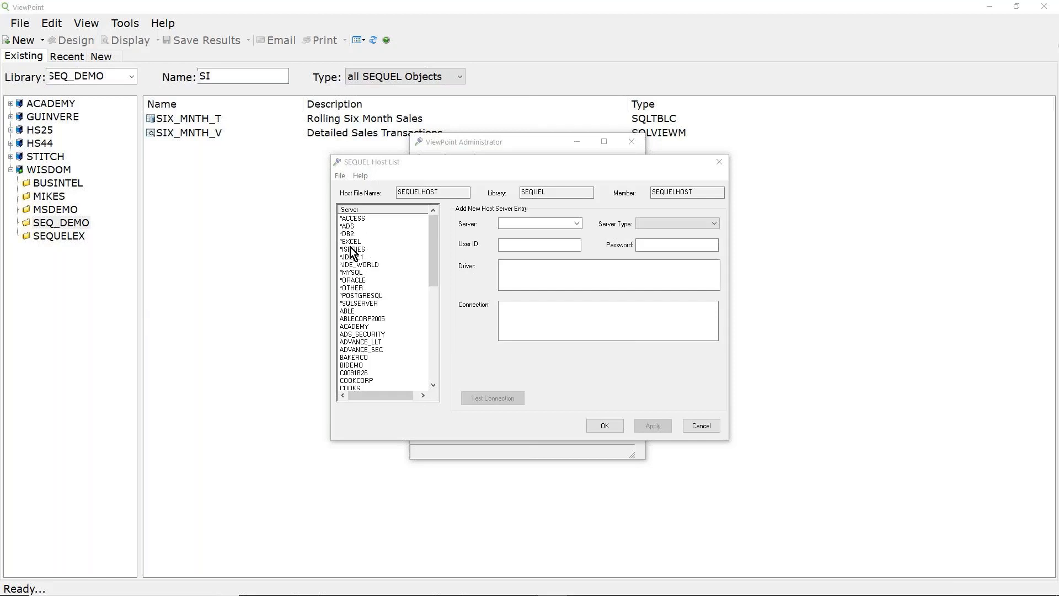
{"action": "mouse_move", "coordinate": [363, 263]}
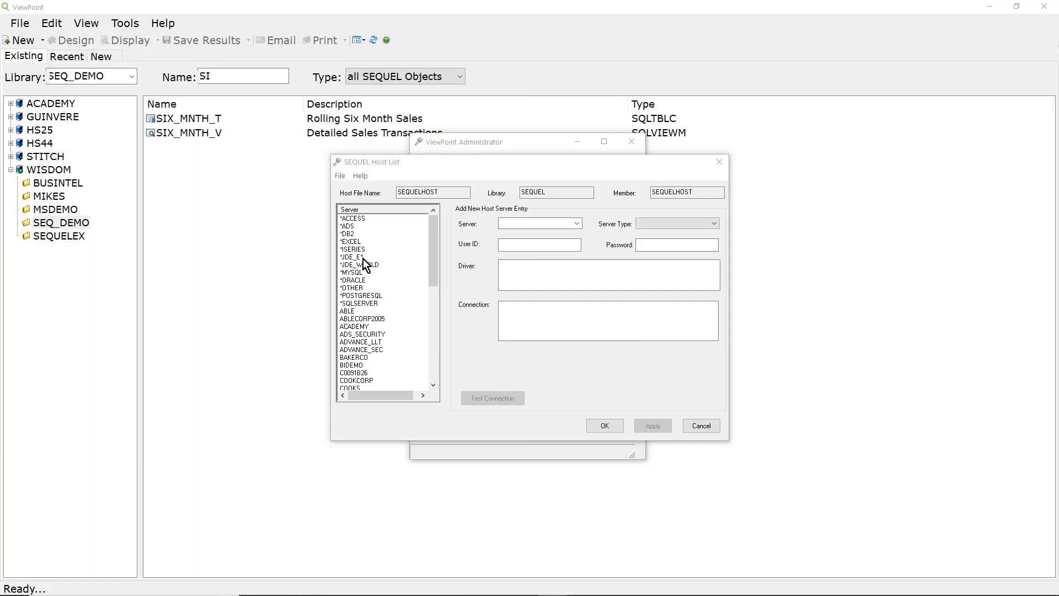
{"action": "mouse_move", "coordinate": [357, 299]}
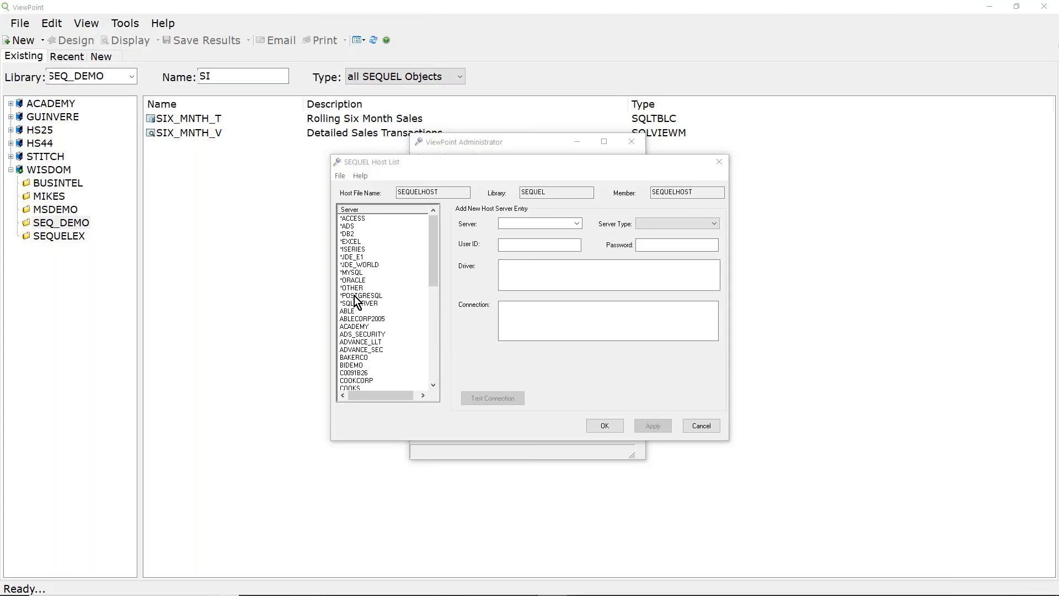
{"action": "mouse_move", "coordinate": [358, 323]}
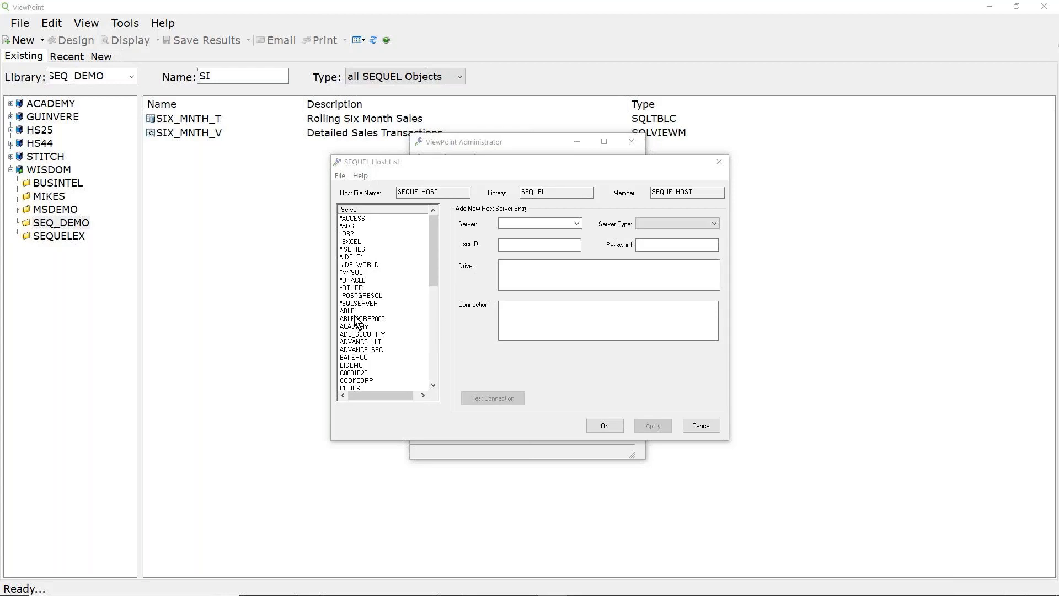
{"action": "left_click", "coordinate": [362, 318]}
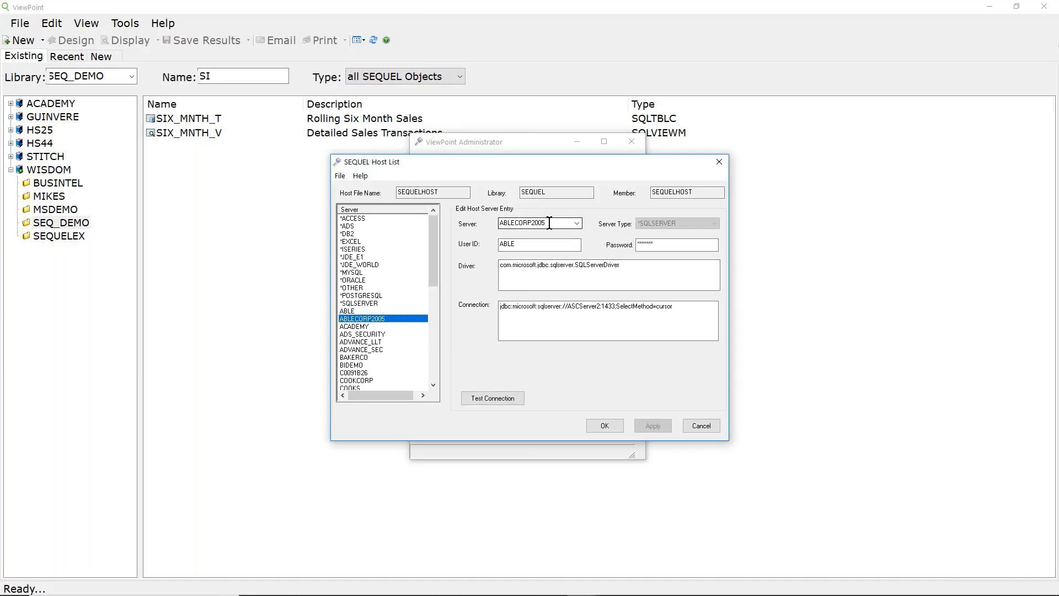
{"action": "mouse_move", "coordinate": [659, 235]}
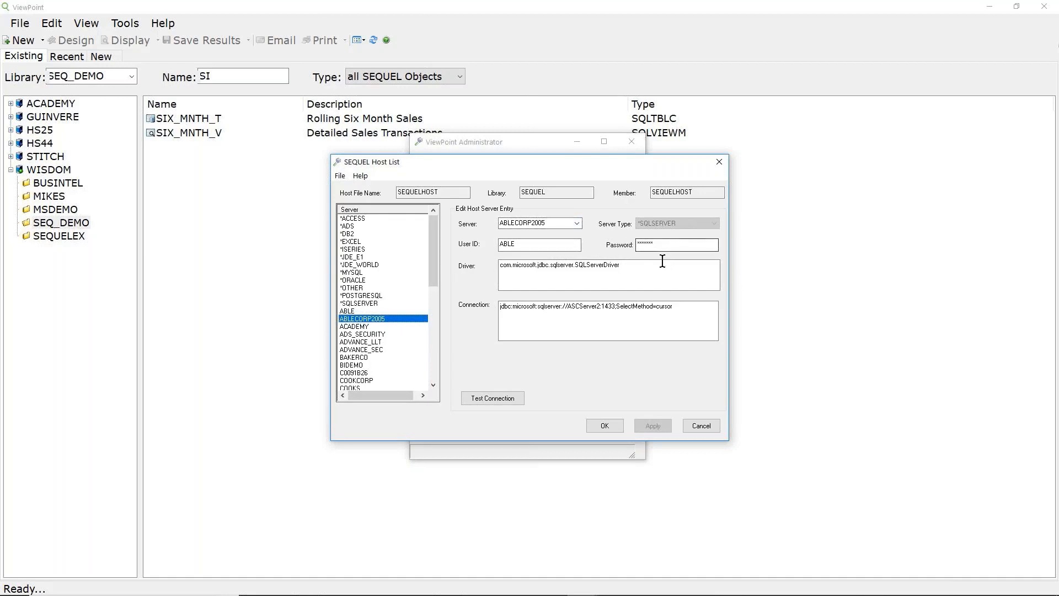
{"action": "mouse_move", "coordinate": [586, 262]}
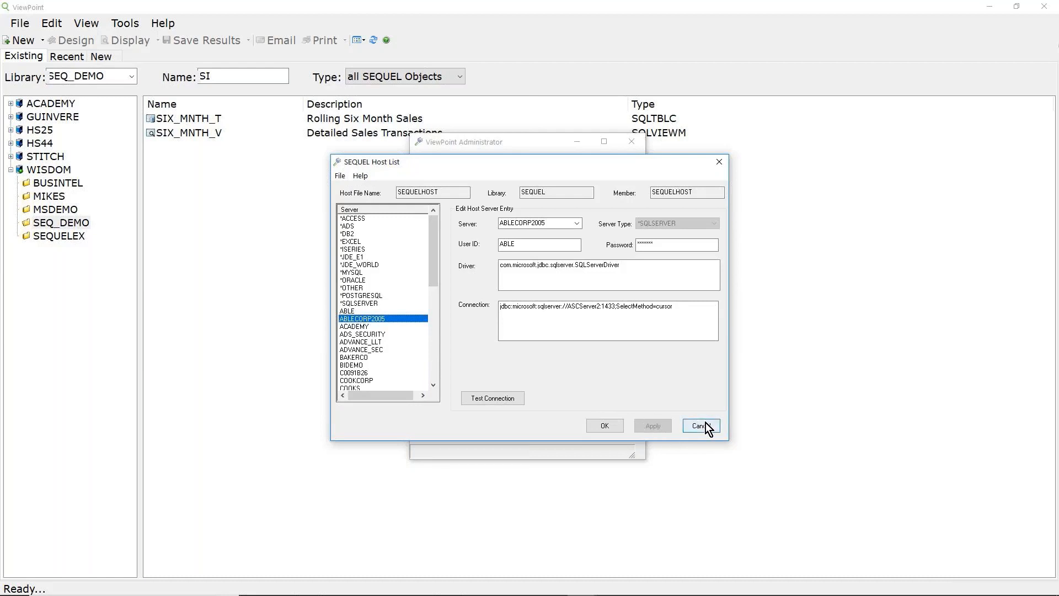
{"action": "left_click", "coordinate": [700, 426]}
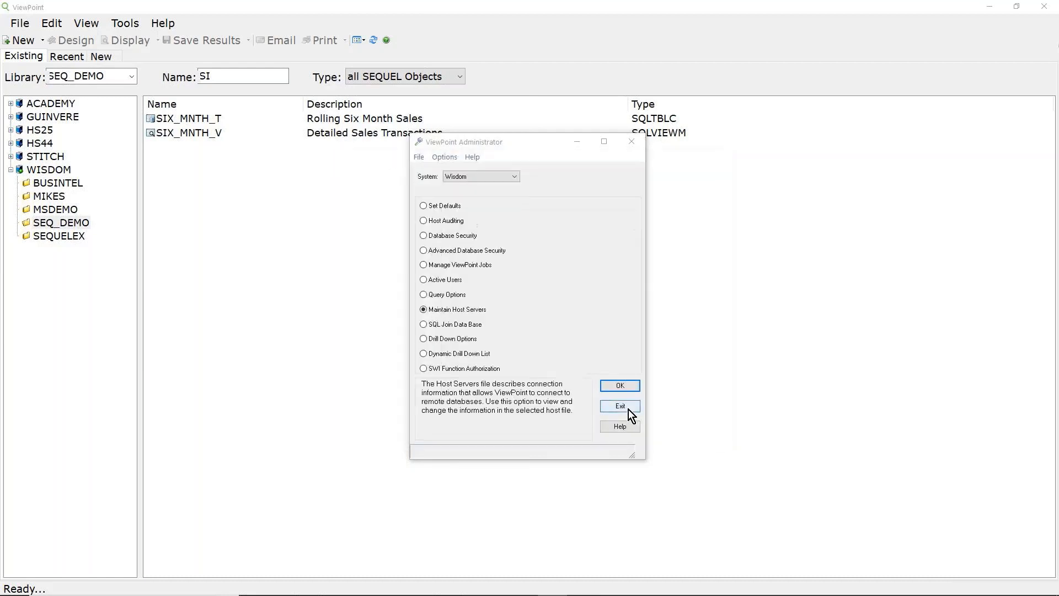
Exit Administrator and bring up the new view's properties from Files & Fields
{"action": "left_click", "coordinate": [620, 406]}
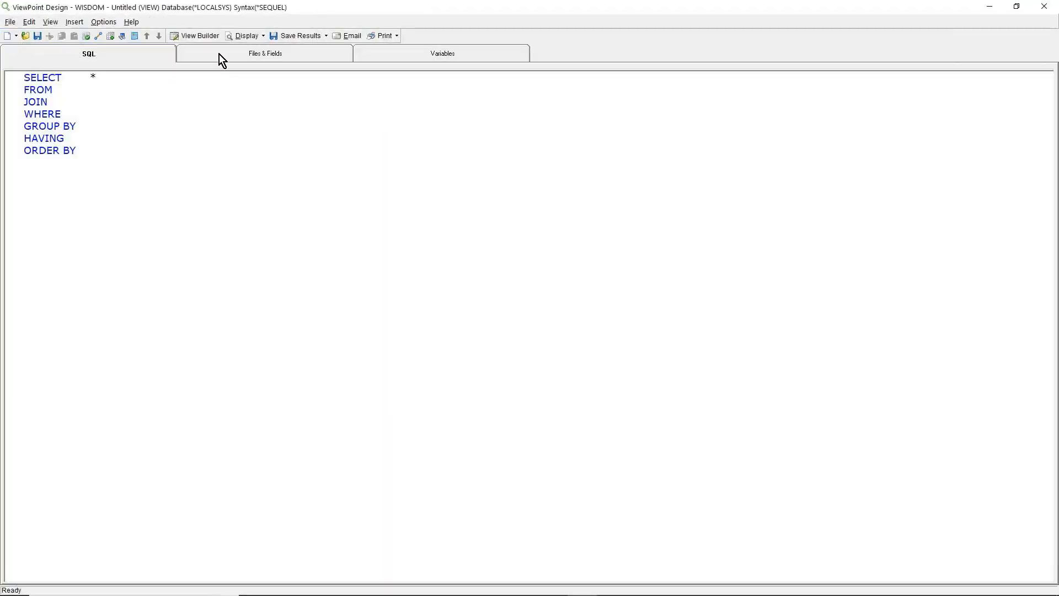
{"action": "left_click", "coordinate": [264, 53]}
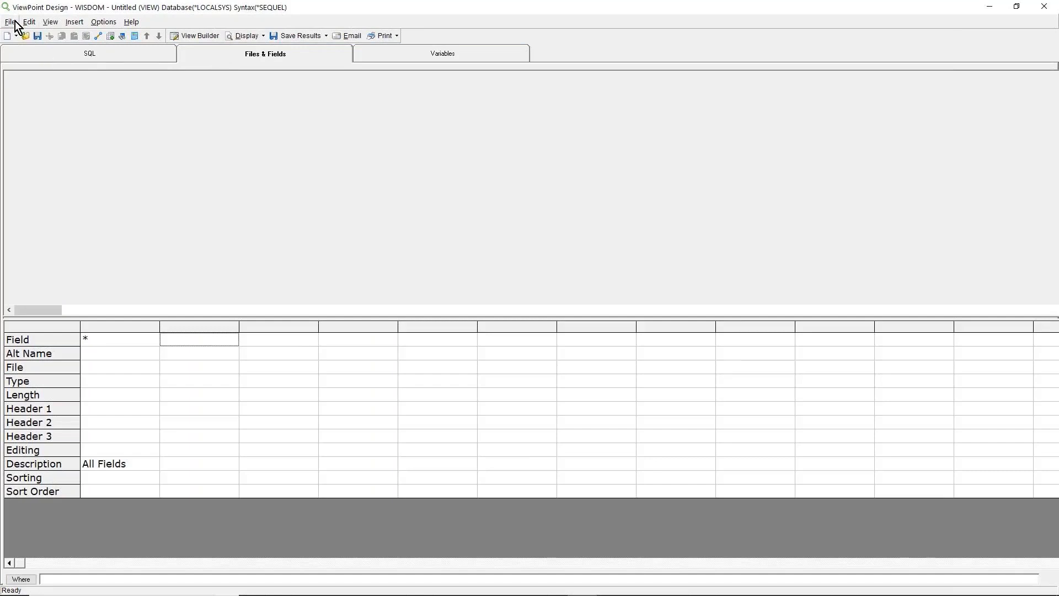
{"action": "left_click", "coordinate": [10, 22]}
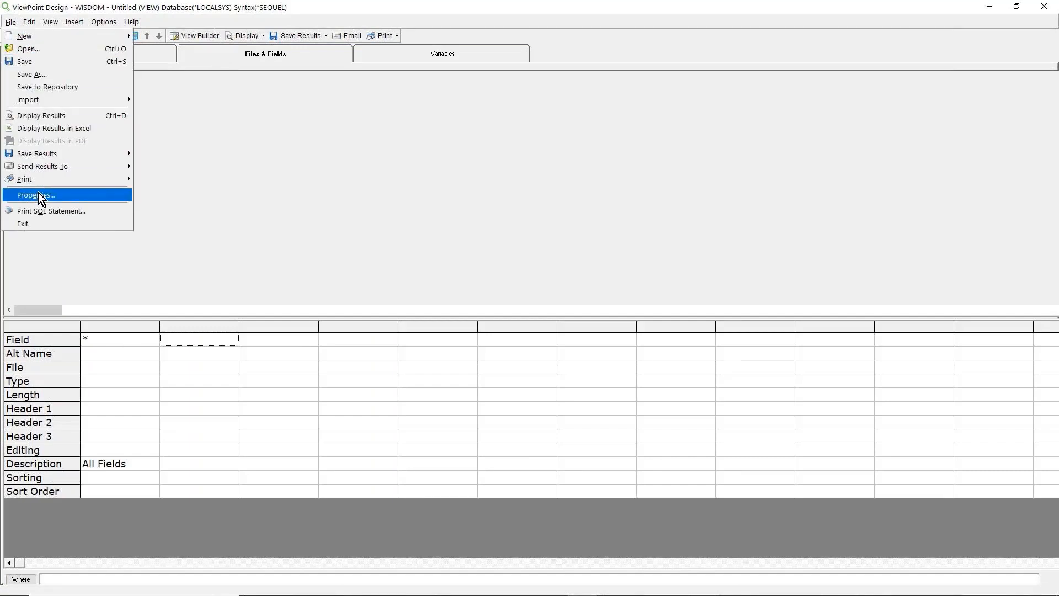
{"action": "mouse_move", "coordinate": [76, 199]}
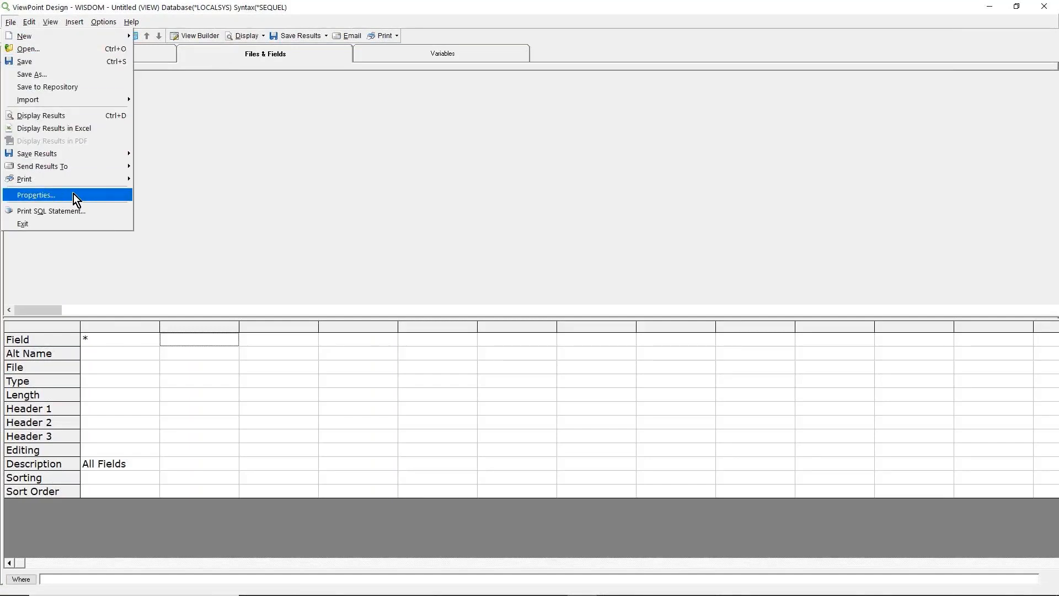
{"action": "left_click", "coordinate": [36, 195]}
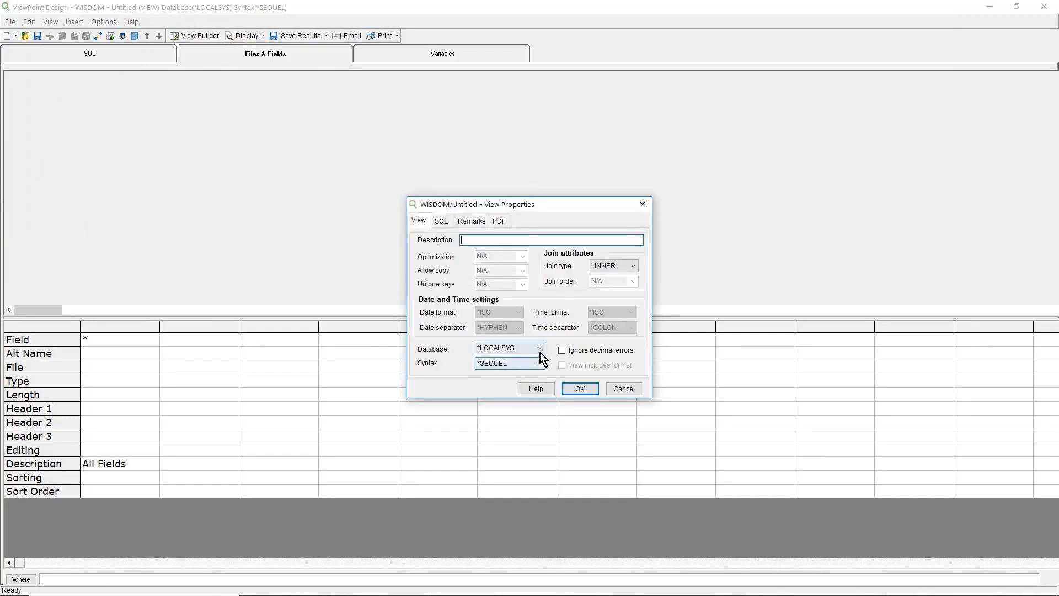
Switch the view's database from *LOCALSYS to ABLECORP2005 and confirm
{"action": "left_click", "coordinate": [538, 348]}
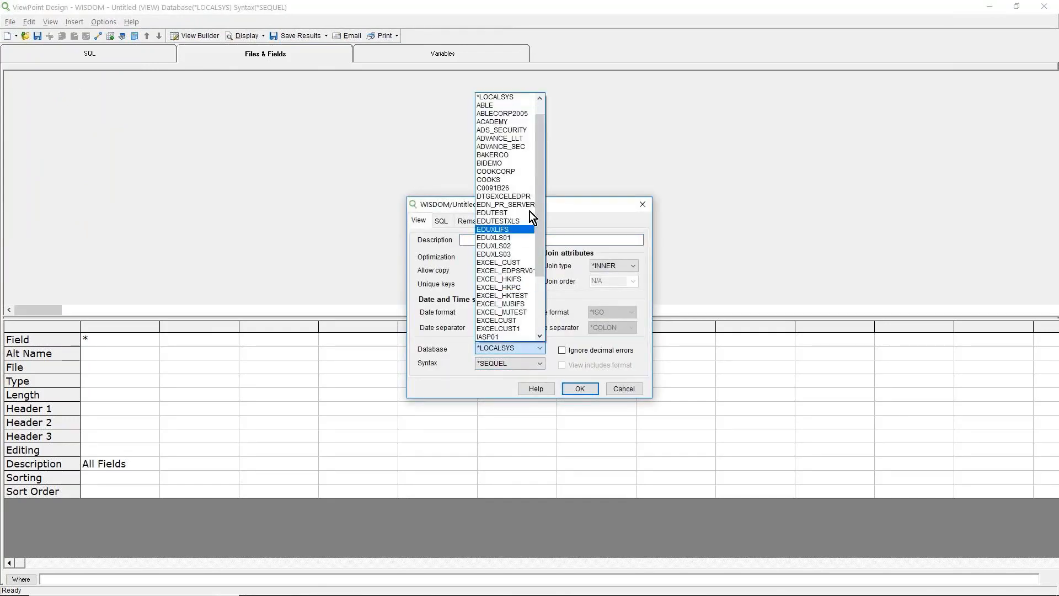
{"action": "left_click", "coordinate": [501, 113]}
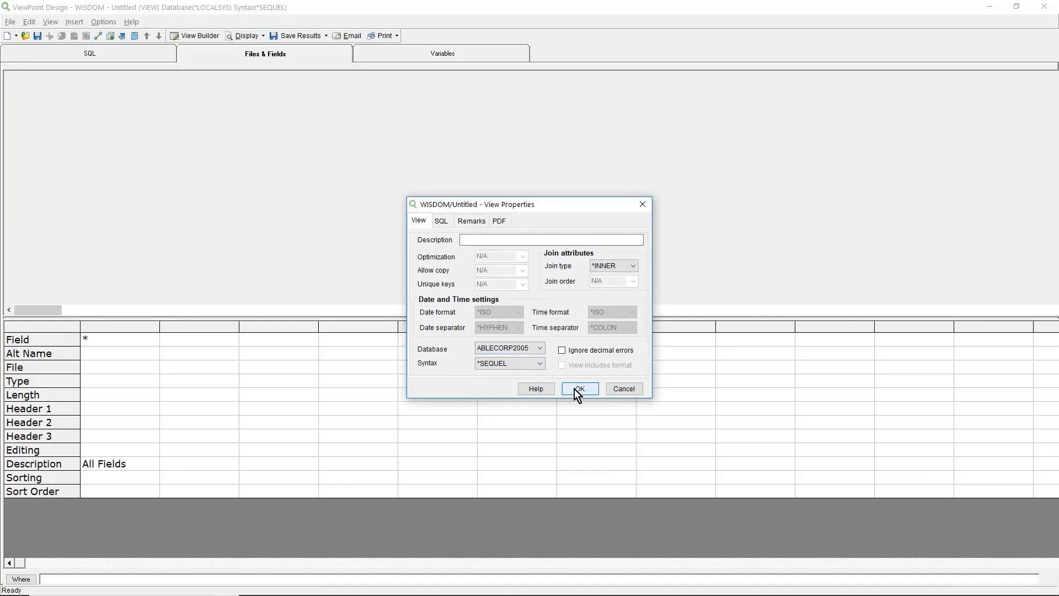
{"action": "left_click", "coordinate": [578, 388]}
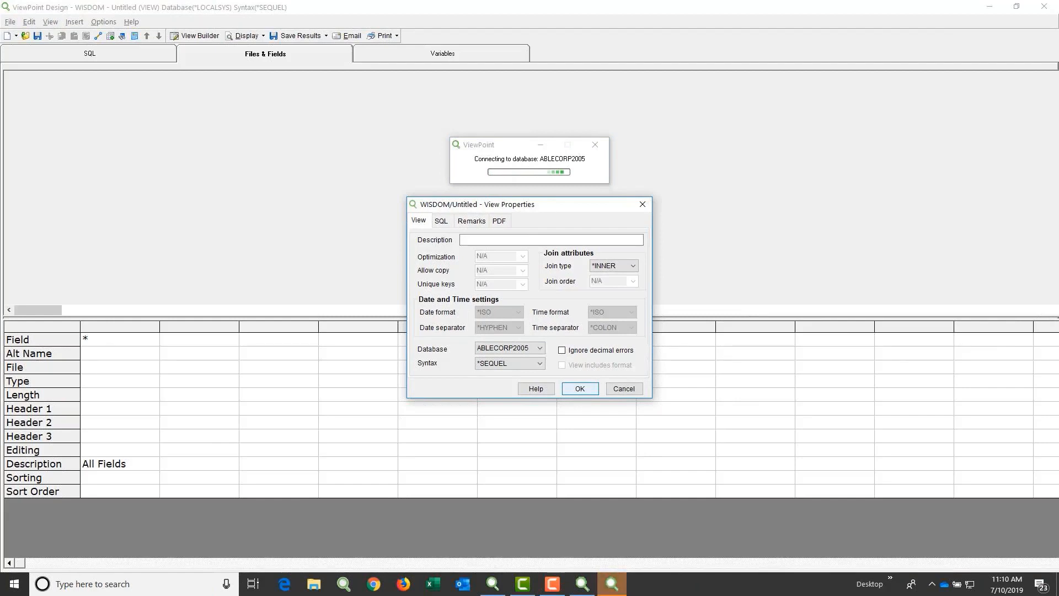
{"action": "left_click", "coordinate": [579, 388]}
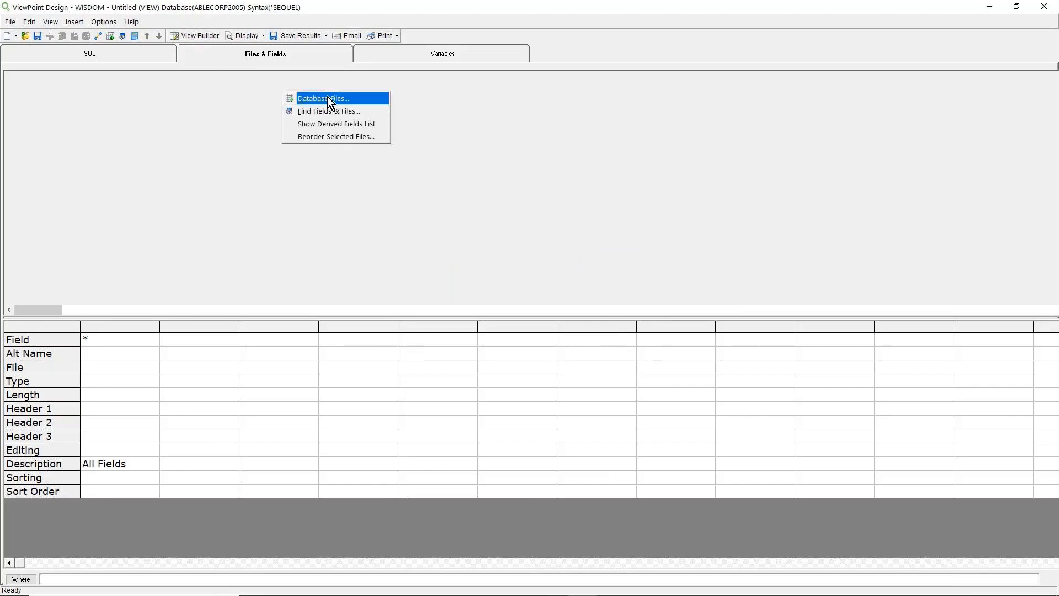
Add the dbo Customers and Orders tables from ABLECORP2005 to the view
{"action": "left_click", "coordinate": [323, 98]}
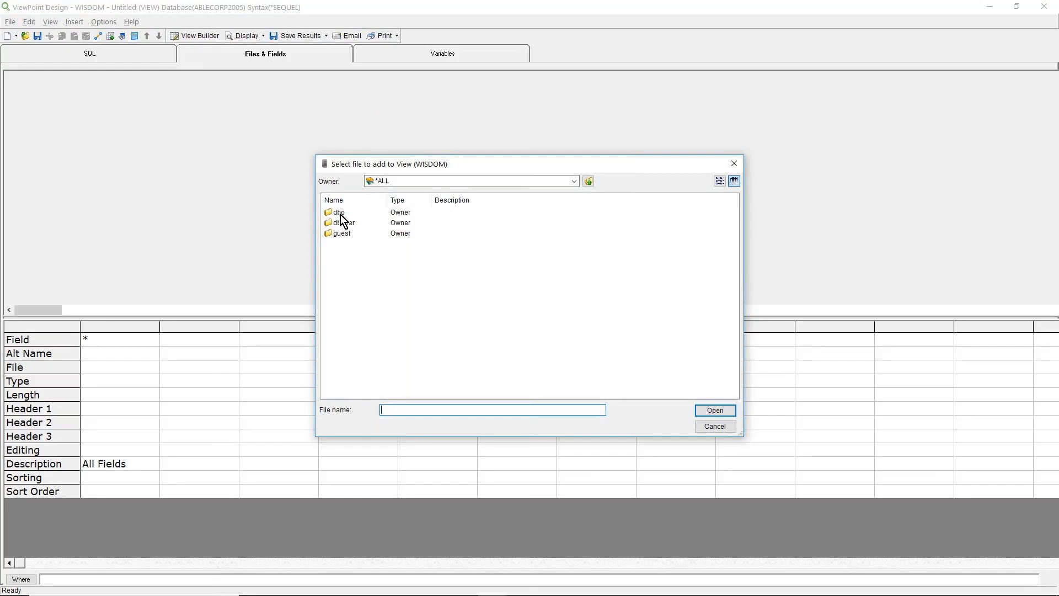
{"action": "double_click", "coordinate": [340, 212]}
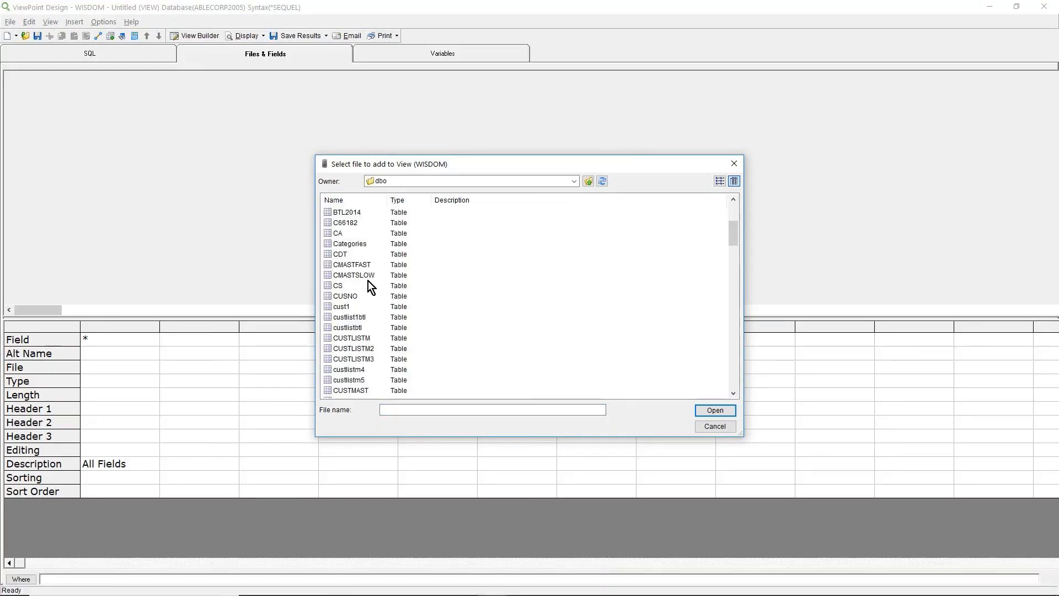
{"action": "scroll", "scroll_direction": "down", "scroll_amount": 3}
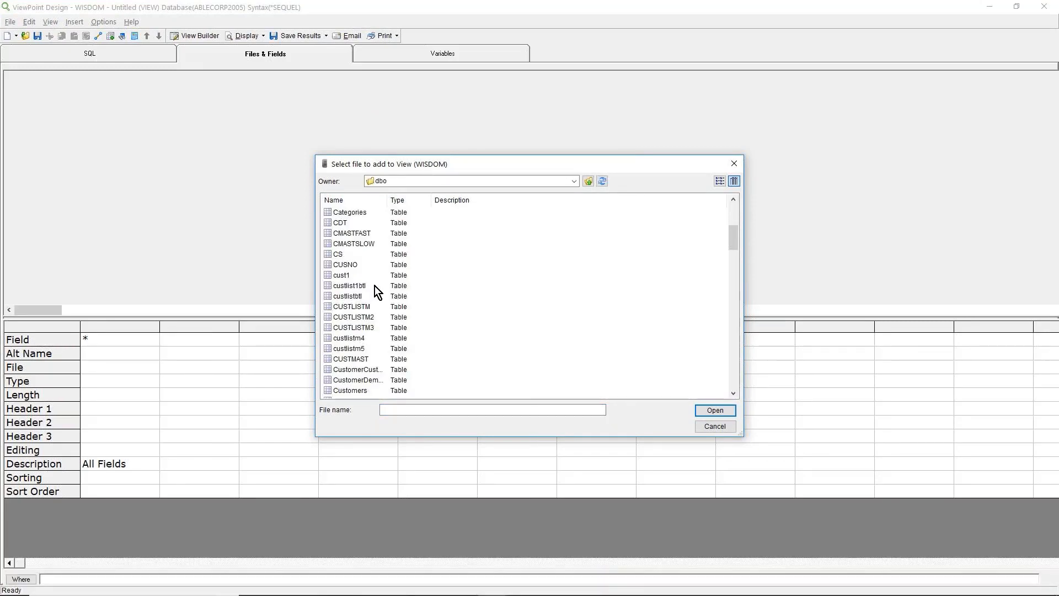
{"action": "scroll", "scroll_direction": "down", "scroll_amount": 3}
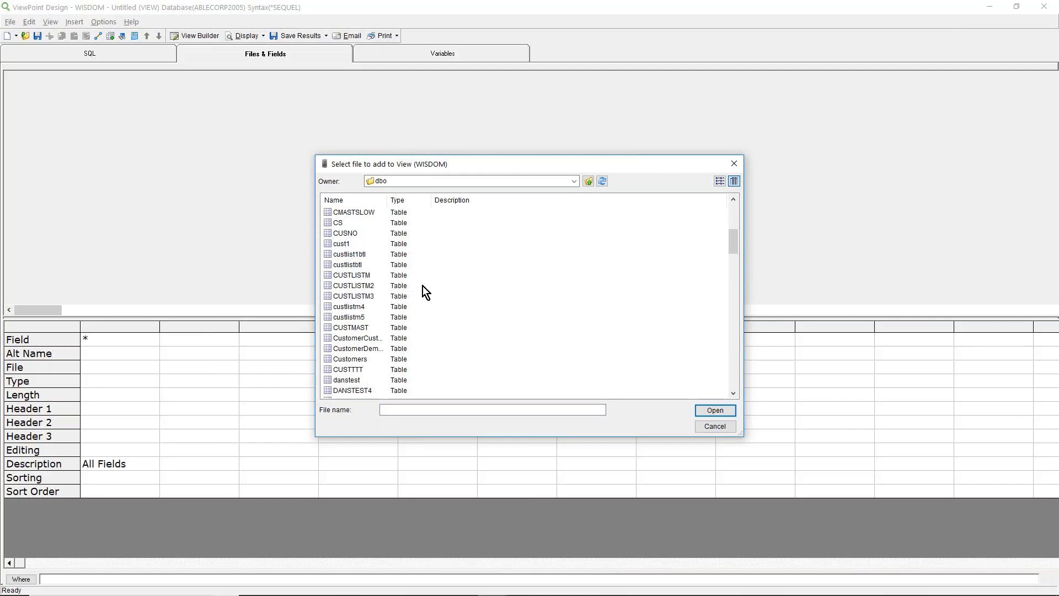
{"action": "left_click", "coordinate": [350, 296]}
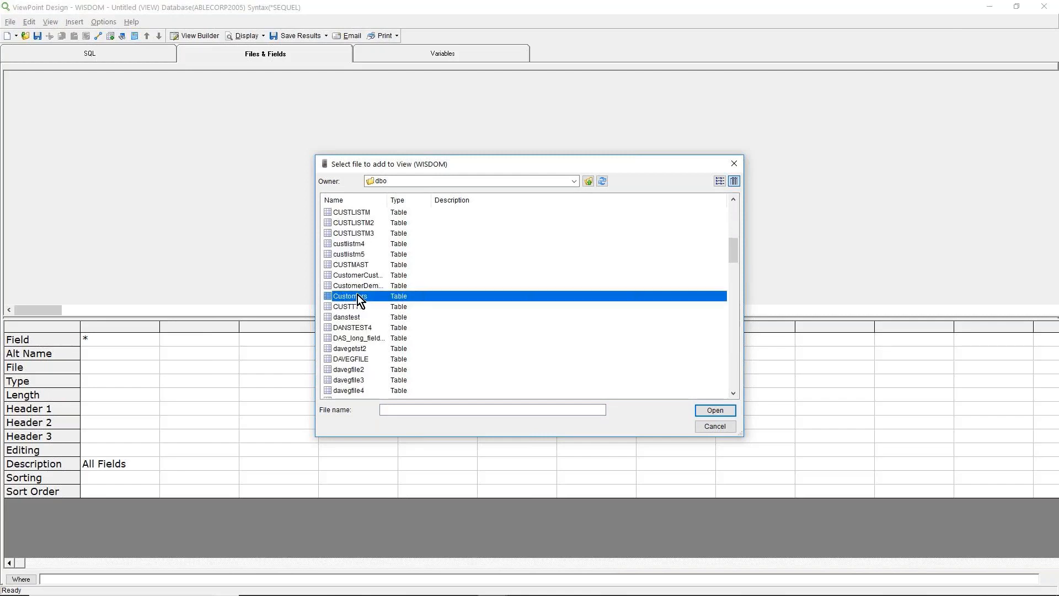
{"action": "left_click", "coordinate": [349, 296]}
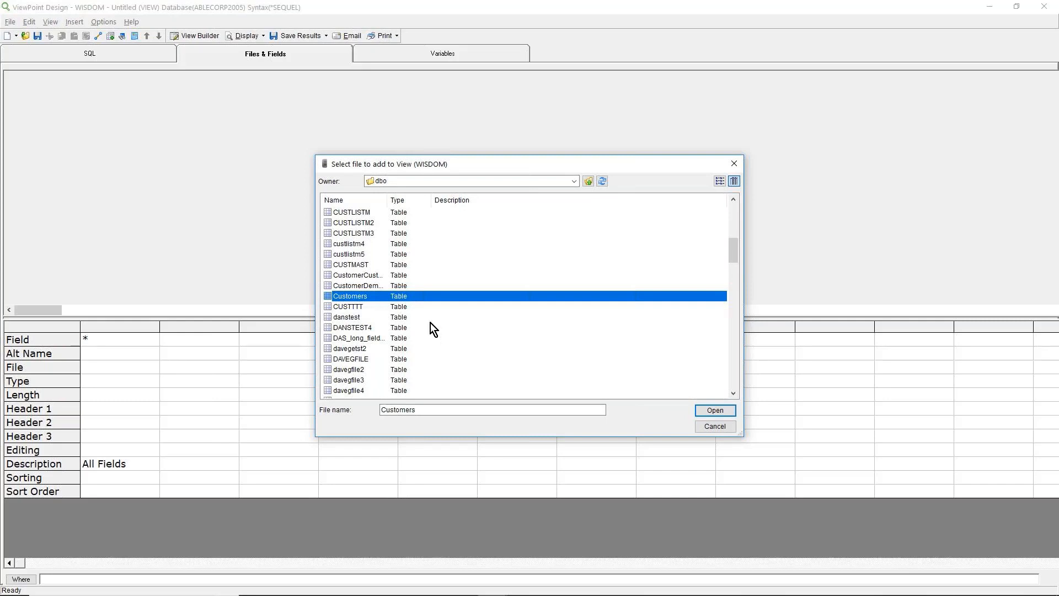
{"action": "scroll", "scroll_direction": "down", "scroll_amount": 3}
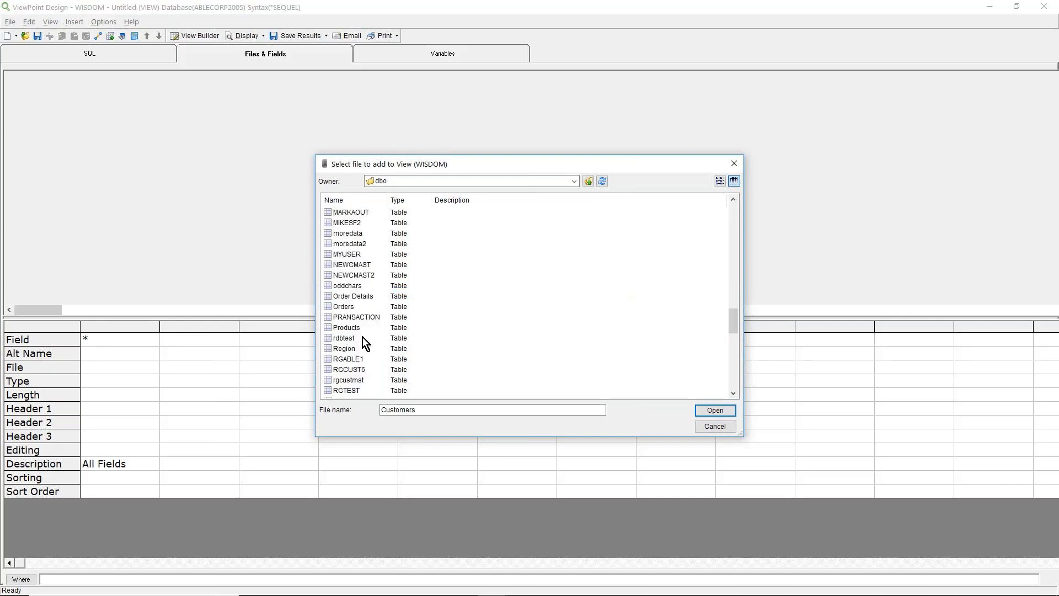
{"action": "mouse_move", "coordinate": [360, 323]}
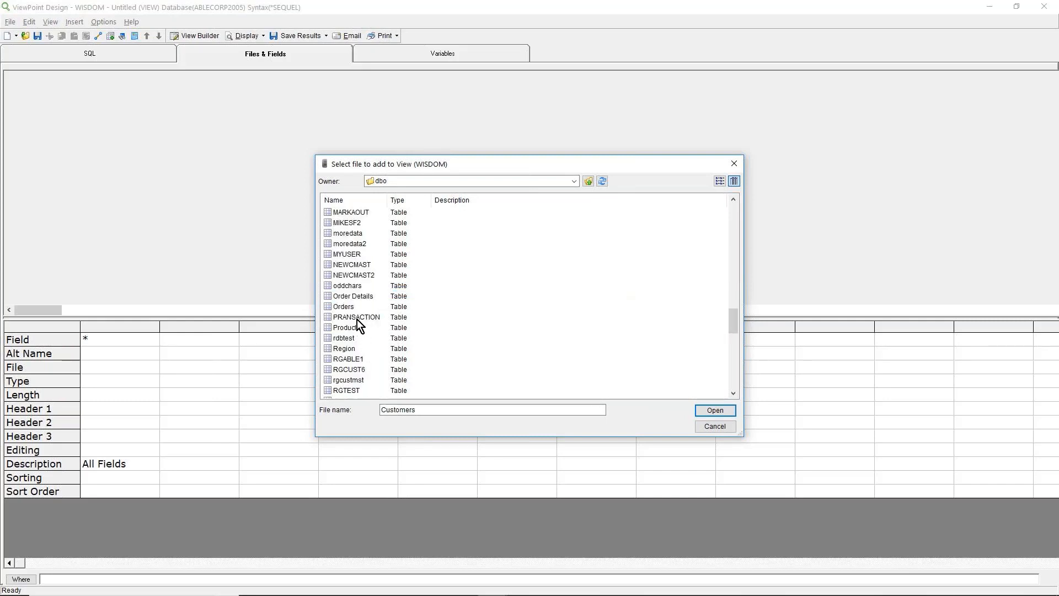
{"action": "left_click", "coordinate": [343, 306]}
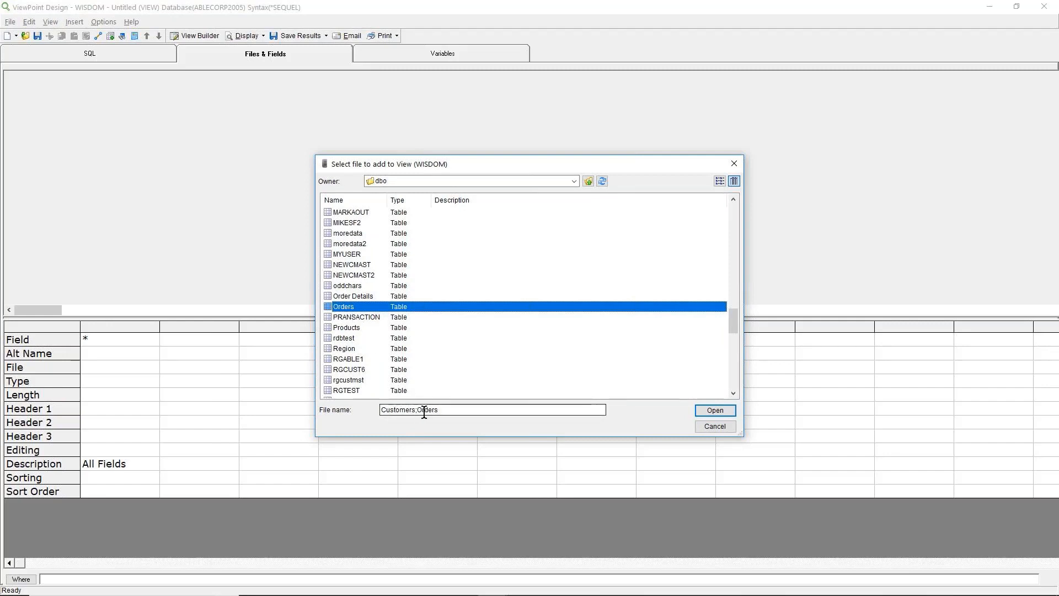
{"action": "left_click", "coordinate": [716, 410]}
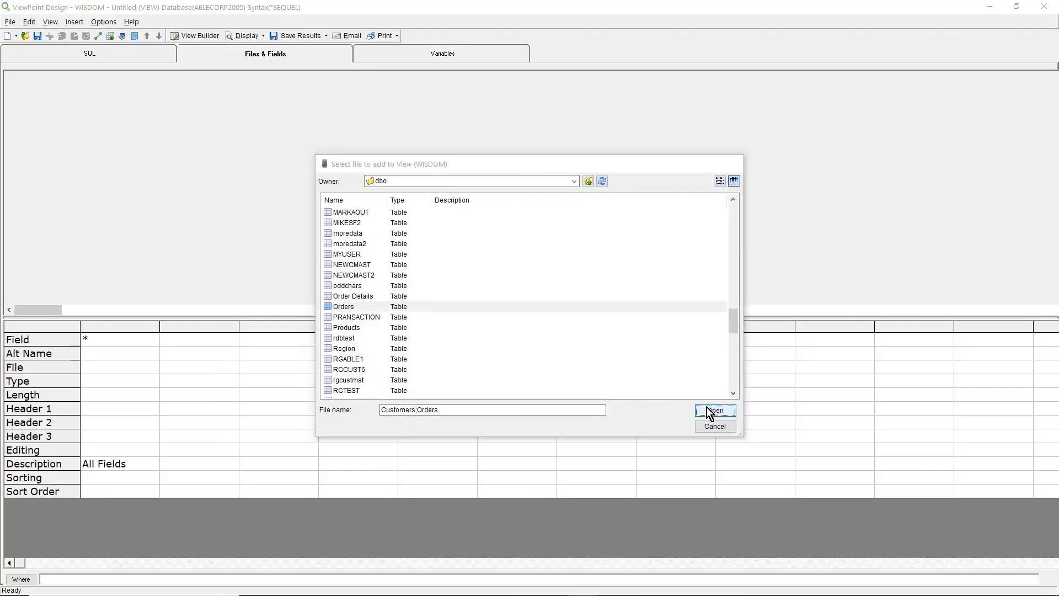
{"action": "left_click", "coordinate": [715, 410]}
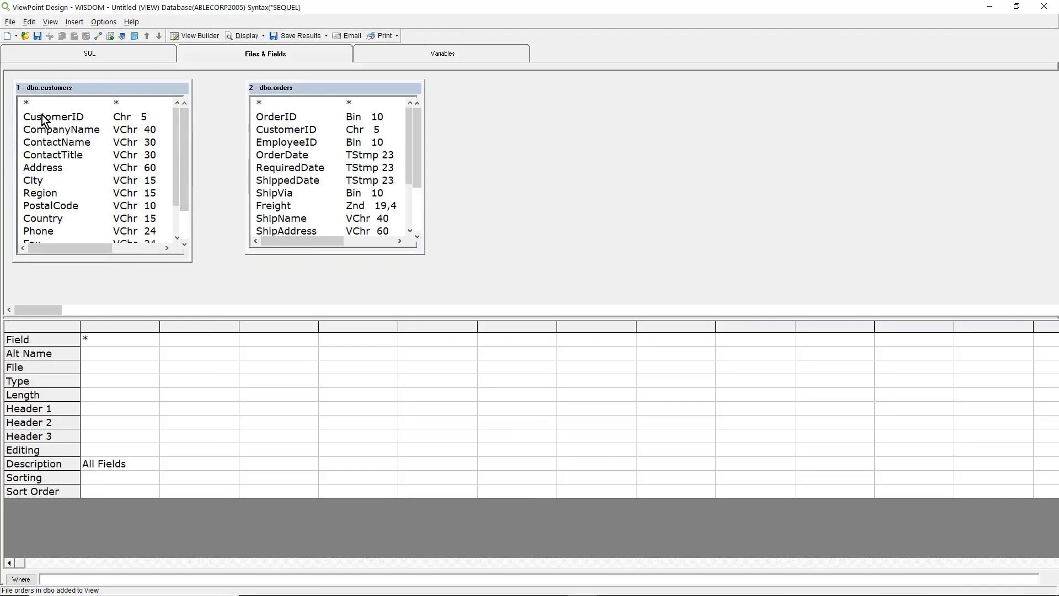
Join customers to orders on CustomerID and add customers' CustomerID as the first field
{"action": "left_click", "coordinate": [54, 116]}
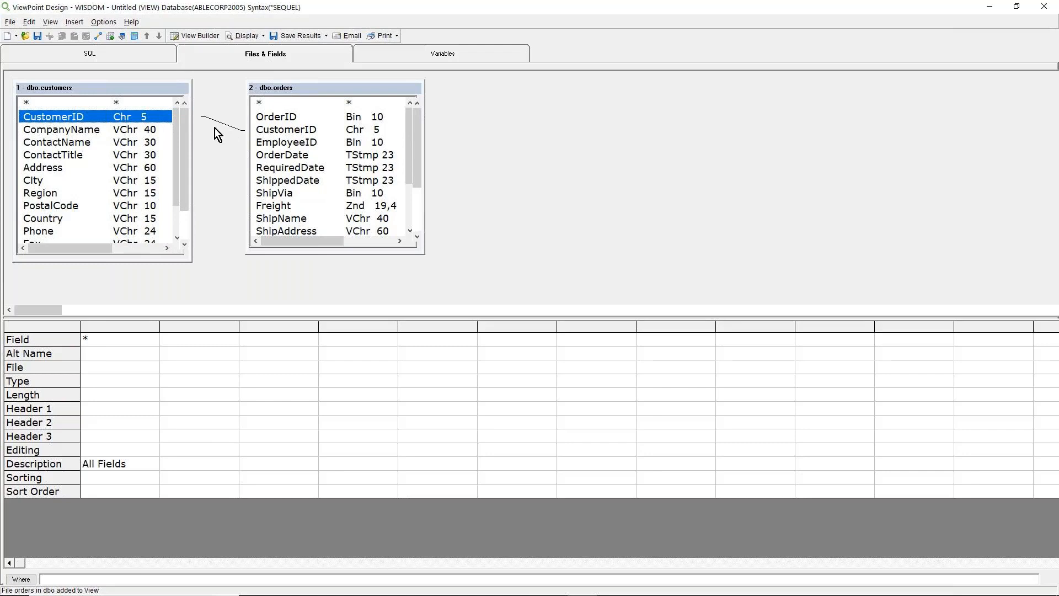
{"action": "mouse_move", "coordinate": [54, 120]}
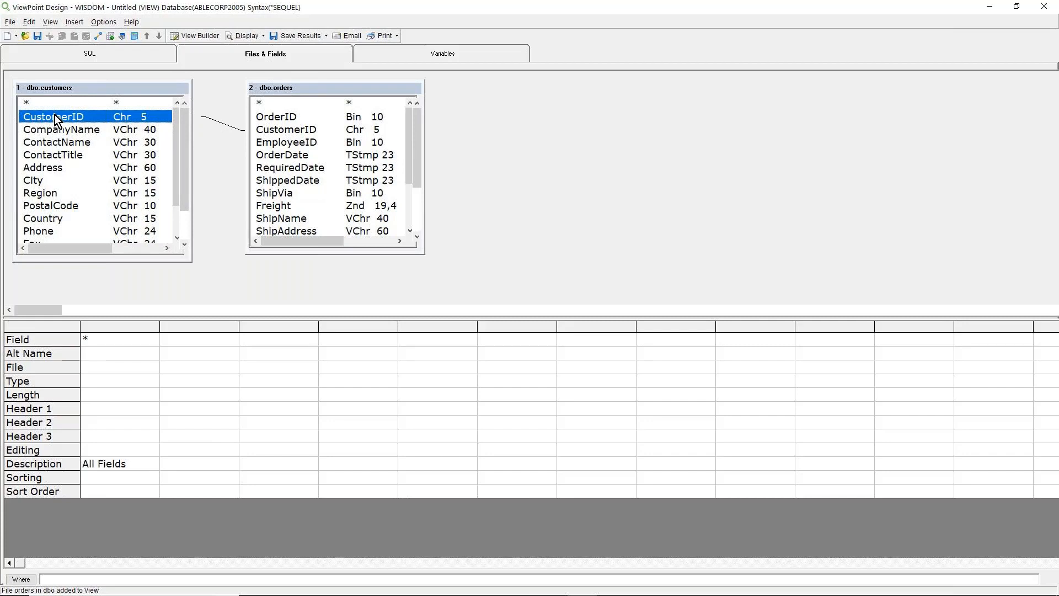
{"action": "left_click", "coordinate": [53, 116]}
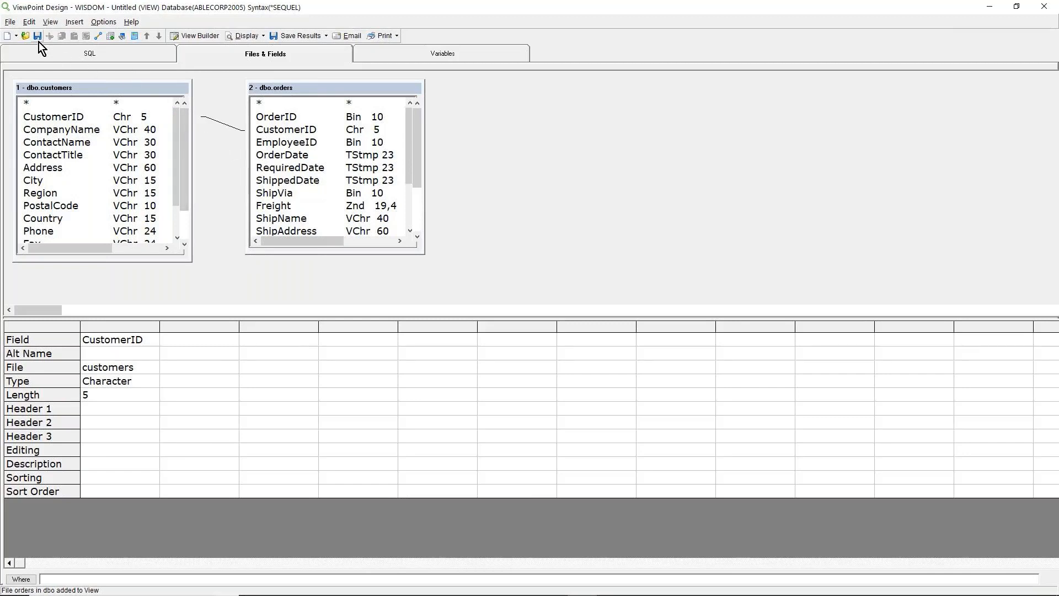
{"action": "mouse_move", "coordinate": [37, 35]}
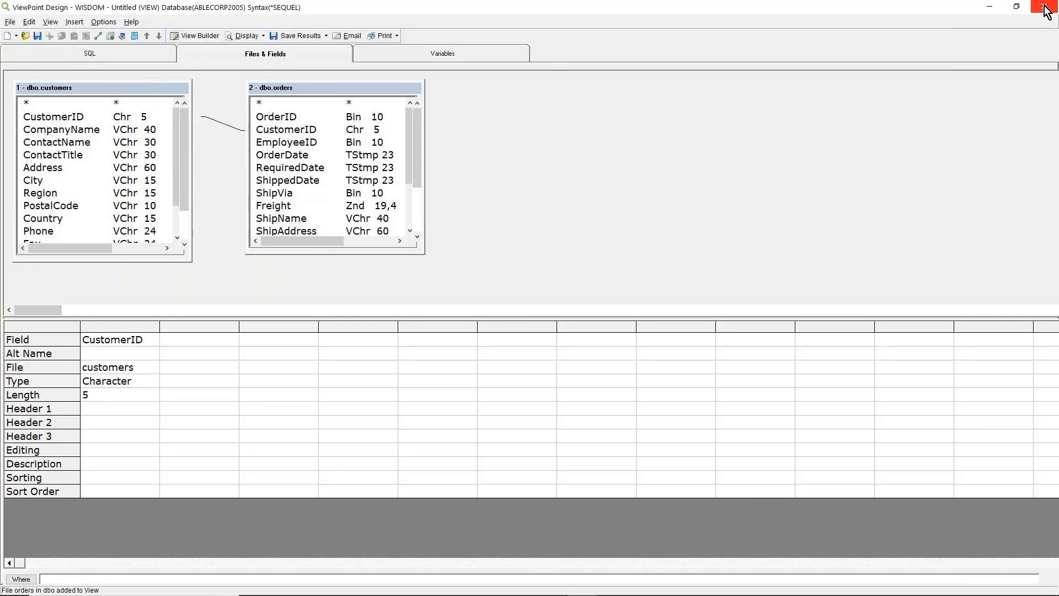
{"action": "mouse_move", "coordinate": [642, 243]}
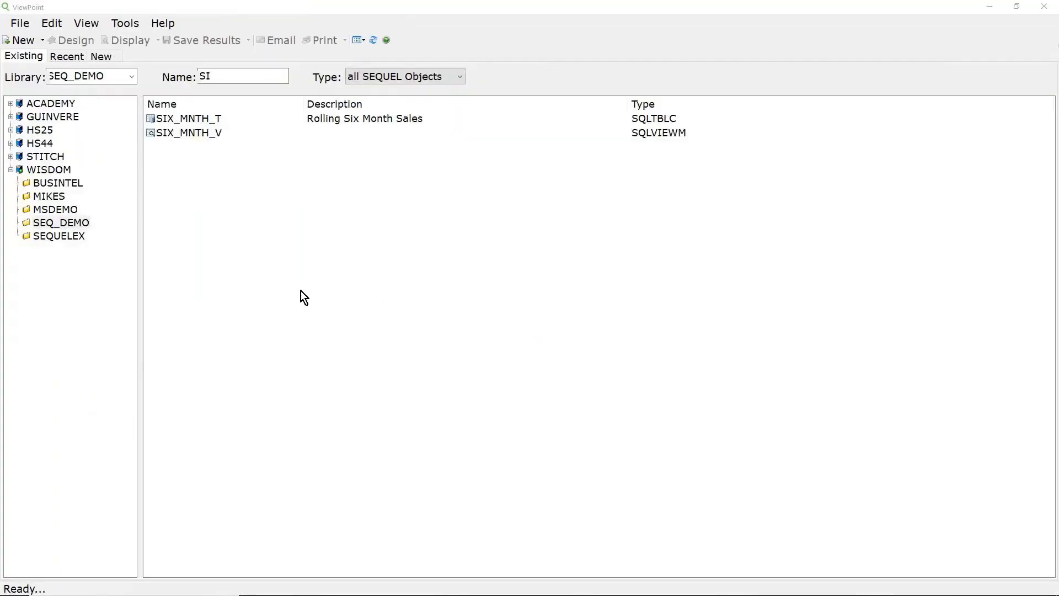
{"action": "mouse_move", "coordinate": [429, 101]}
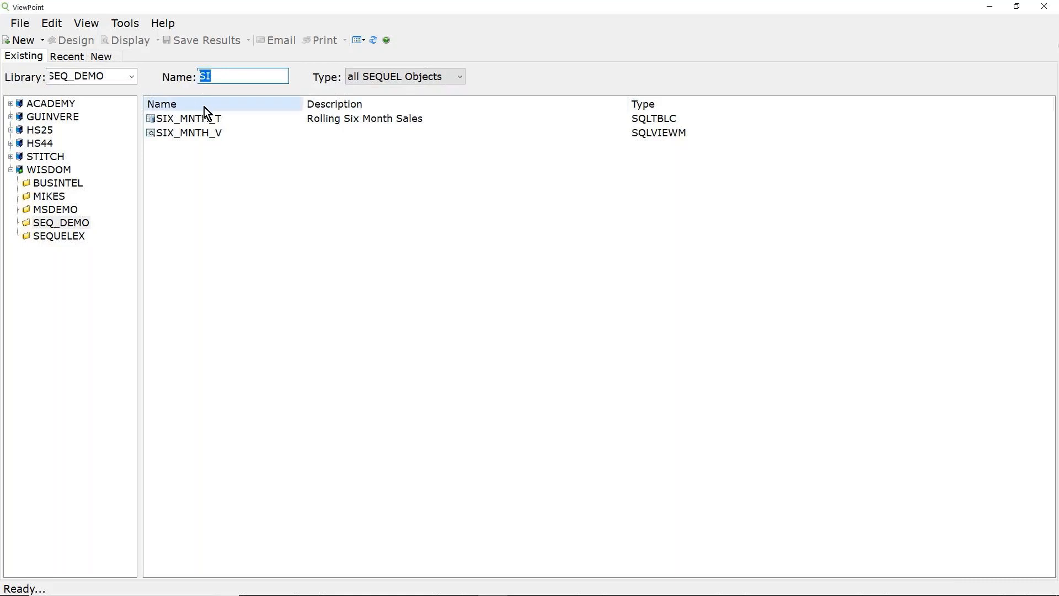
List only SEQUEL Scripts in SEQ_DEMO and open SCRPT_CUSV in Design
{"action": "left_click", "coordinate": [460, 77]}
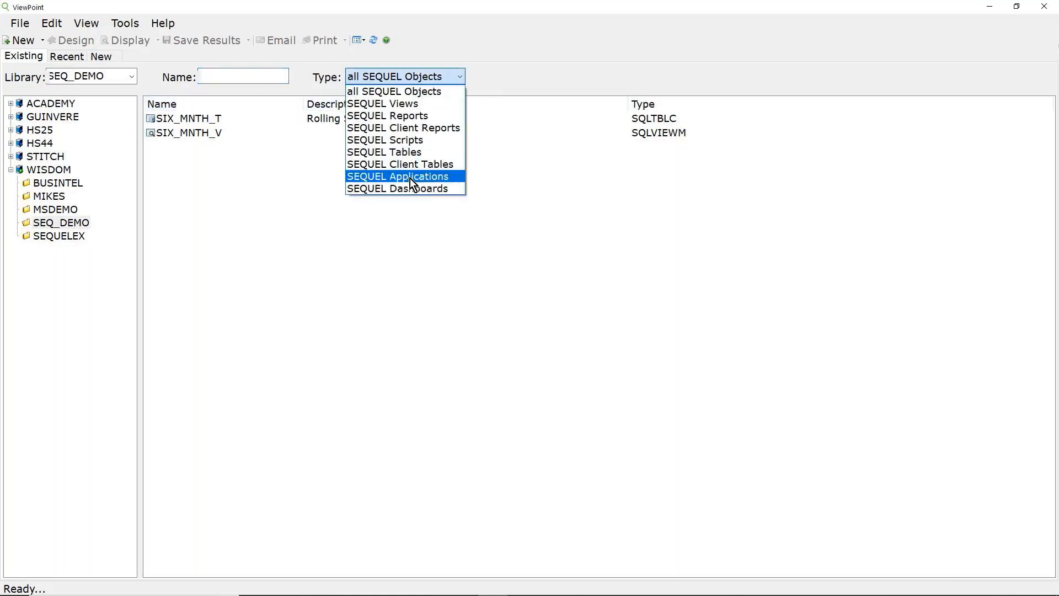
{"action": "left_click", "coordinate": [385, 140]}
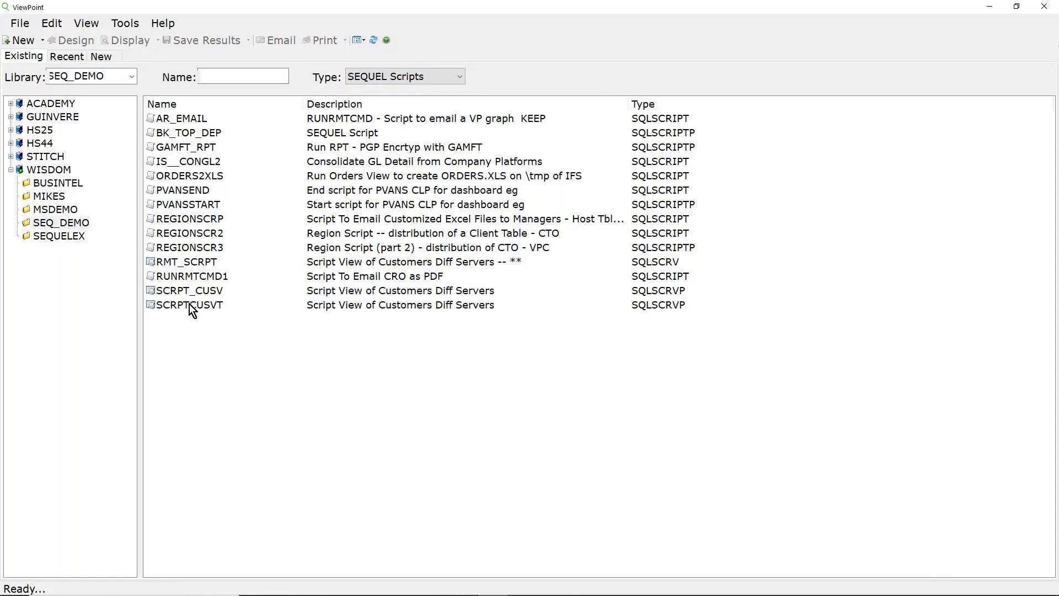
{"action": "mouse_move", "coordinate": [658, 299]}
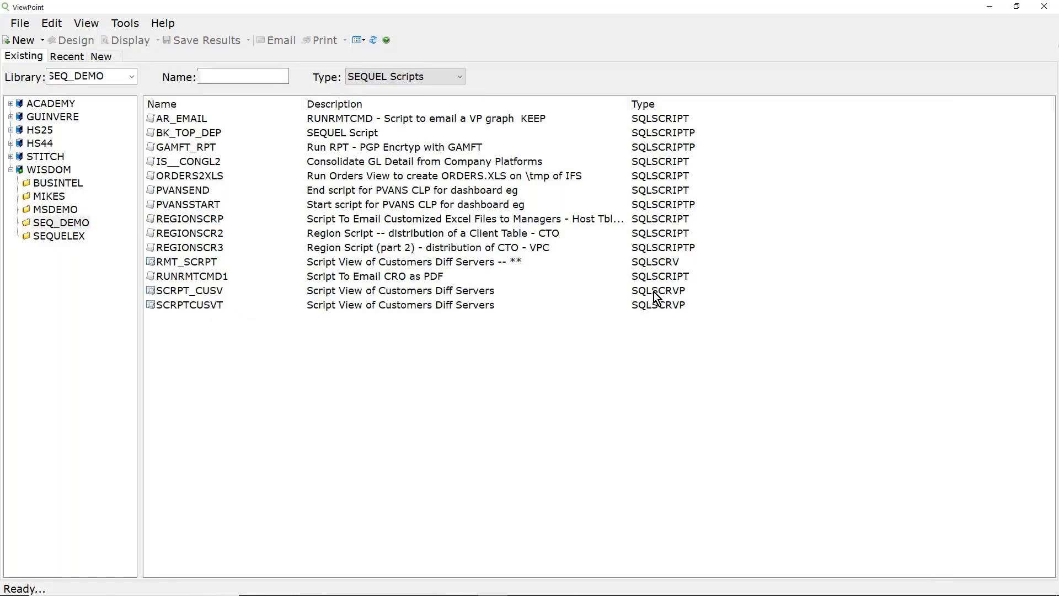
{"action": "mouse_move", "coordinate": [376, 297]}
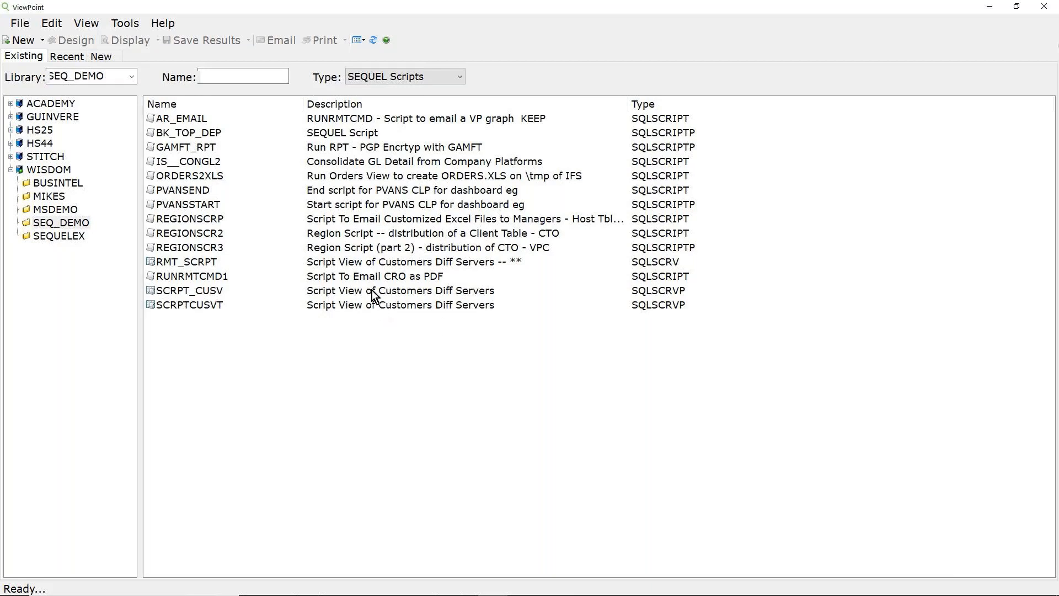
{"action": "right_click", "coordinate": [189, 290]}
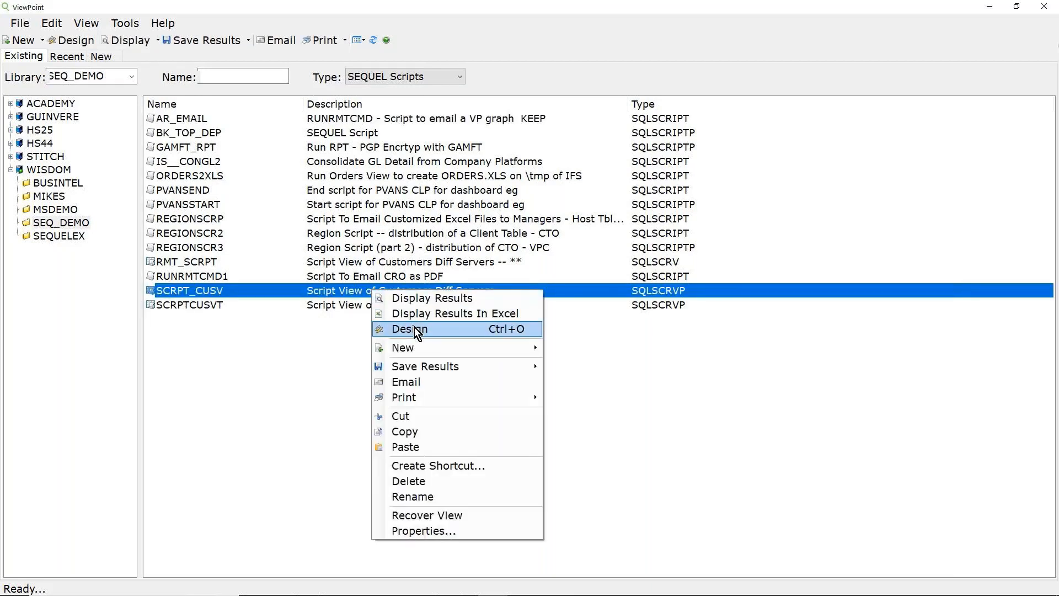
{"action": "left_click", "coordinate": [408, 330]}
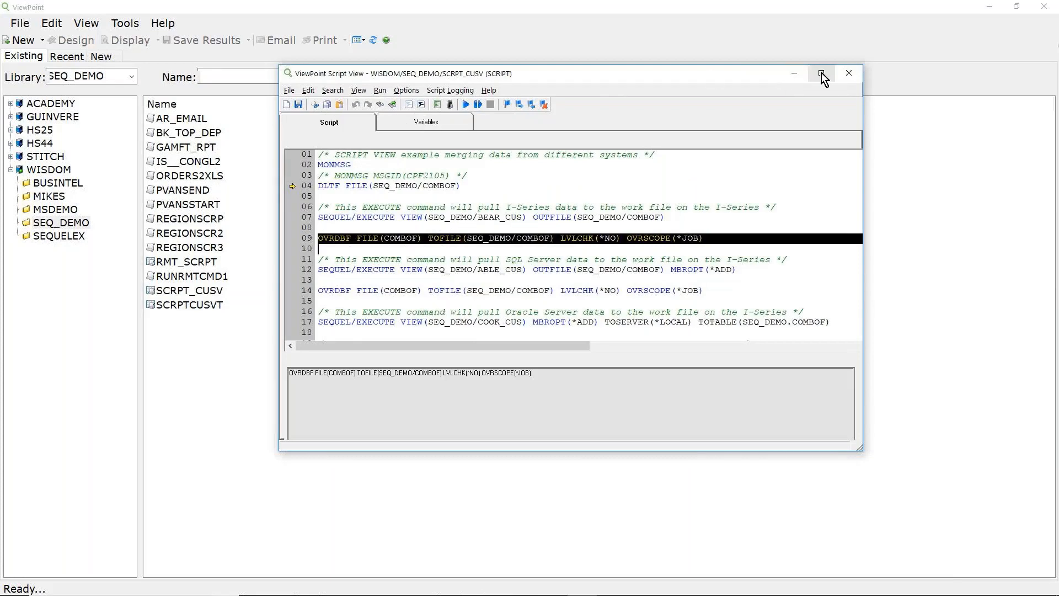
{"action": "left_click", "coordinate": [821, 73]}
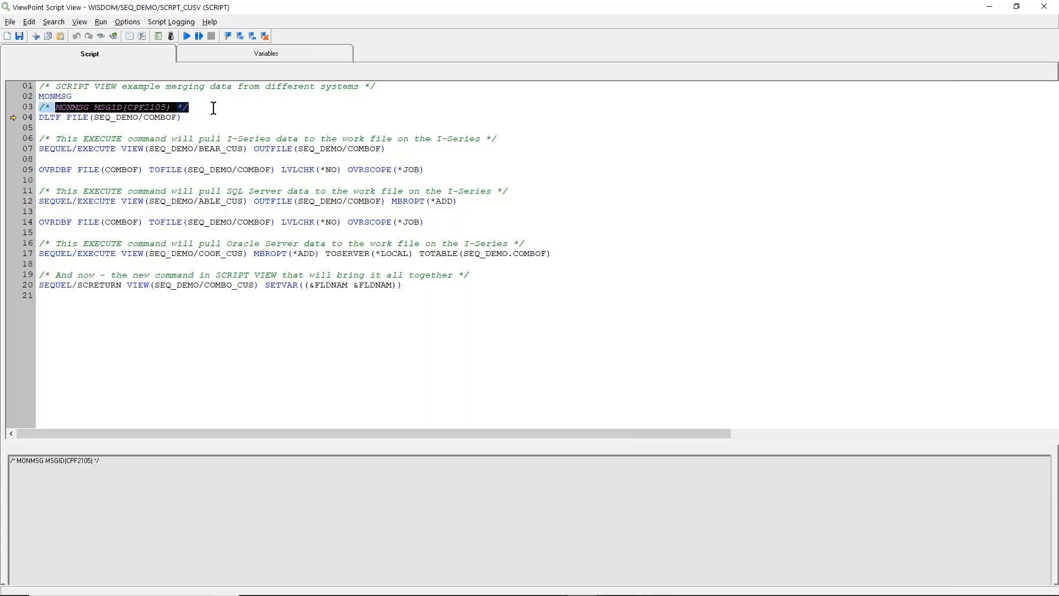
{"action": "left_click", "coordinate": [40, 117]}
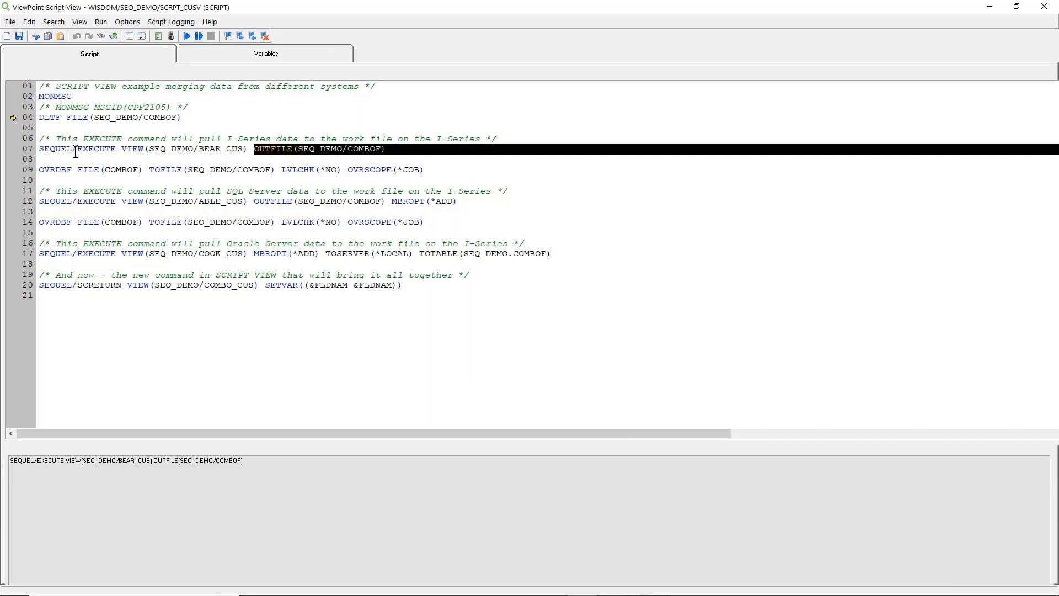
{"action": "double_click", "coordinate": [96, 149]}
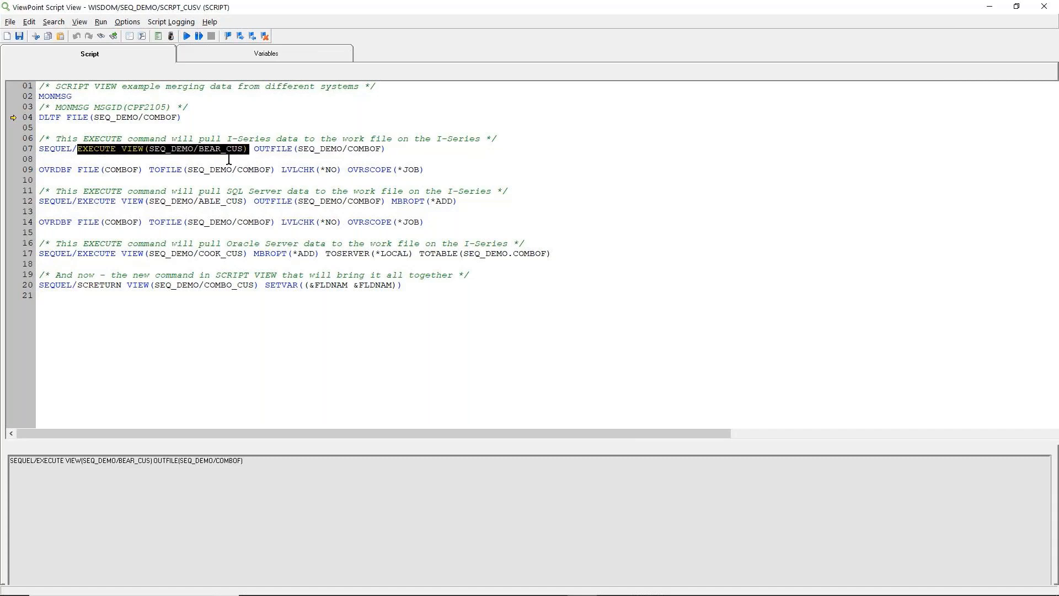
{"action": "left_click", "coordinate": [229, 139]}
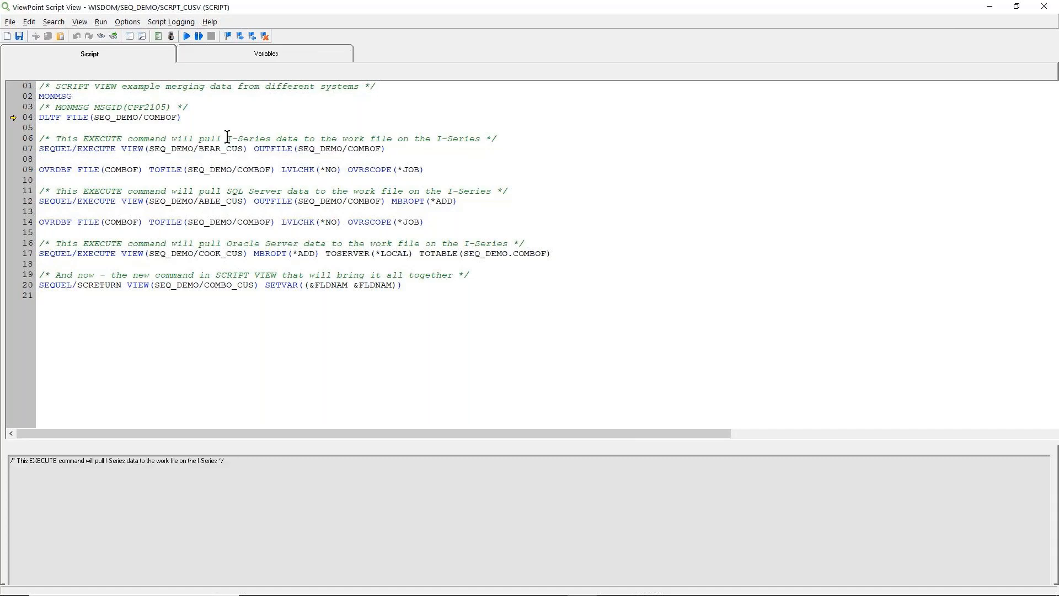
{"action": "double_click", "coordinate": [249, 139]}
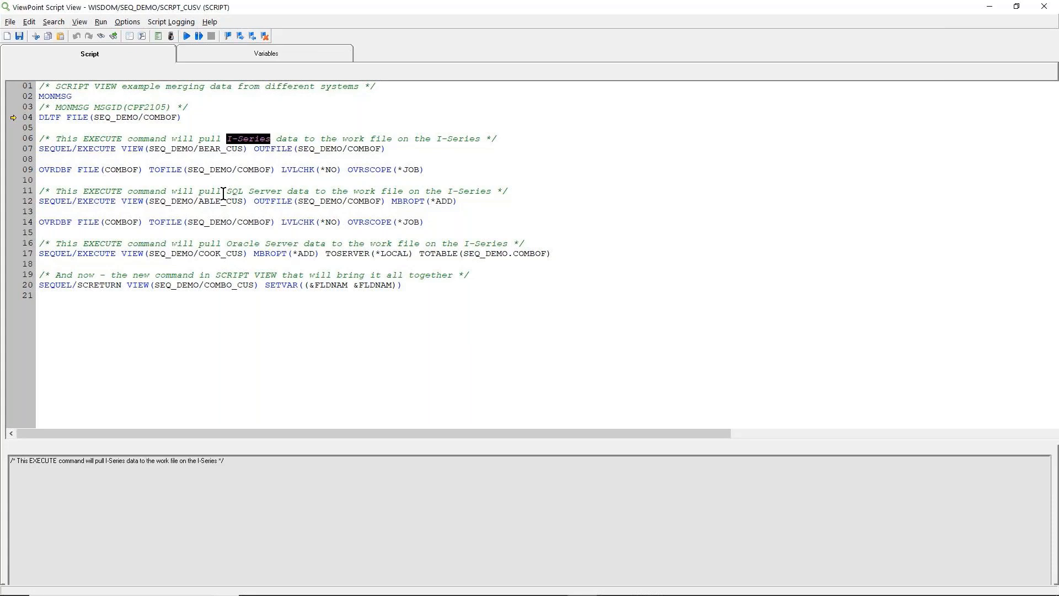
{"action": "mouse_move", "coordinate": [92, 171]}
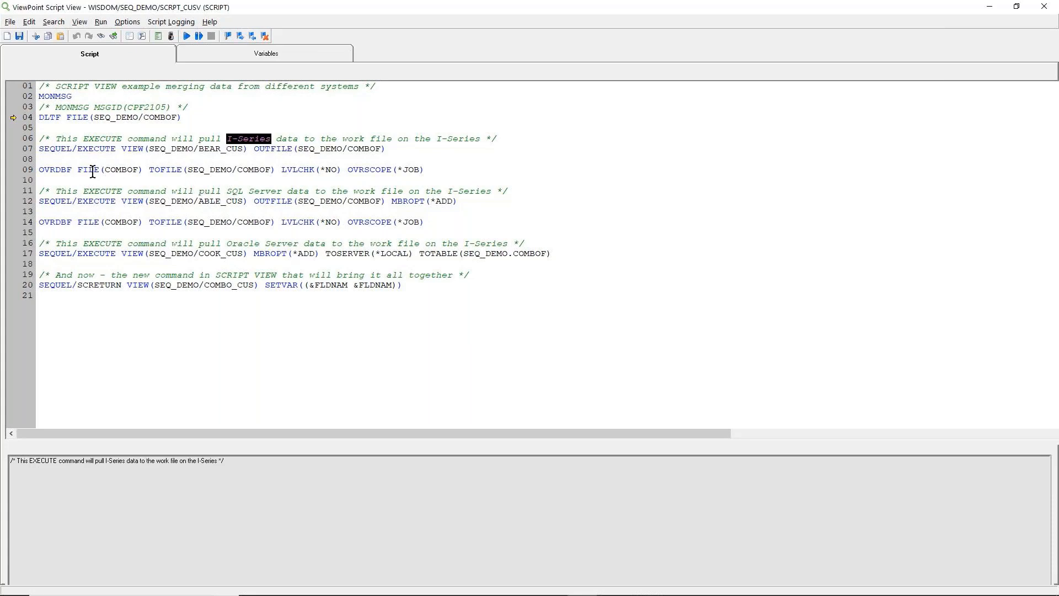
{"action": "left_click", "coordinate": [197, 201]}
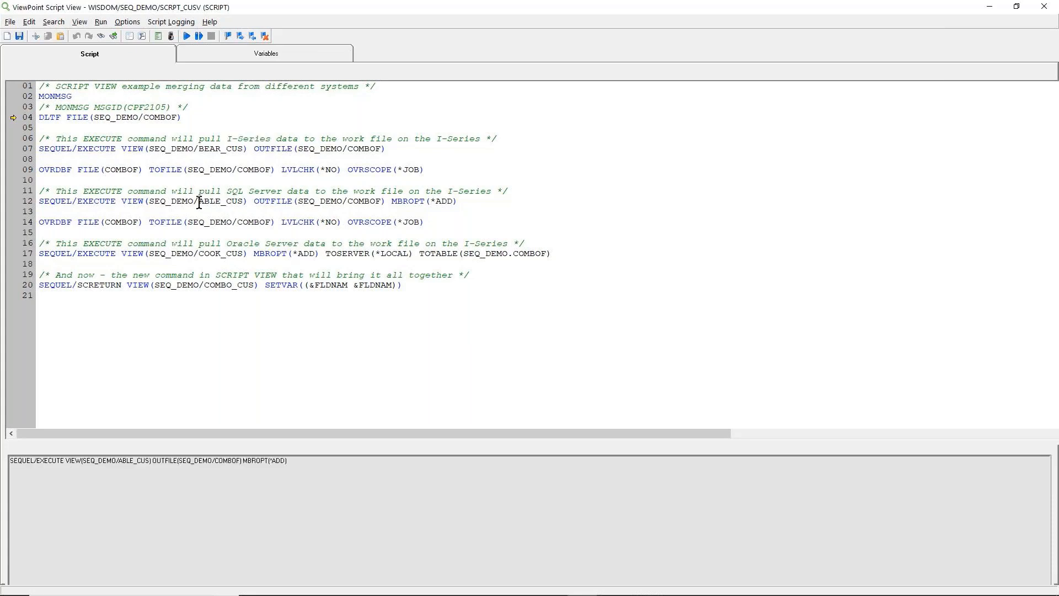
{"action": "double_click", "coordinate": [219, 200]}
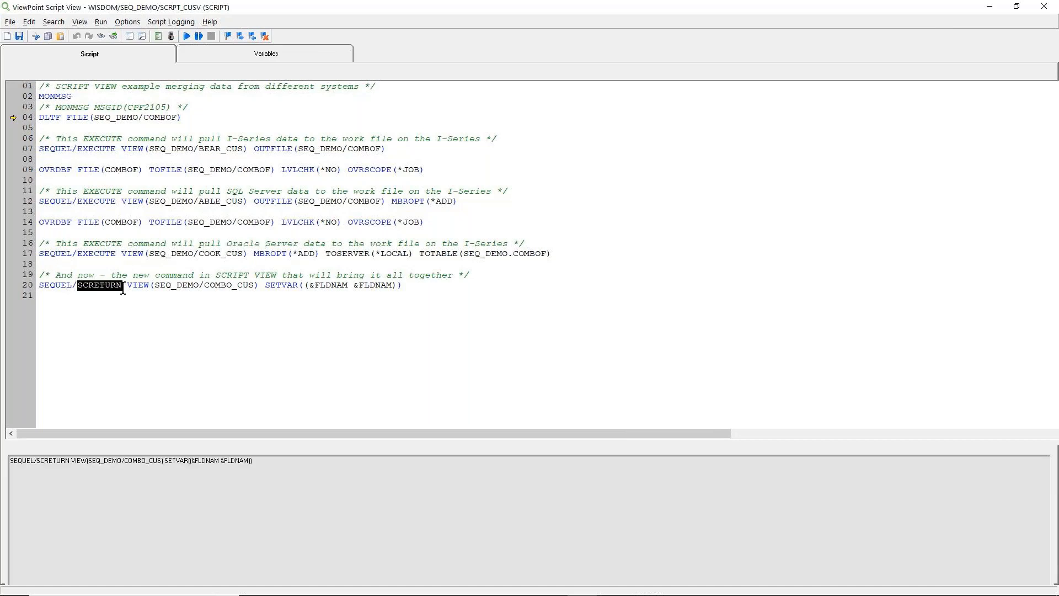
{"action": "mouse_move", "coordinate": [183, 319]}
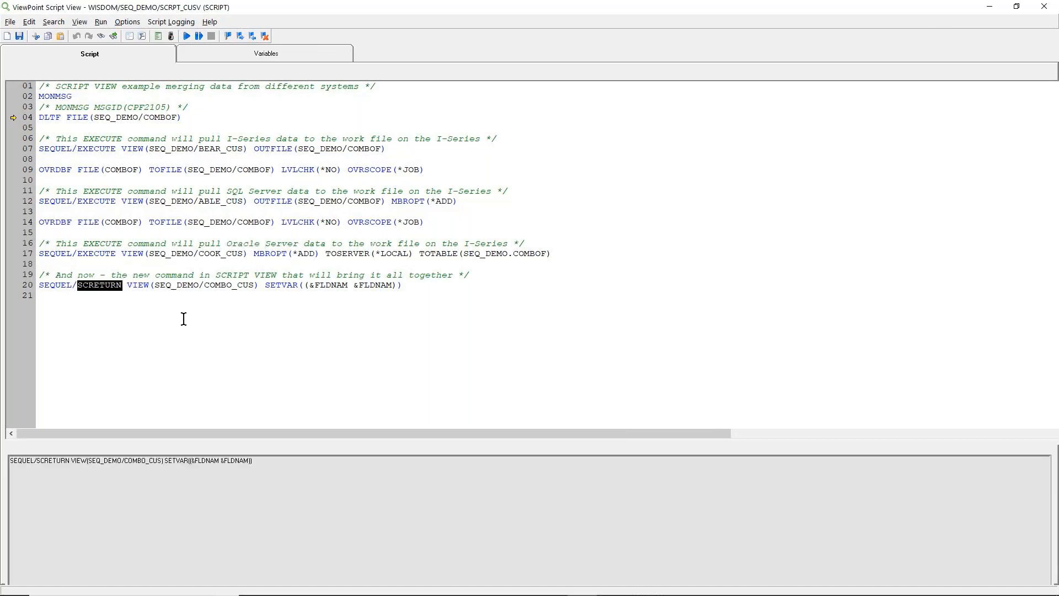
{"action": "mouse_move", "coordinate": [222, 322]}
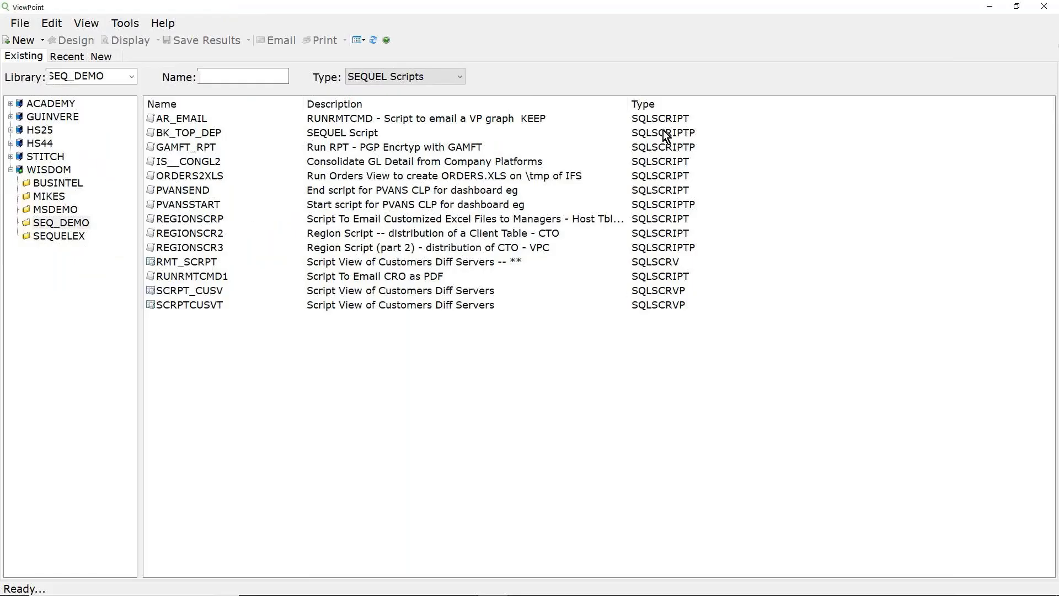
{"action": "left_click", "coordinate": [180, 118]}
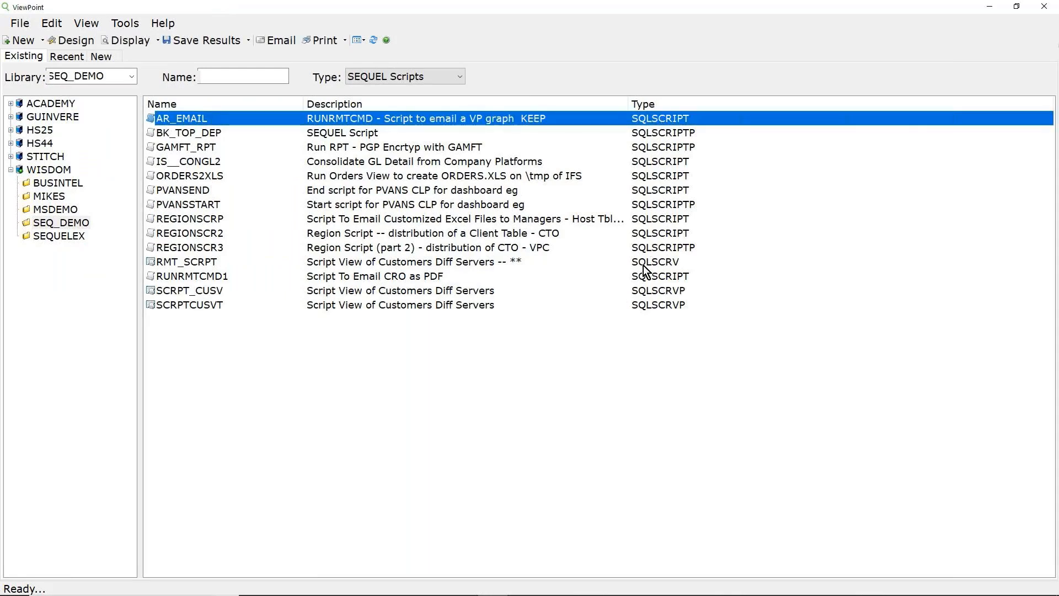
{"action": "left_click", "coordinate": [185, 261]}
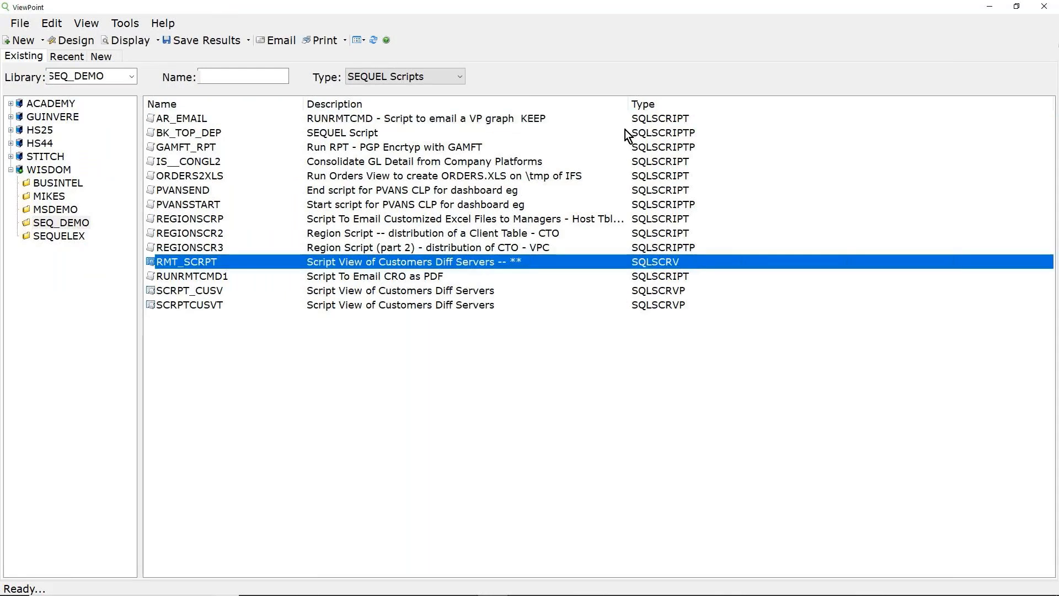
{"action": "left_click", "coordinate": [180, 118]}
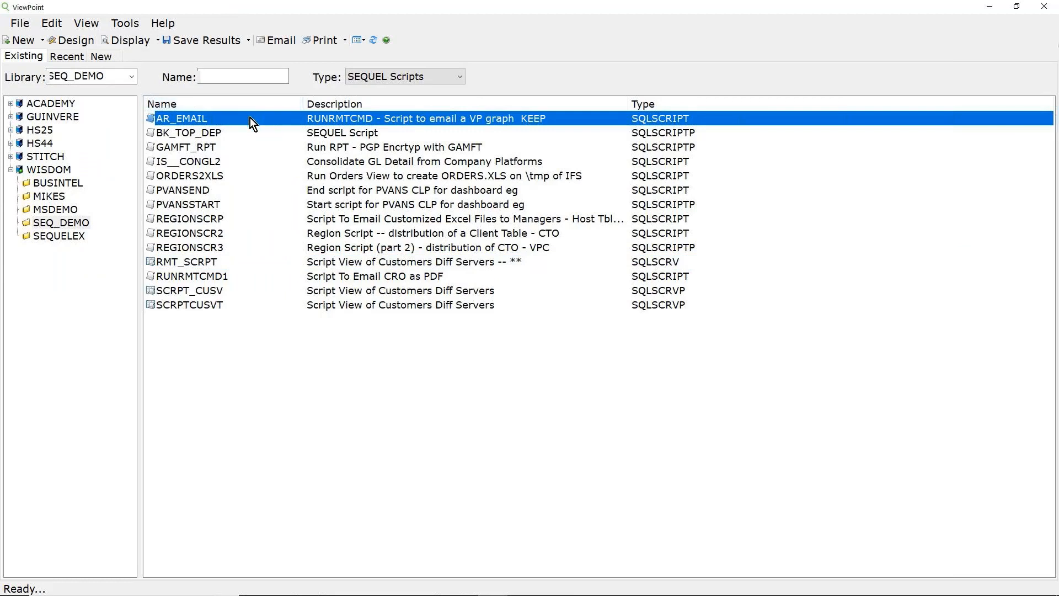
{"action": "right_click", "coordinate": [181, 118]}
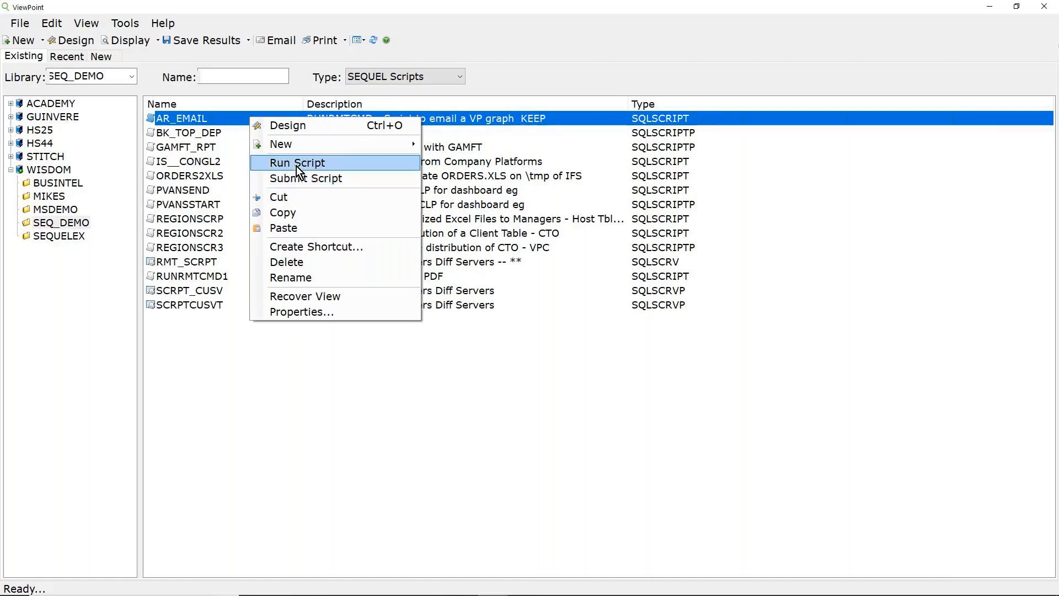
{"action": "mouse_move", "coordinate": [621, 289]}
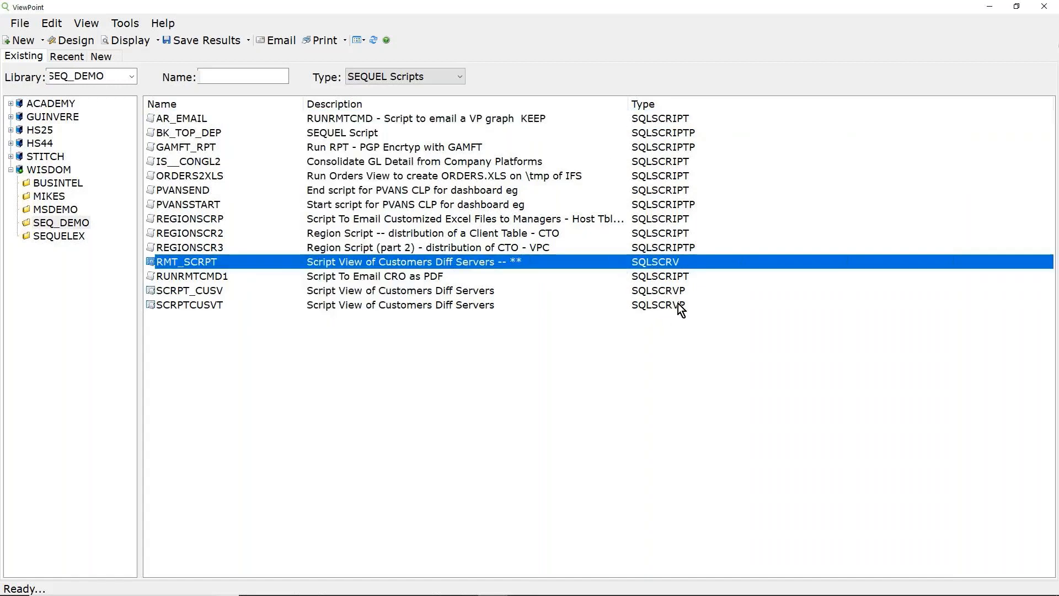
{"action": "mouse_move", "coordinate": [285, 266]}
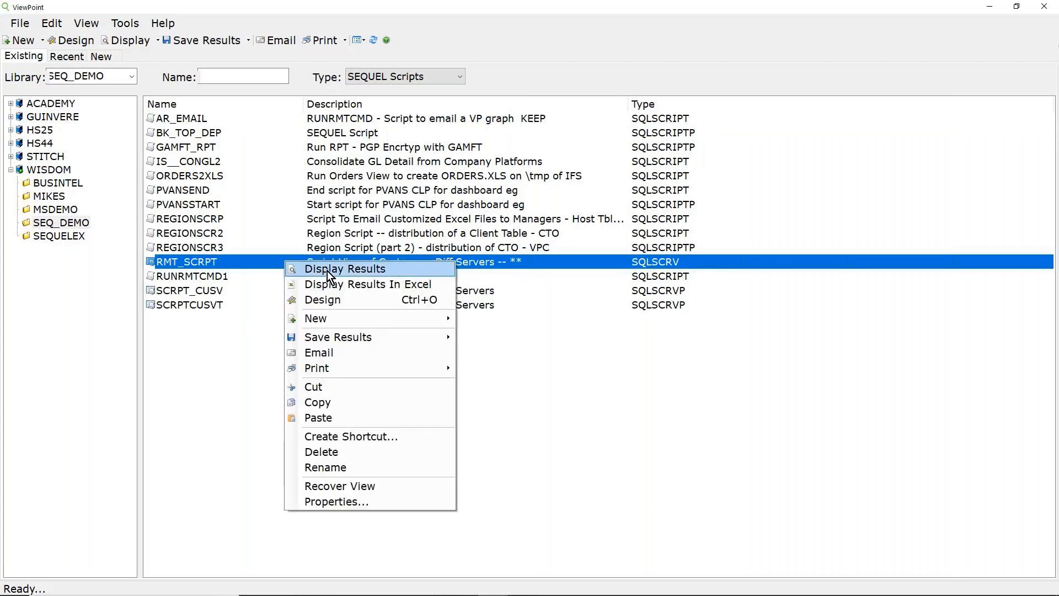
{"action": "mouse_move", "coordinate": [326, 318]}
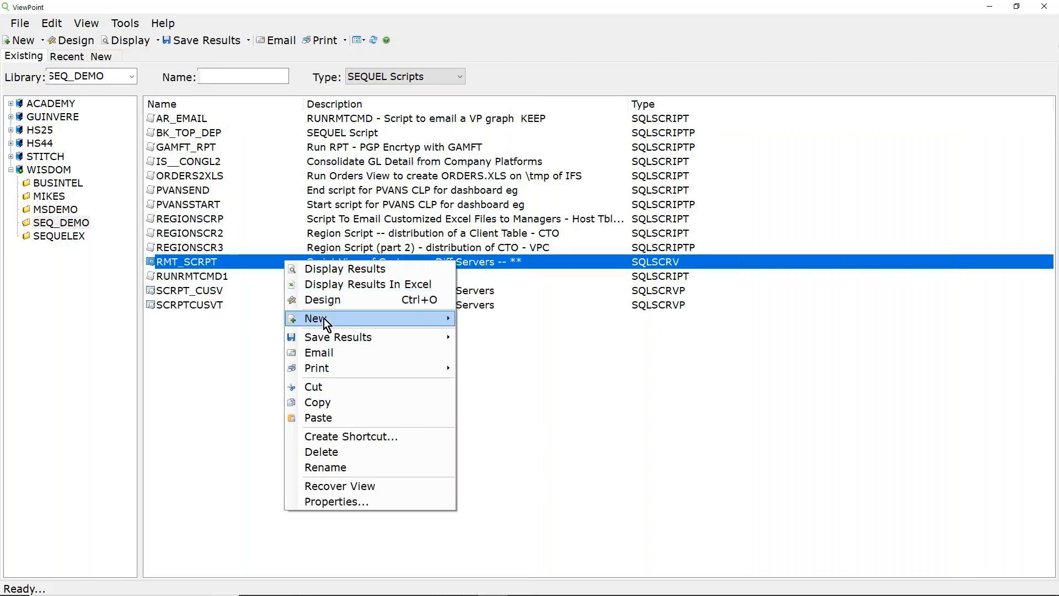
{"action": "mouse_move", "coordinate": [316, 318]}
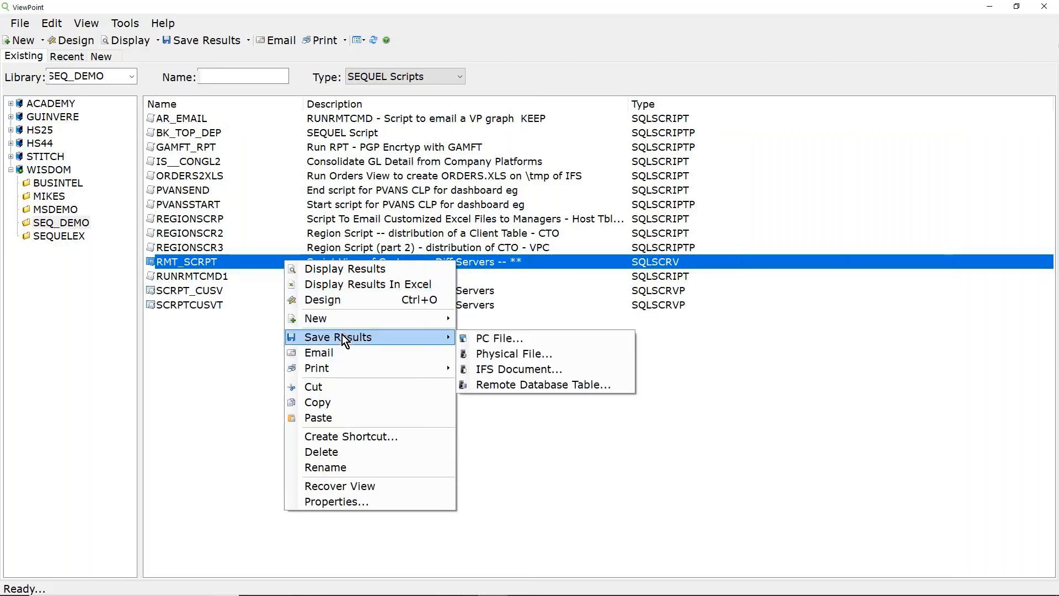
{"action": "mouse_move", "coordinate": [191, 349]}
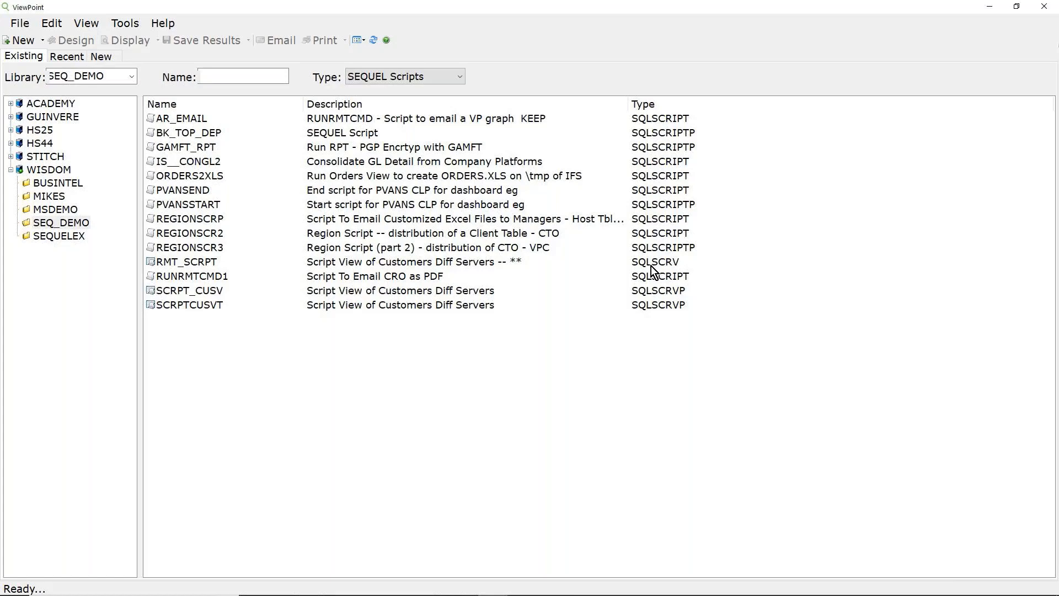
{"action": "double_click", "coordinate": [189, 291]}
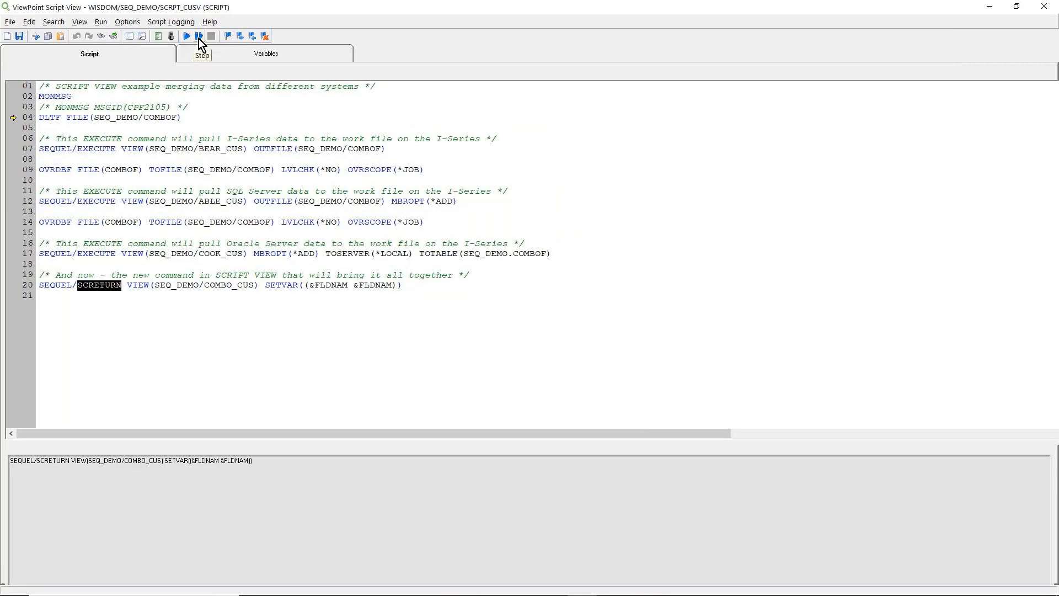
{"action": "mouse_move", "coordinate": [88, 291]}
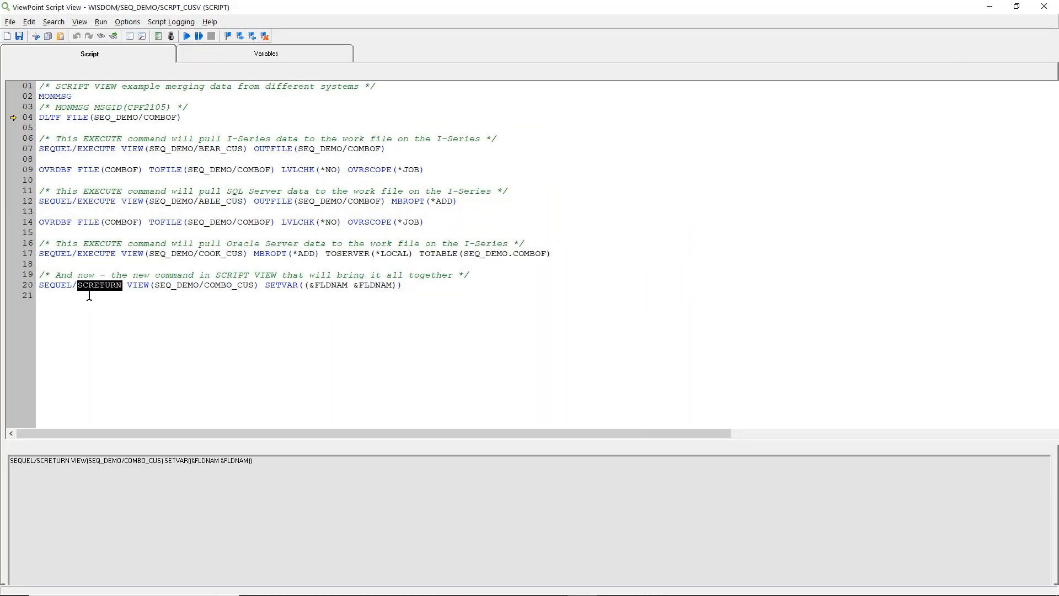
{"action": "mouse_move", "coordinate": [181, 125]}
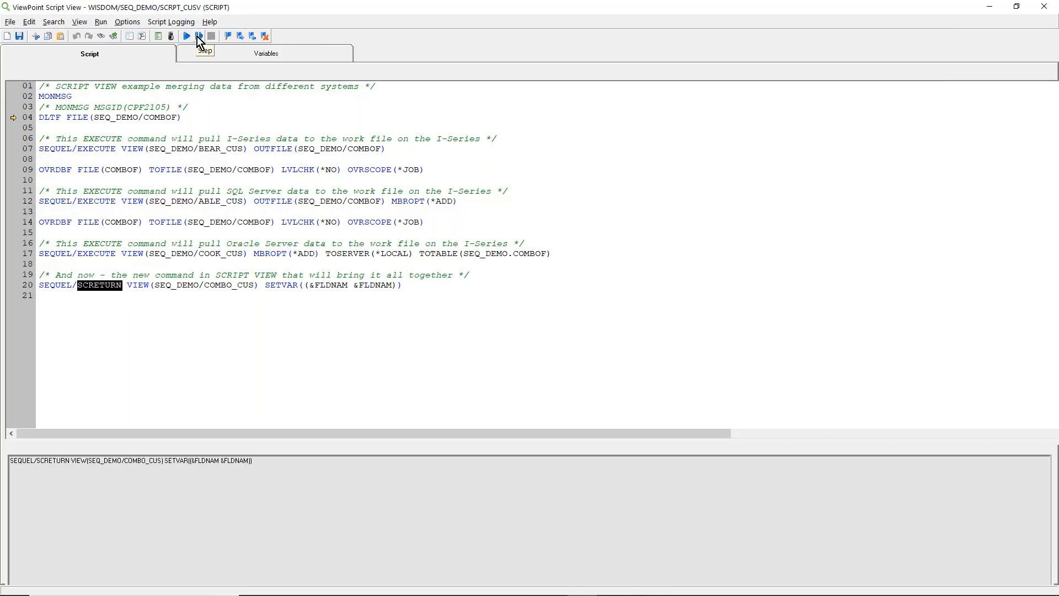
{"action": "mouse_move", "coordinate": [200, 42]}
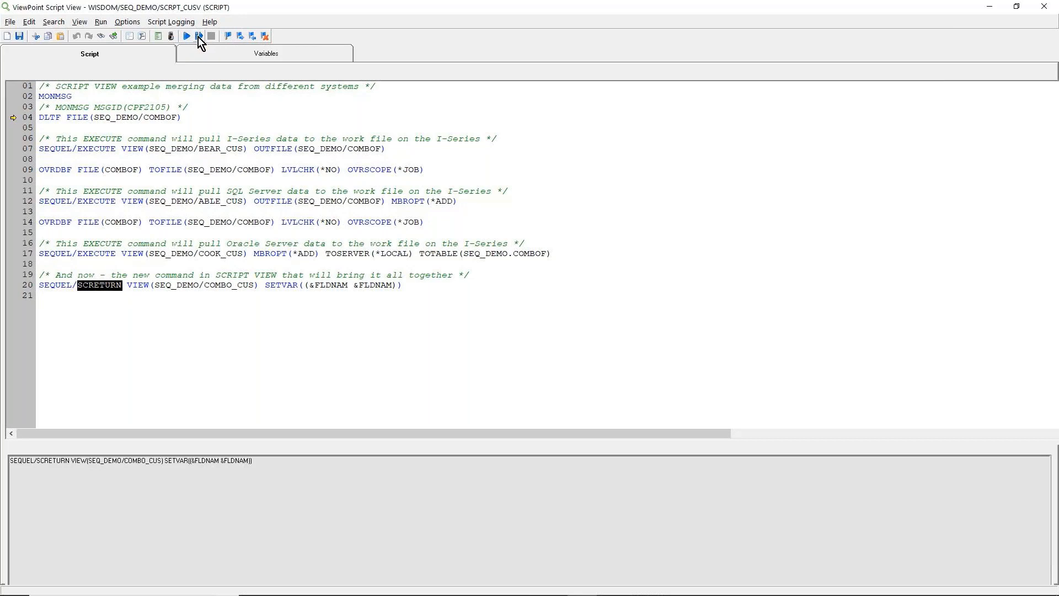
{"action": "mouse_move", "coordinate": [200, 35]}
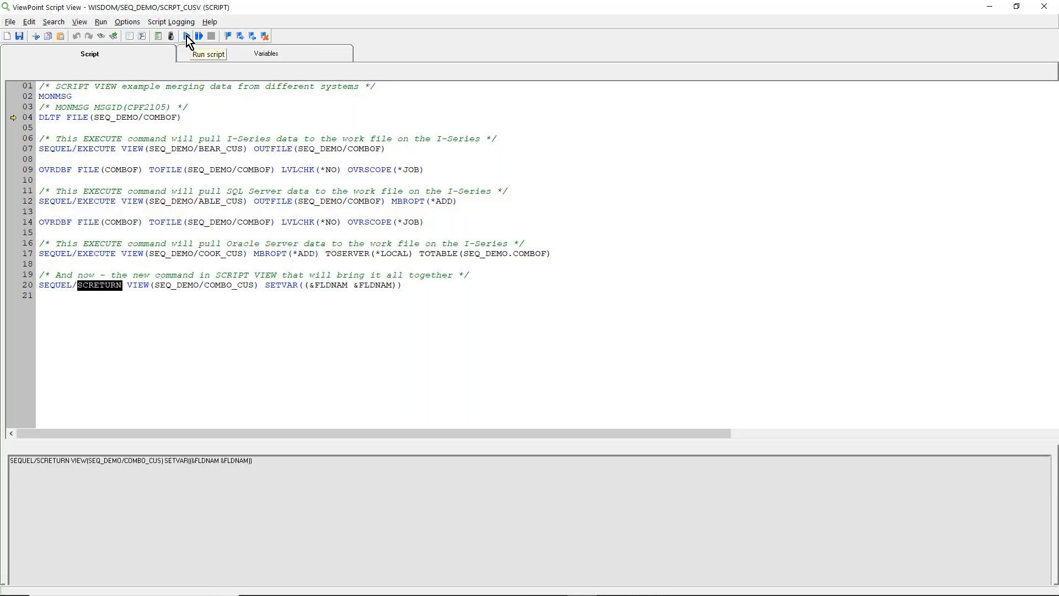
Run the SCRPT_CUSV merge script with CNAME as the sort order, producing the Consolidated Customer List
{"action": "left_click", "coordinate": [186, 35]}
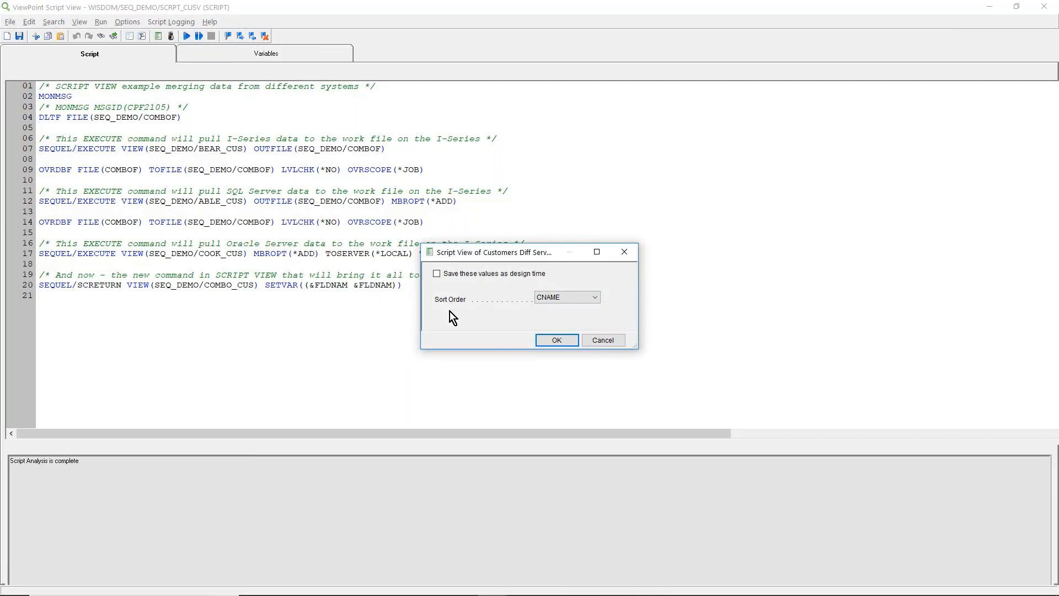
{"action": "left_click", "coordinate": [593, 297]}
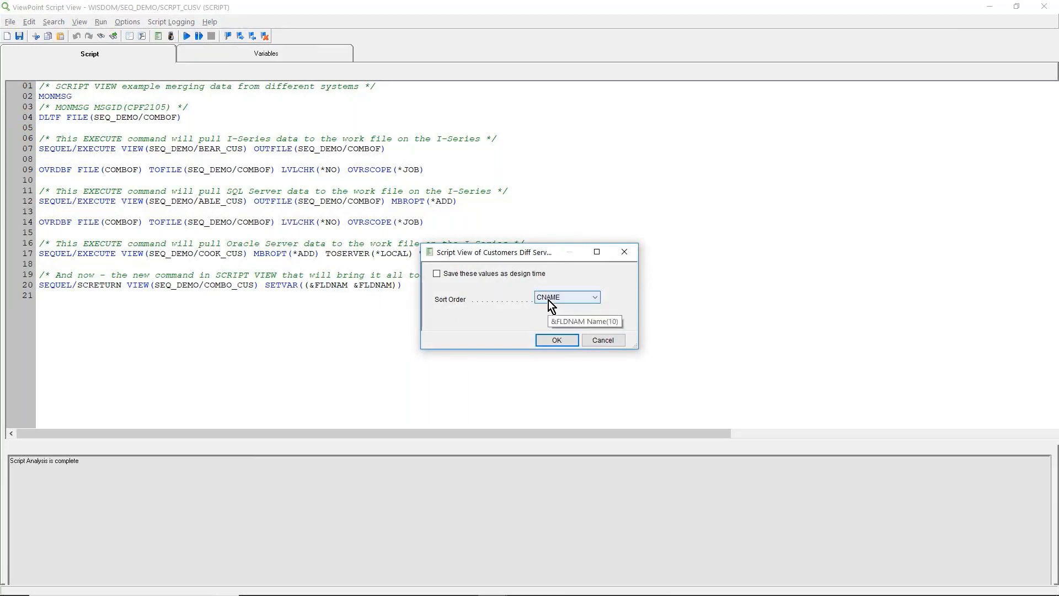
{"action": "left_click", "coordinate": [565, 297]}
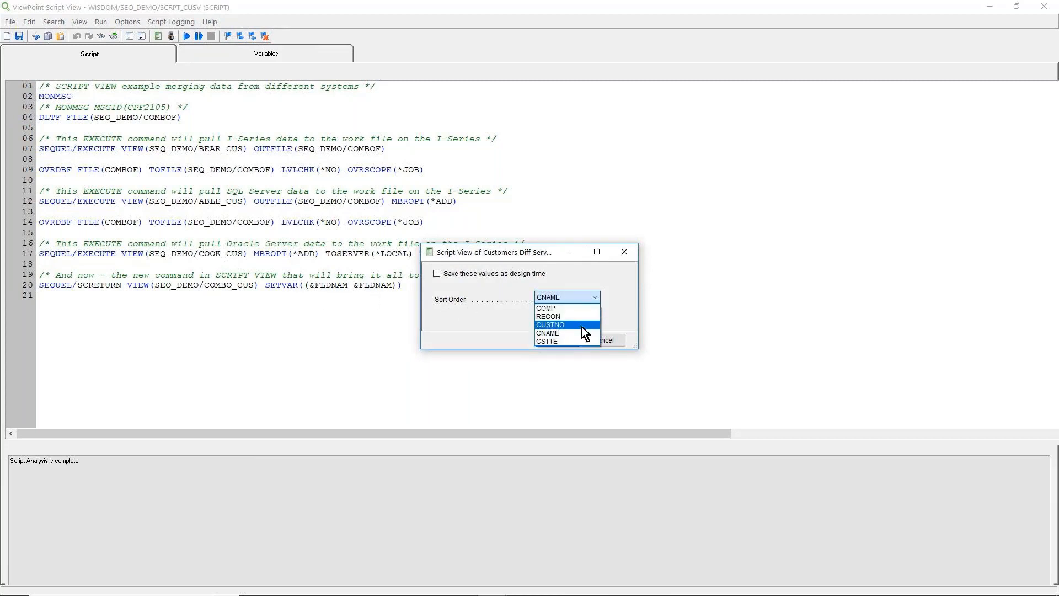
{"action": "left_click", "coordinate": [547, 332]}
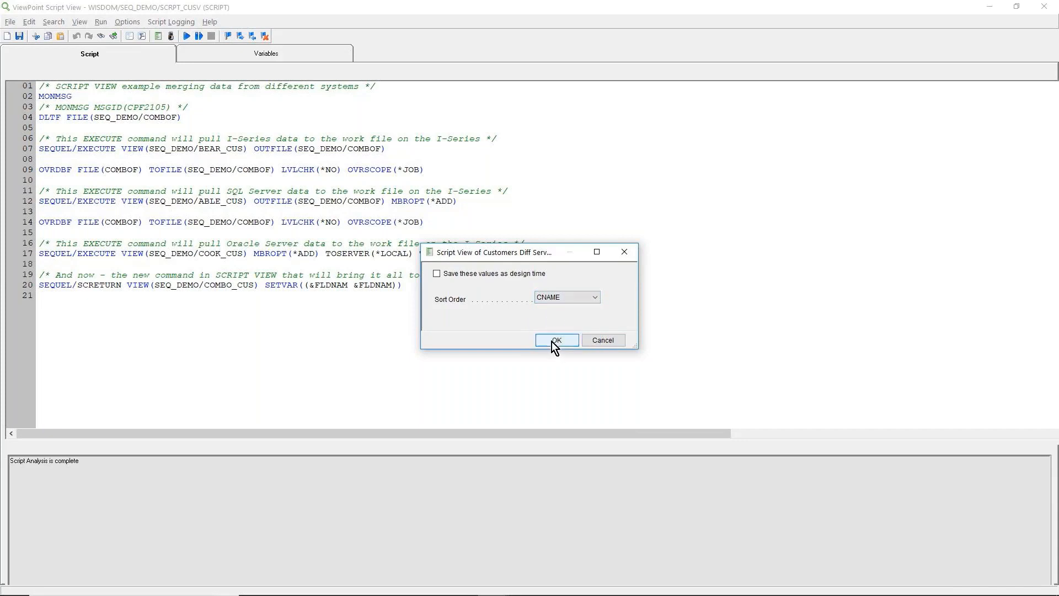
{"action": "left_click", "coordinate": [555, 340]}
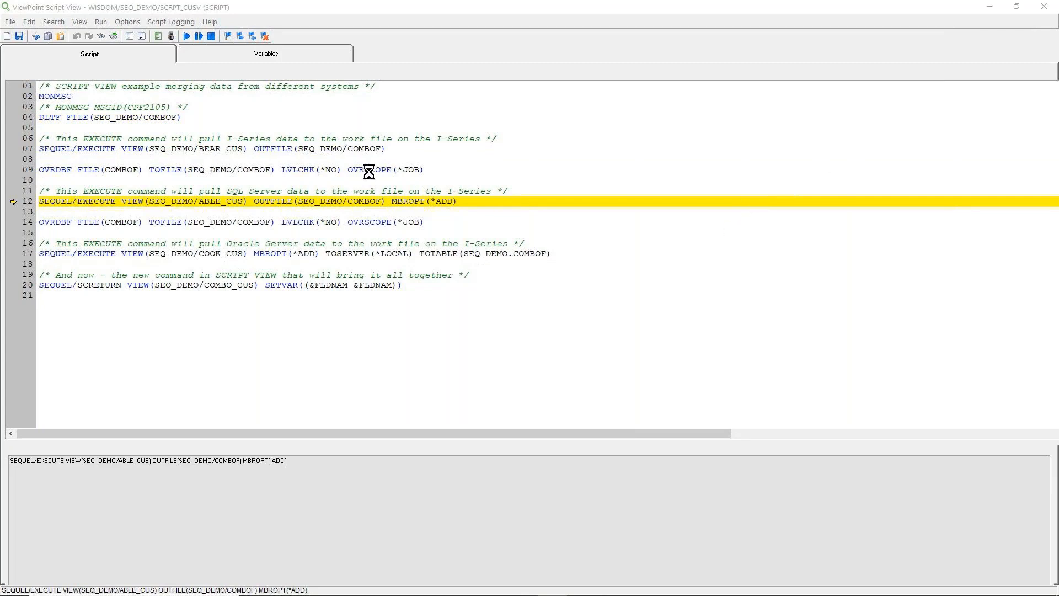
{"action": "mouse_move", "coordinate": [325, 206]}
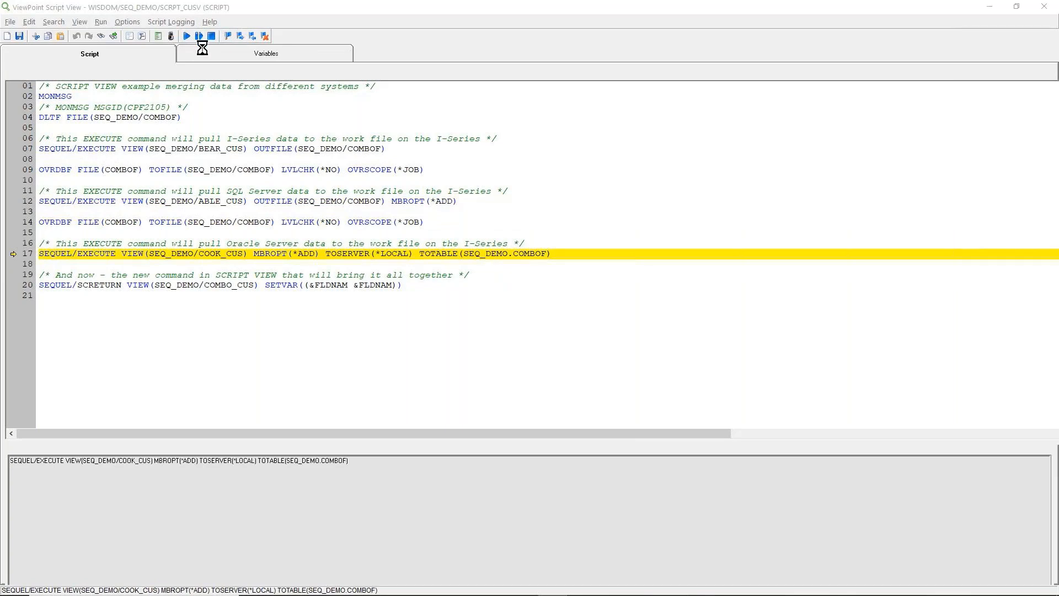
{"action": "left_click", "coordinate": [199, 35]}
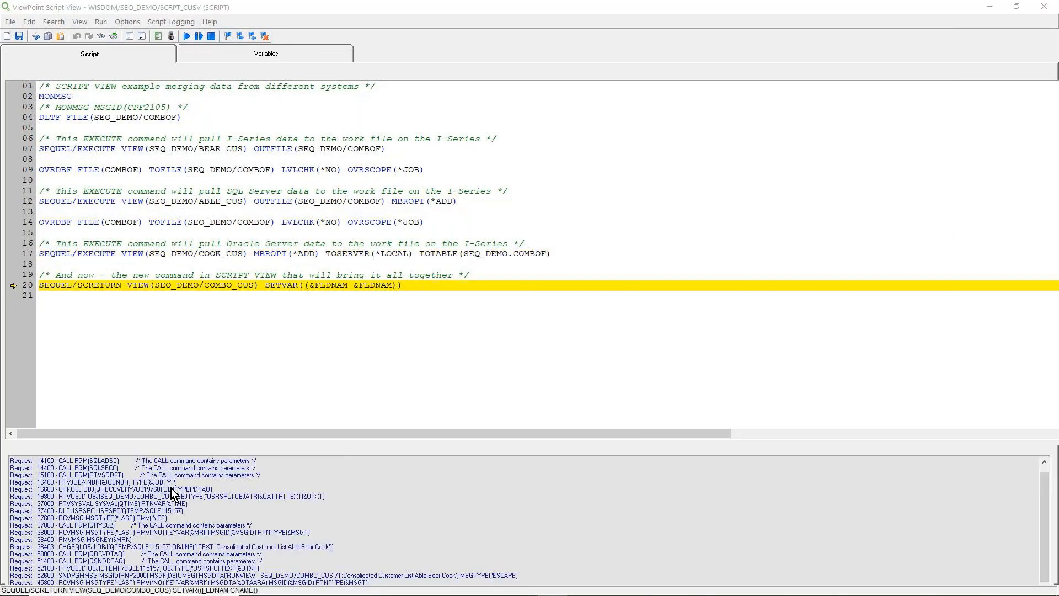
{"action": "left_click", "coordinate": [187, 35]}
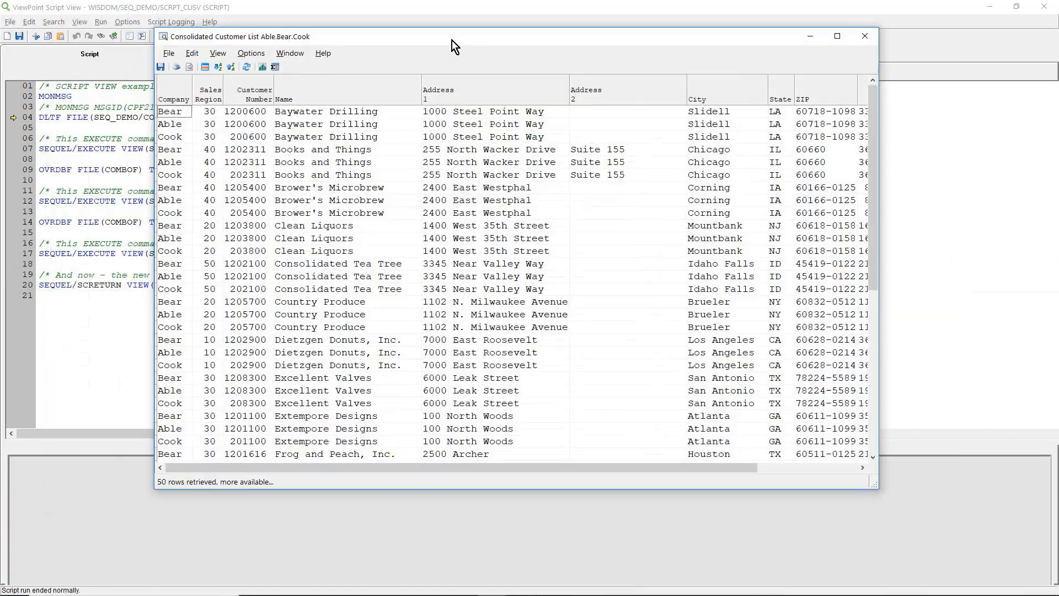
Browse the Able, Bear and Cook rows in the consolidated results, then close the results window
{"action": "left_click", "coordinate": [174, 136]}
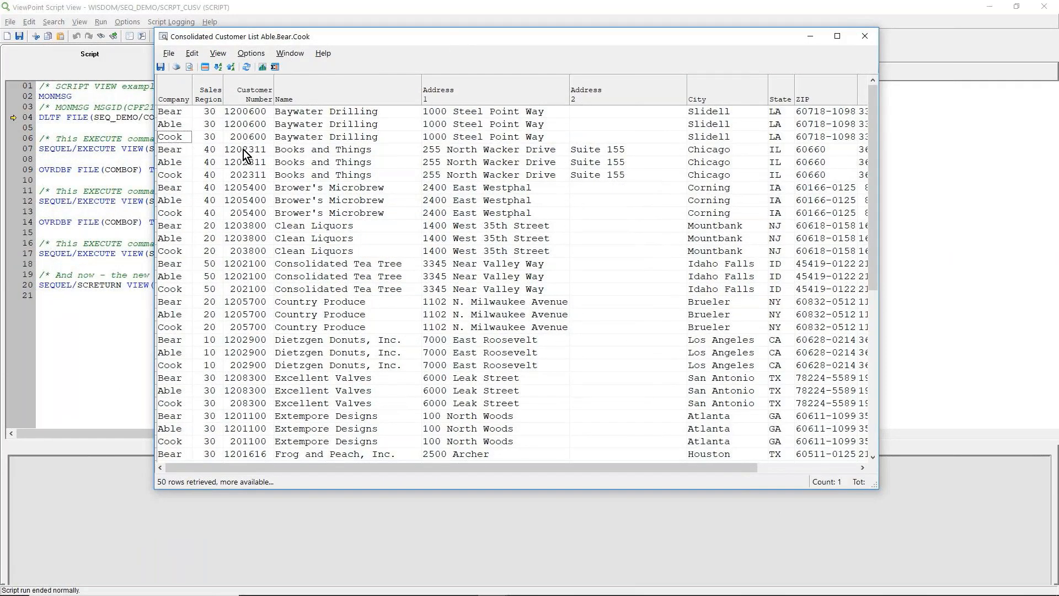
{"action": "left_click", "coordinate": [326, 124]}
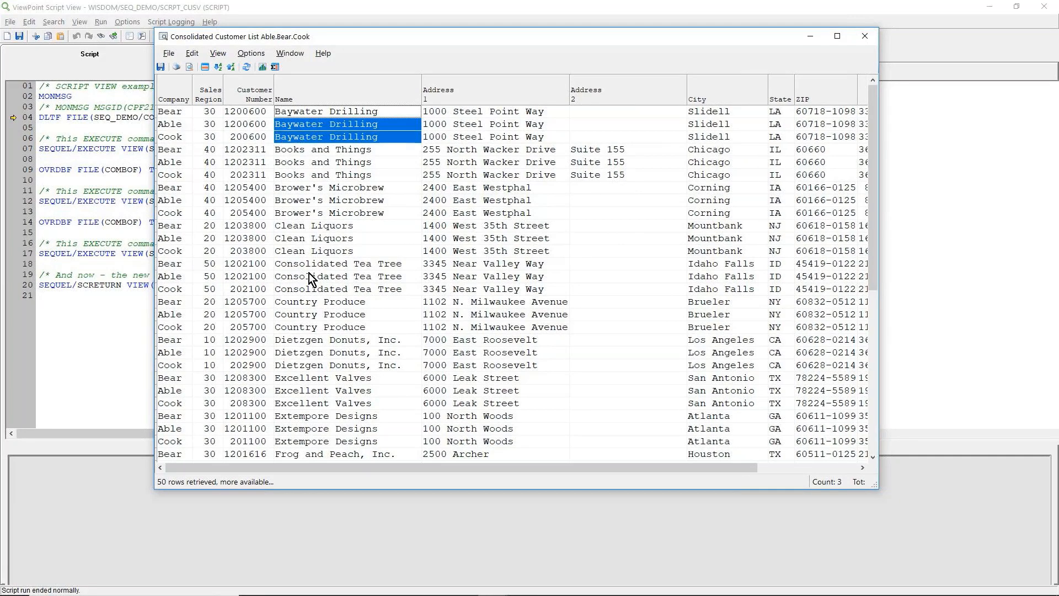
{"action": "scroll", "scroll_direction": "down", "scroll_amount": 3}
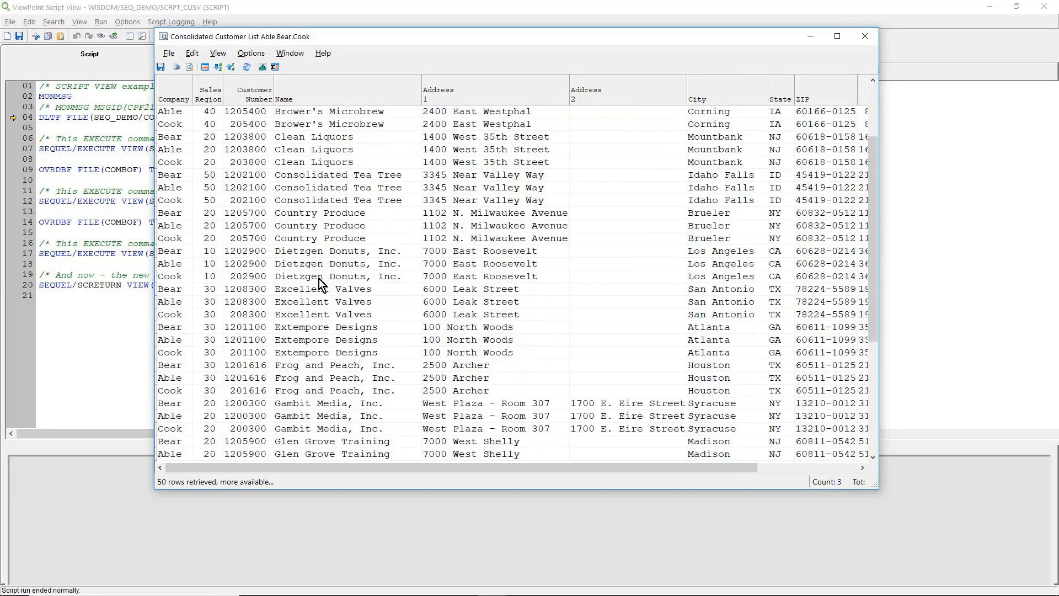
{"action": "scroll", "scroll_direction": "up", "scroll_amount": 3}
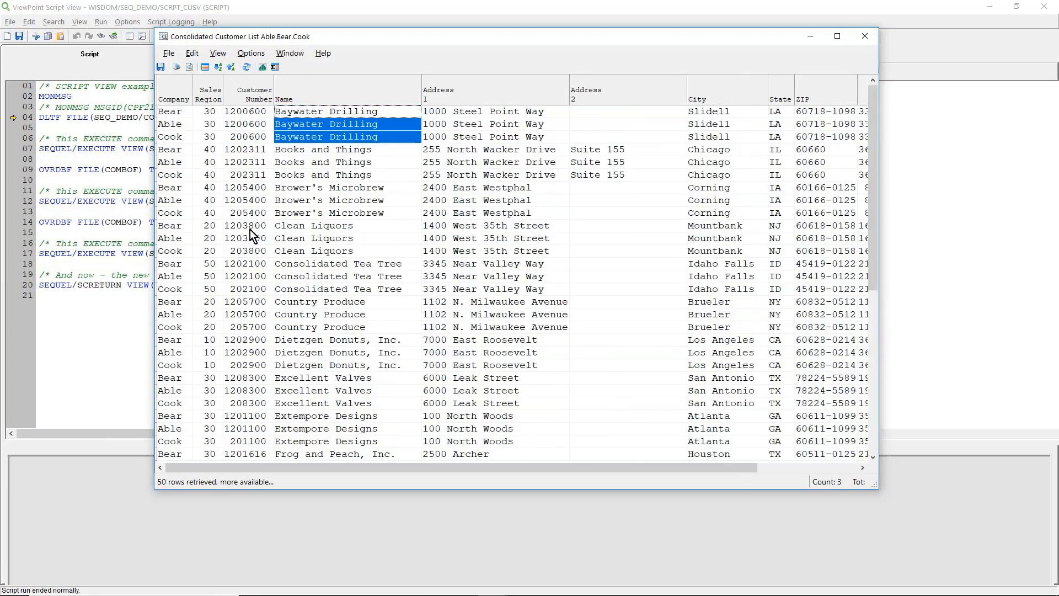
{"action": "left_click", "coordinate": [171, 124]}
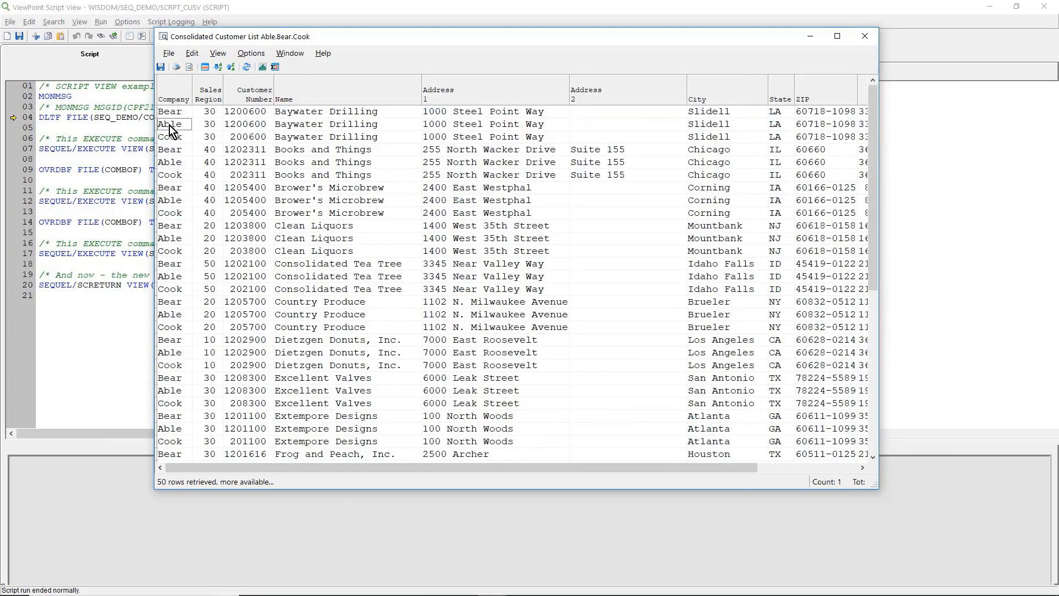
{"action": "left_click", "coordinate": [172, 137]}
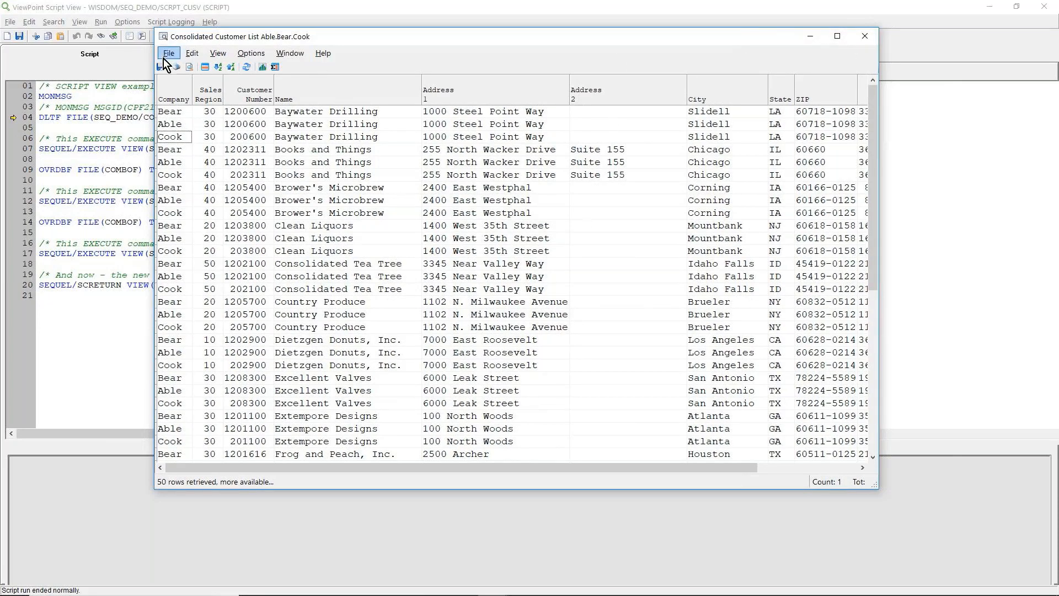
{"action": "mouse_move", "coordinate": [161, 66]}
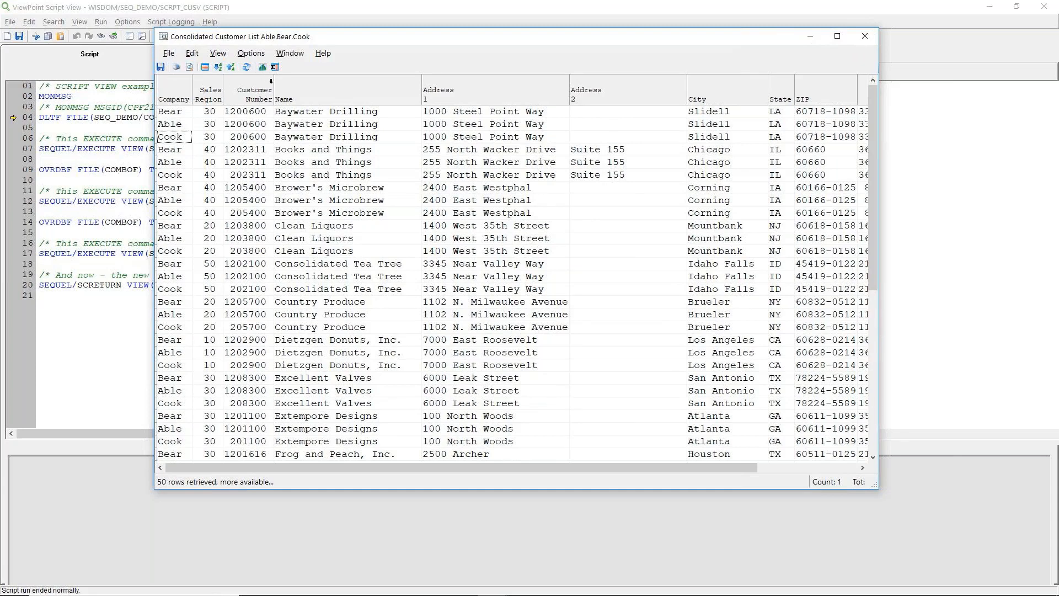
{"action": "mouse_move", "coordinate": [866, 36]}
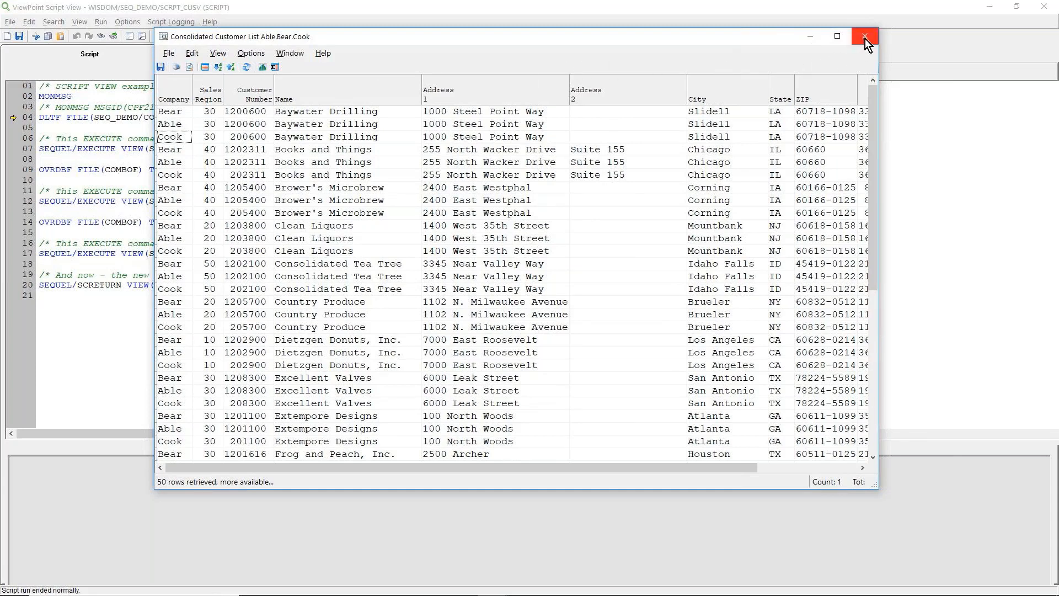
{"action": "left_click", "coordinate": [865, 37]}
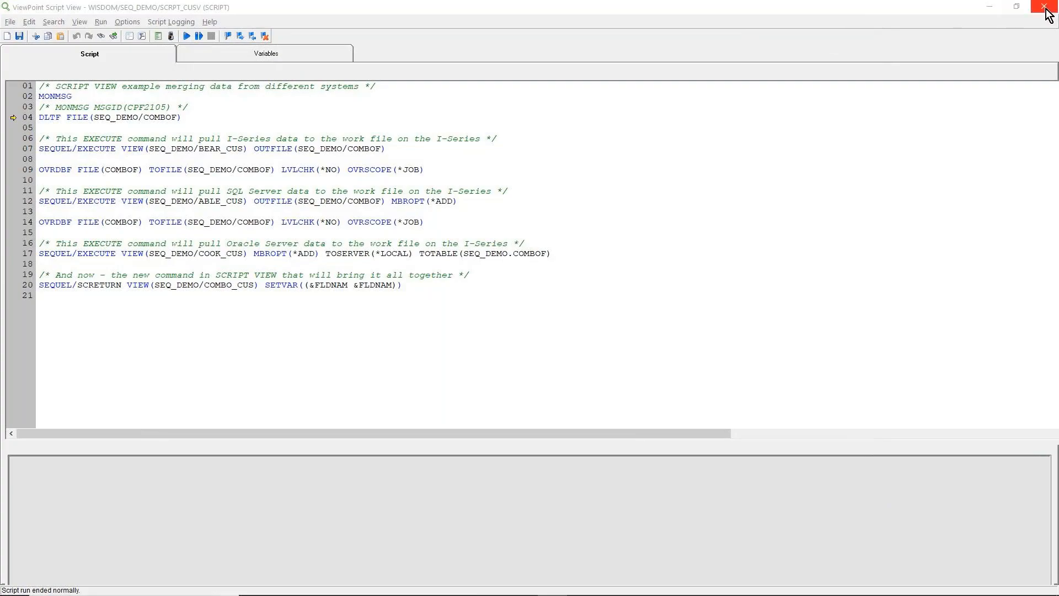
Close the script editor, list all object types filtered by name SA, and choose the SALES view
{"action": "left_click", "coordinate": [1046, 6]}
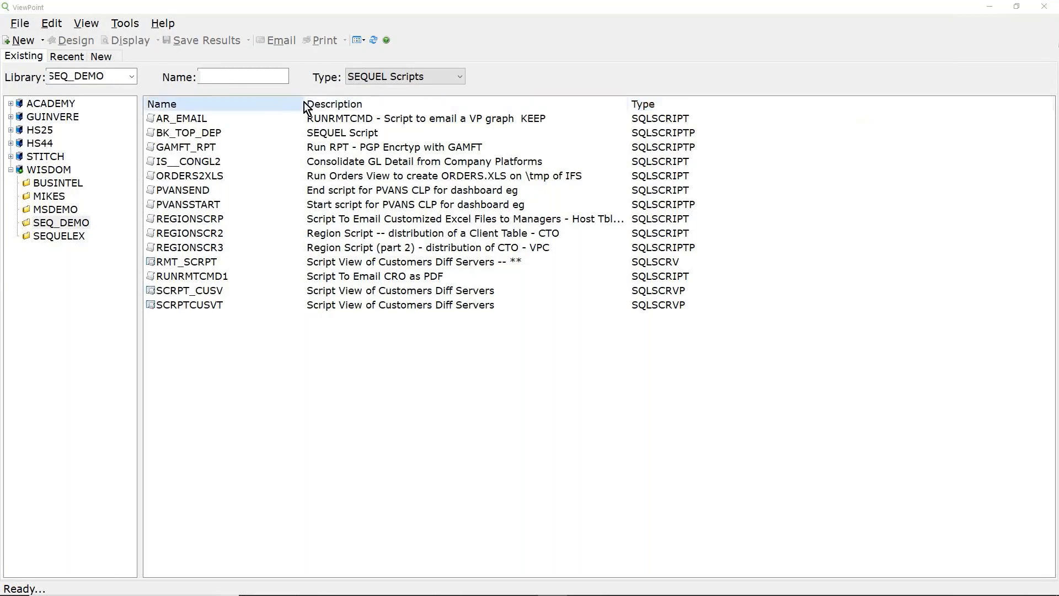
{"action": "left_click", "coordinate": [459, 76]}
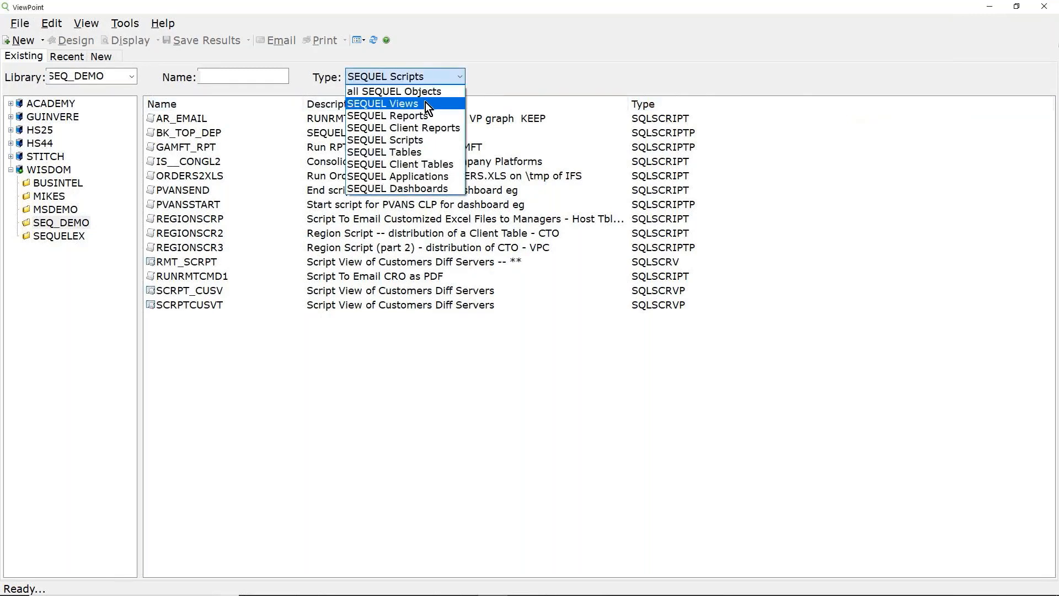
{"action": "mouse_move", "coordinate": [404, 91]}
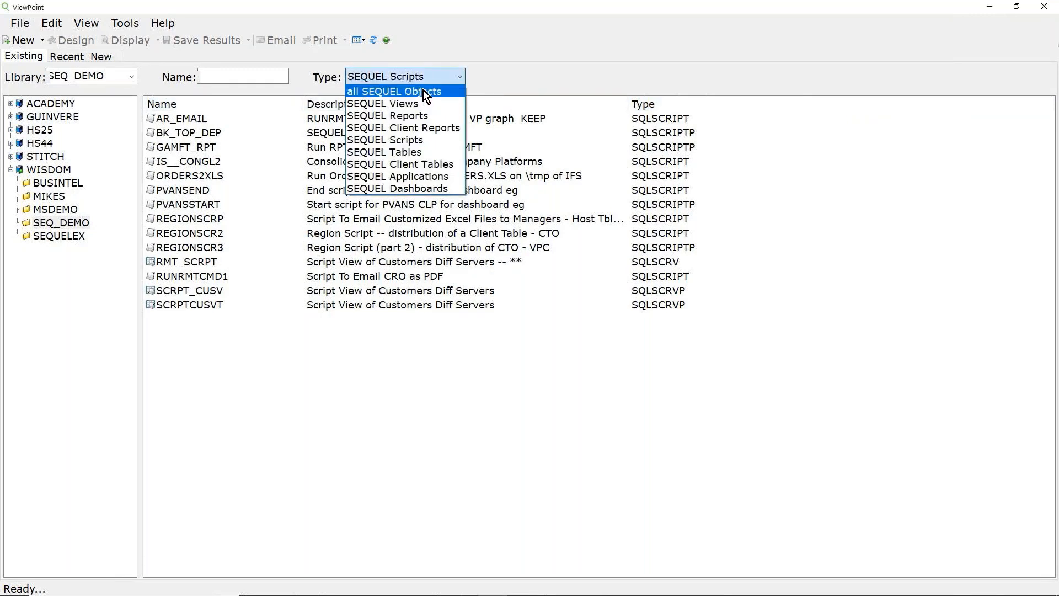
{"action": "left_click", "coordinate": [394, 91]}
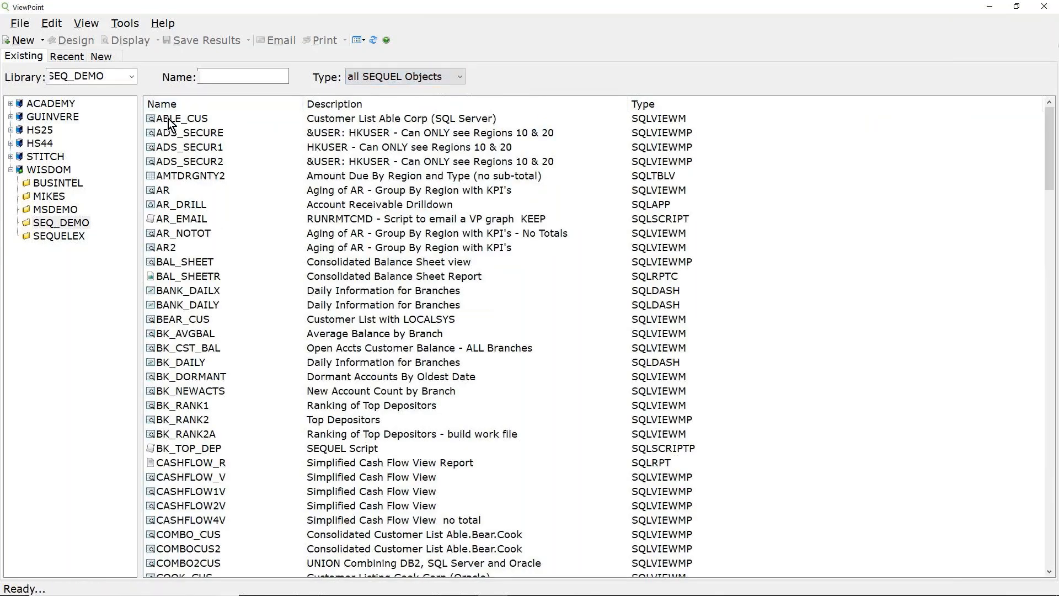
{"action": "mouse_move", "coordinate": [174, 179]}
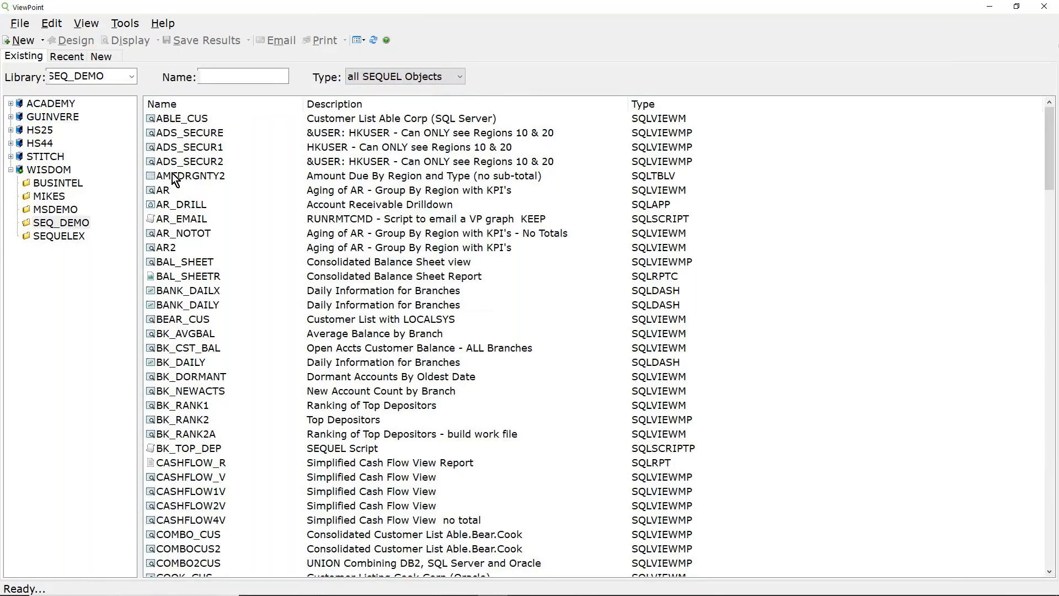
{"action": "mouse_move", "coordinate": [189, 266]}
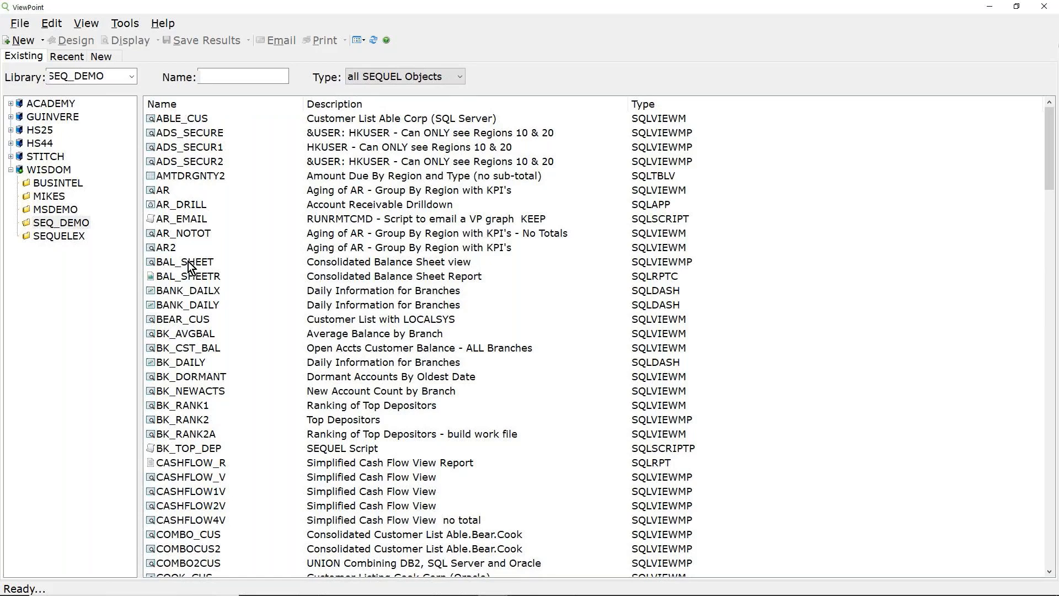
{"action": "left_click", "coordinate": [242, 76]}
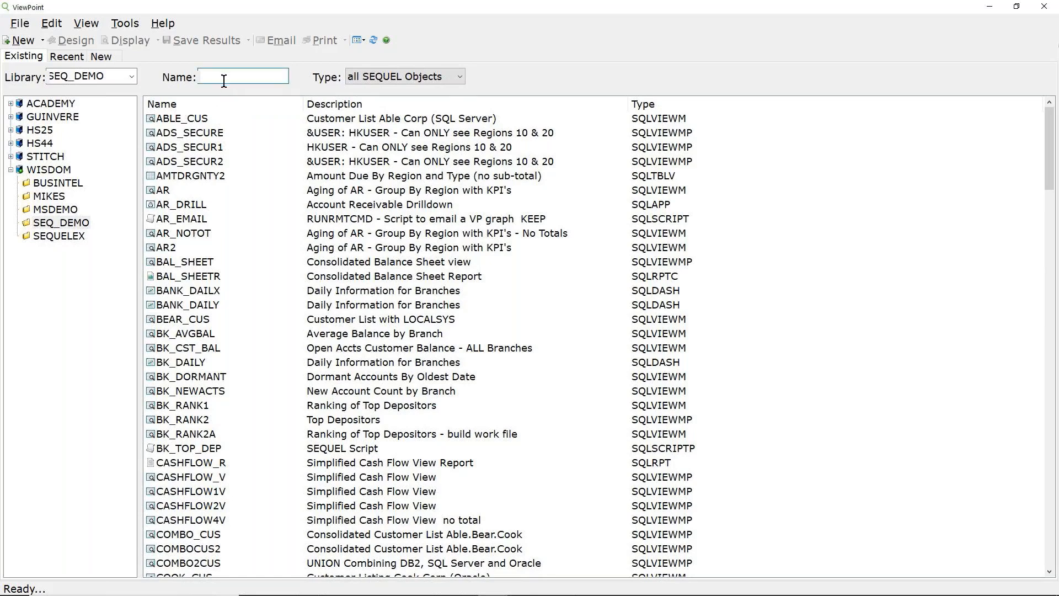
{"action": "type", "text": "SA"}
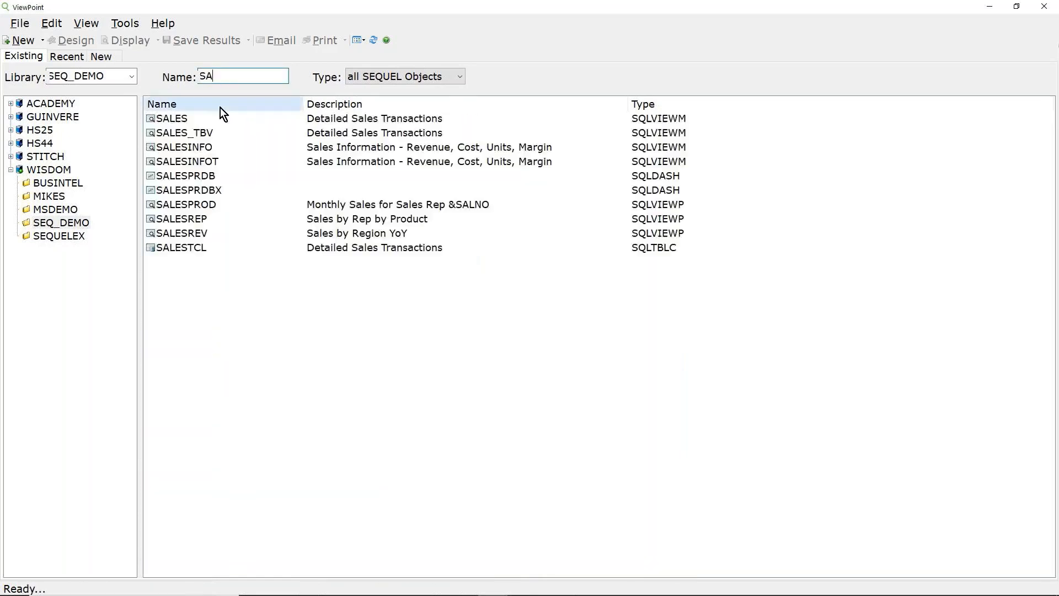
{"action": "mouse_move", "coordinate": [558, 150]}
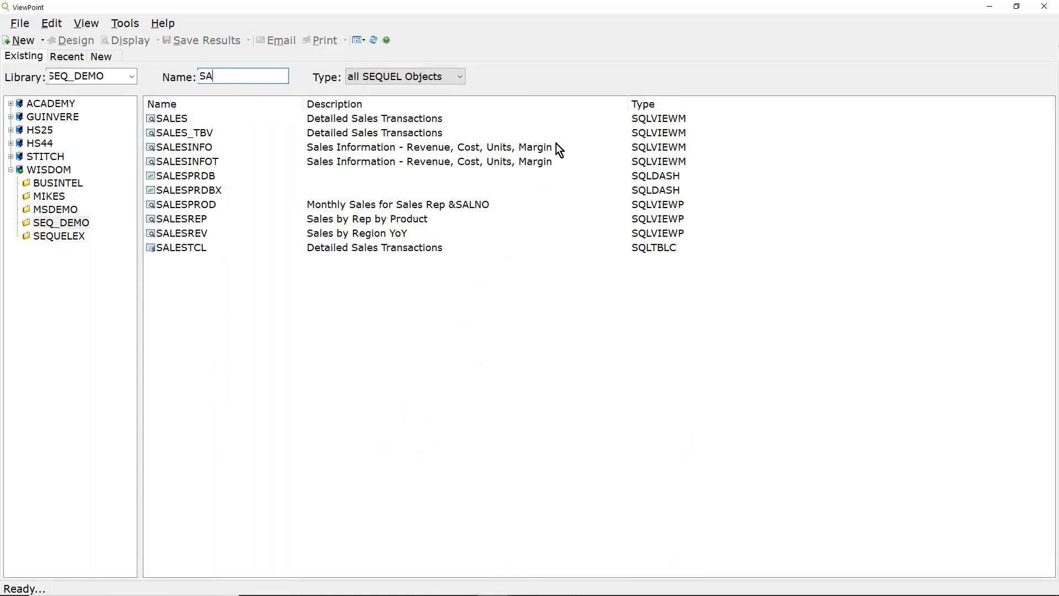
{"action": "mouse_move", "coordinate": [188, 230]}
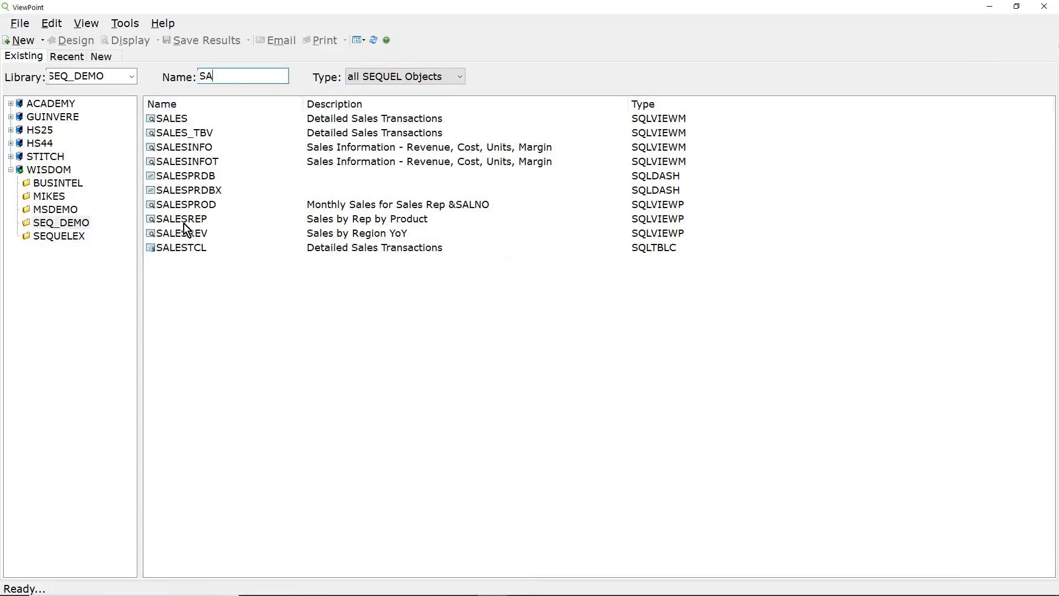
{"action": "mouse_move", "coordinate": [182, 147]}
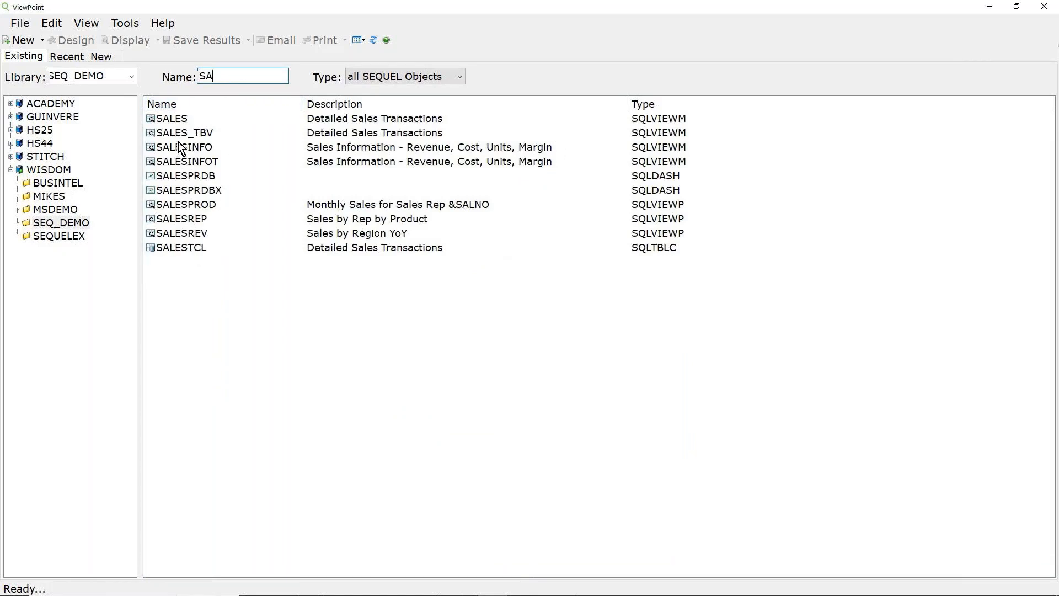
{"action": "left_click", "coordinate": [174, 118]}
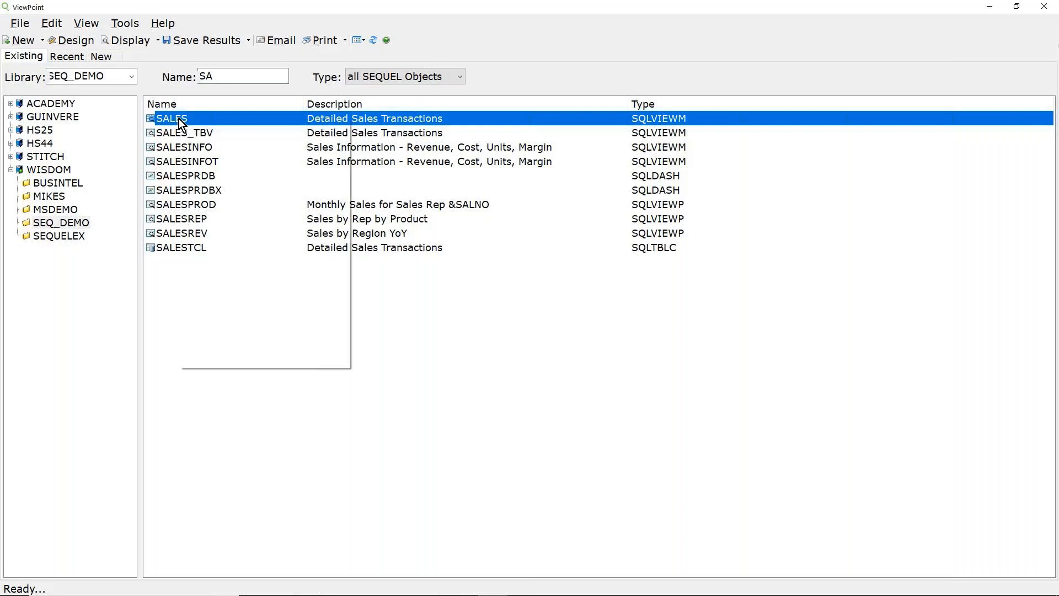
Start an email of the SALES results to mikes with the message 'Today's report'
{"action": "right_click", "coordinate": [170, 118]}
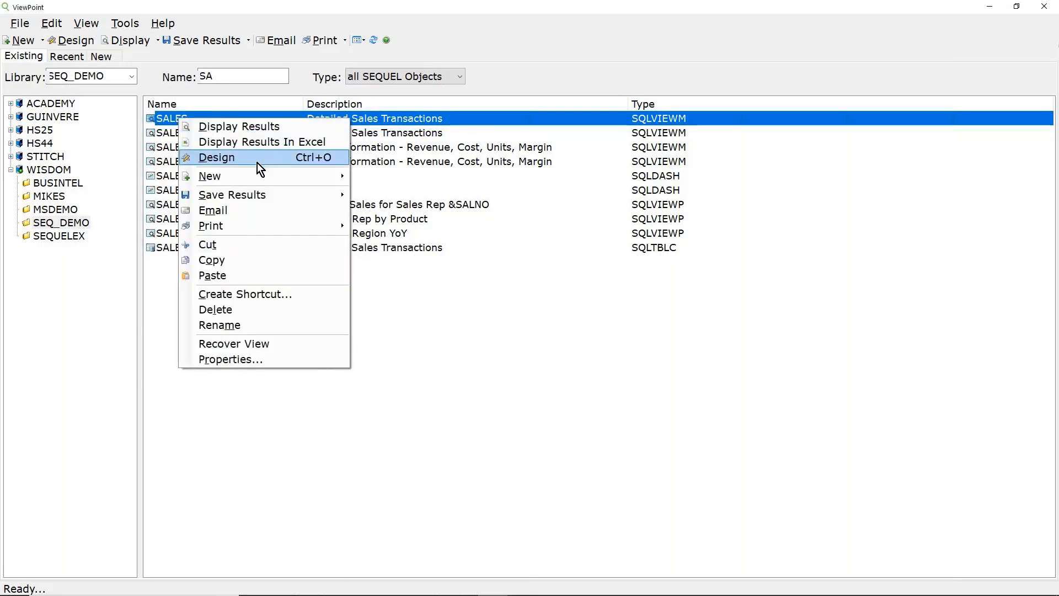
{"action": "mouse_move", "coordinate": [232, 194]}
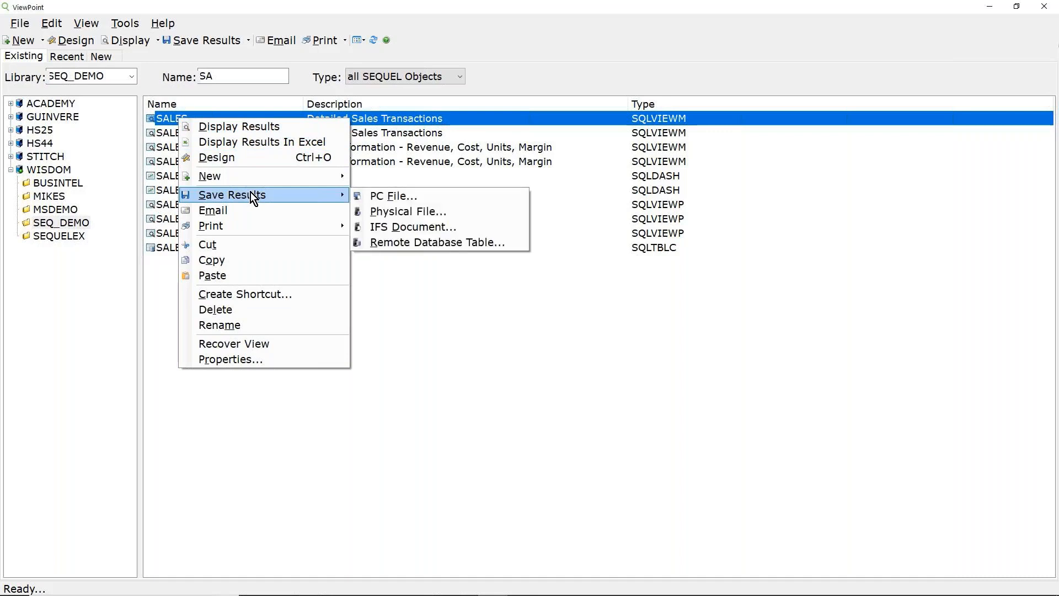
{"action": "mouse_move", "coordinate": [256, 216]}
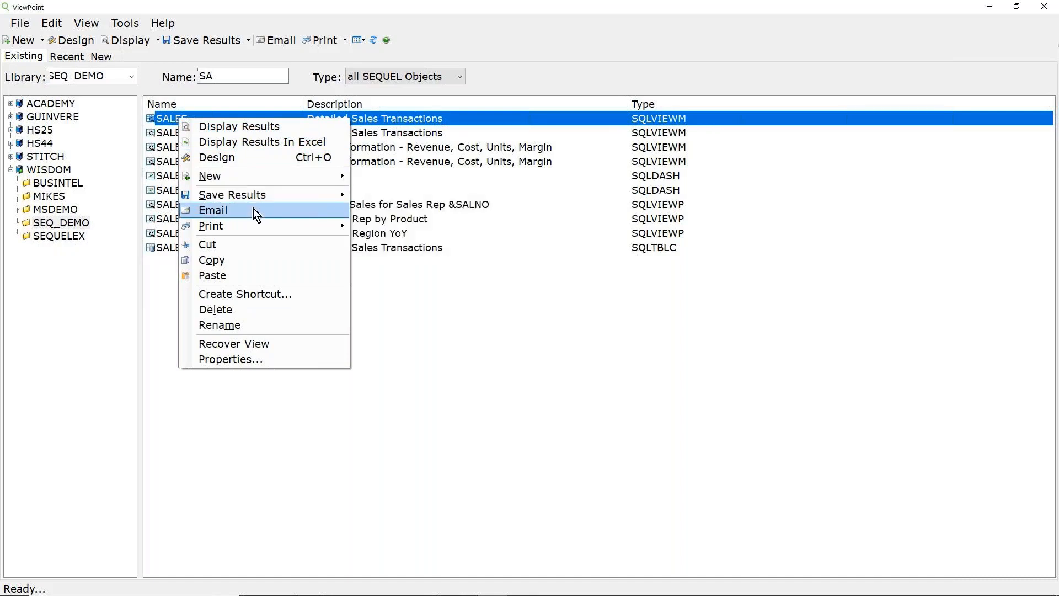
{"action": "mouse_move", "coordinate": [232, 216]}
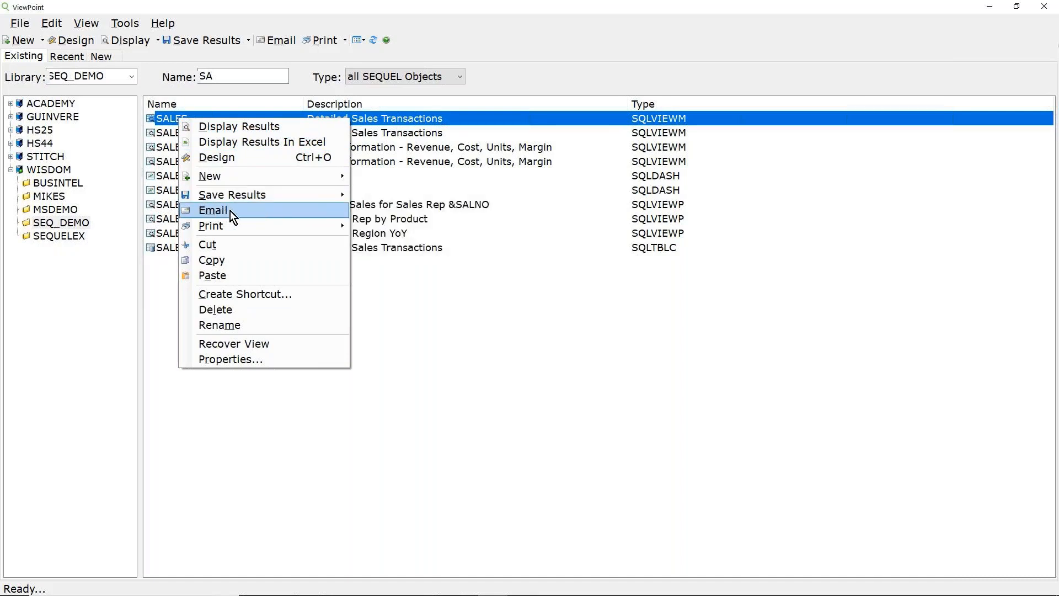
{"action": "left_click", "coordinate": [213, 210]}
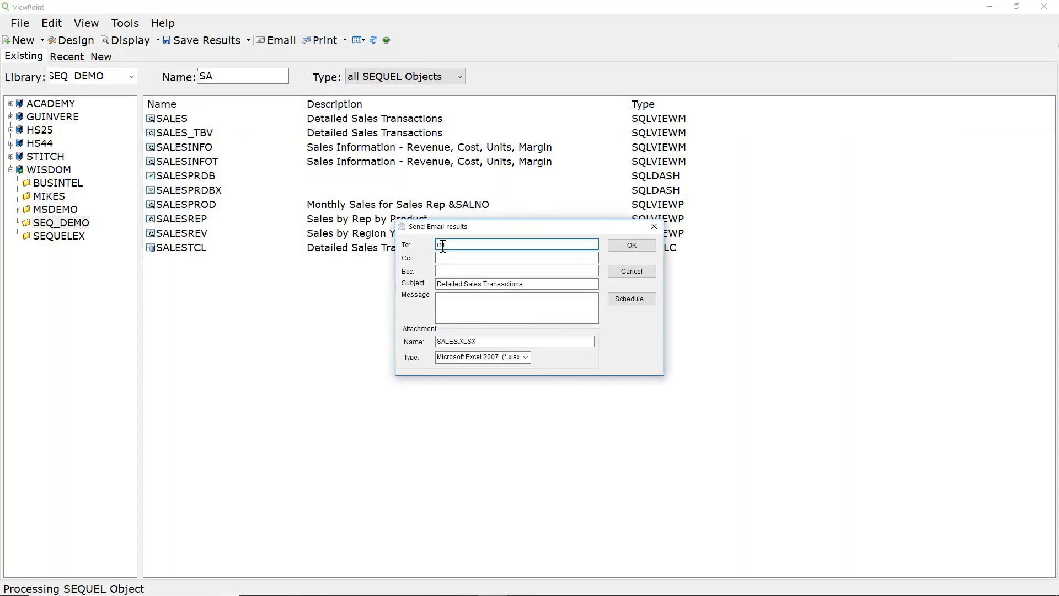
{"action": "type", "text": "ikes"}
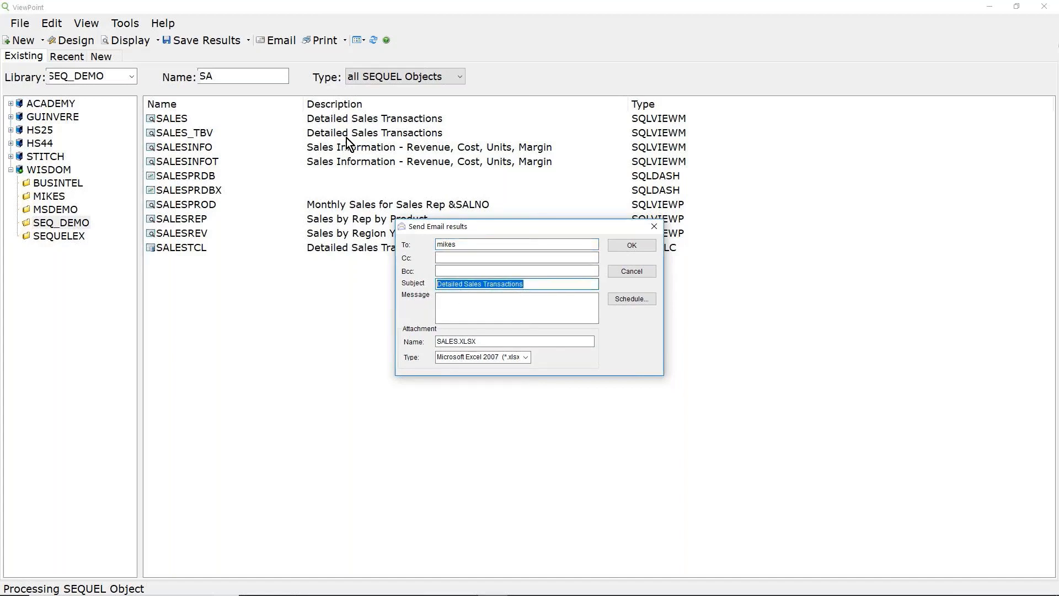
{"action": "left_click", "coordinate": [516, 308]}
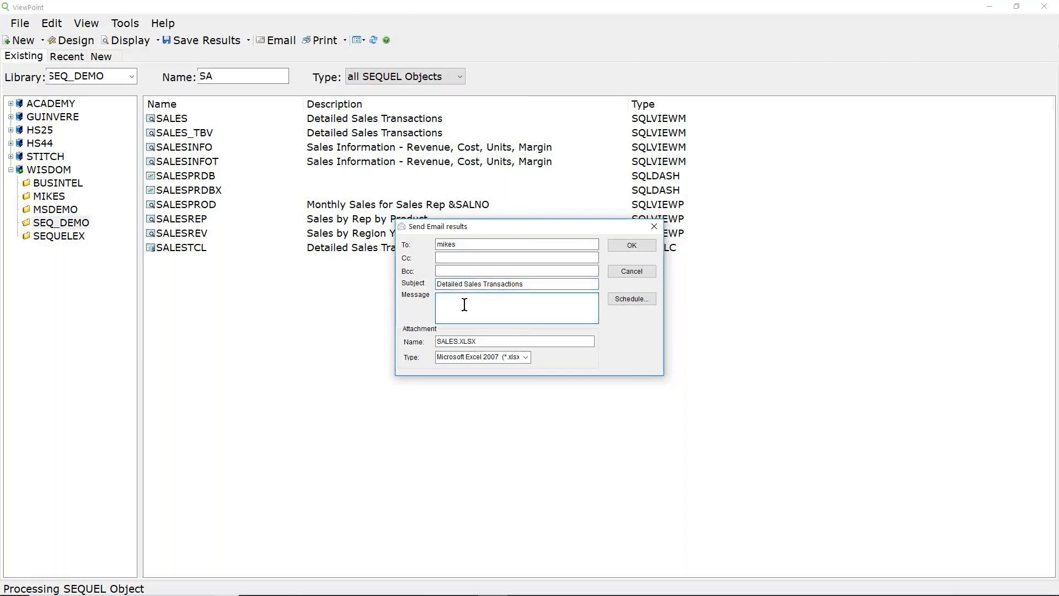
{"action": "type", "text": "Toda"}
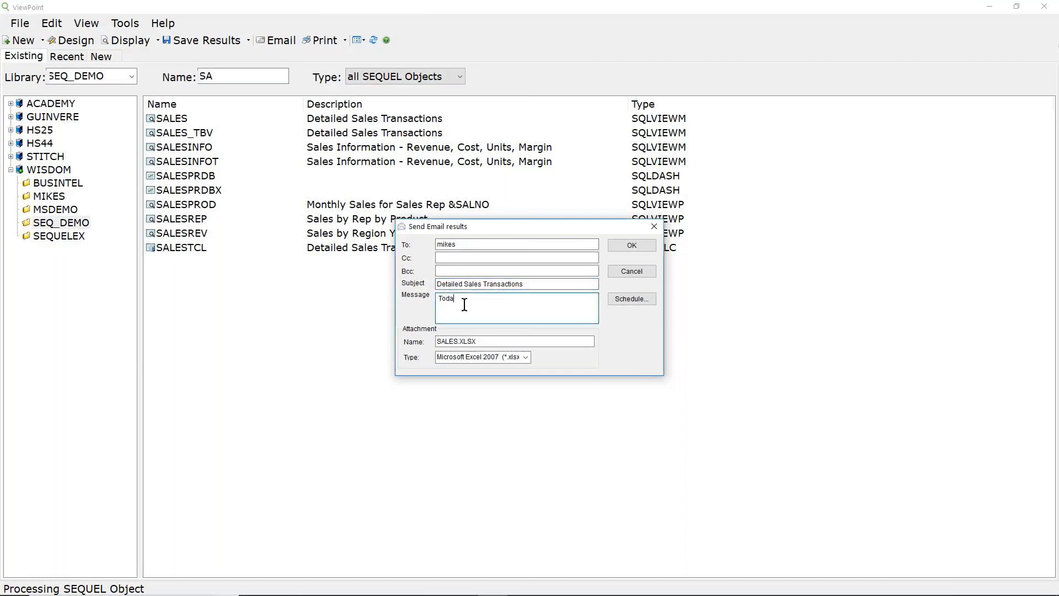
{"action": "type", "text": "y's"}
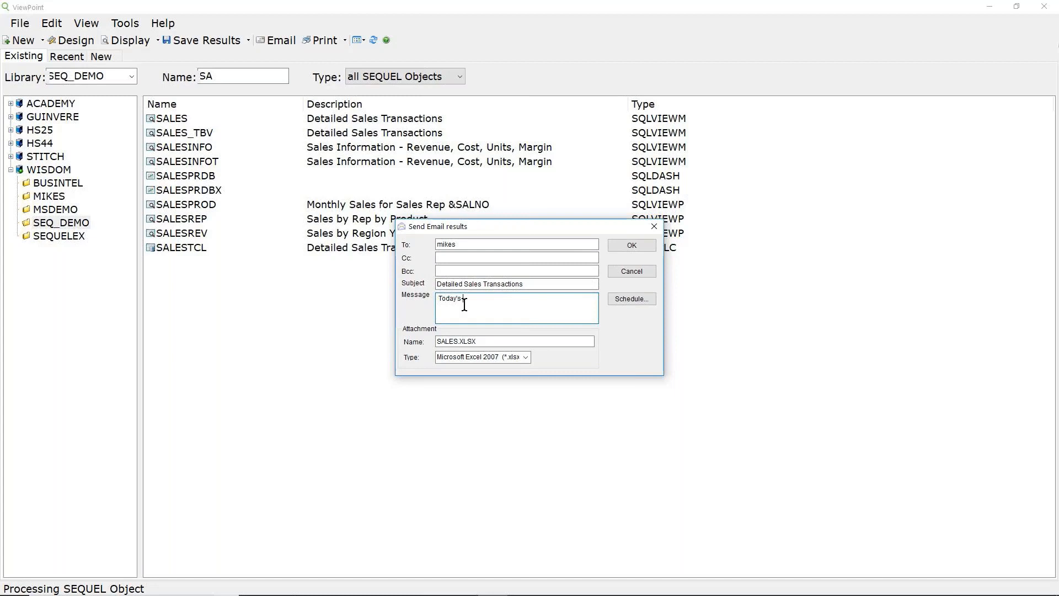
{"action": "type", "text": "report"}
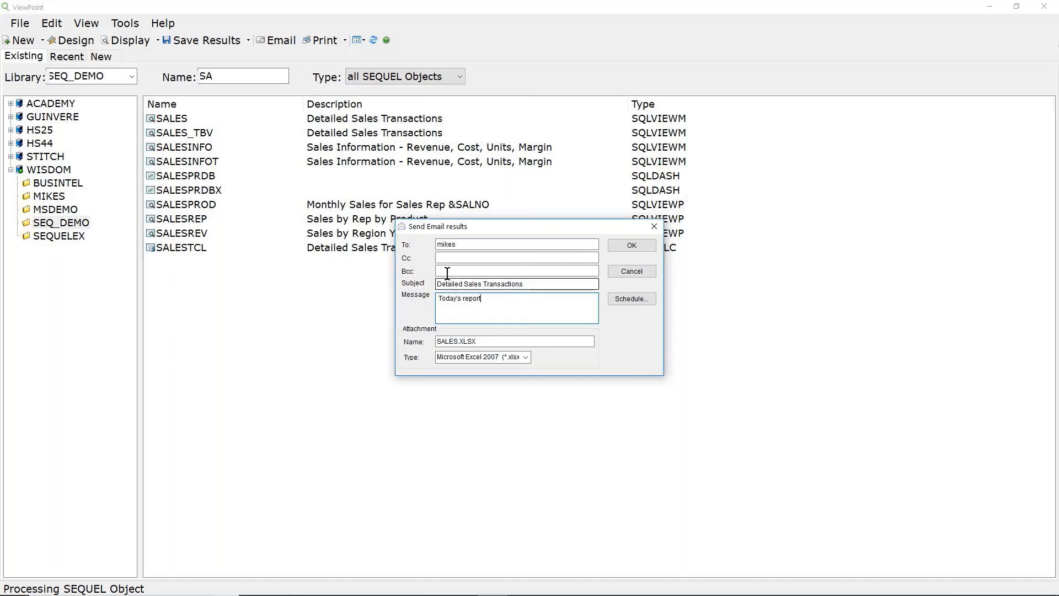
Attach the results as a Microsoft Excel 2007 SALES.xlsx file
{"action": "left_click", "coordinate": [513, 341]}
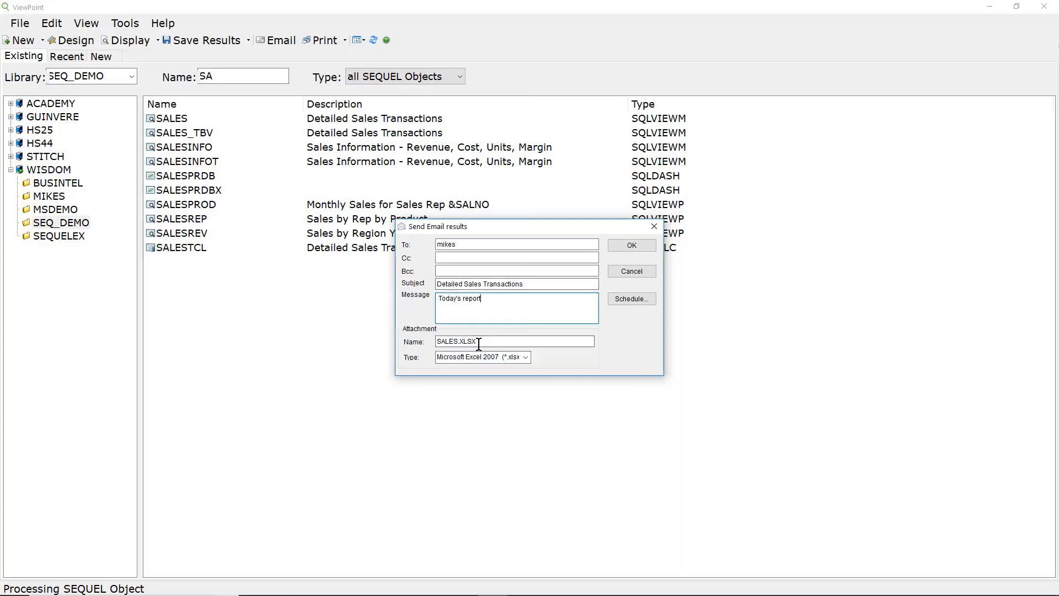
{"action": "left_click", "coordinate": [526, 356]}
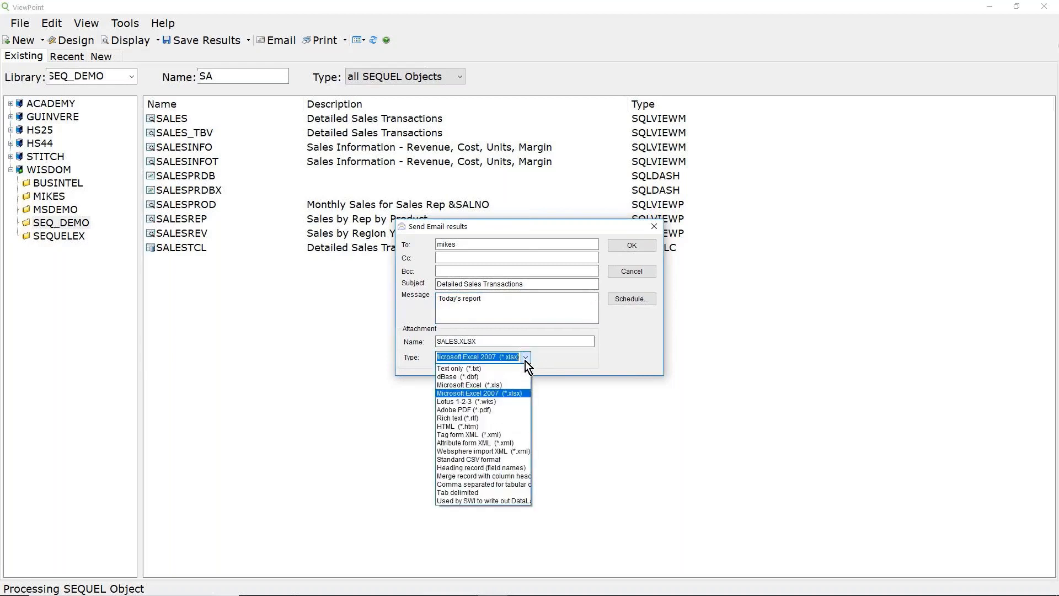
{"action": "mouse_move", "coordinate": [520, 399]}
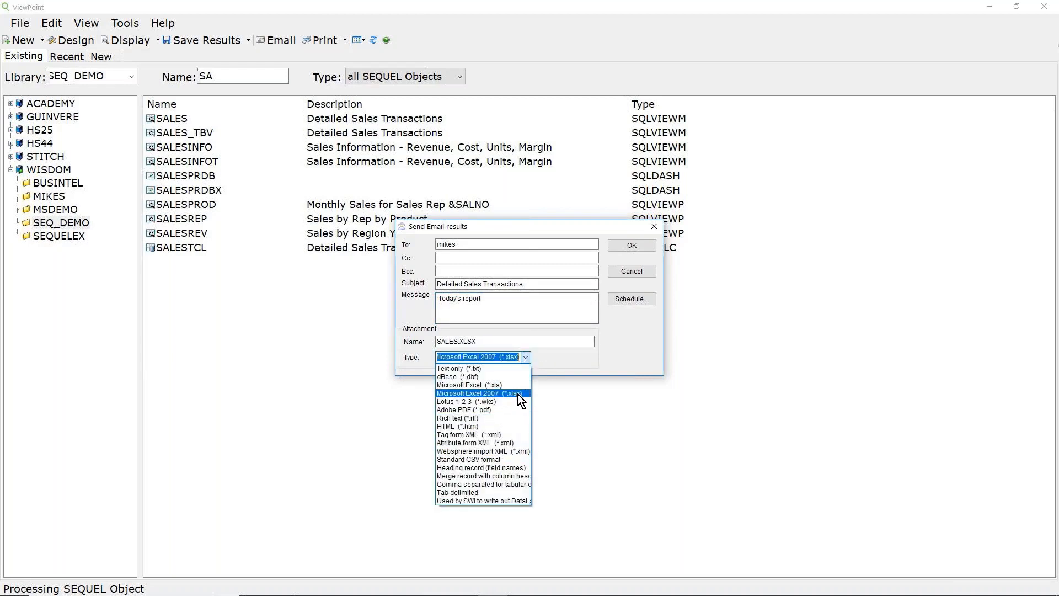
{"action": "left_click", "coordinate": [480, 393]}
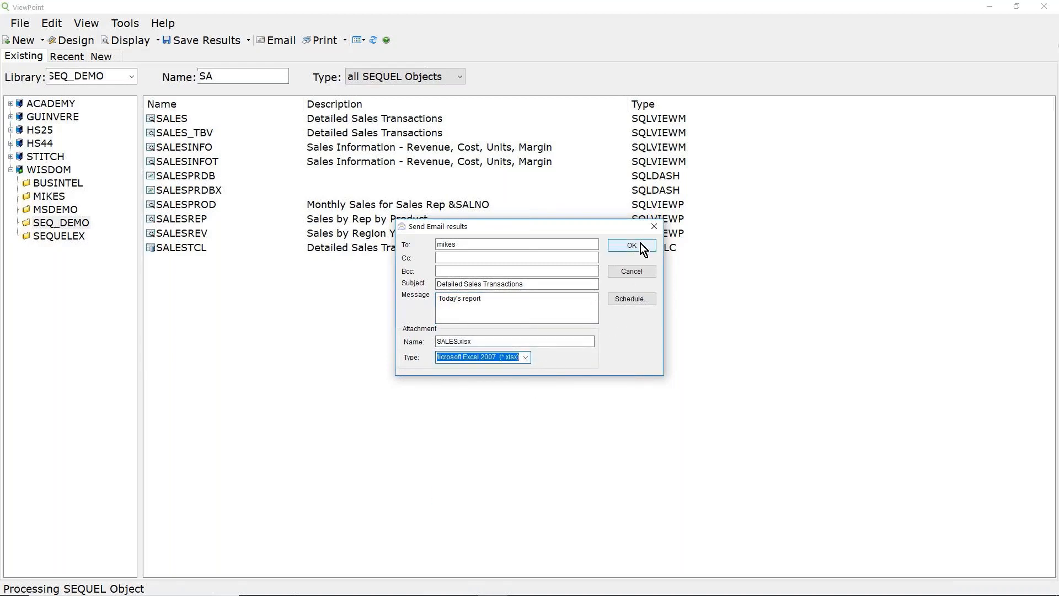
{"action": "mouse_move", "coordinate": [631, 299]}
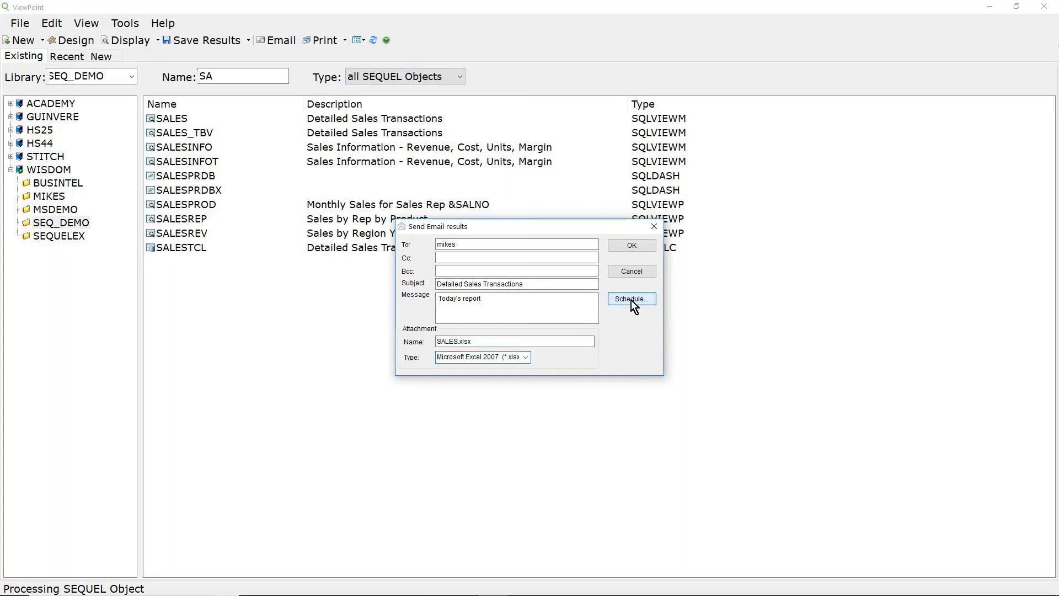
Schedule the email as a Robot/SCHEDULE job submitted on Mondays and close the email form
{"action": "left_click", "coordinate": [630, 299]}
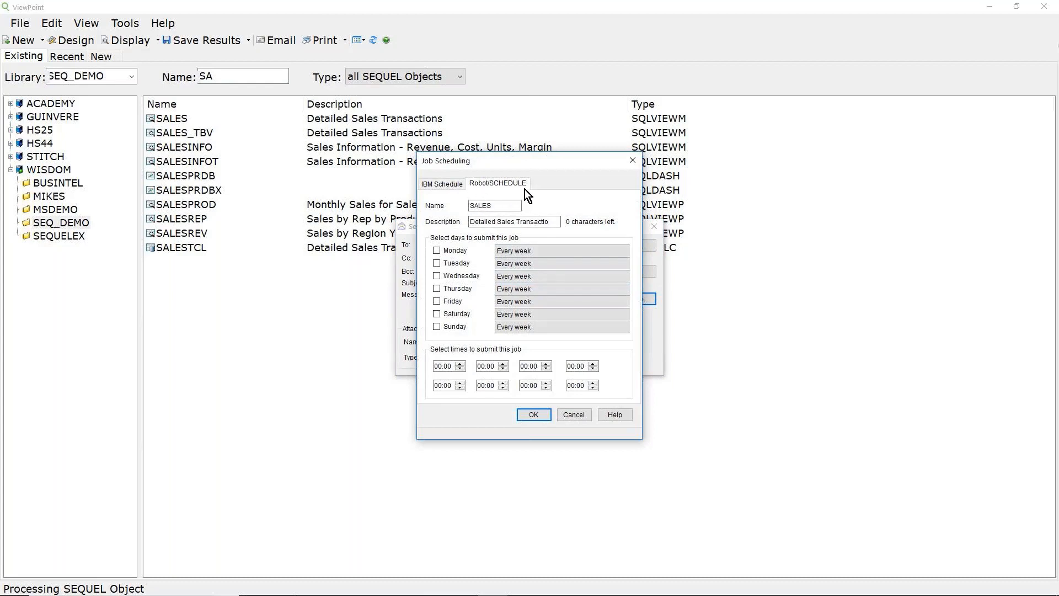
{"action": "mouse_move", "coordinate": [509, 199]}
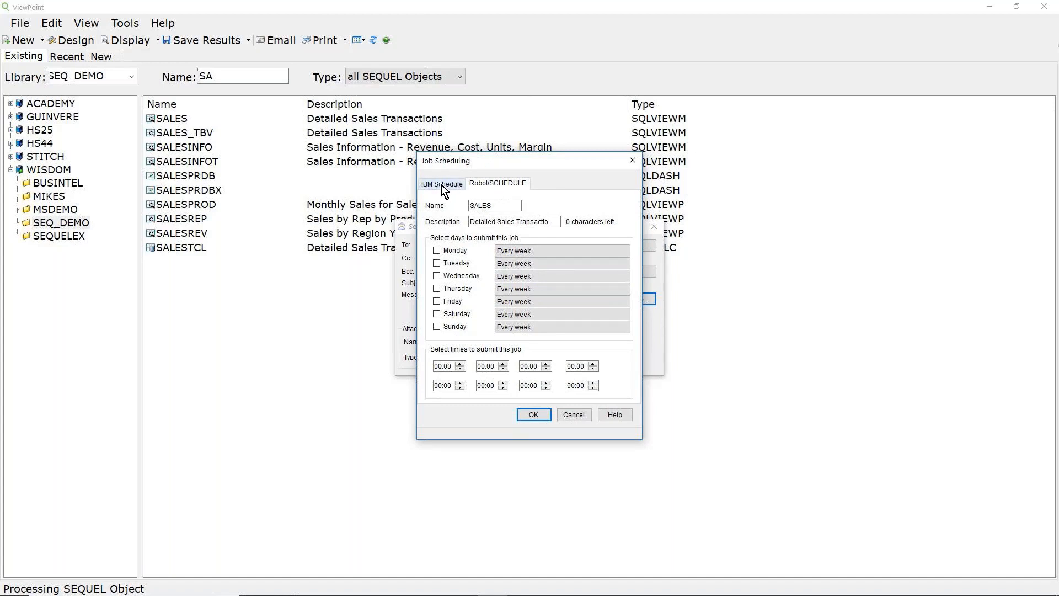
{"action": "mouse_move", "coordinate": [438, 257]}
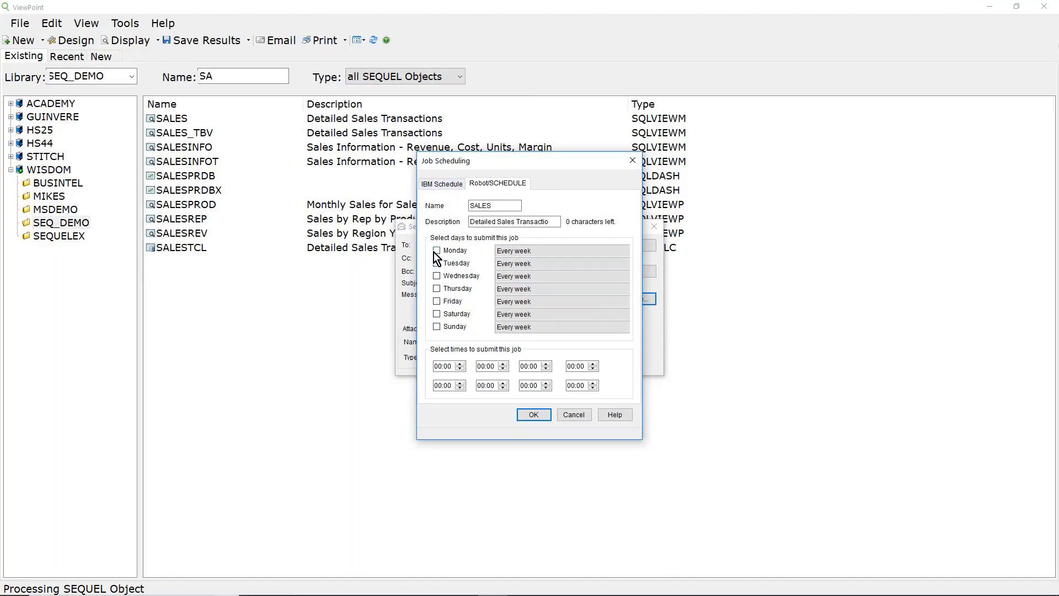
{"action": "left_click", "coordinate": [437, 251]}
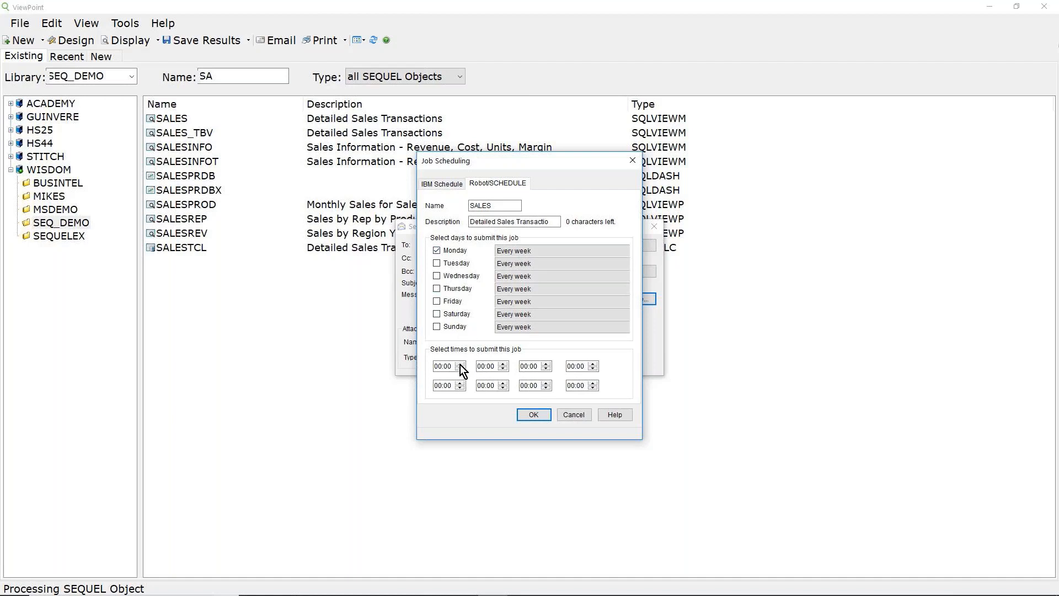
{"action": "left_click", "coordinate": [444, 365]}
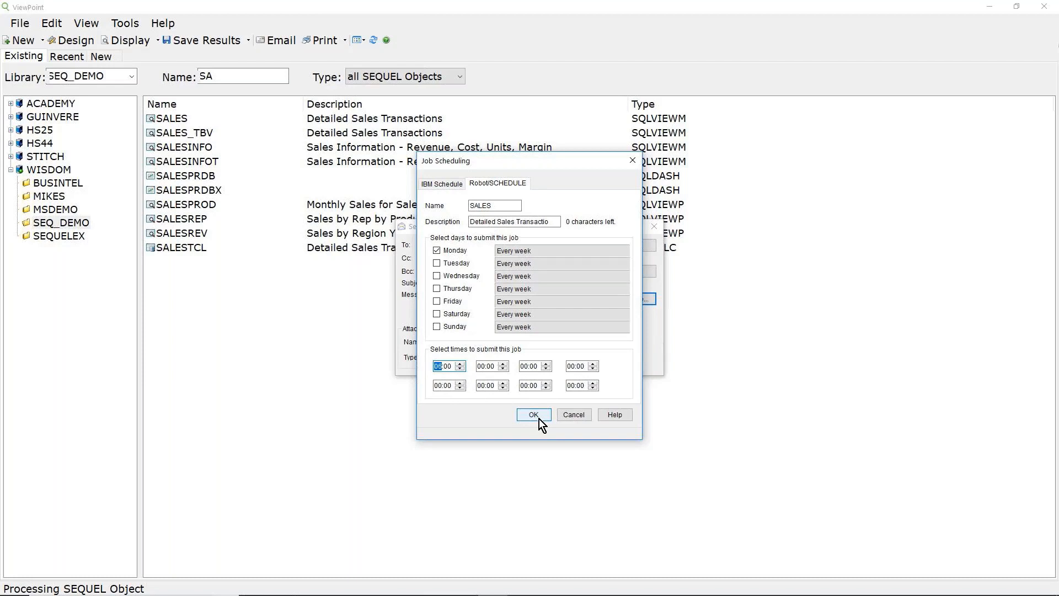
{"action": "mouse_move", "coordinate": [558, 415]}
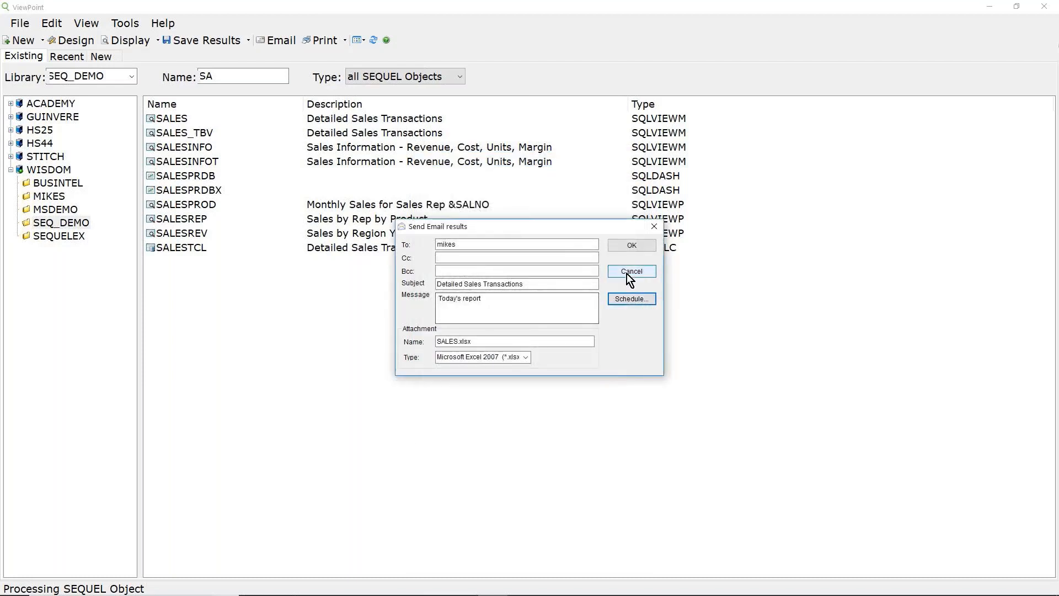
{"action": "mouse_move", "coordinate": [631, 245]}
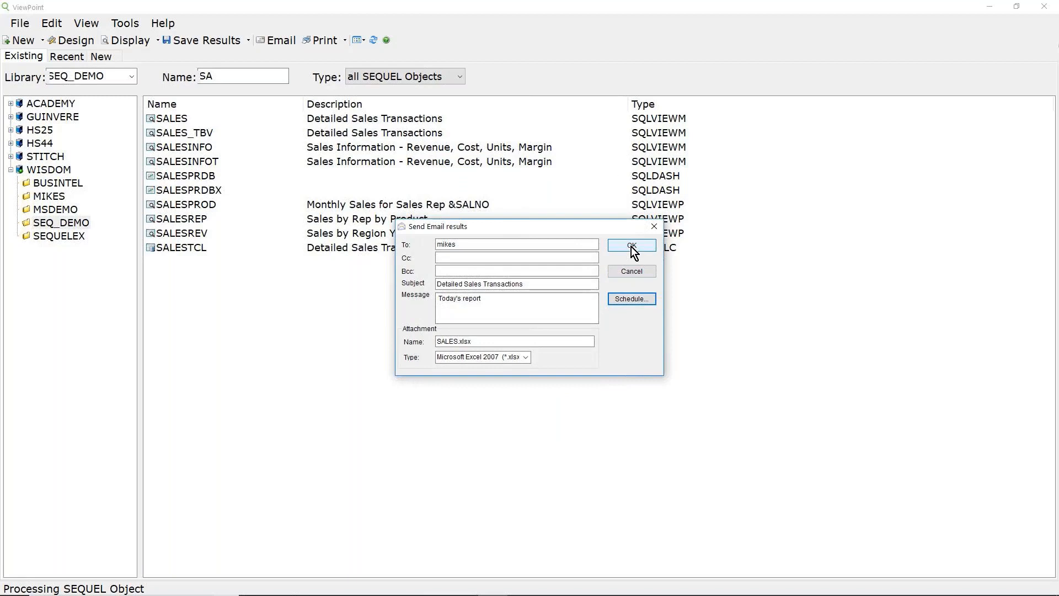
{"action": "mouse_move", "coordinate": [627, 276]}
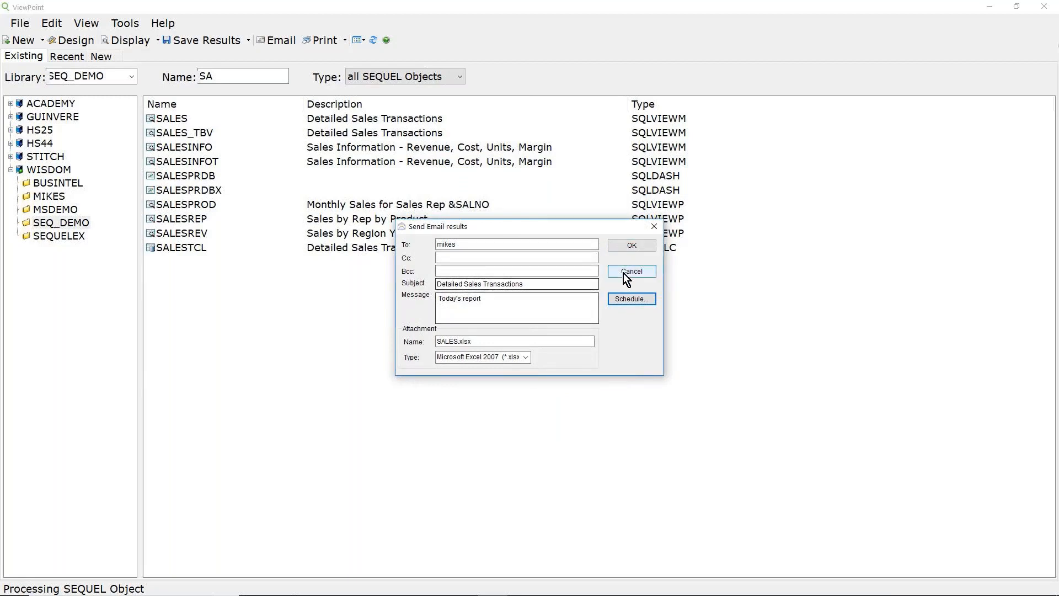
{"action": "left_click", "coordinate": [631, 271]}
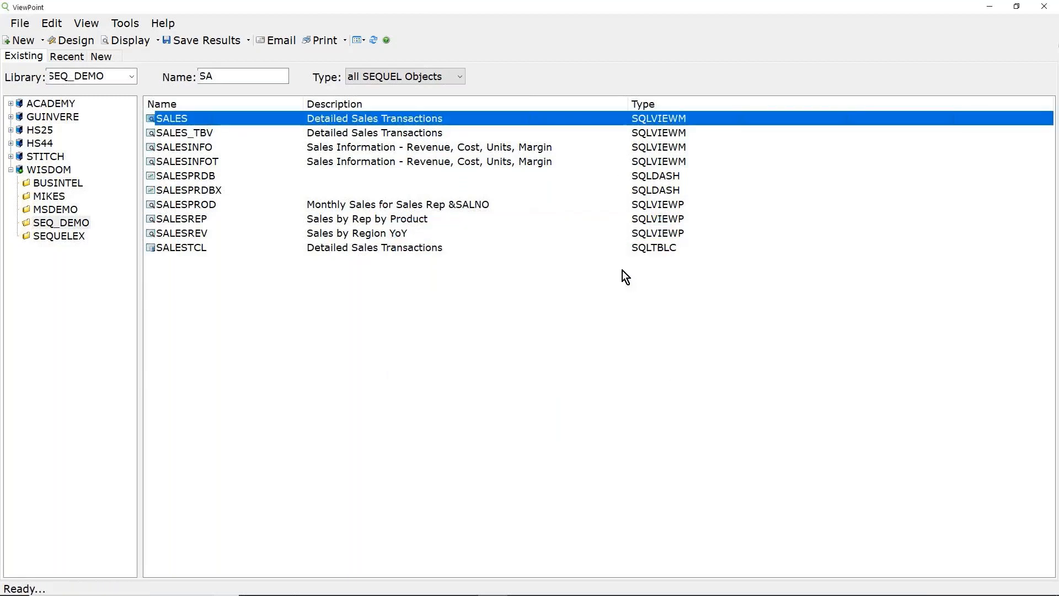
{"action": "mouse_move", "coordinate": [1022, 26]}
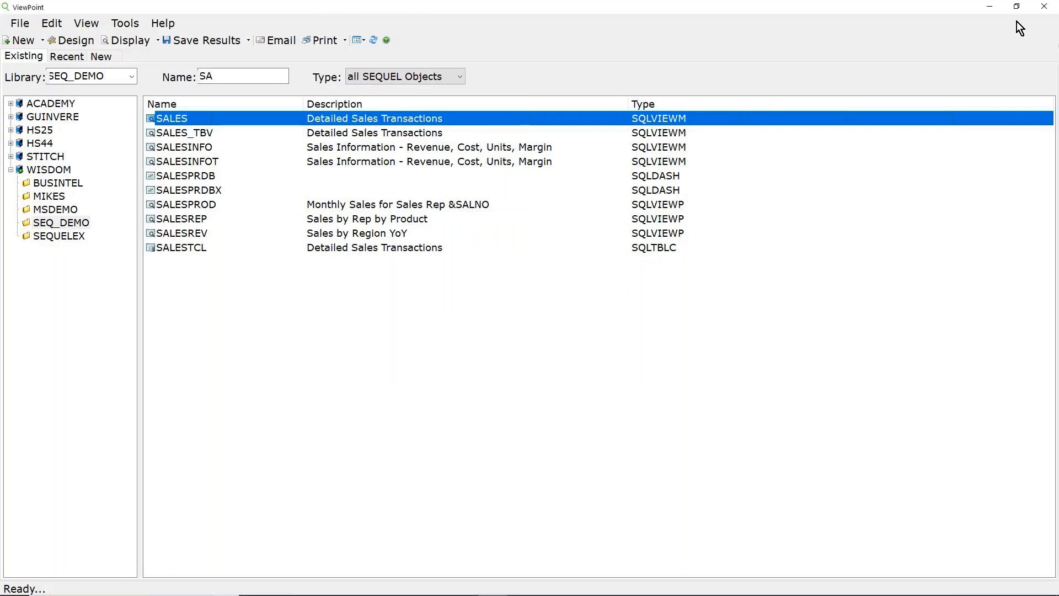
{"action": "mouse_move", "coordinate": [573, 137]}
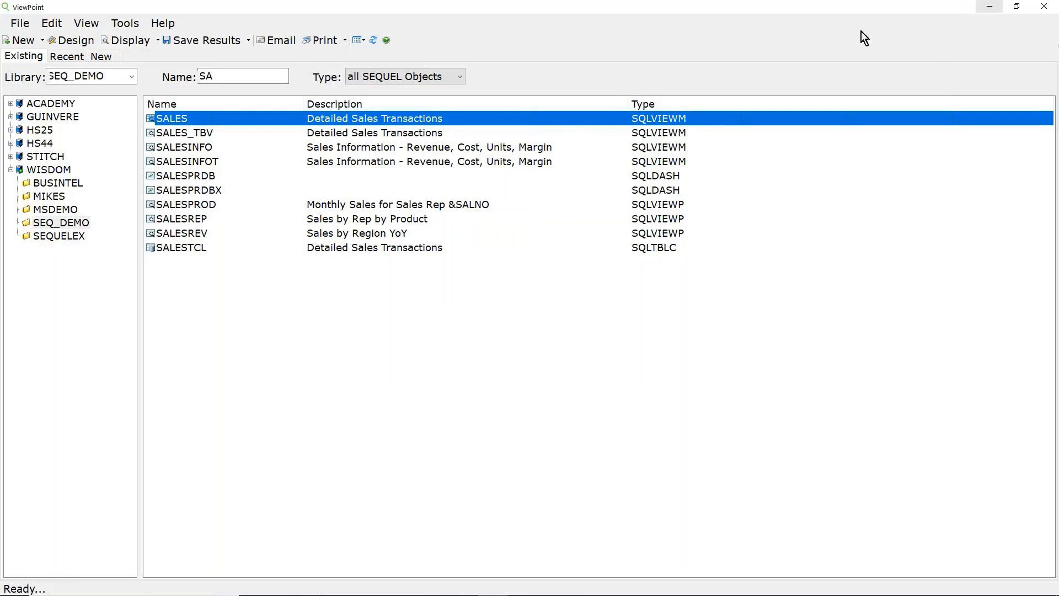
{"action": "mouse_move", "coordinate": [994, 10]}
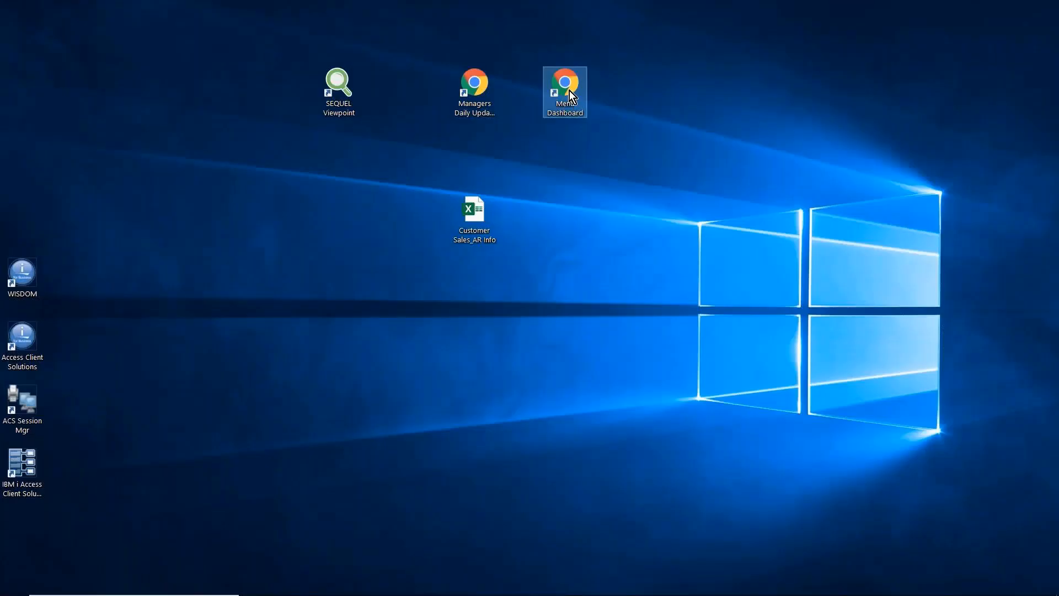
Launch the Menu Dashboard shortcut in Chrome and sign in as mikes
{"action": "double_click", "coordinate": [564, 91]}
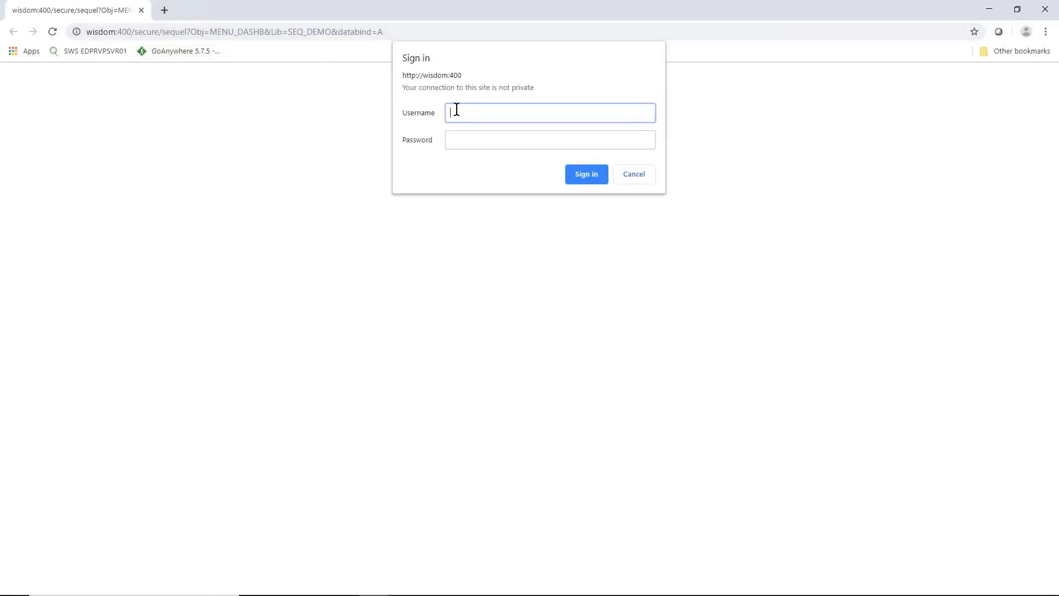
{"action": "type", "text": "mikes"}
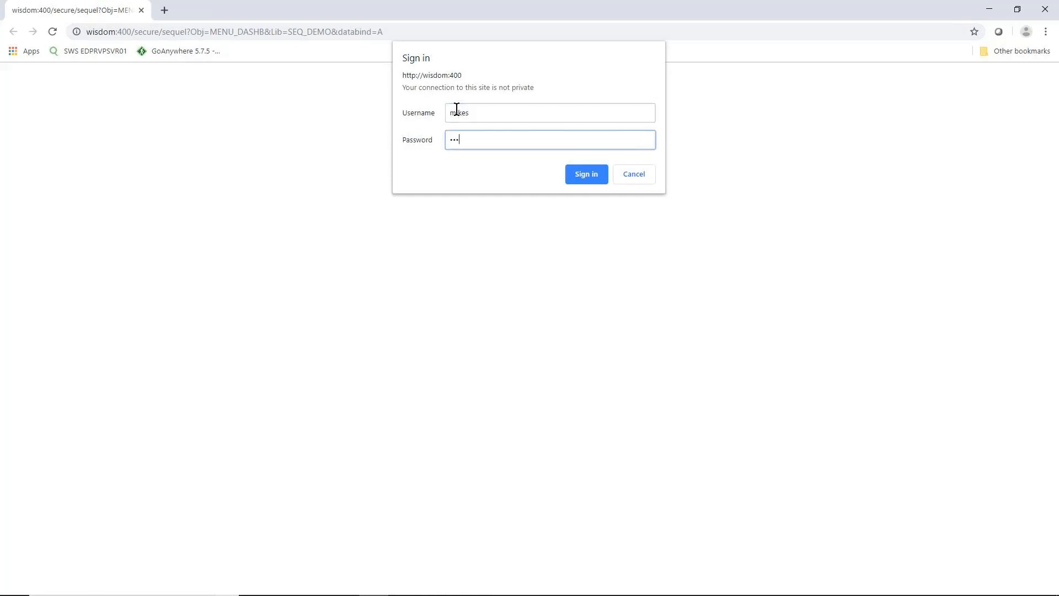
{"action": "left_click", "coordinate": [585, 174]}
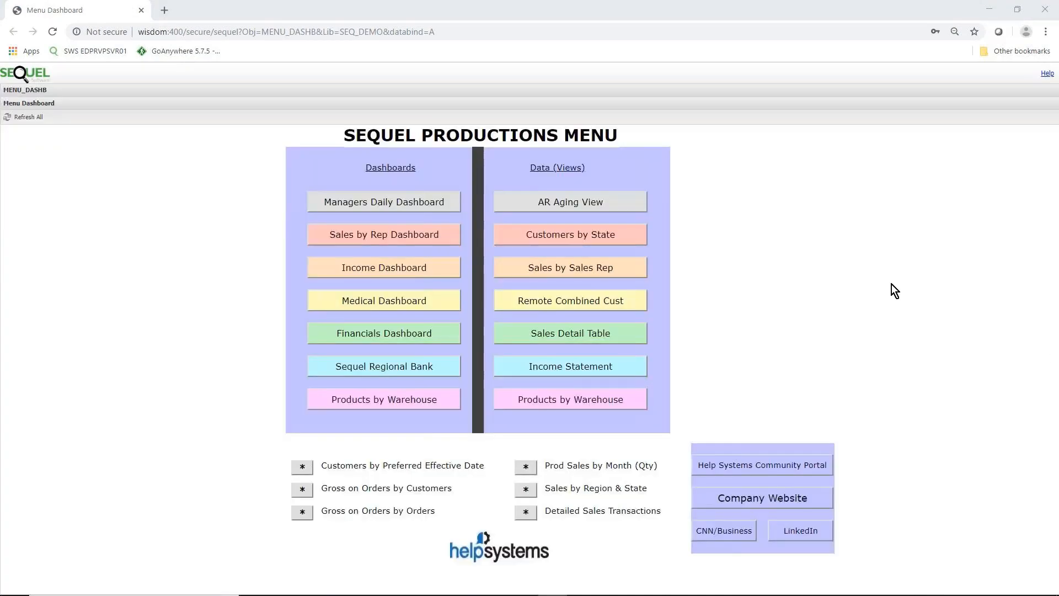
{"action": "mouse_move", "coordinate": [152, 165]}
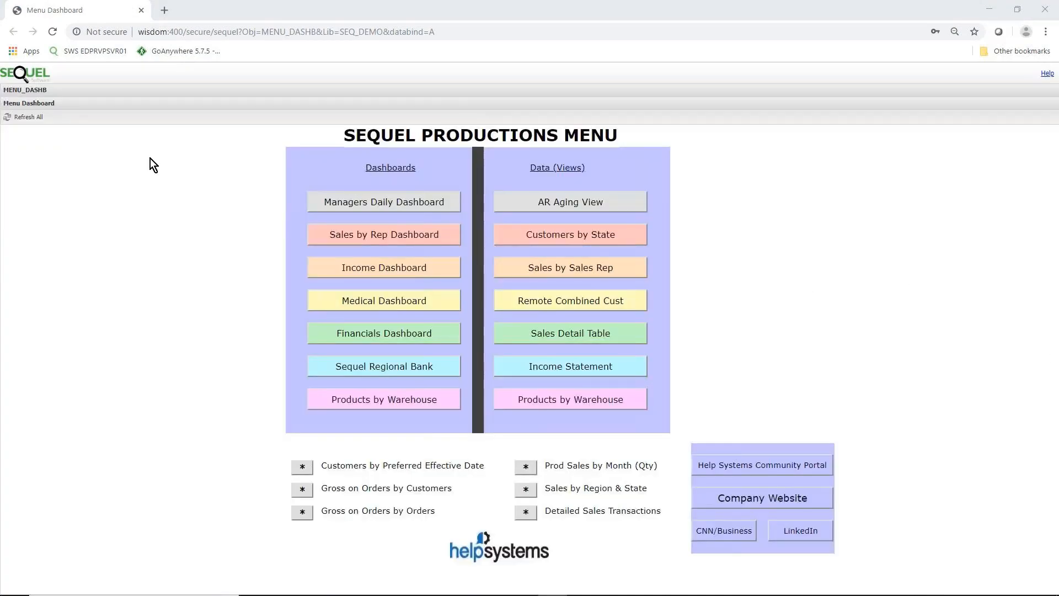
{"action": "mouse_move", "coordinate": [397, 292]}
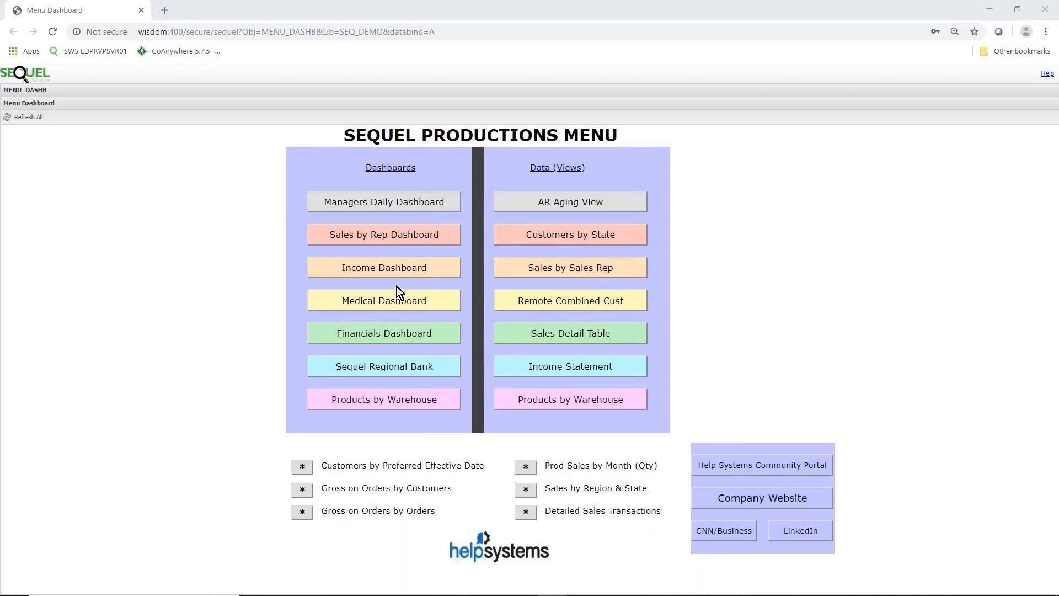
{"action": "mouse_move", "coordinate": [609, 453]}
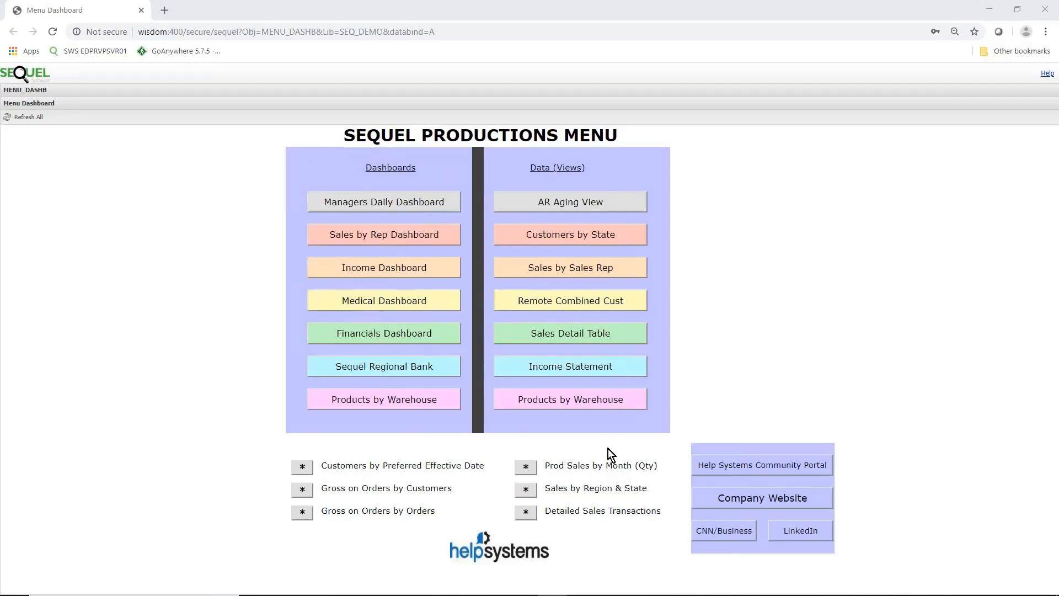
{"action": "mouse_move", "coordinate": [301, 474]}
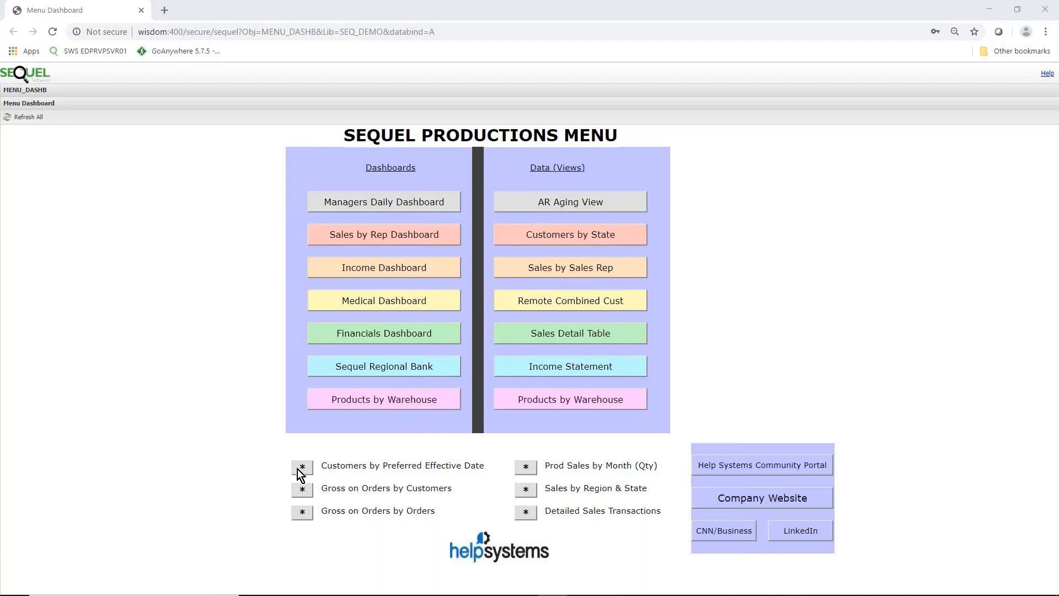
{"action": "mouse_move", "coordinate": [311, 509]}
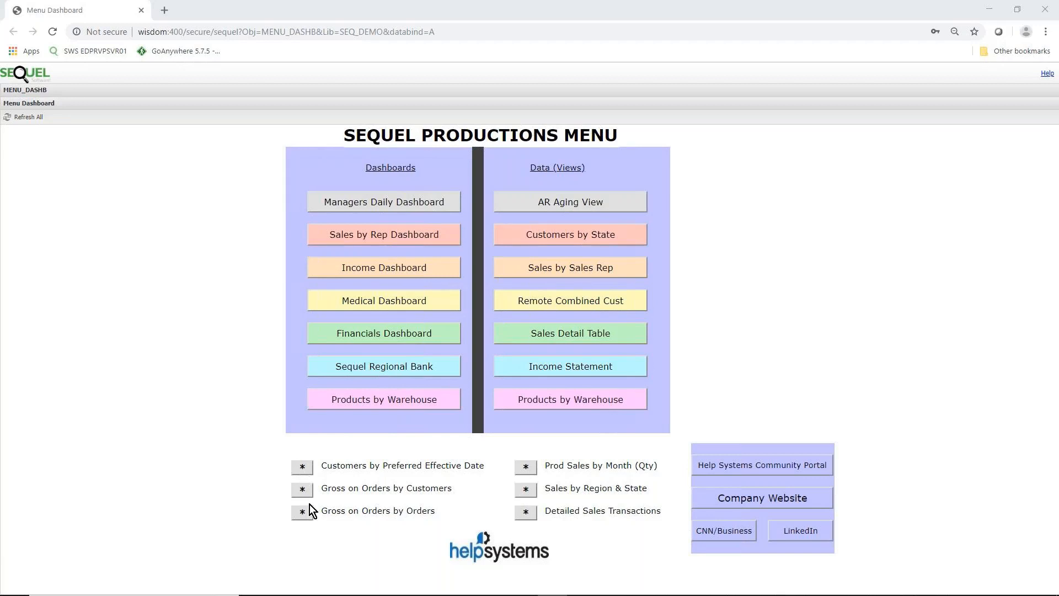
{"action": "mouse_move", "coordinate": [383, 469]}
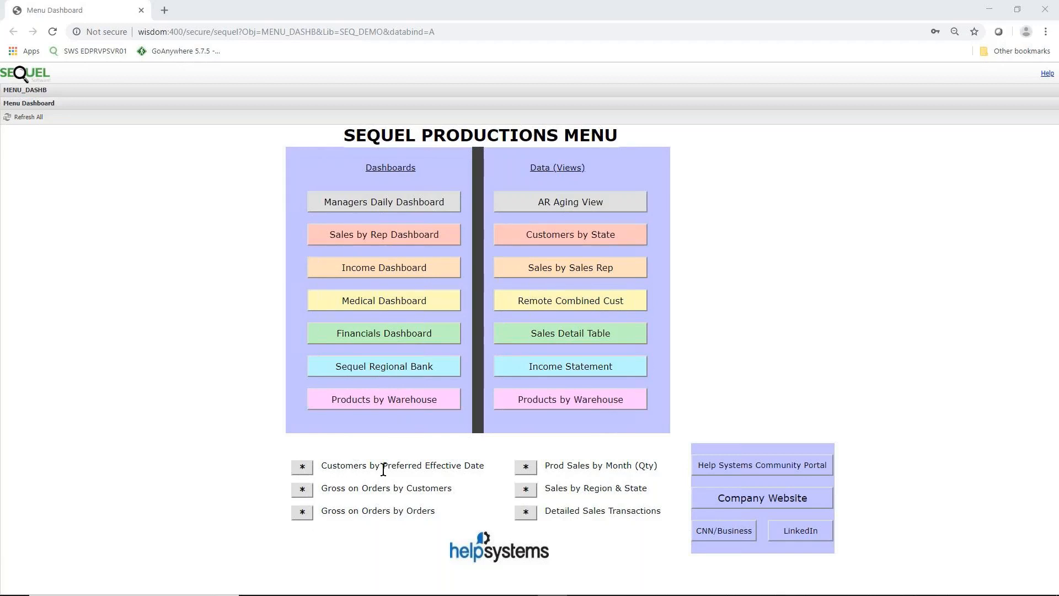
{"action": "mouse_move", "coordinate": [373, 279]}
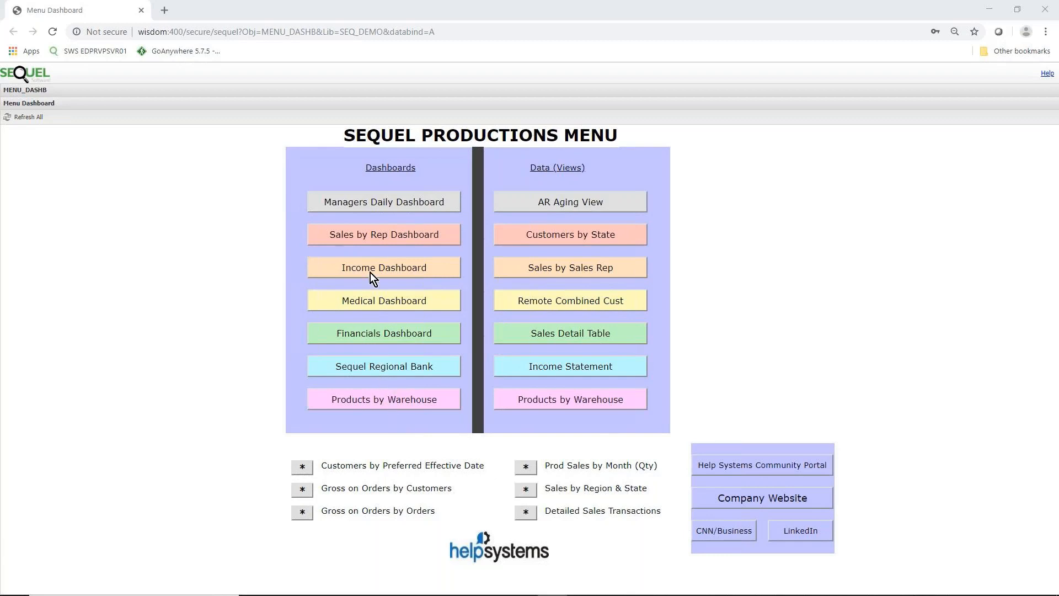
{"action": "mouse_move", "coordinate": [378, 236]}
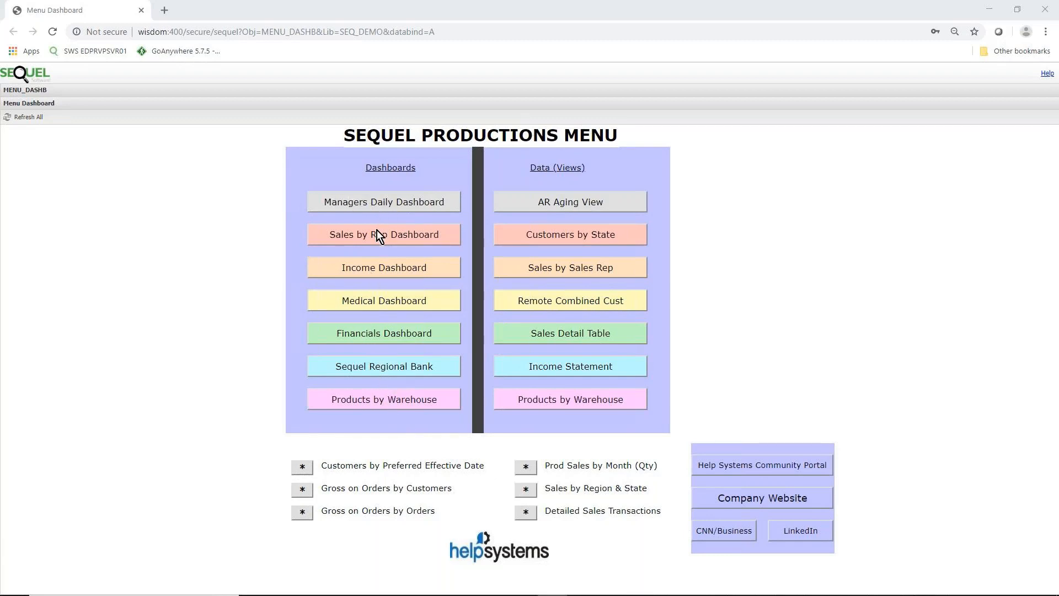
{"action": "mouse_move", "coordinate": [744, 502]}
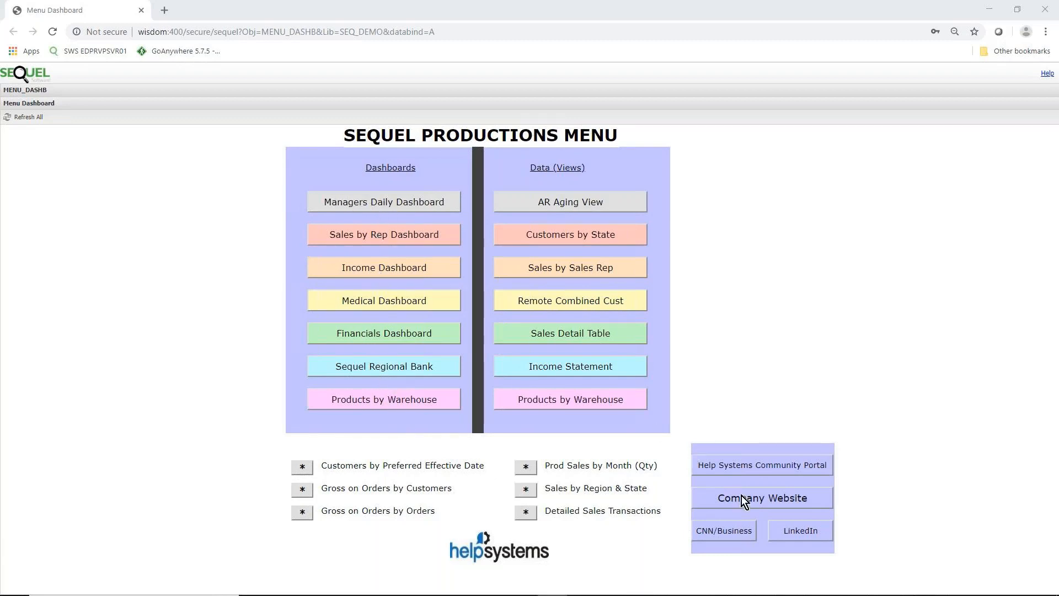
{"action": "mouse_move", "coordinate": [725, 453]}
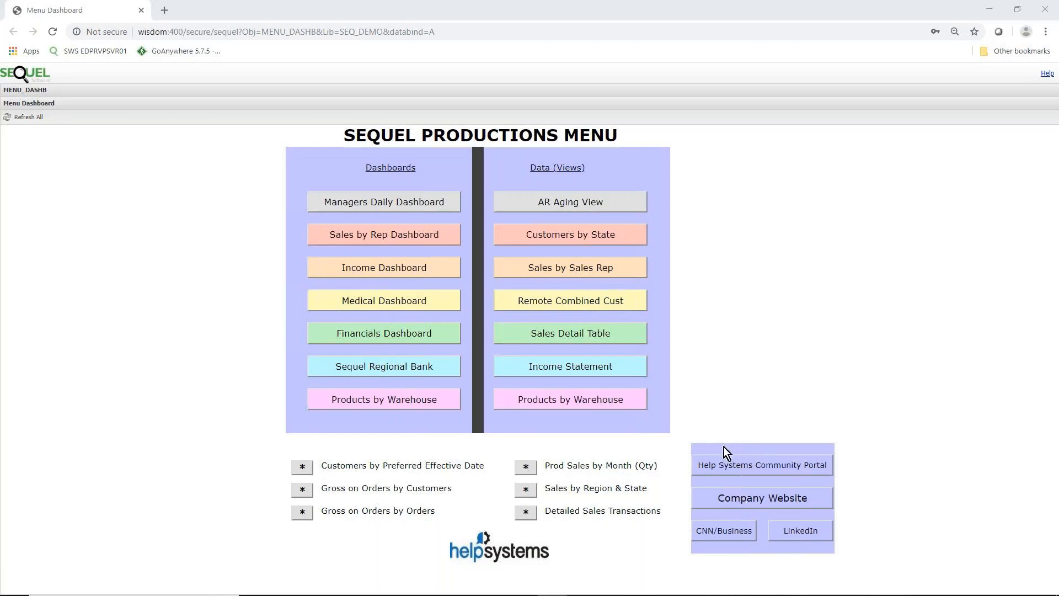
{"action": "mouse_move", "coordinate": [353, 173]}
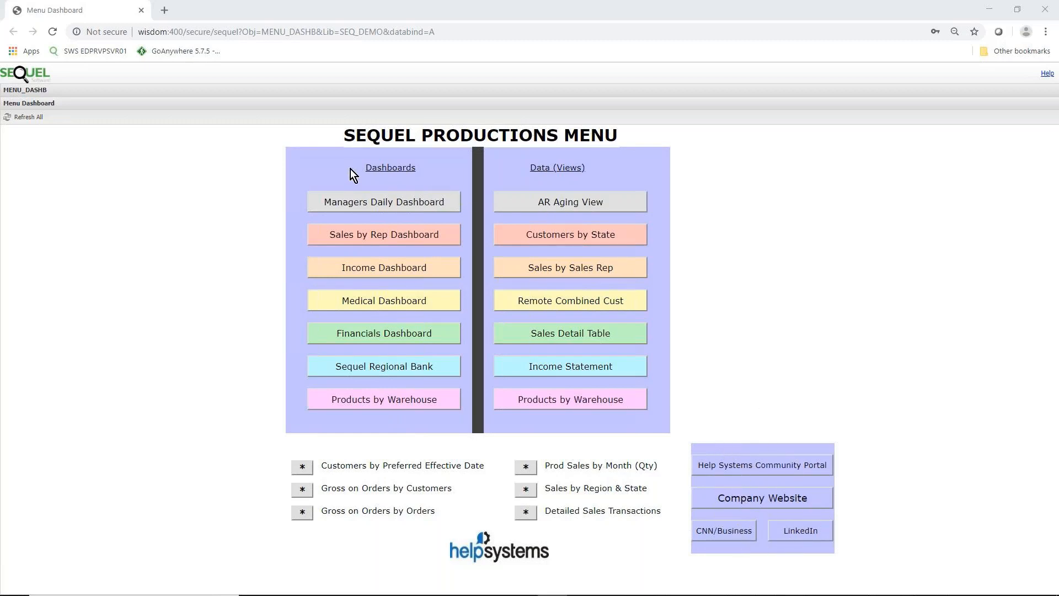
{"action": "mouse_move", "coordinate": [389, 179]}
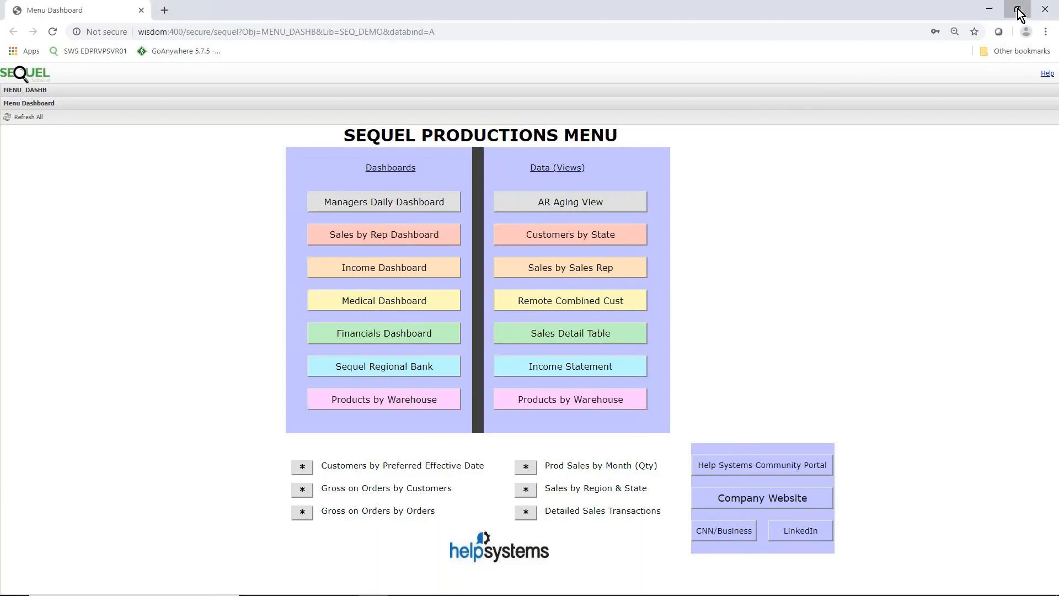
Leave the full-size browser view and return to the running PowerPoint slide show
{"action": "left_click", "coordinate": [1014, 10]}
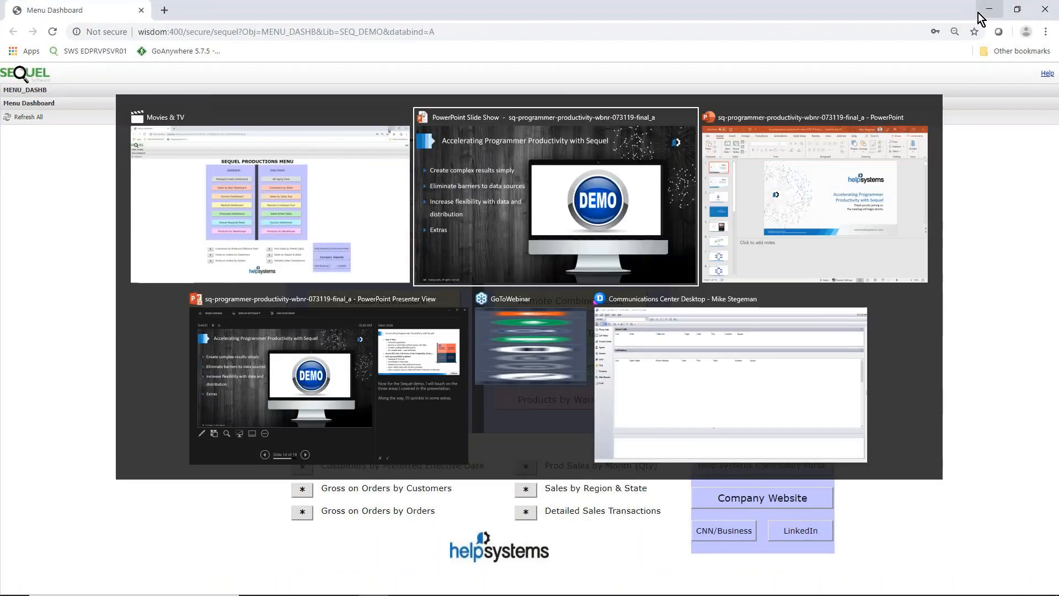
{"action": "left_click", "coordinate": [554, 196]}
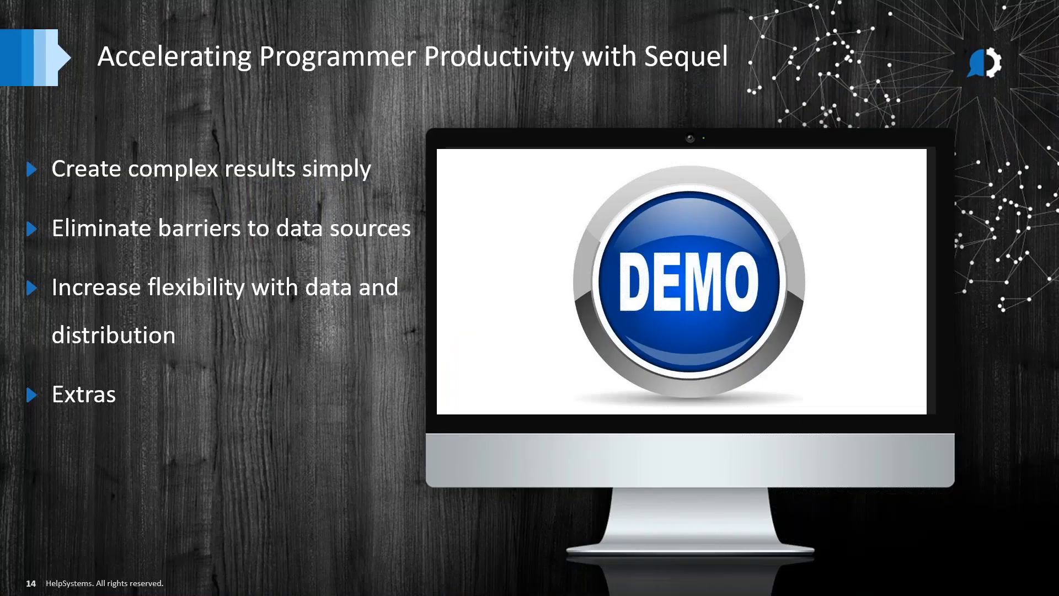